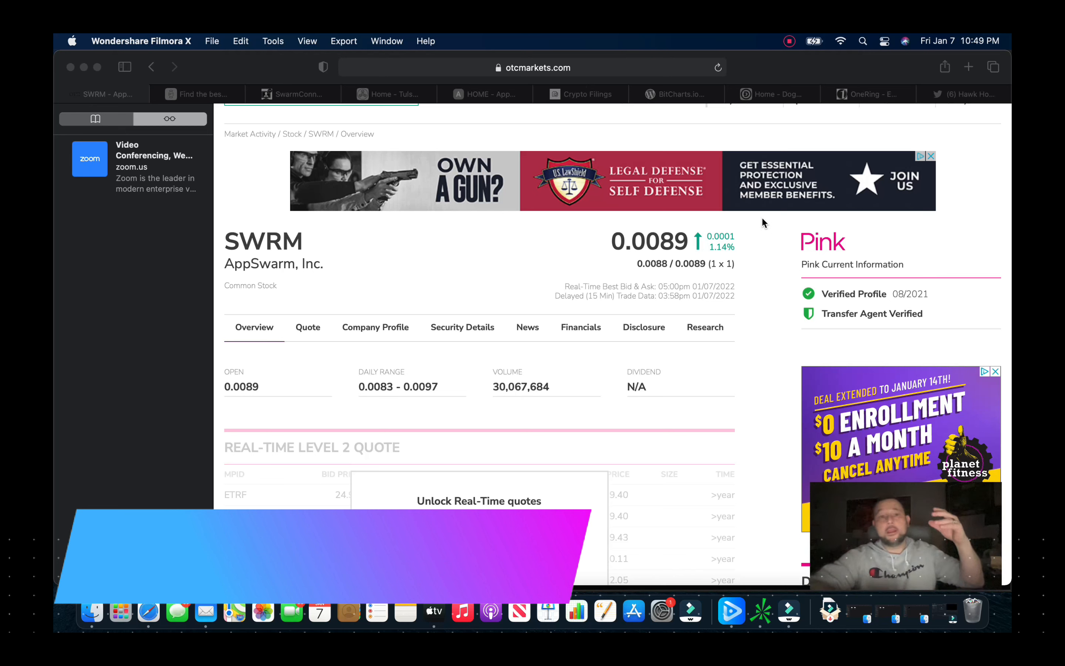
mouse_move(619, 298)
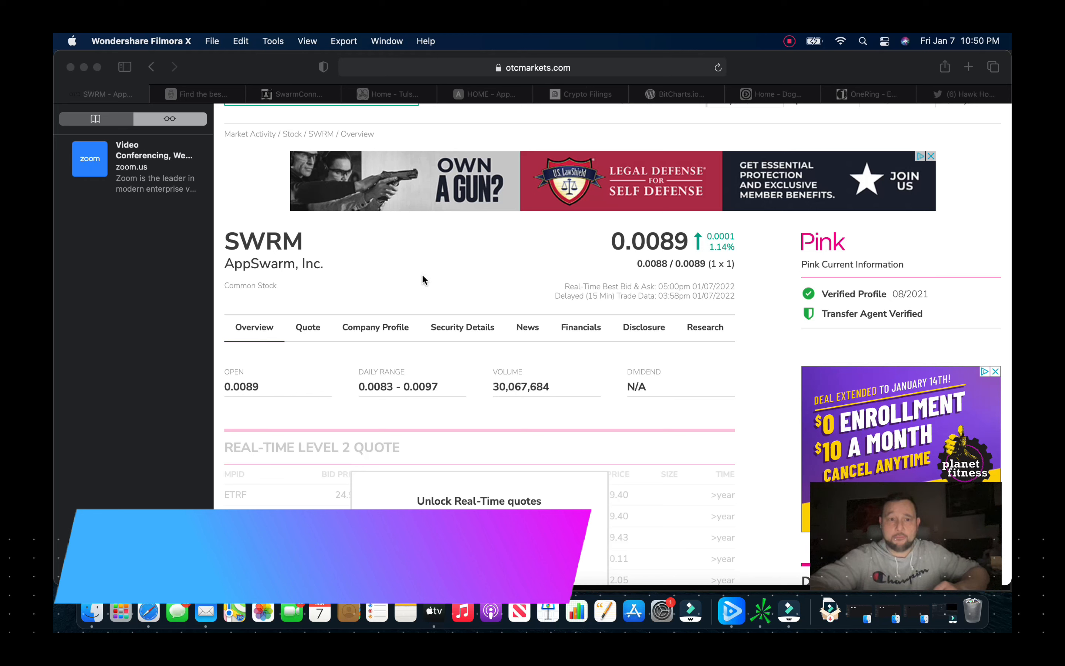
mouse_move(481, 273)
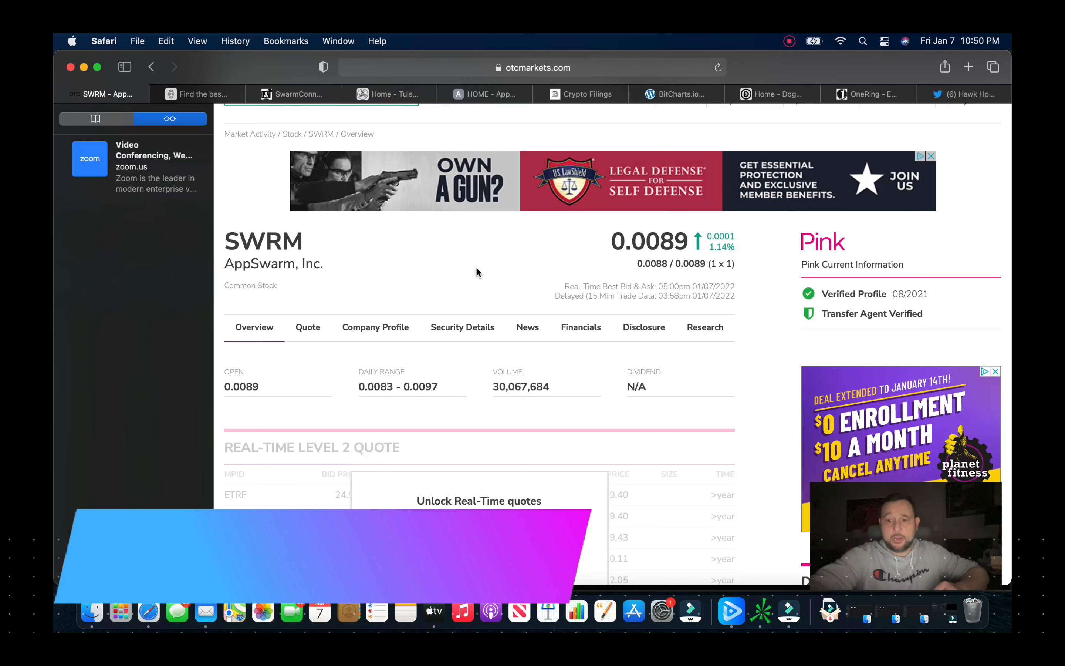
Step: Review SWRM's Share Structure: 10.9M market cap, 2B authorized, 1.24B outstanding, 488M float
scroll("down", 3)
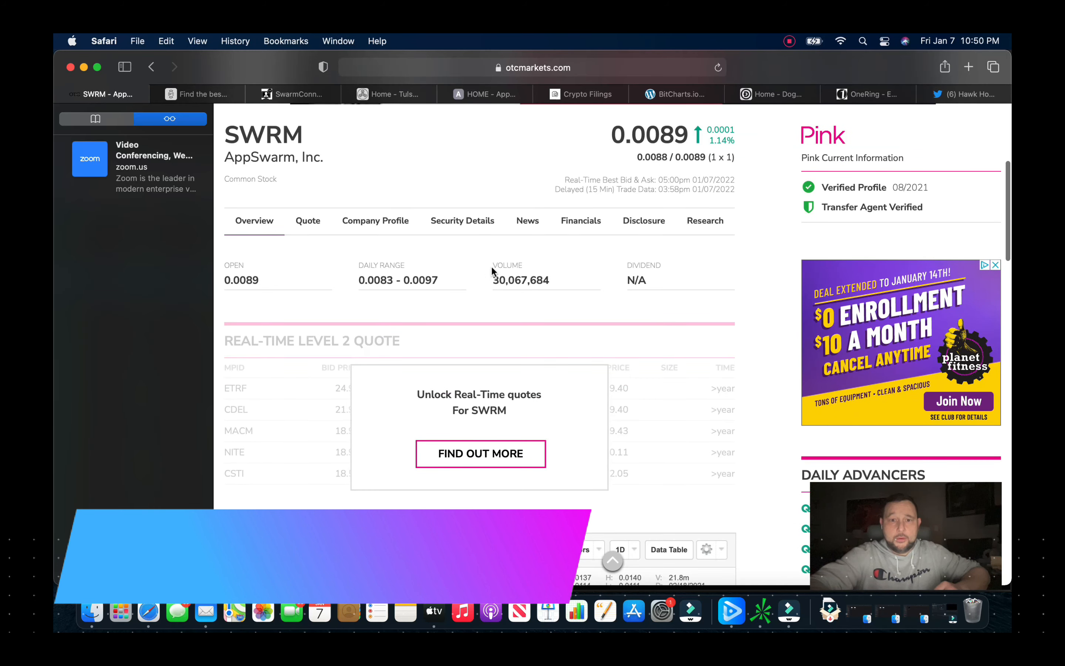
left_click(461, 220)
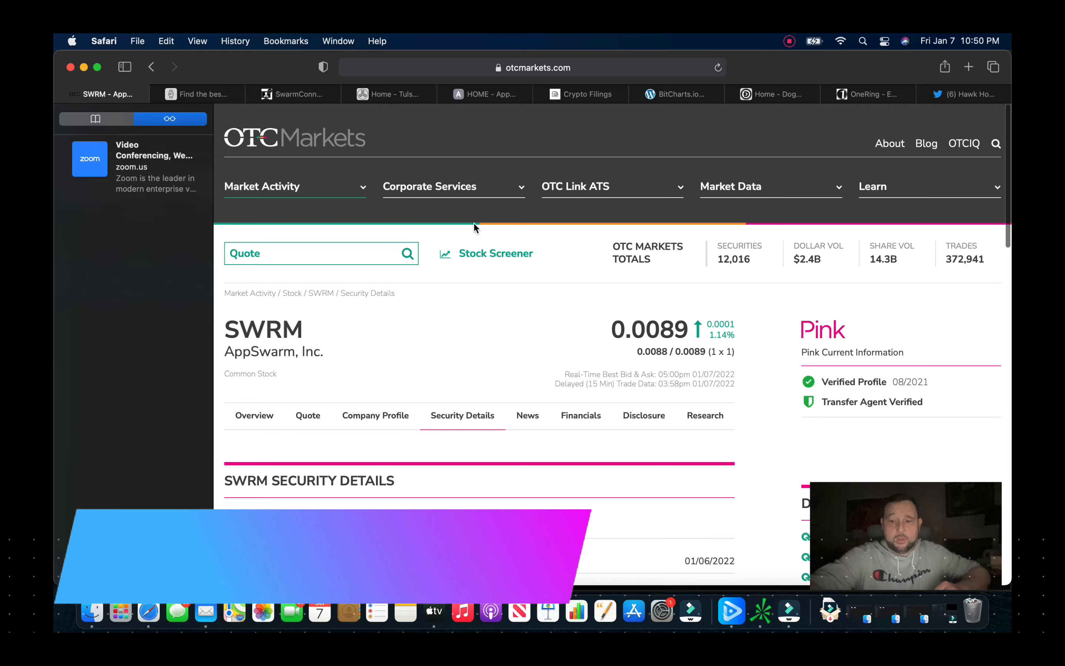
scroll("down", 3)
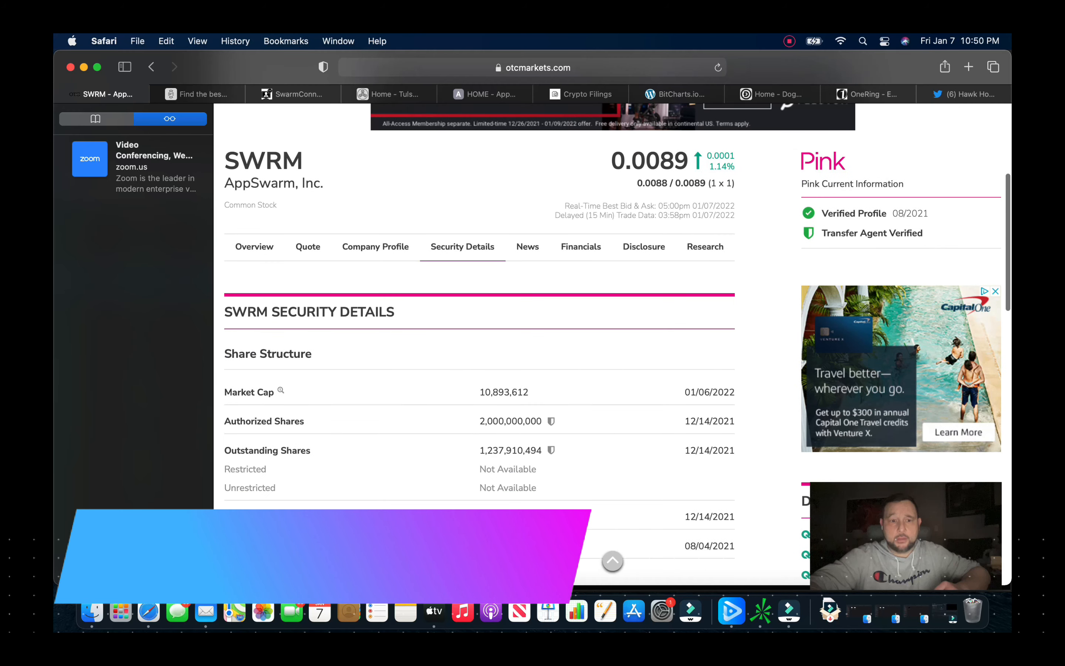
scroll("down", 3)
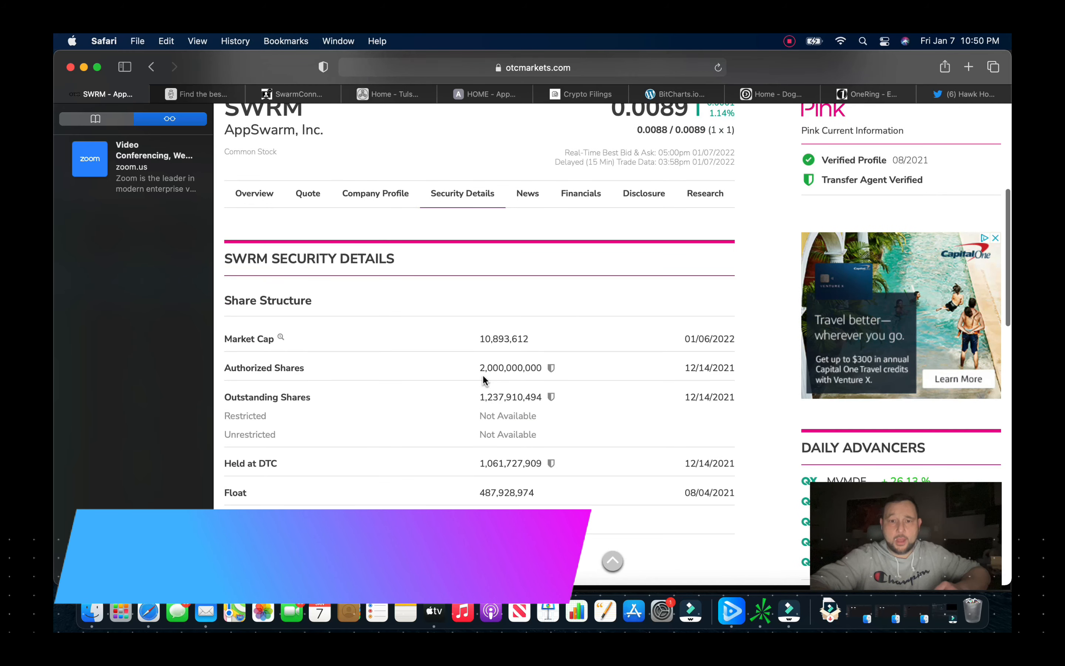
mouse_move(461, 432)
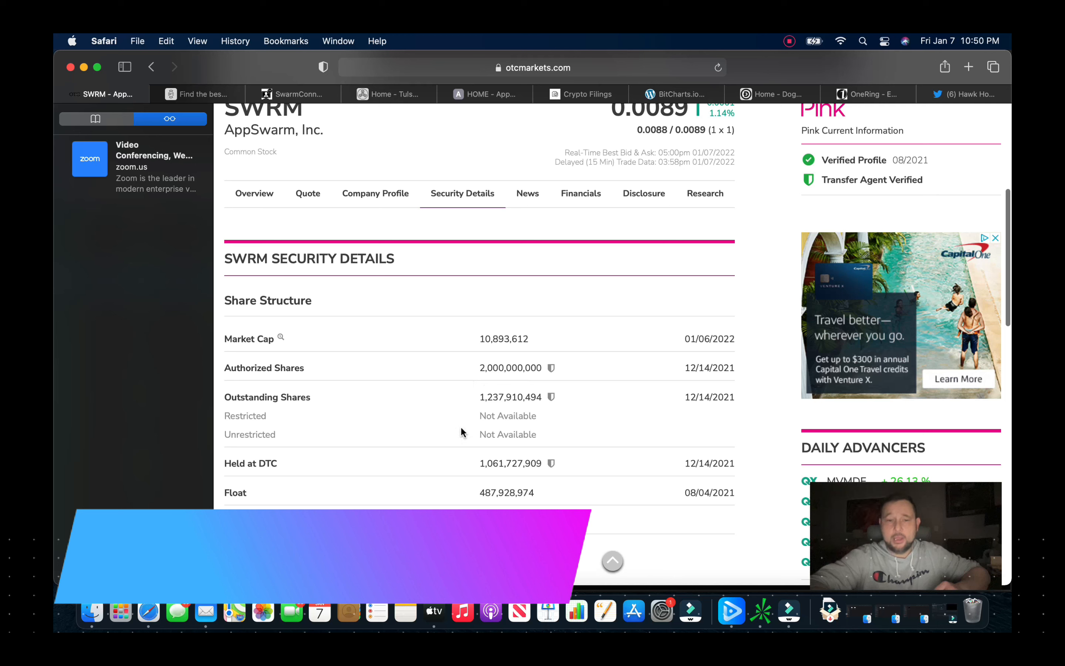
mouse_move(493, 400)
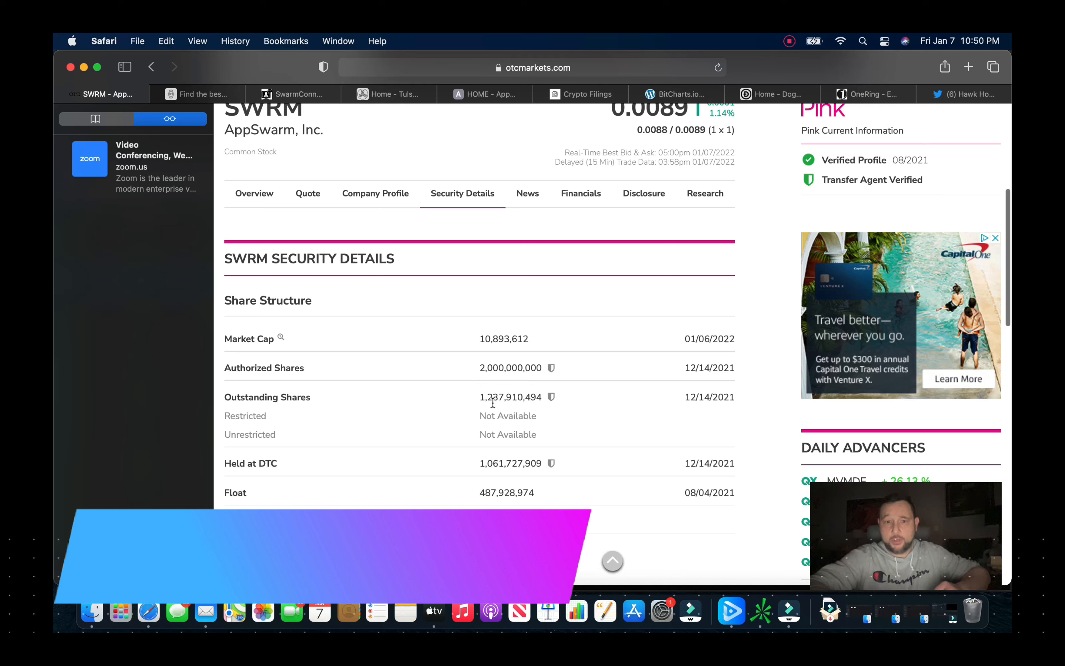
mouse_move(432, 428)
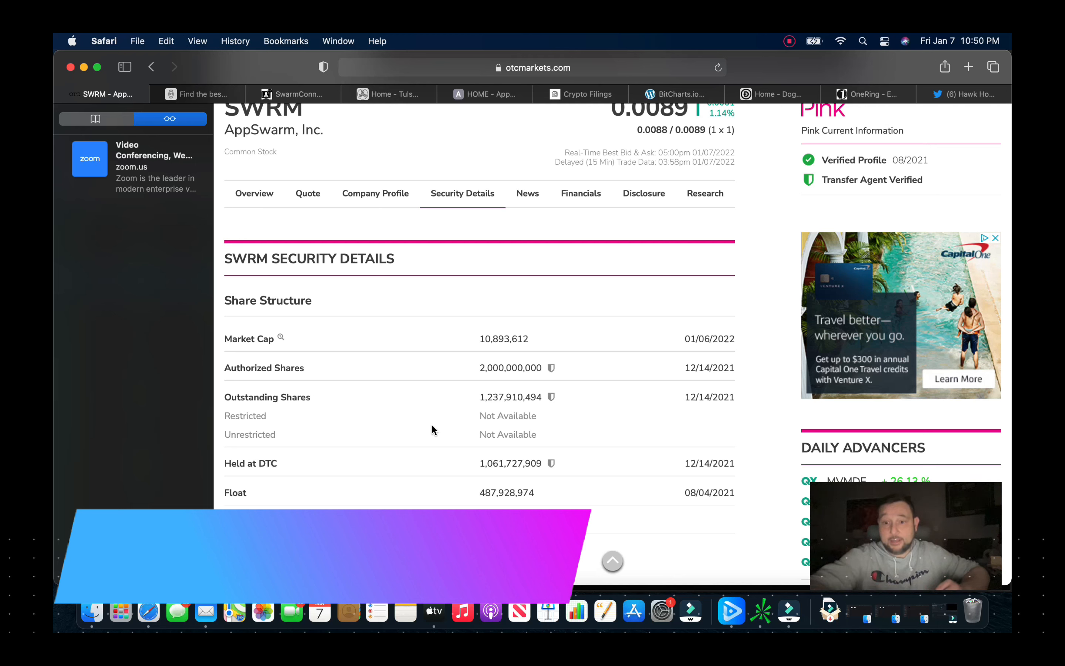
mouse_move(432, 446)
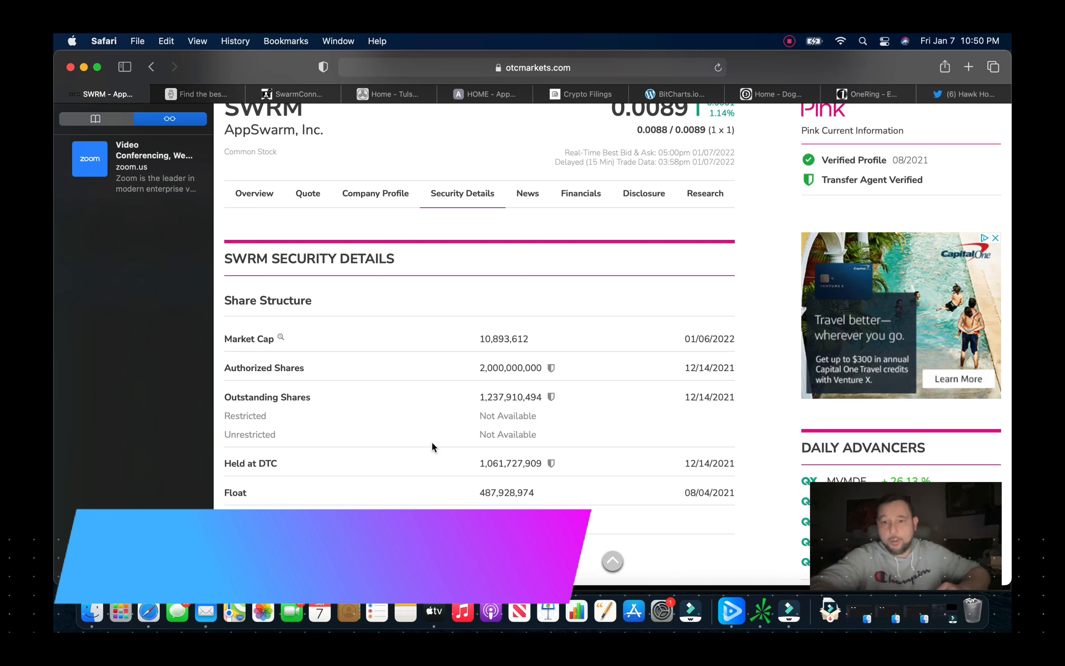
mouse_move(456, 453)
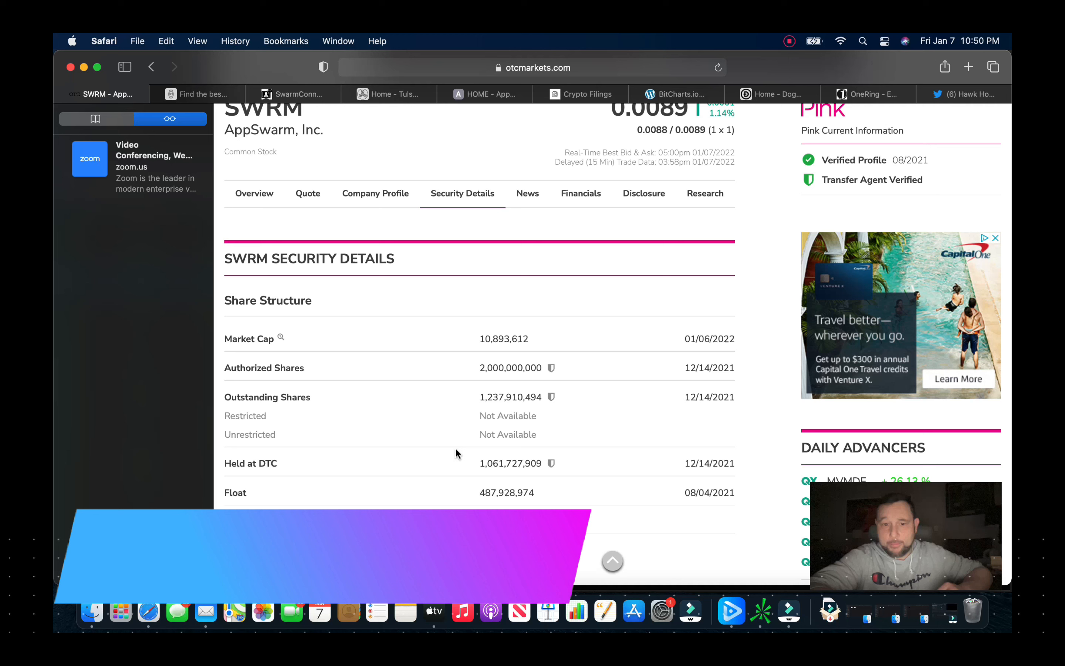
mouse_move(498, 505)
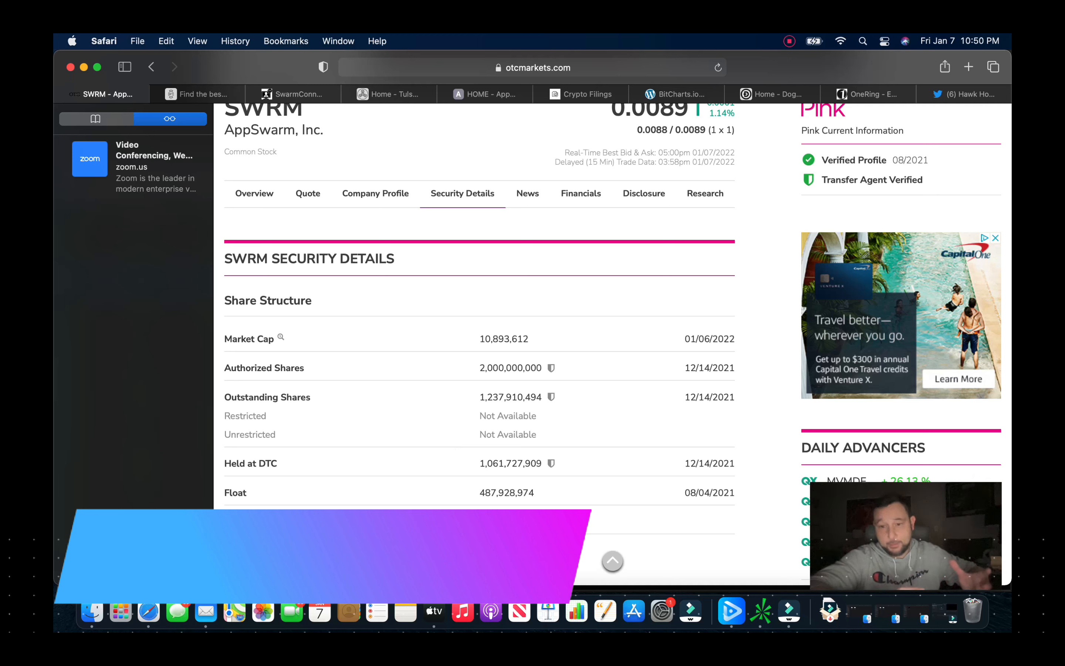
mouse_move(401, 441)
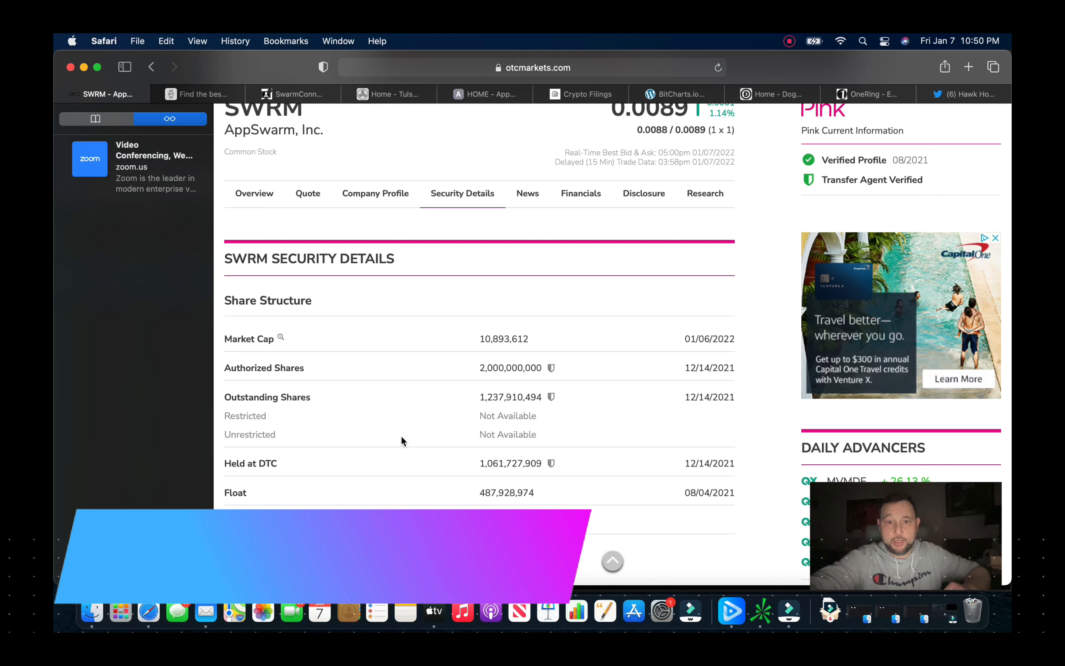
mouse_move(429, 462)
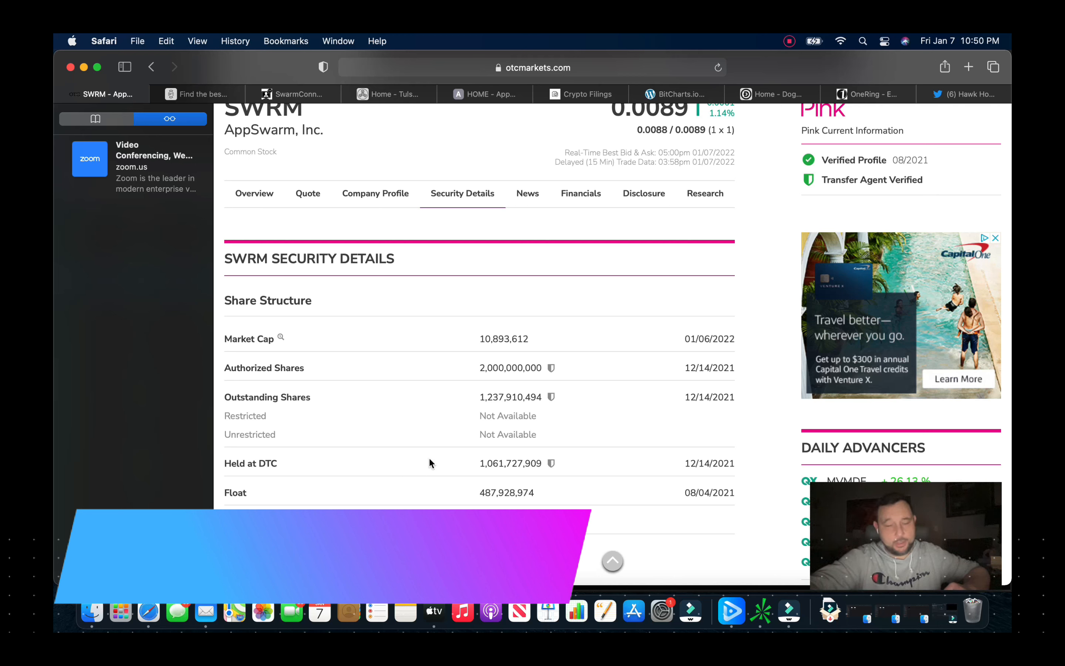
scroll("up", 3)
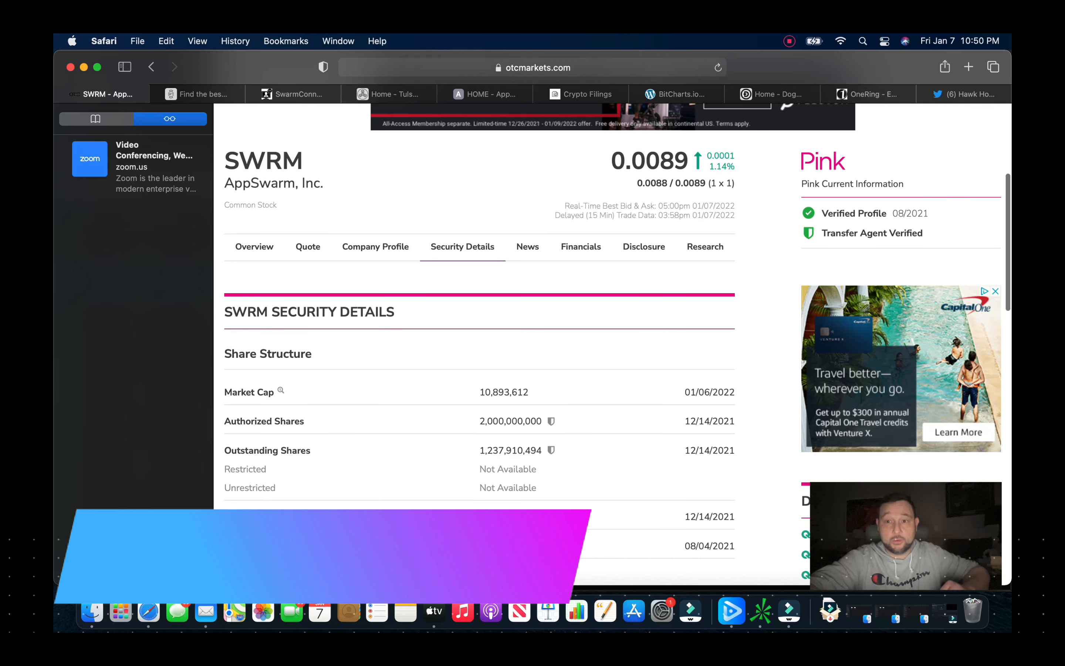
scroll("up", 3)
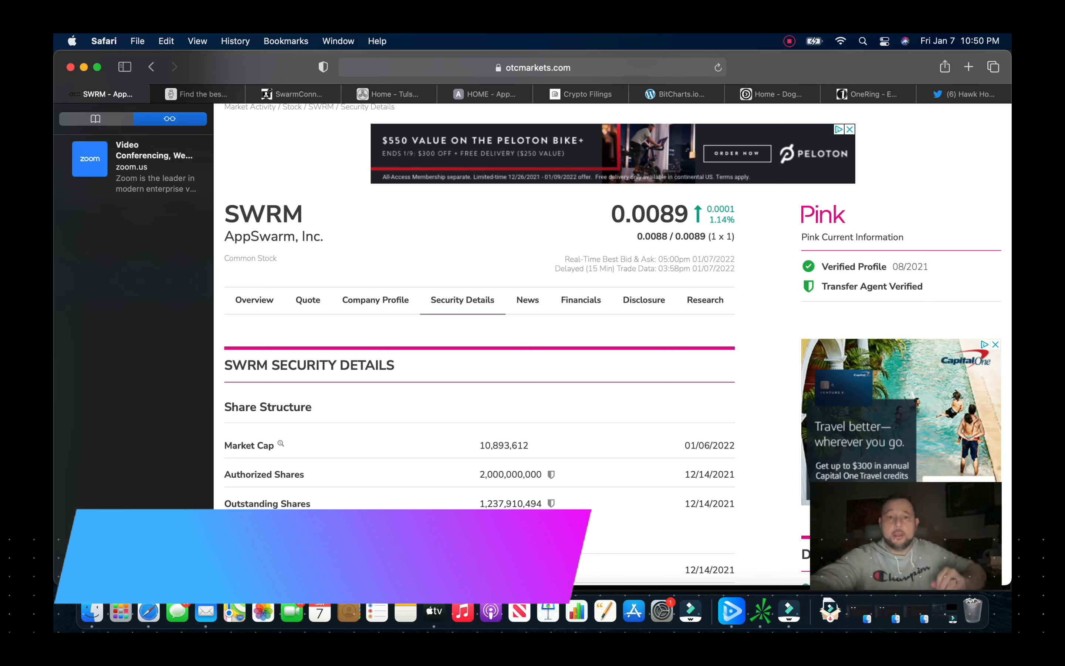
Step: Browse SWRM's News page of recent press releases, including Touchpoint metaverse NFTs and NFT DogeHub
left_click(528, 299)
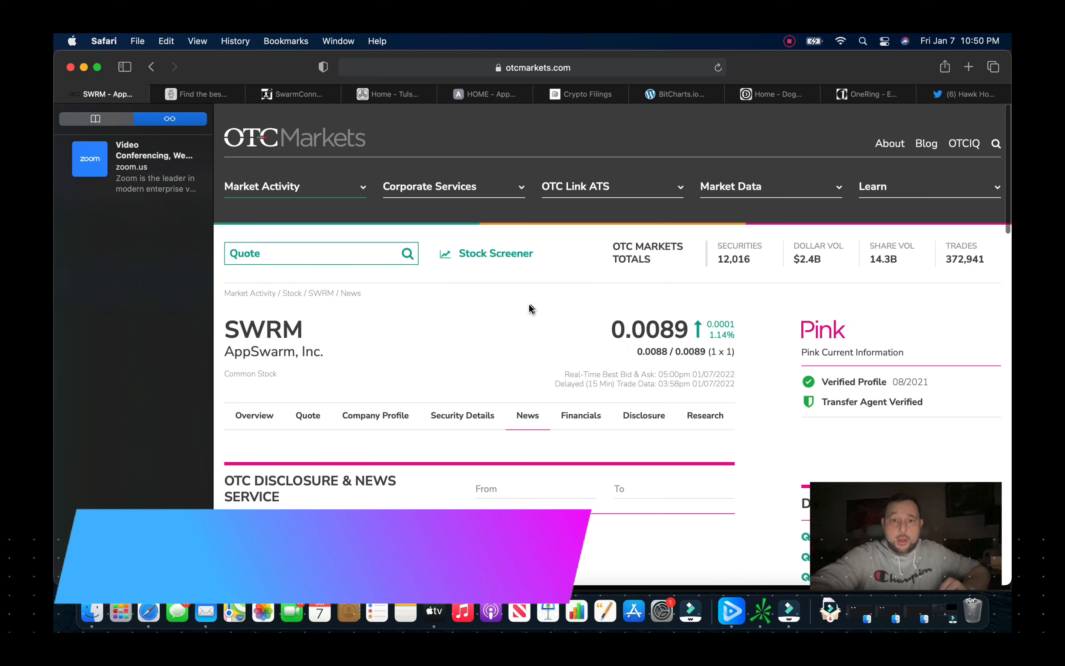
scroll("down", 3)
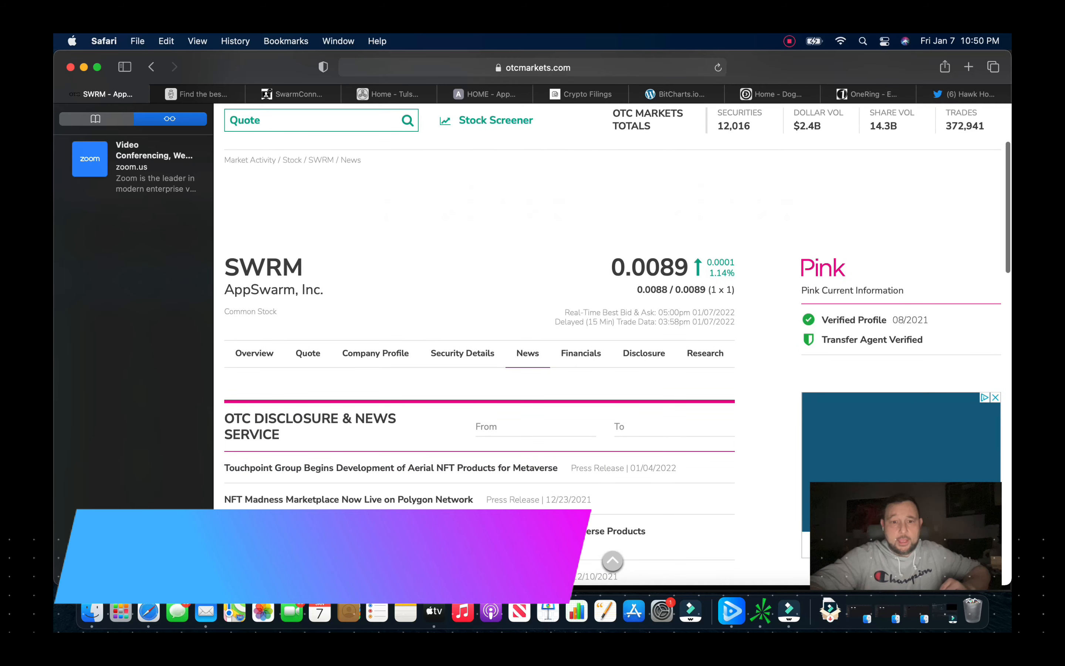
scroll("down", 3)
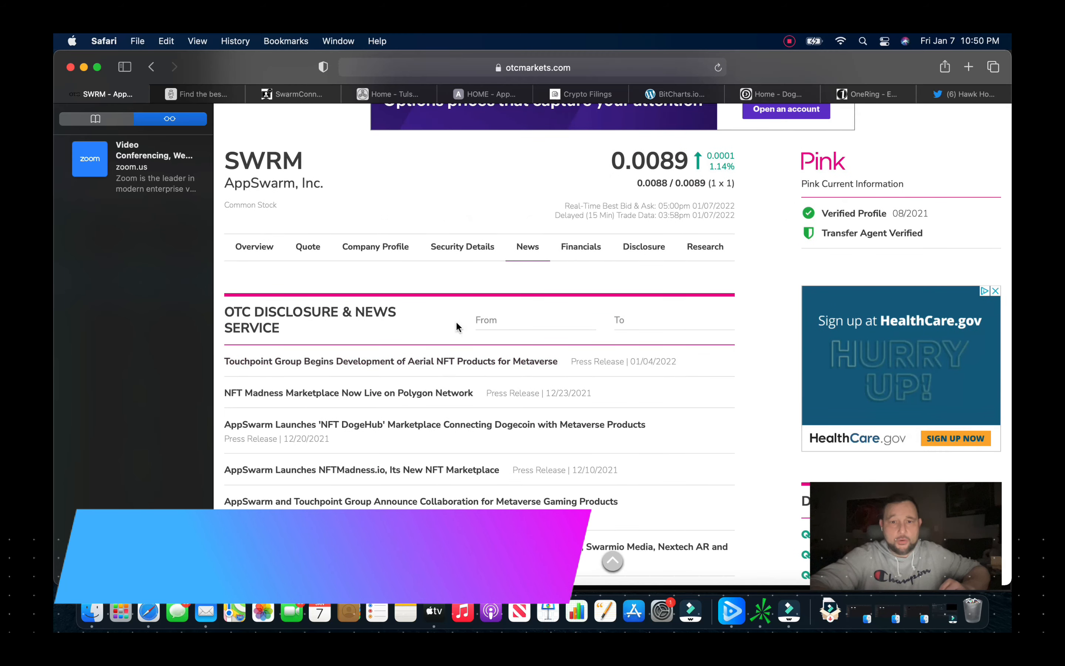
scroll("up", 3)
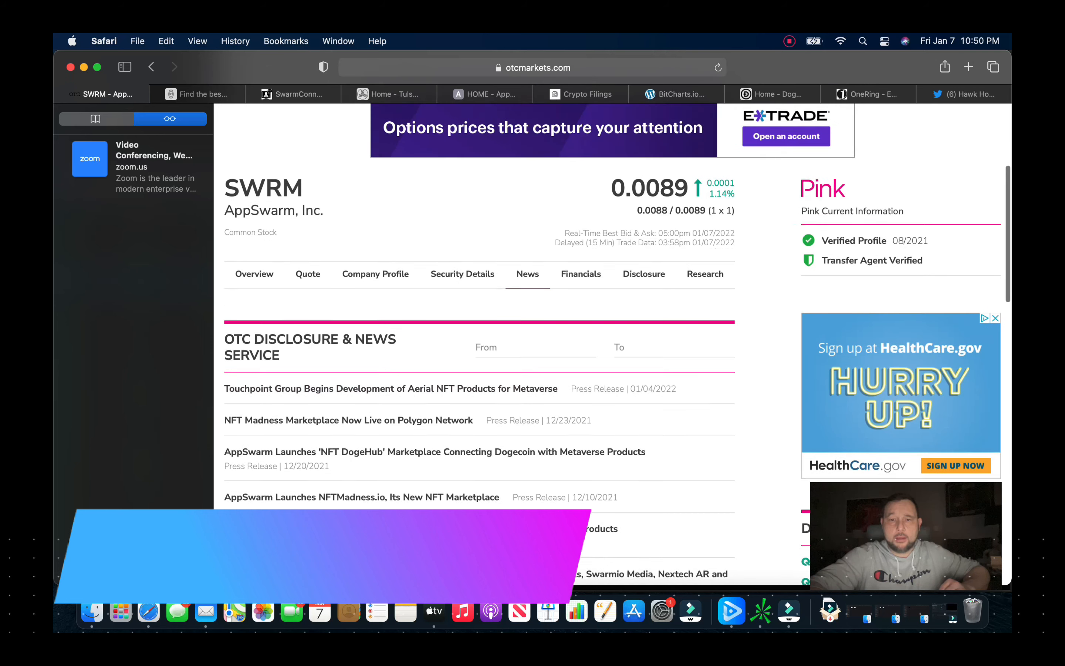
scroll("up", 3)
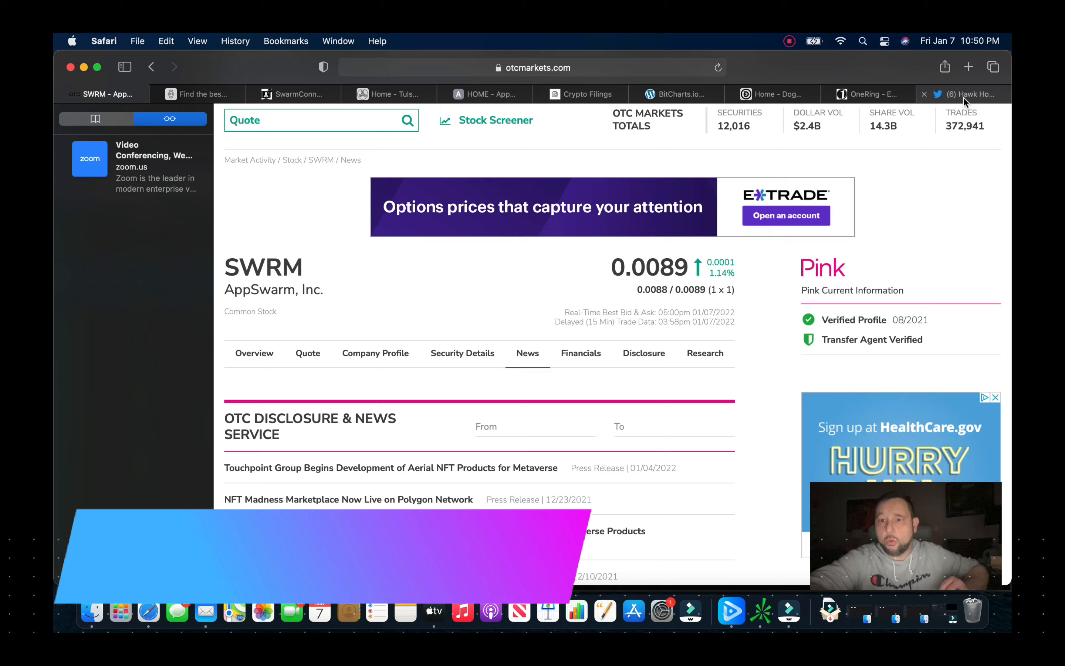
Step: Switch to the Hawk Holdings $SWRM DD Pack thread and skim its sectors and TulsaLabs division
left_click(964, 94)
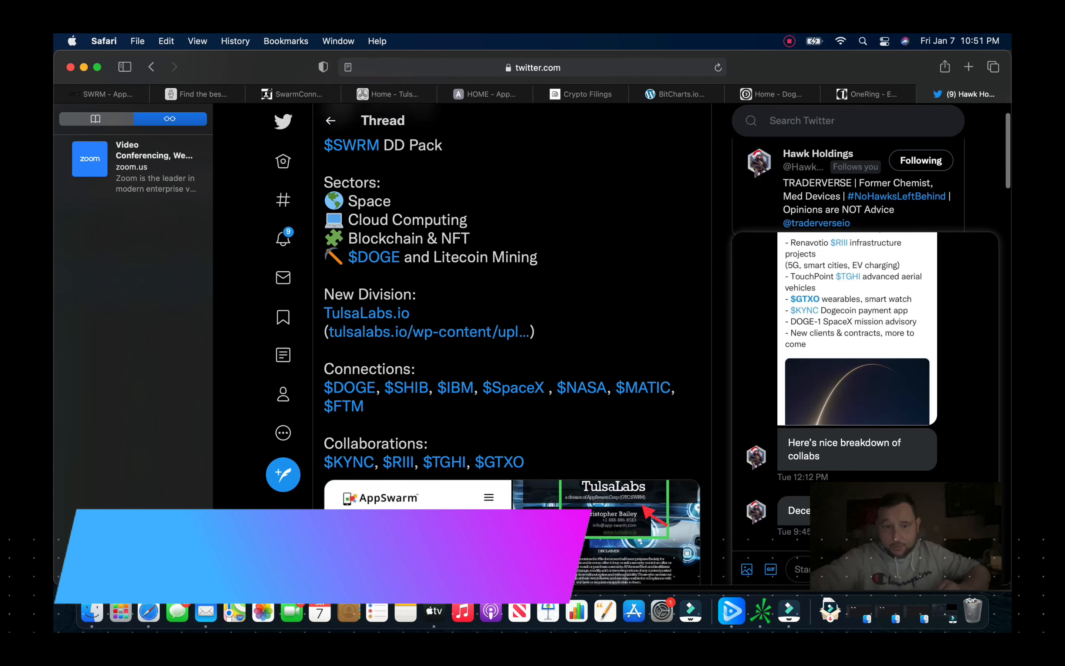
scroll("down", 3)
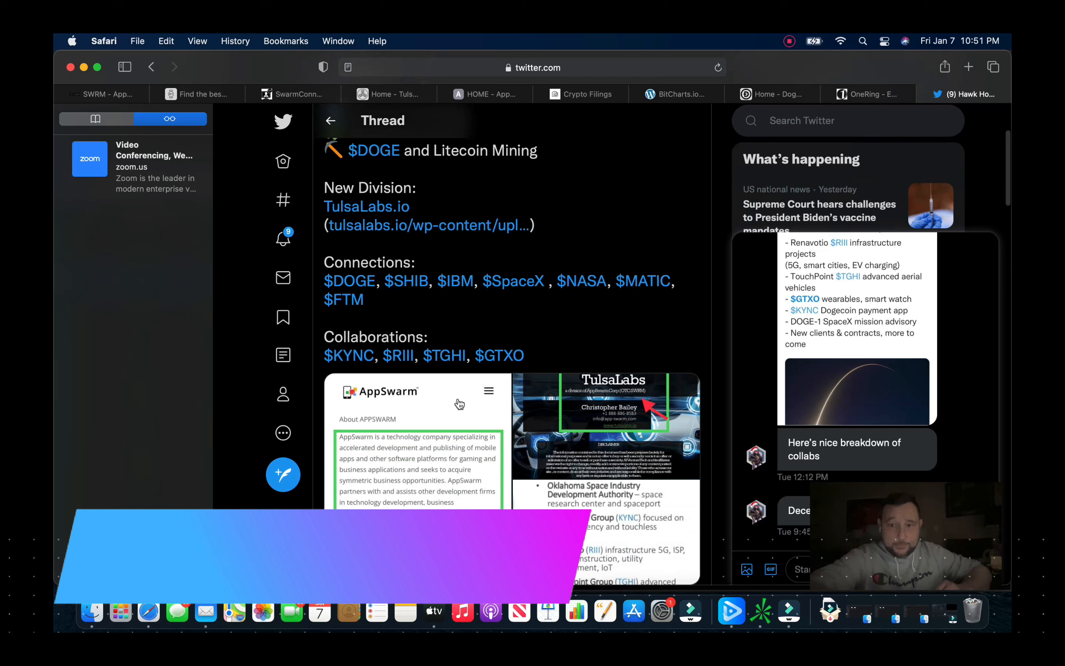
mouse_move(422, 423)
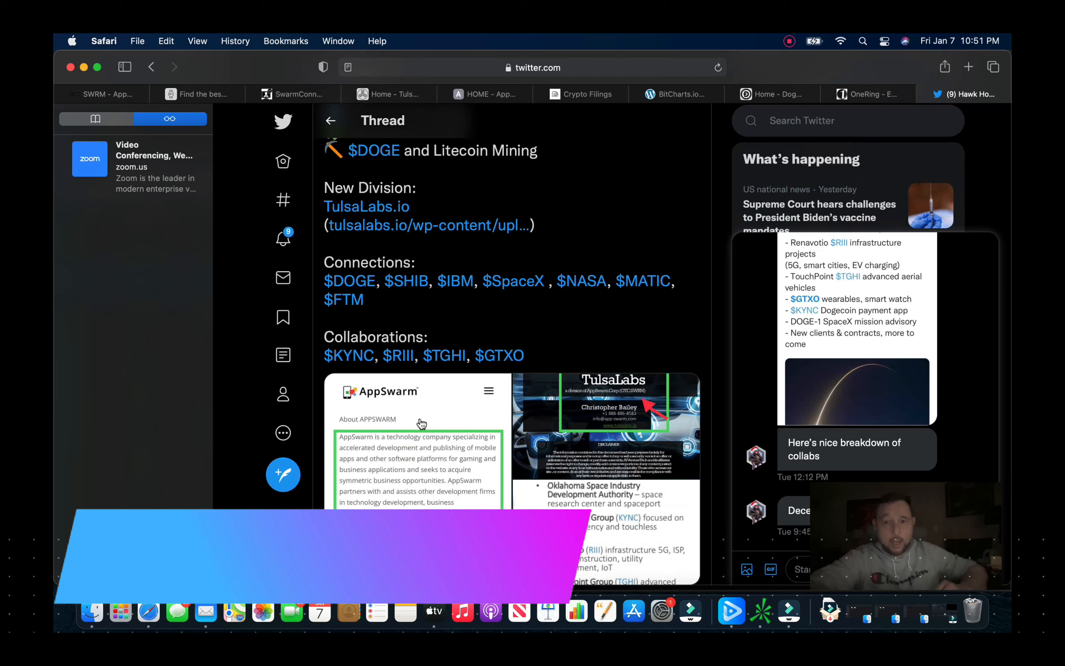
mouse_move(411, 461)
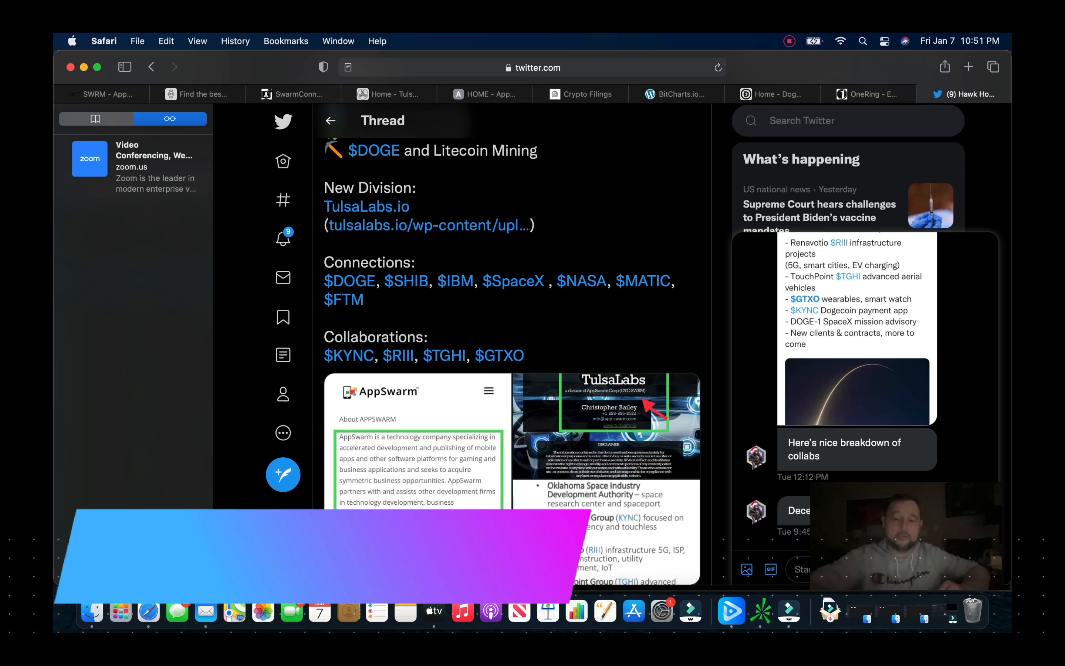
scroll("up", 3)
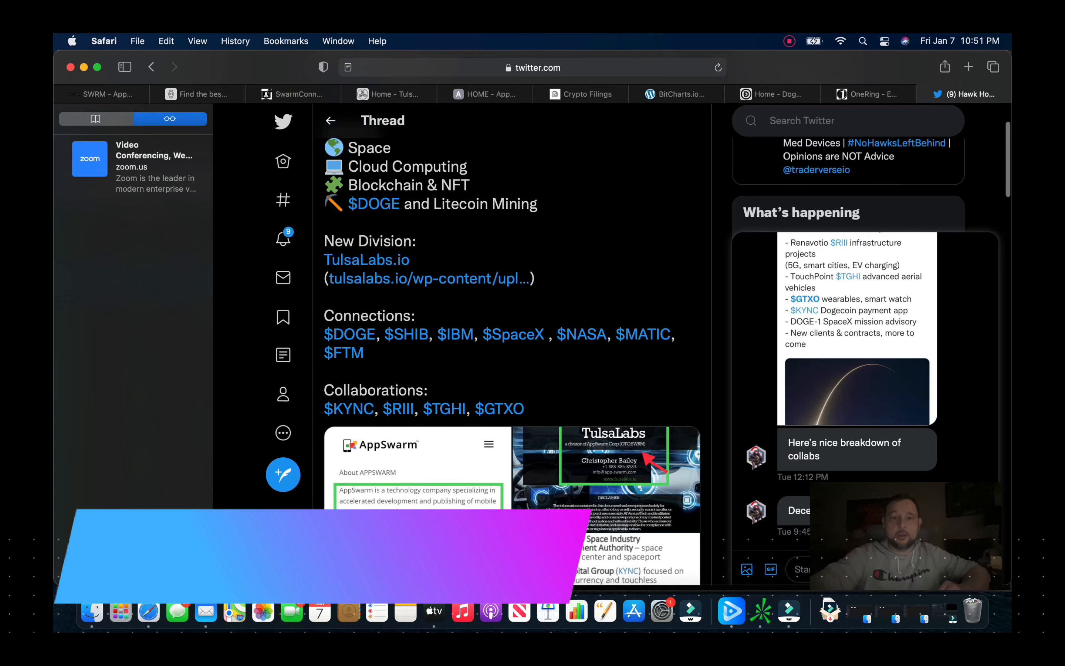
Step: Read down to the Collaborations list ($KYNC, $RIII, $TGHI, $GTXO), image collage, 22 retweets and 54 likes
scroll("up", 3)
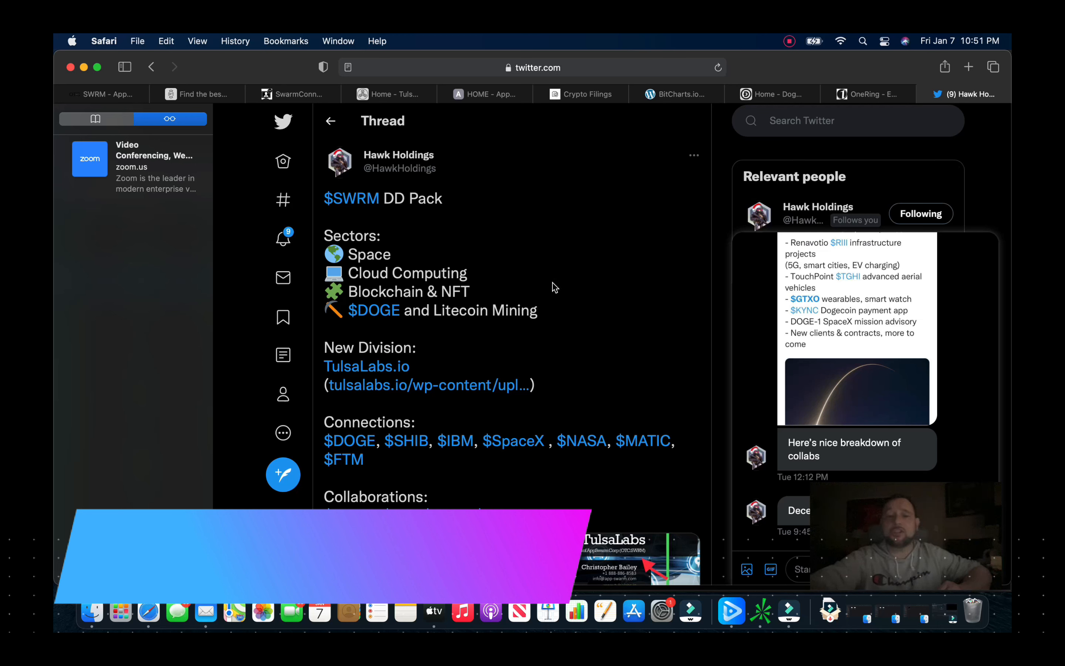
mouse_move(530, 287)
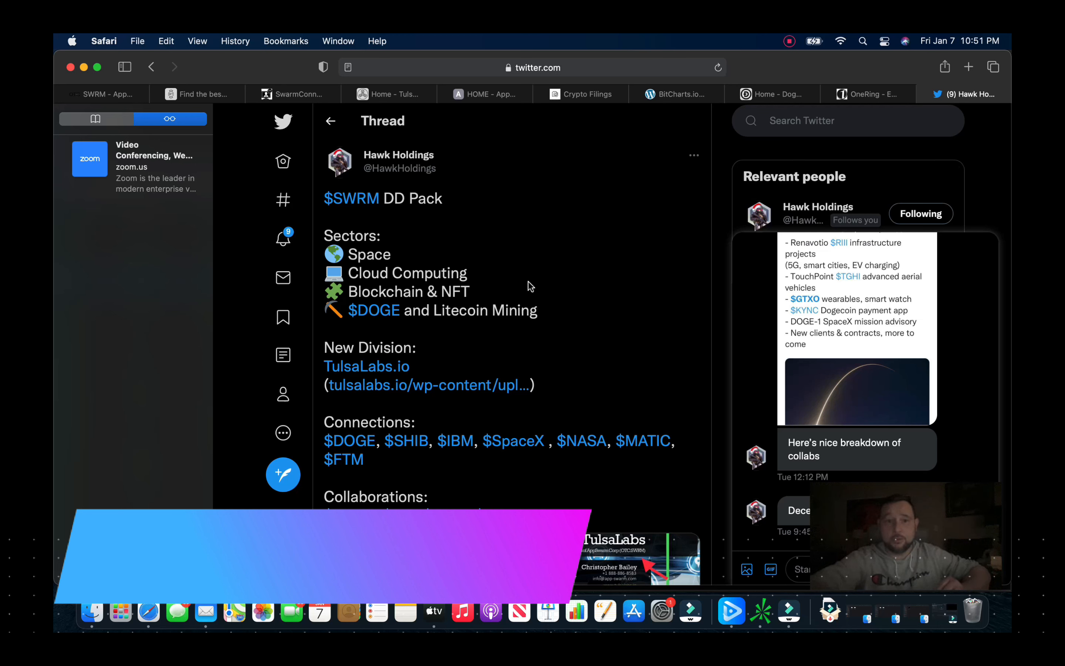
mouse_move(491, 339)
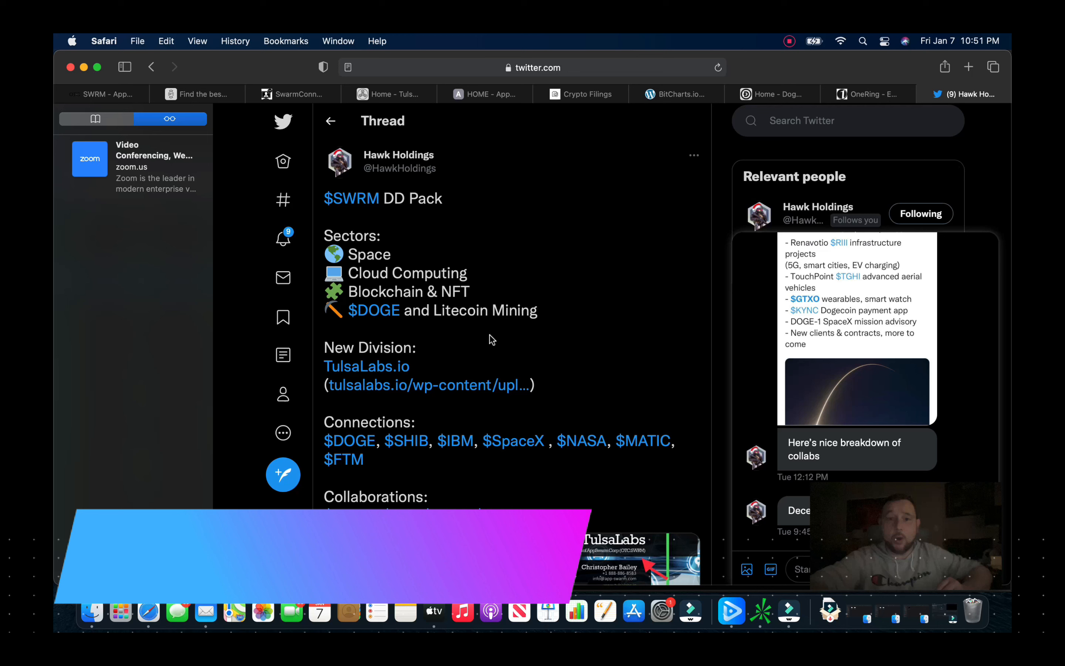
mouse_move(499, 339)
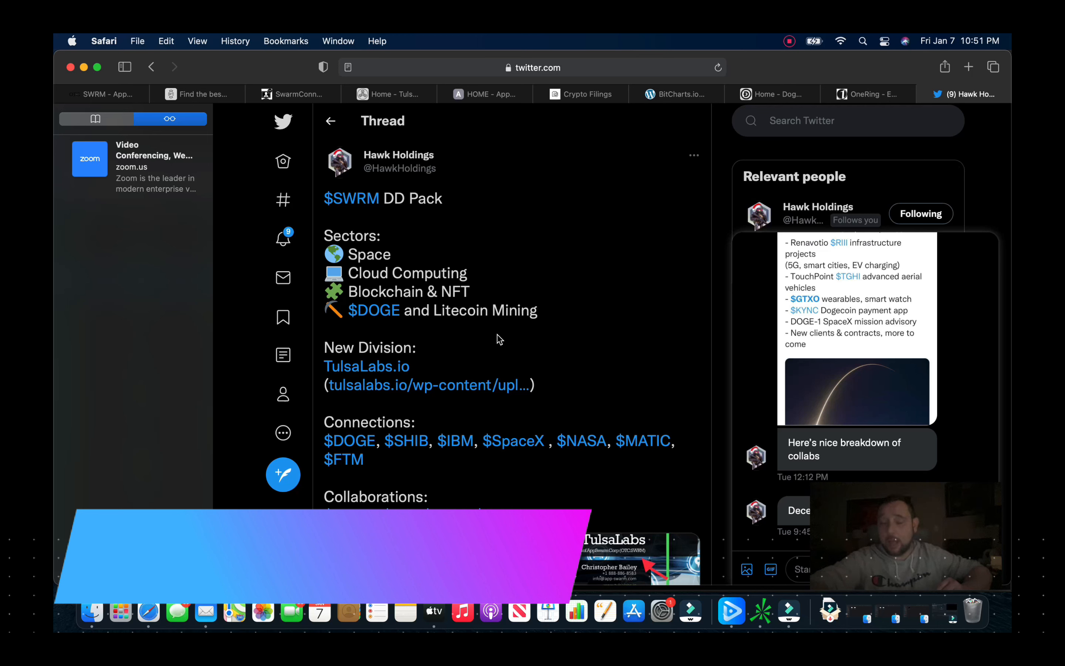
mouse_move(495, 359)
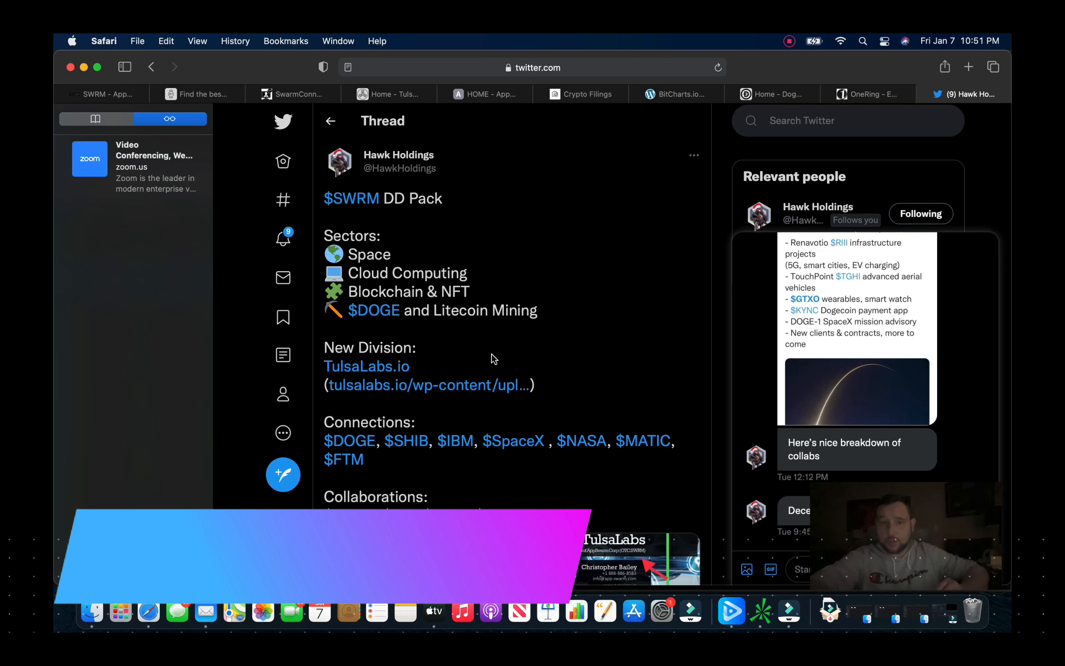
mouse_move(575, 348)
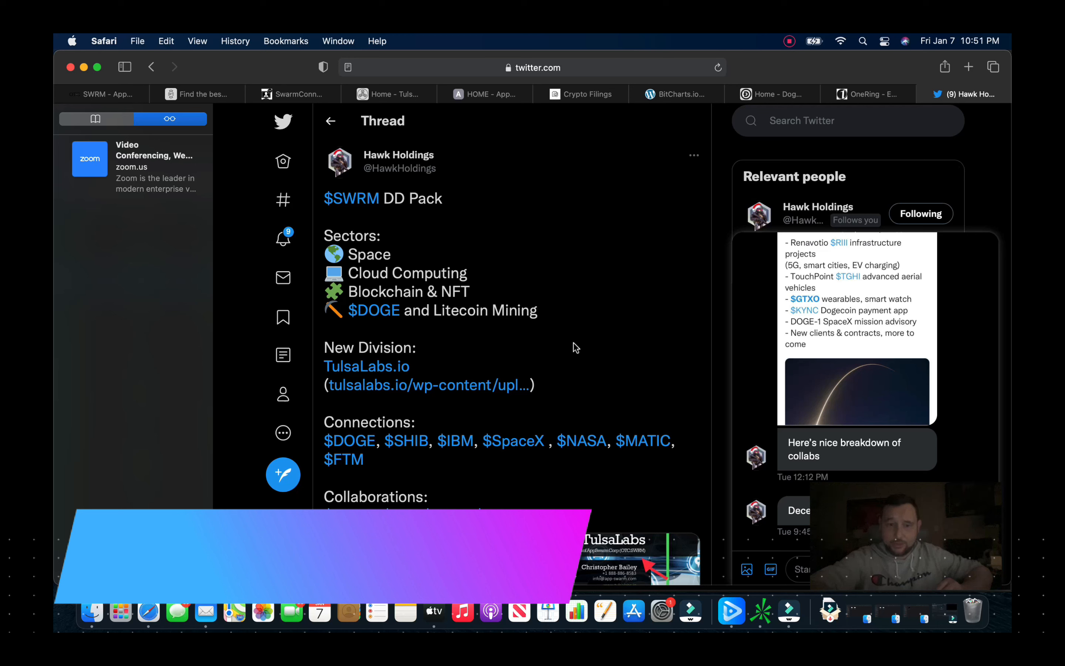
mouse_move(572, 352)
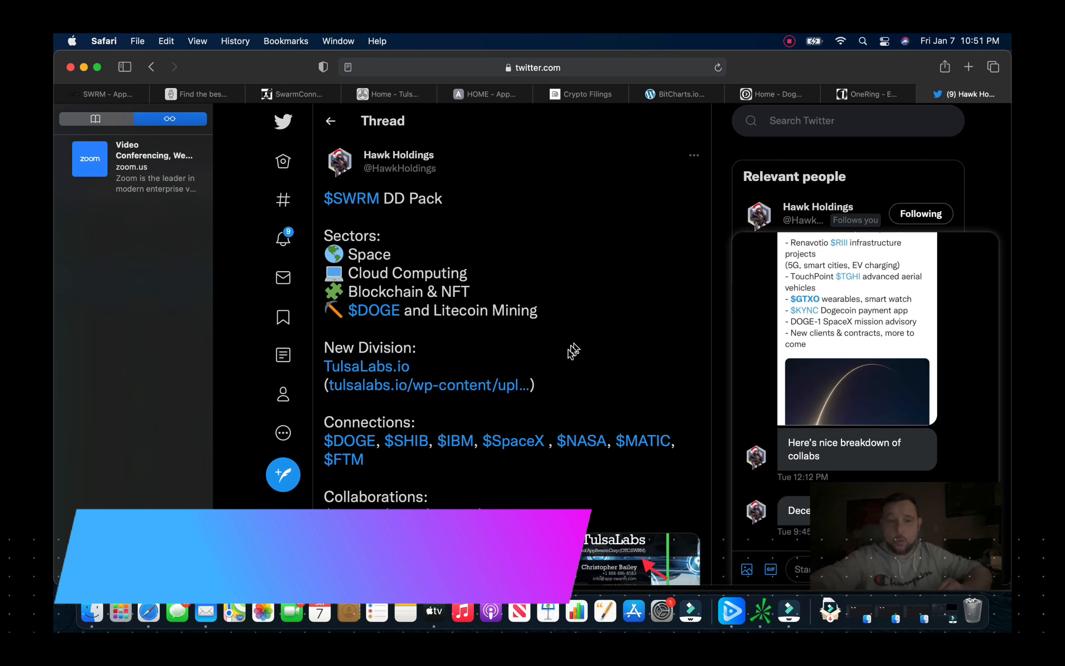
mouse_move(453, 355)
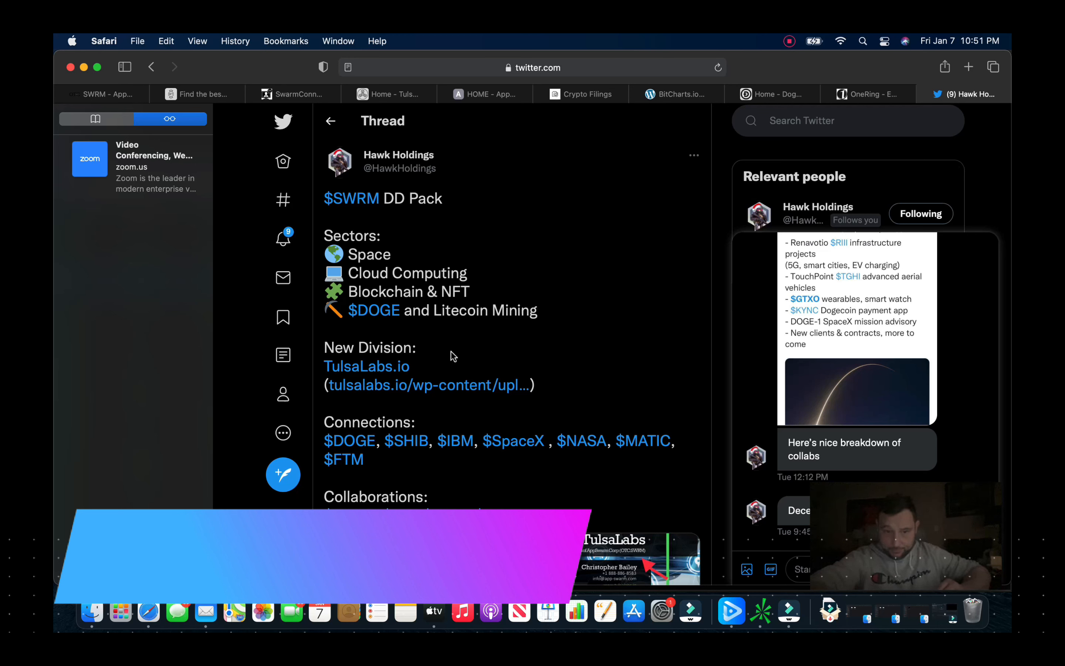
mouse_move(470, 345)
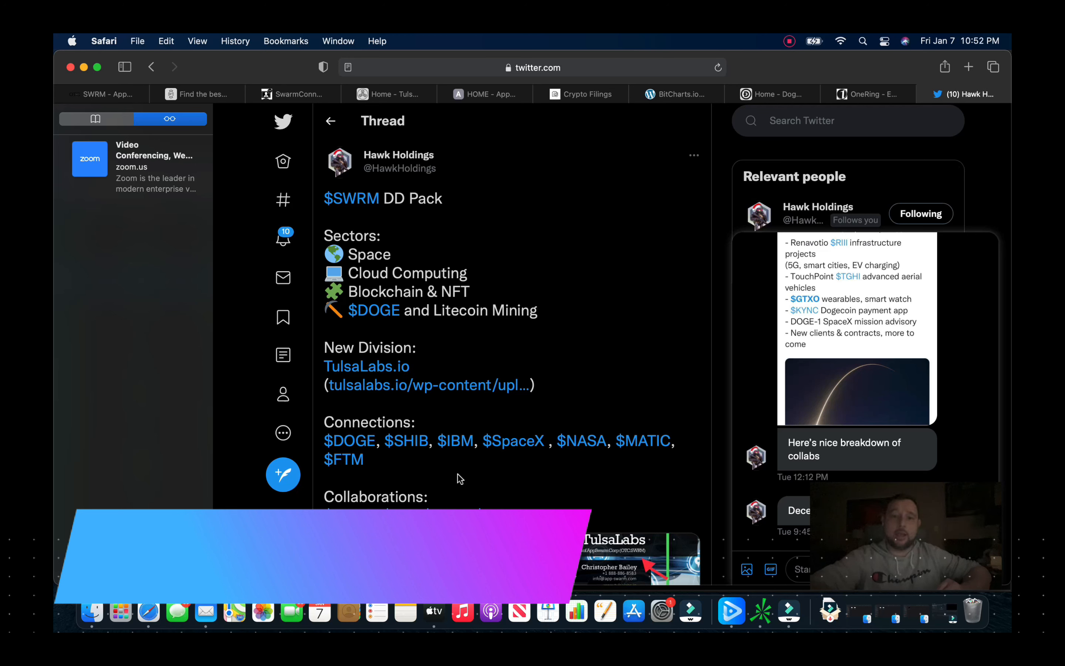
mouse_move(409, 479)
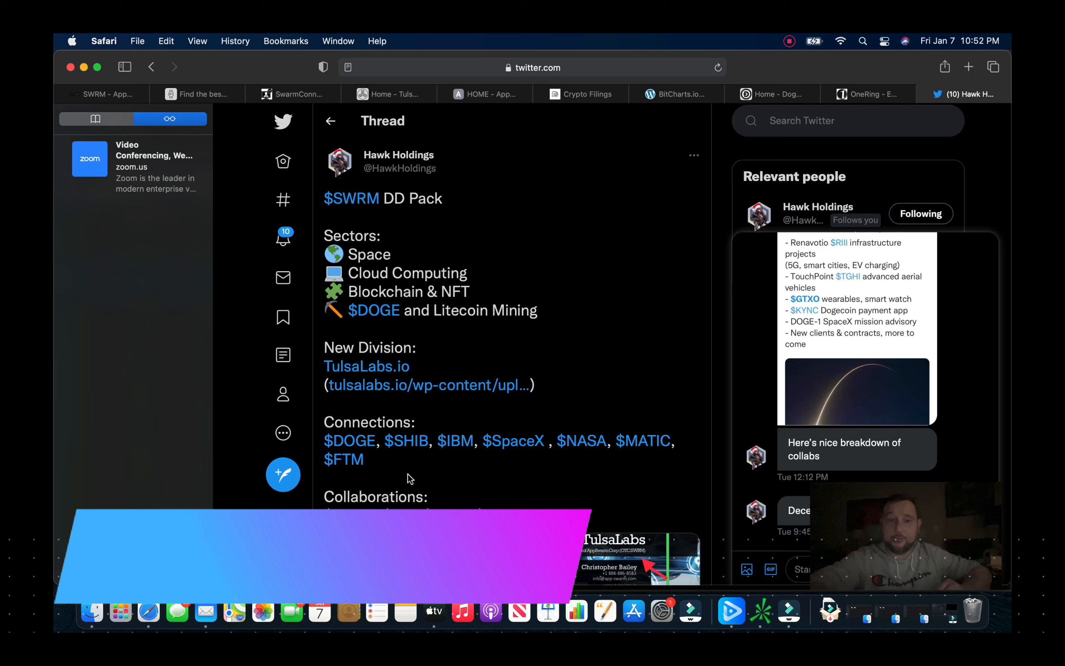
mouse_move(459, 473)
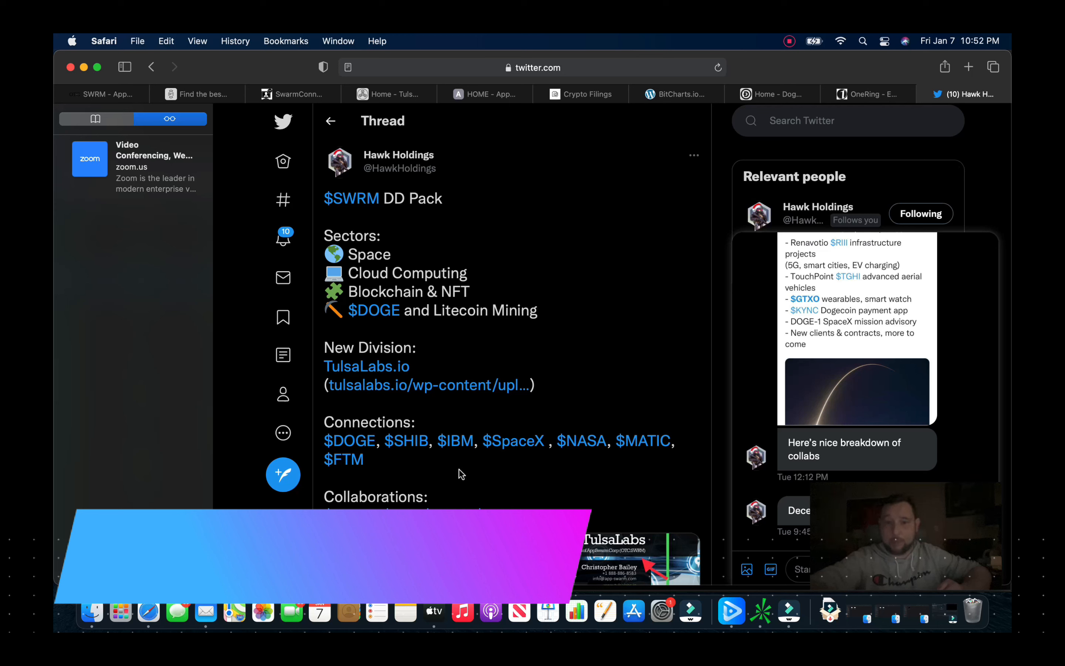
mouse_move(591, 486)
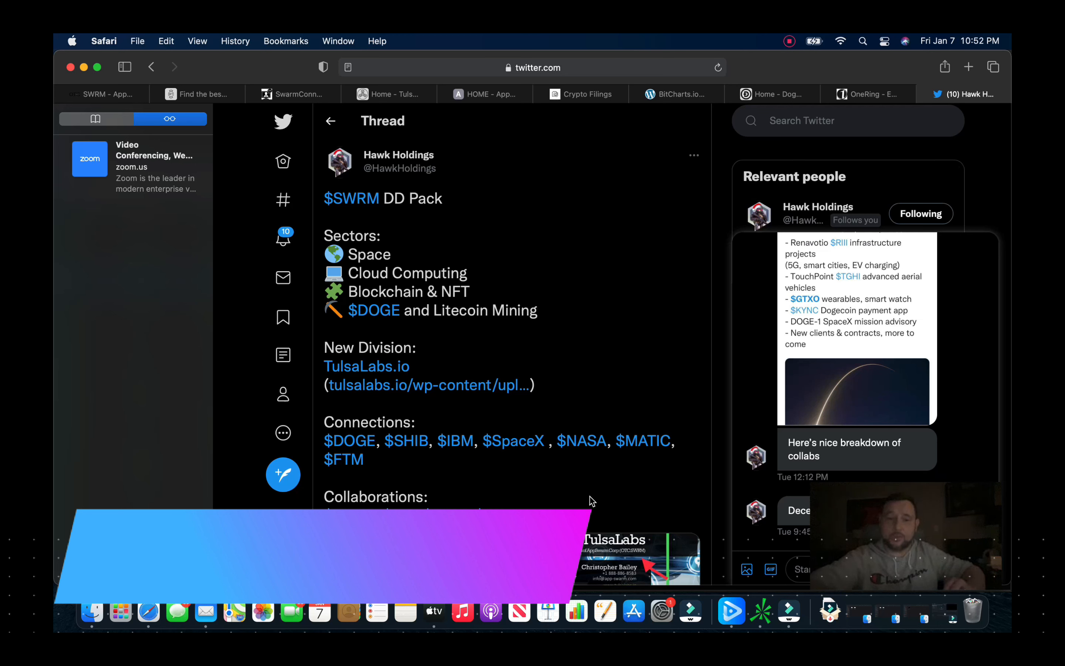
mouse_move(542, 489)
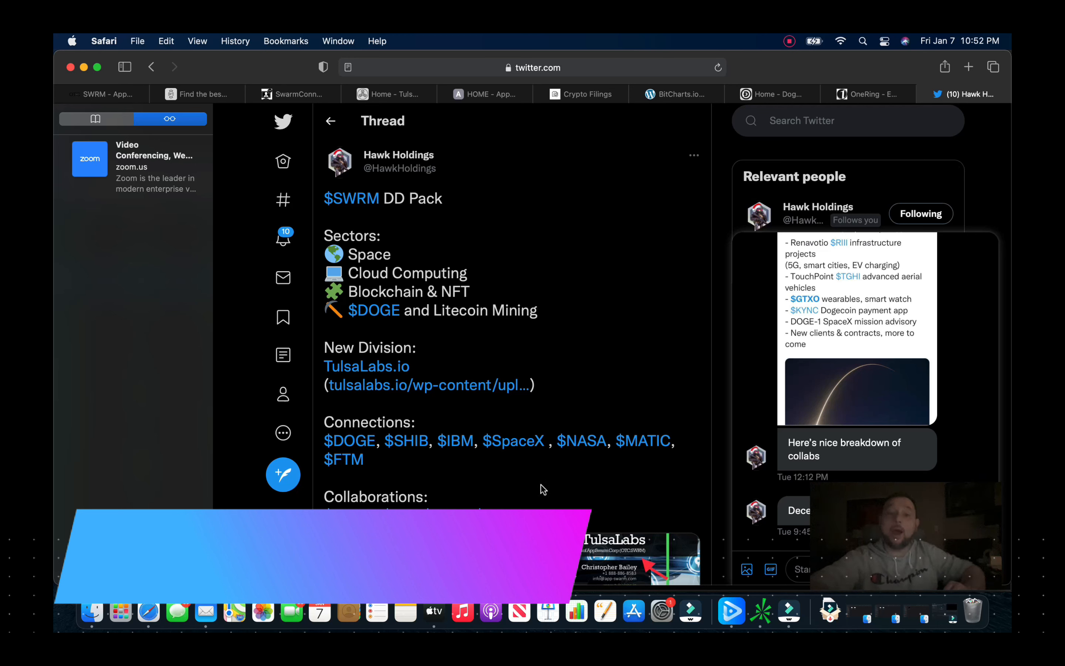
mouse_move(556, 478)
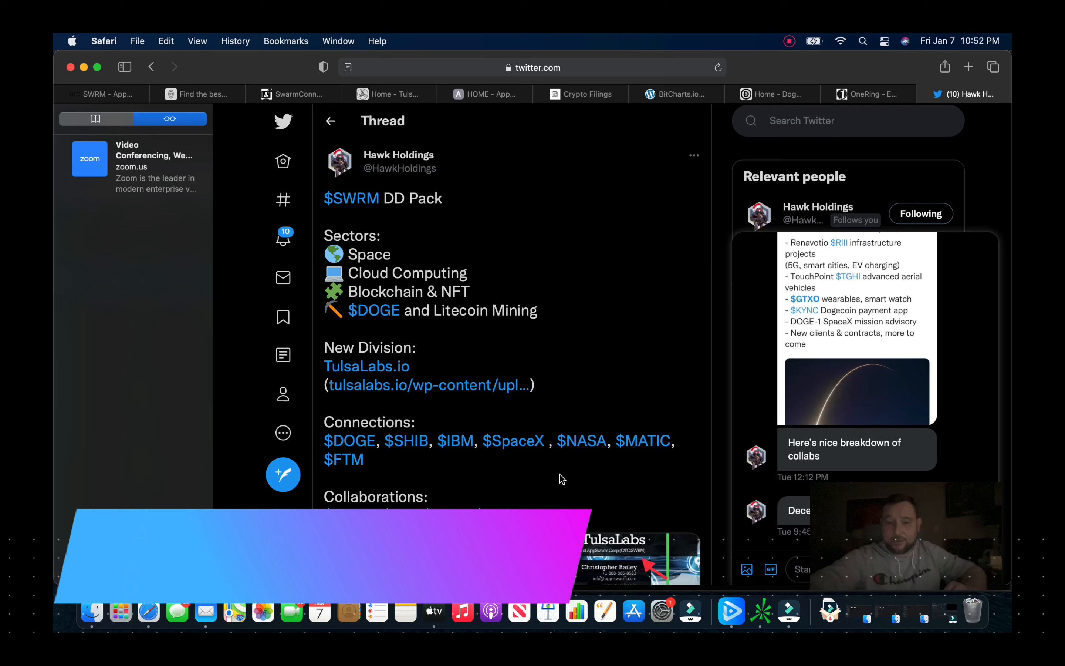
mouse_move(605, 470)
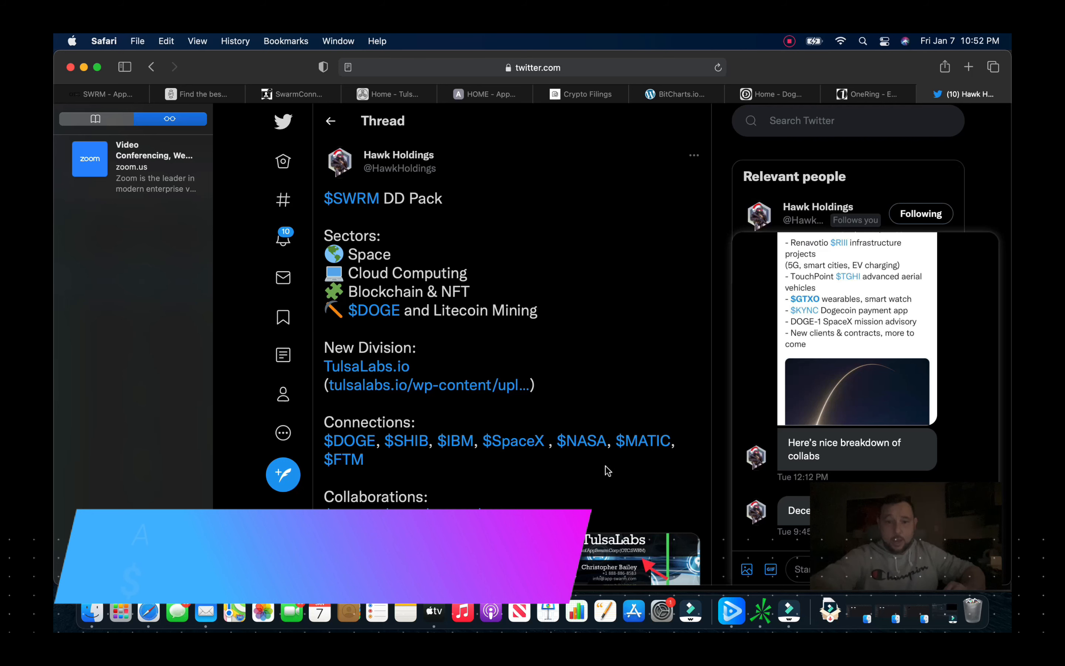
mouse_move(640, 471)
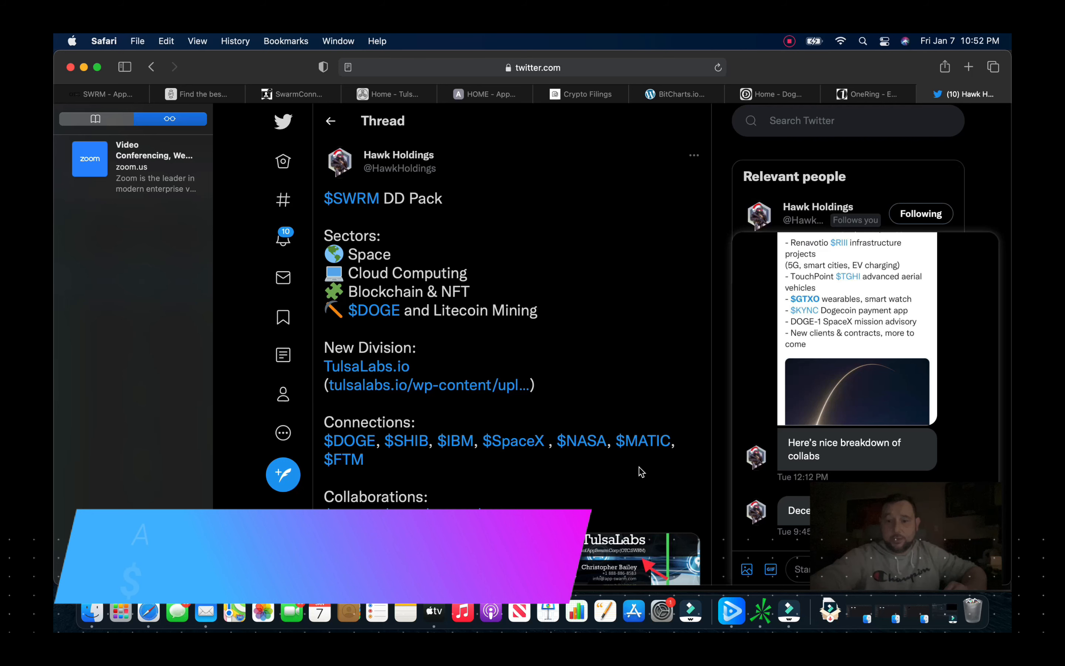
scroll("down", 3)
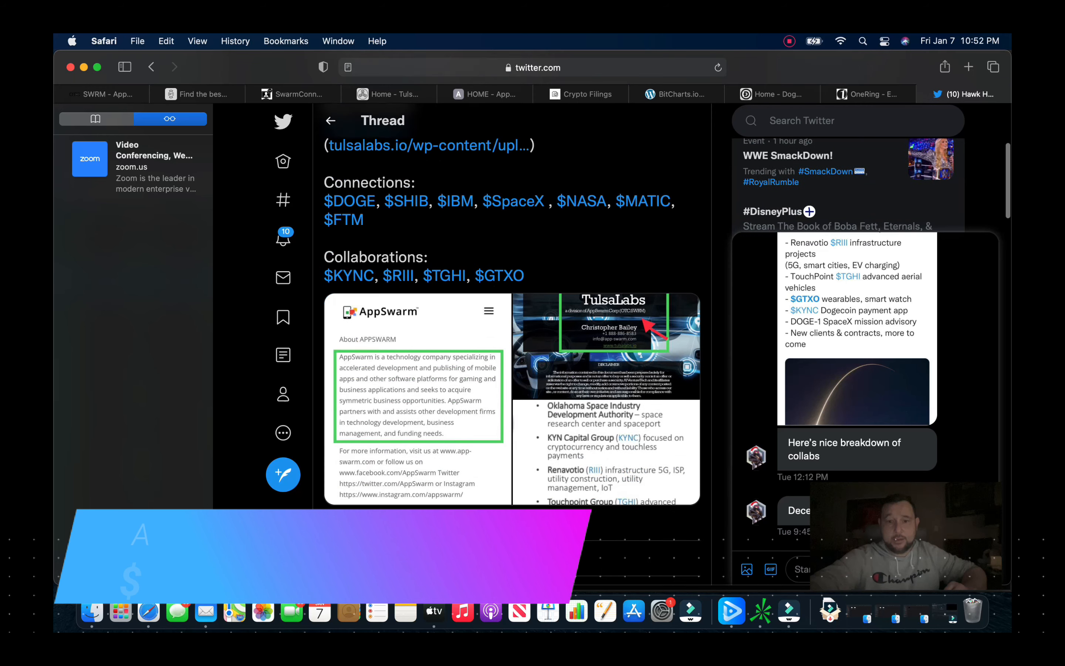
scroll("down", 3)
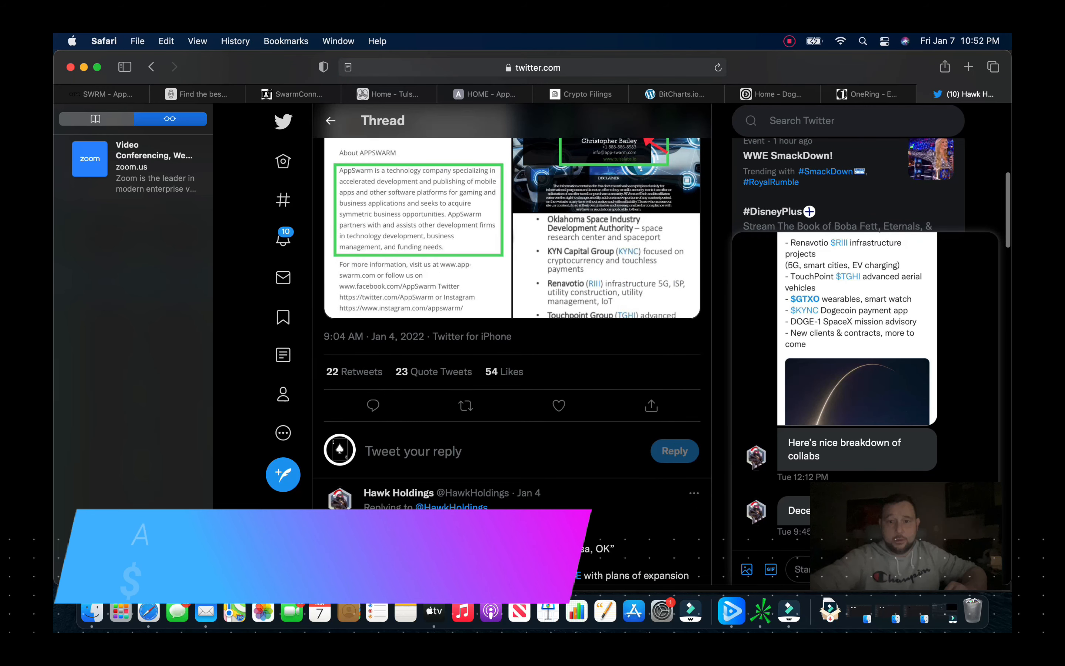
mouse_move(611, 232)
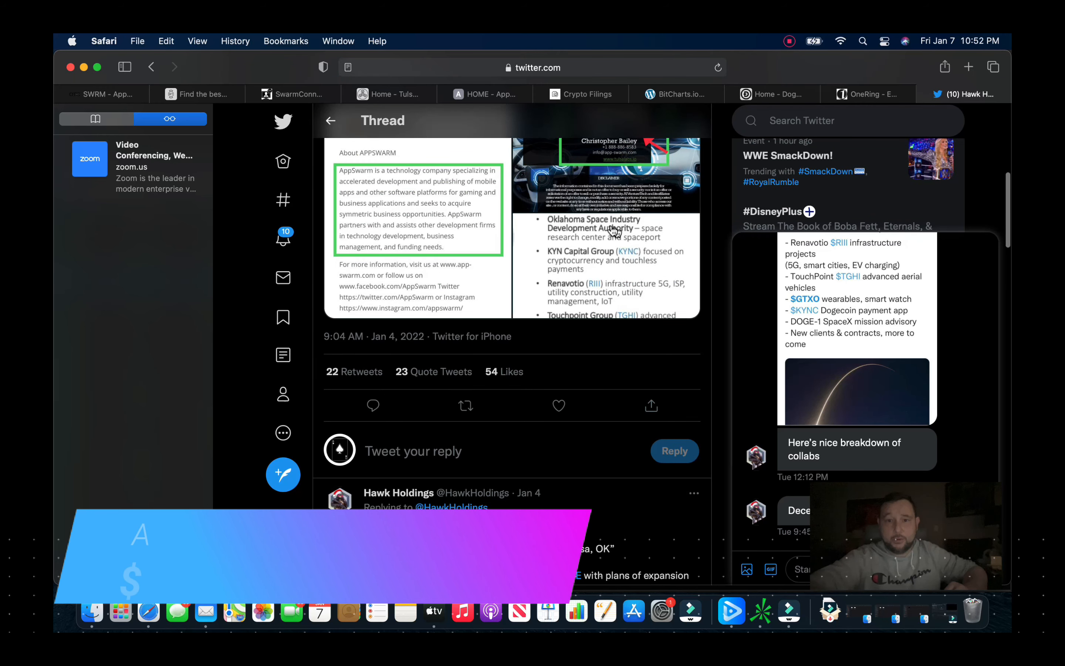
mouse_move(619, 274)
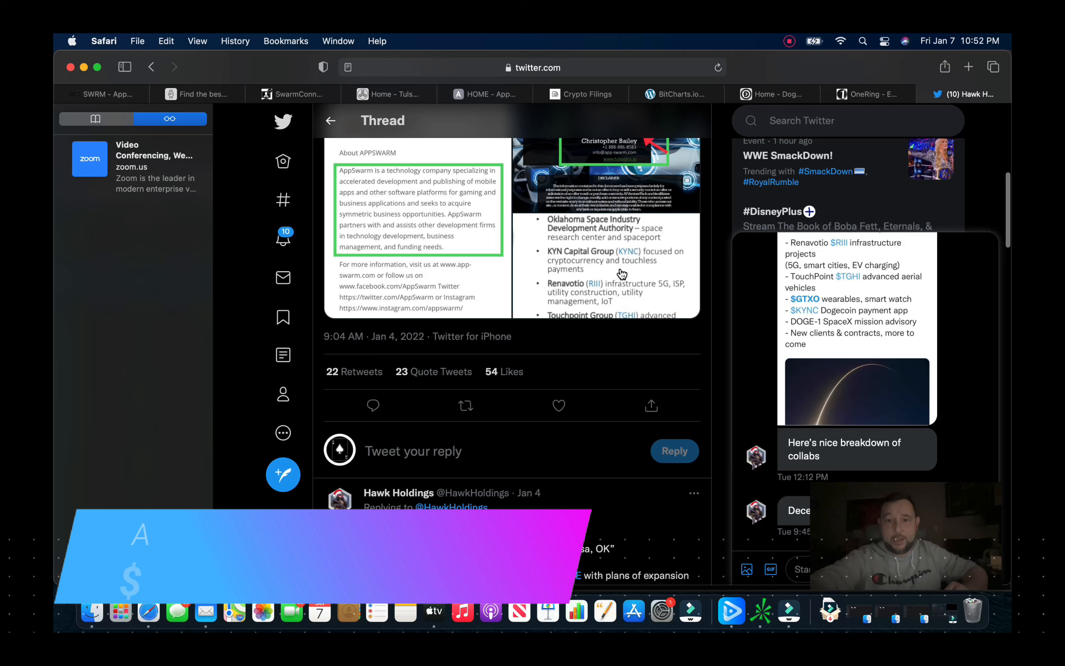
mouse_move(603, 282)
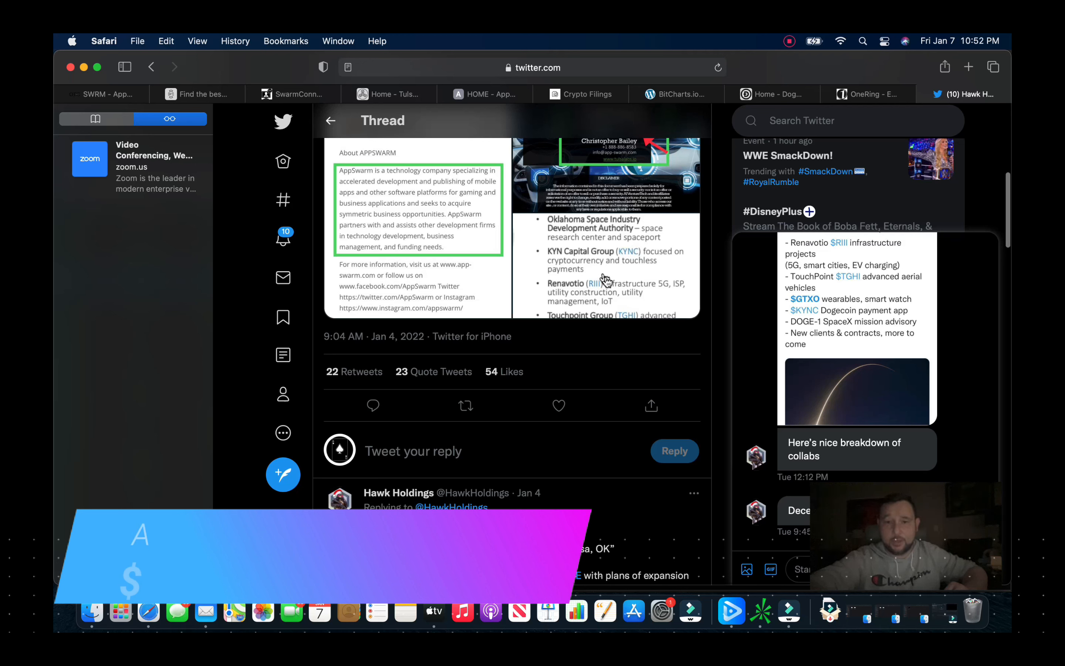
mouse_move(604, 295)
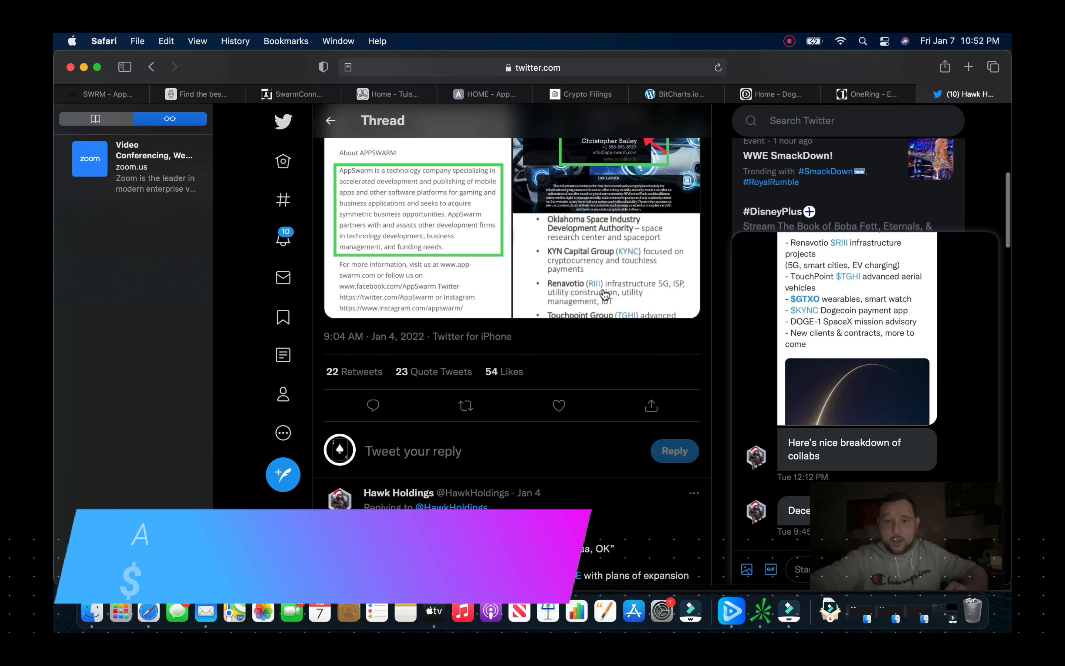
mouse_move(559, 352)
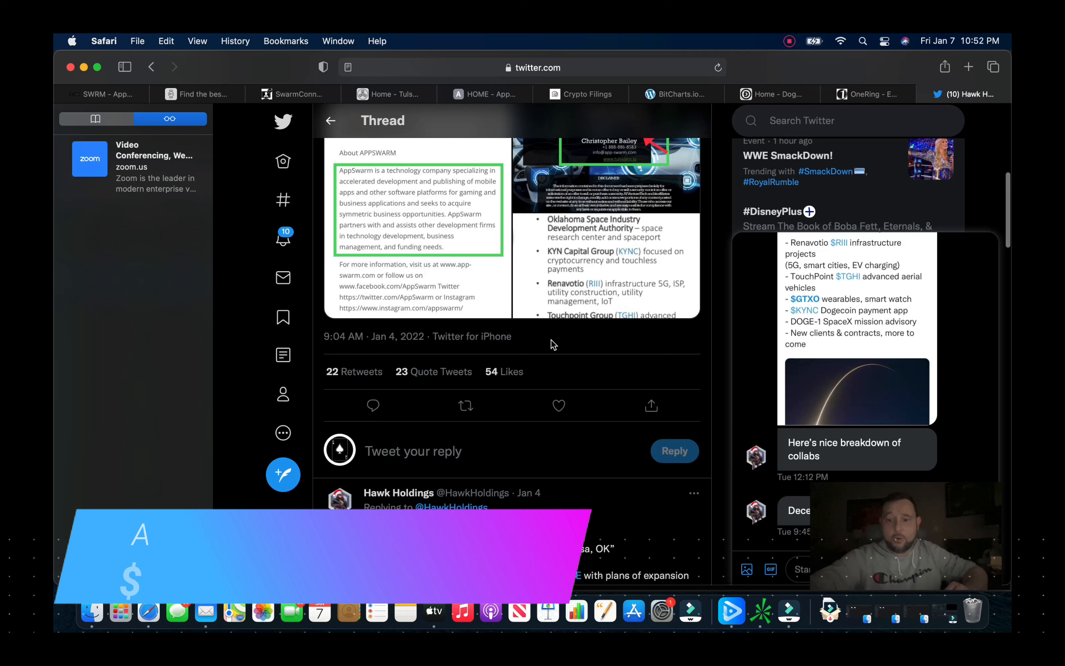
Step: Scroll to the reply about TulsaLabs' Tulsa space research lab, DOGE/LITE mining and Data Syndicate
scroll("down", 3)
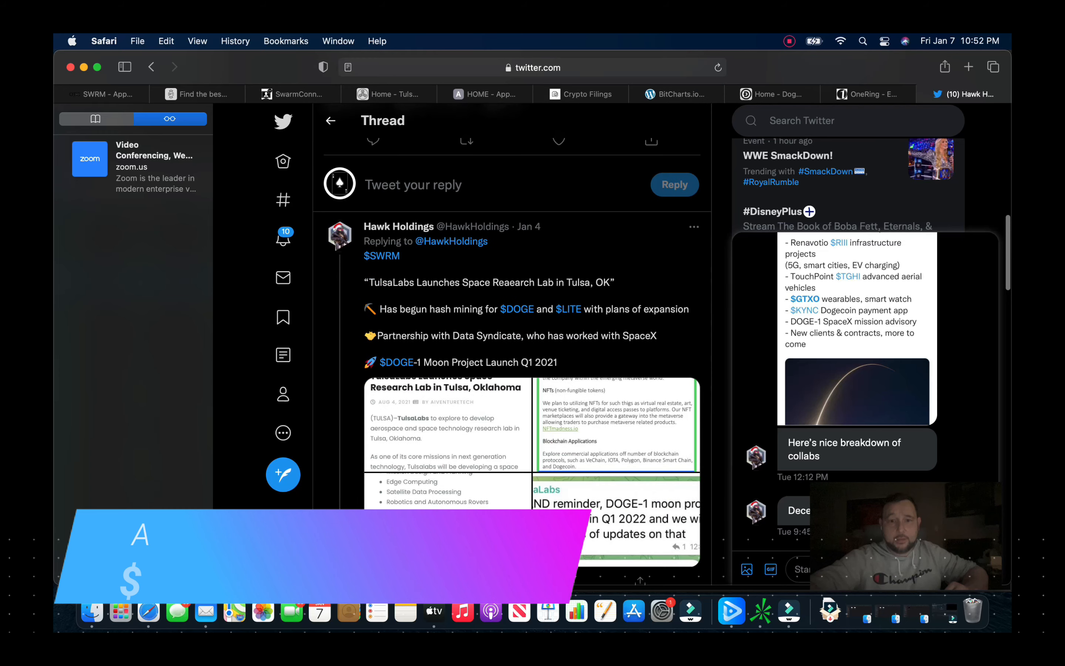
scroll("down", 3)
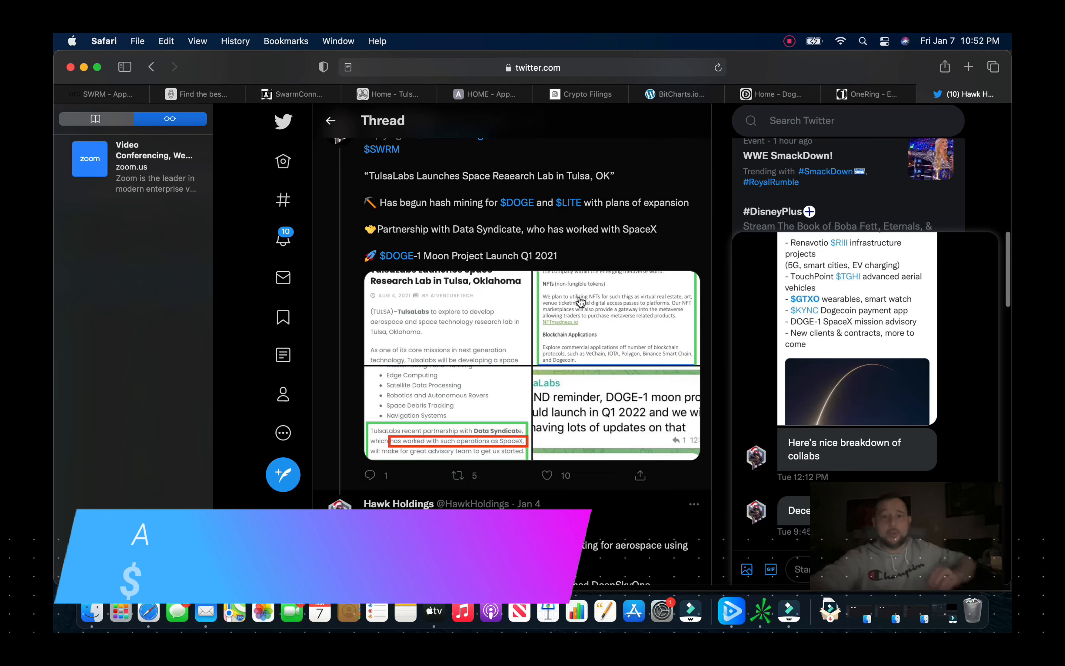
mouse_move(489, 318)
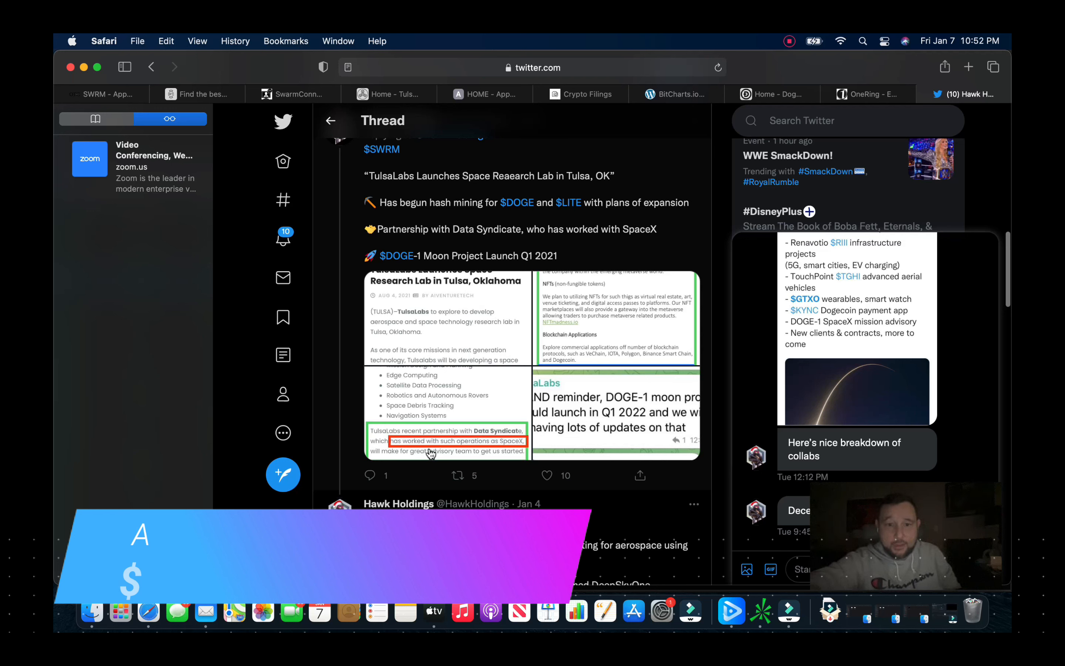
mouse_move(477, 448)
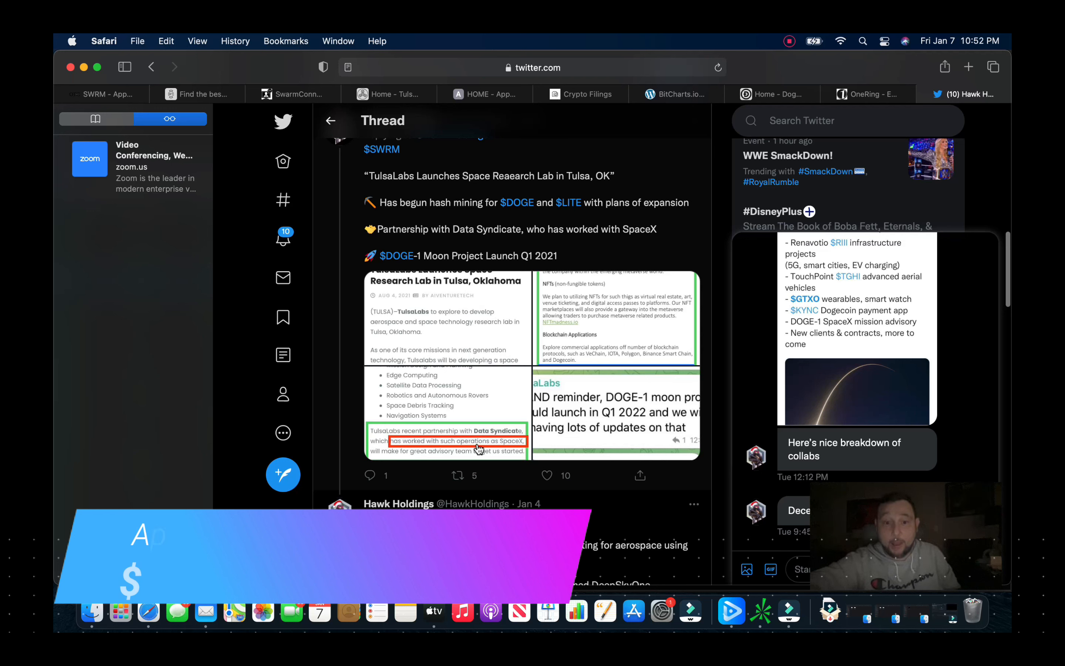
mouse_move(637, 413)
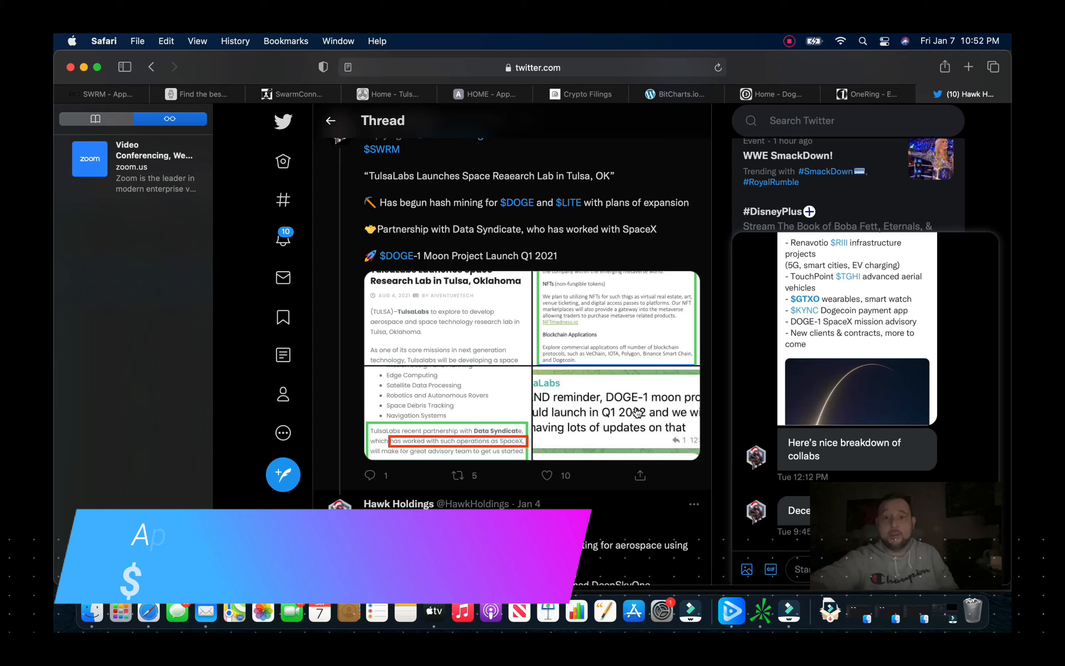
Step: Enlarge the DOGE-1 reminder image stating the moon project should launch in Q1 2022
left_click(614, 411)
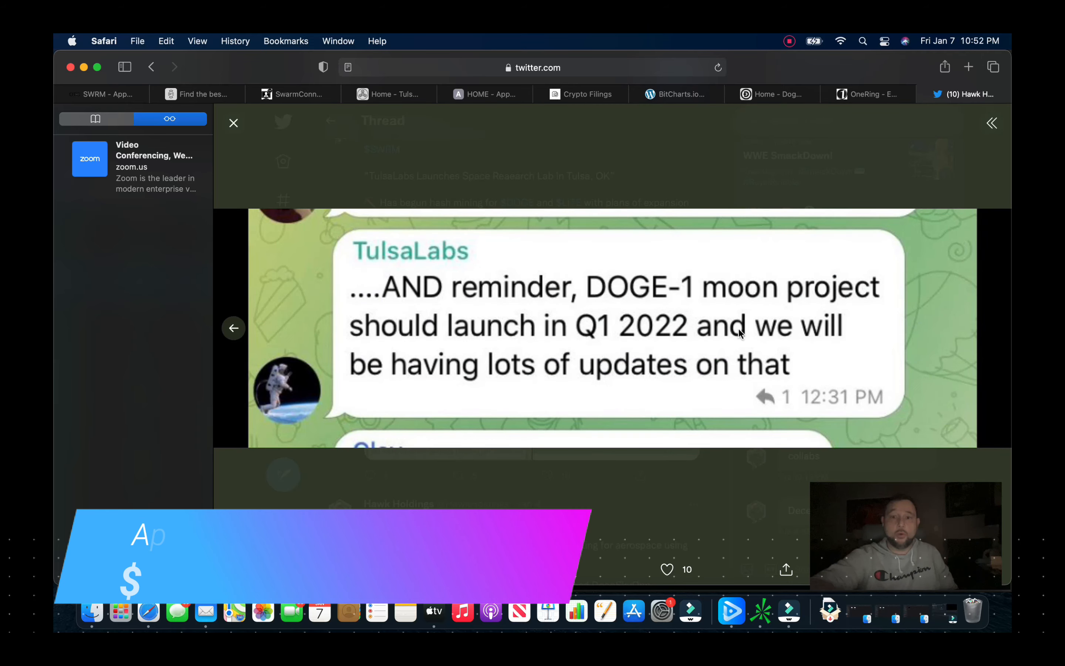
mouse_move(664, 353)
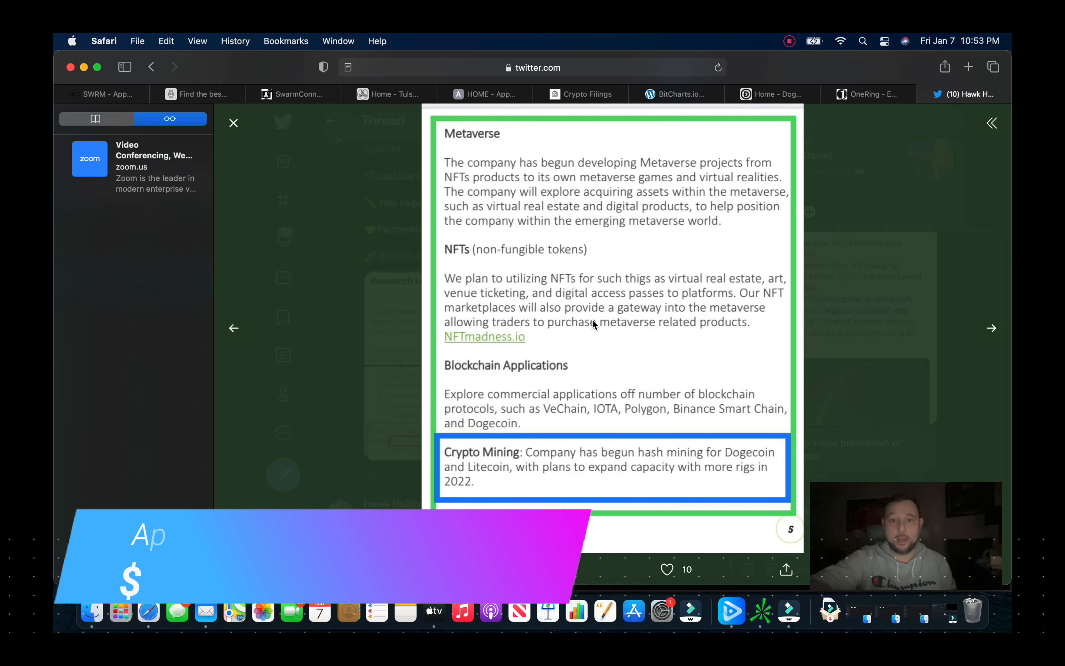
mouse_move(489, 153)
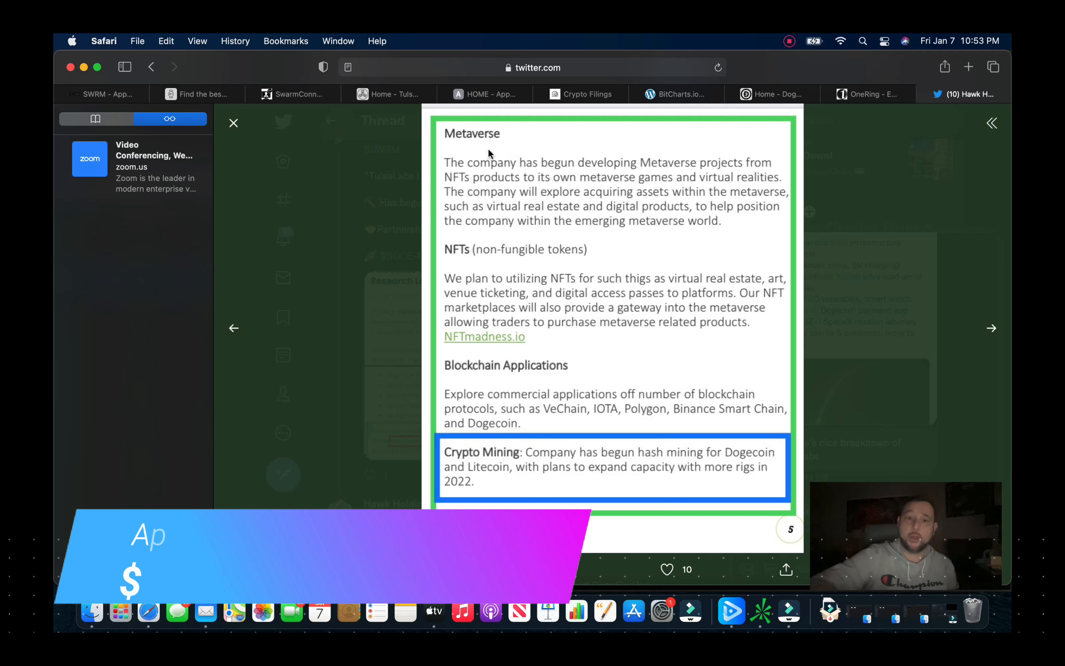
mouse_move(499, 188)
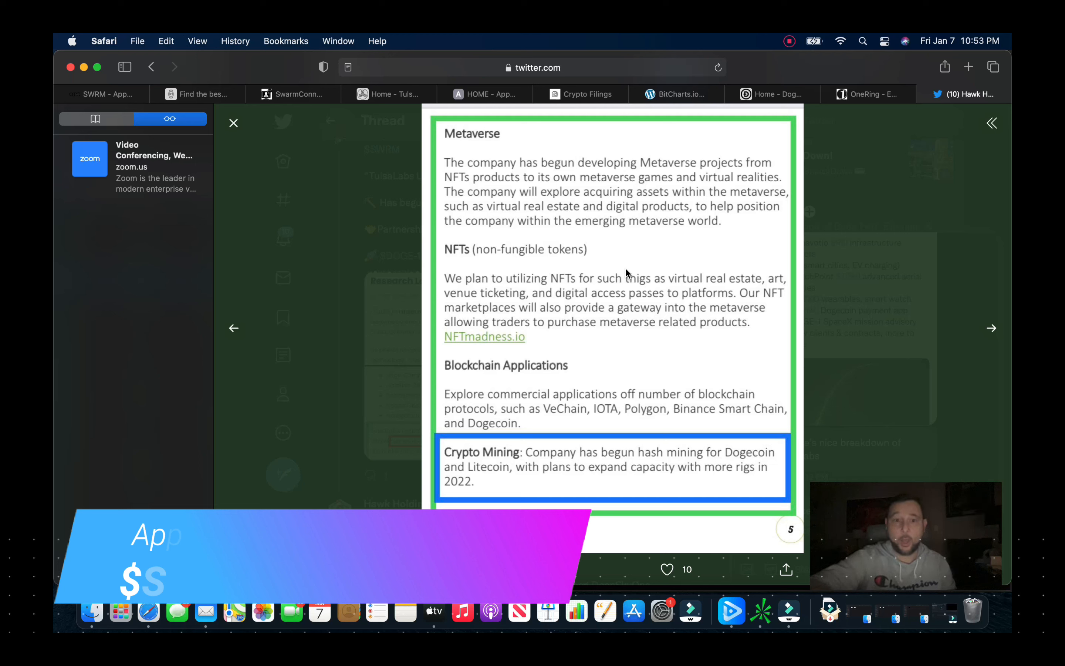
mouse_move(664, 237)
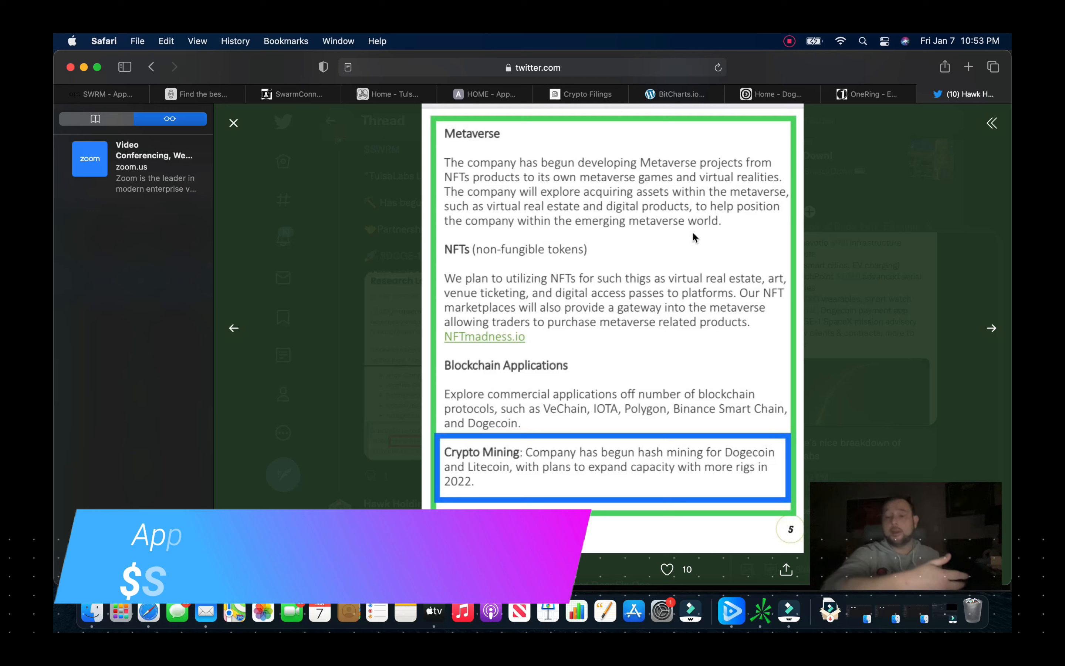
mouse_move(701, 236)
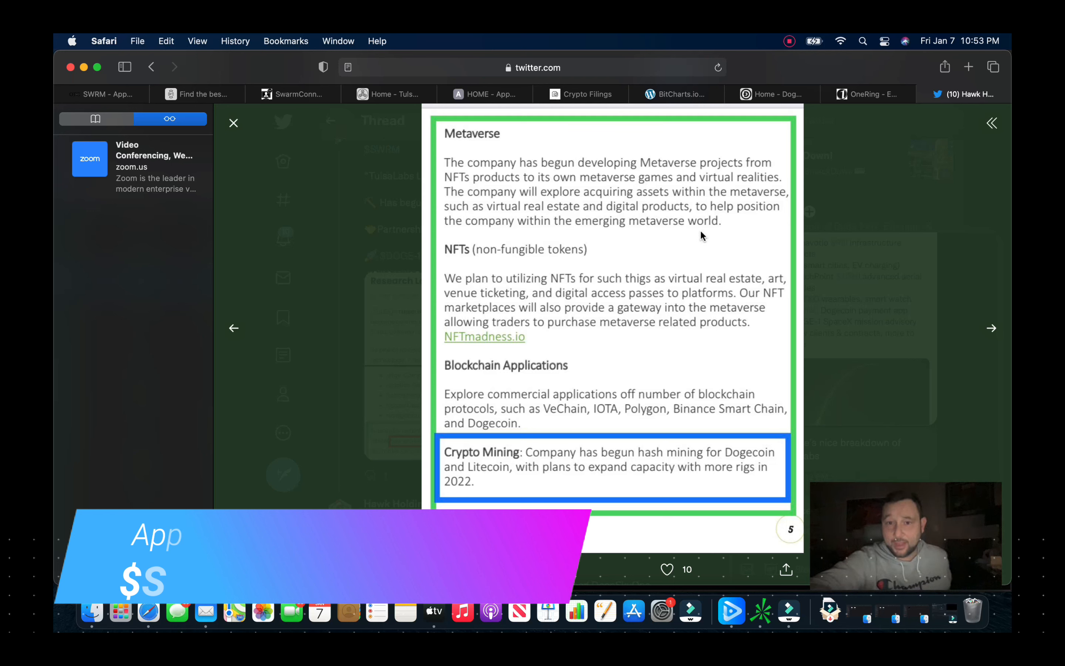
mouse_move(705, 243)
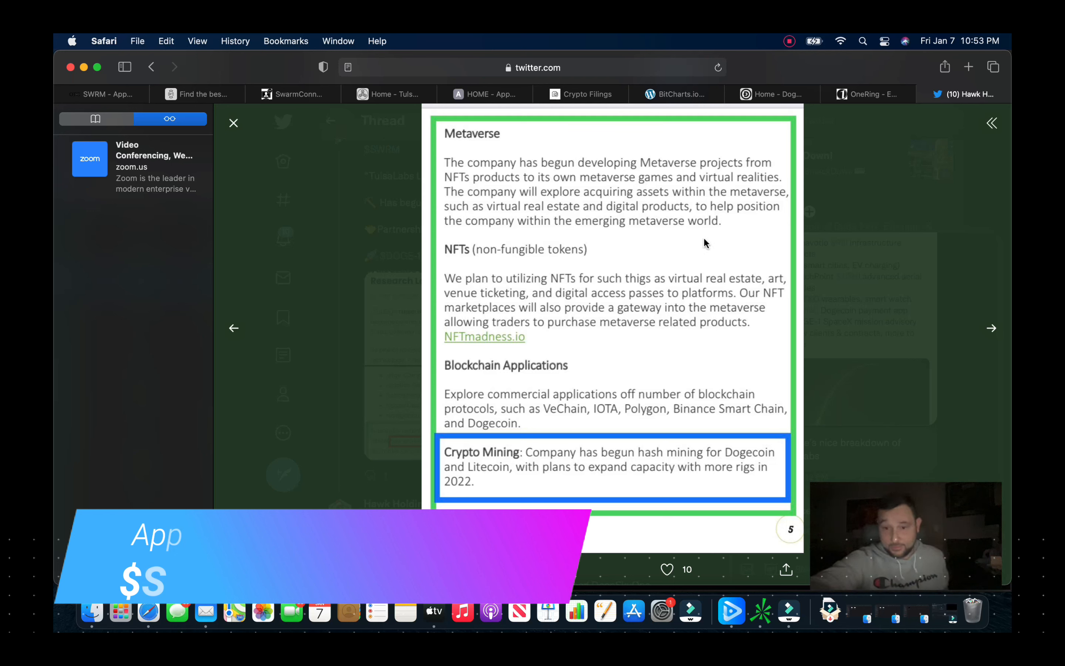
mouse_move(527, 177)
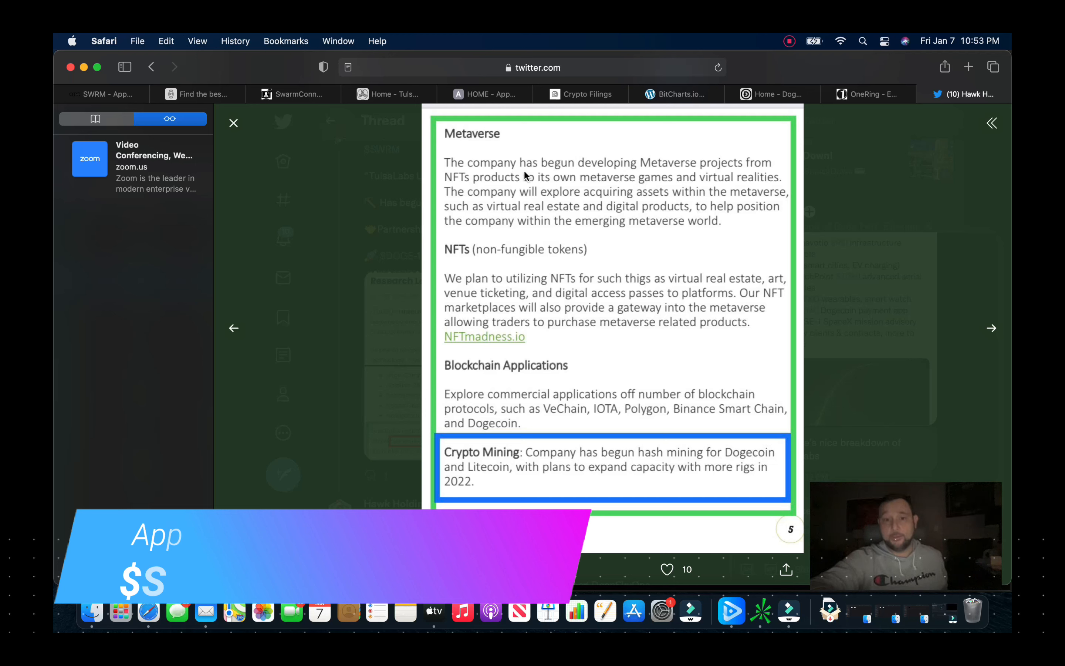
mouse_move(684, 251)
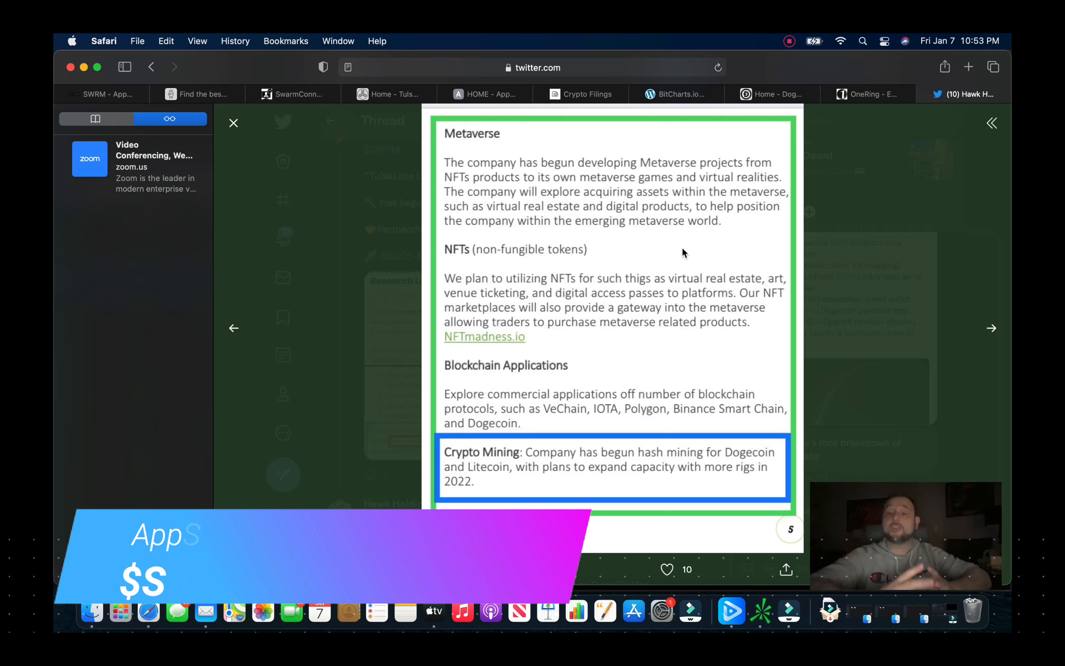
mouse_move(663, 290)
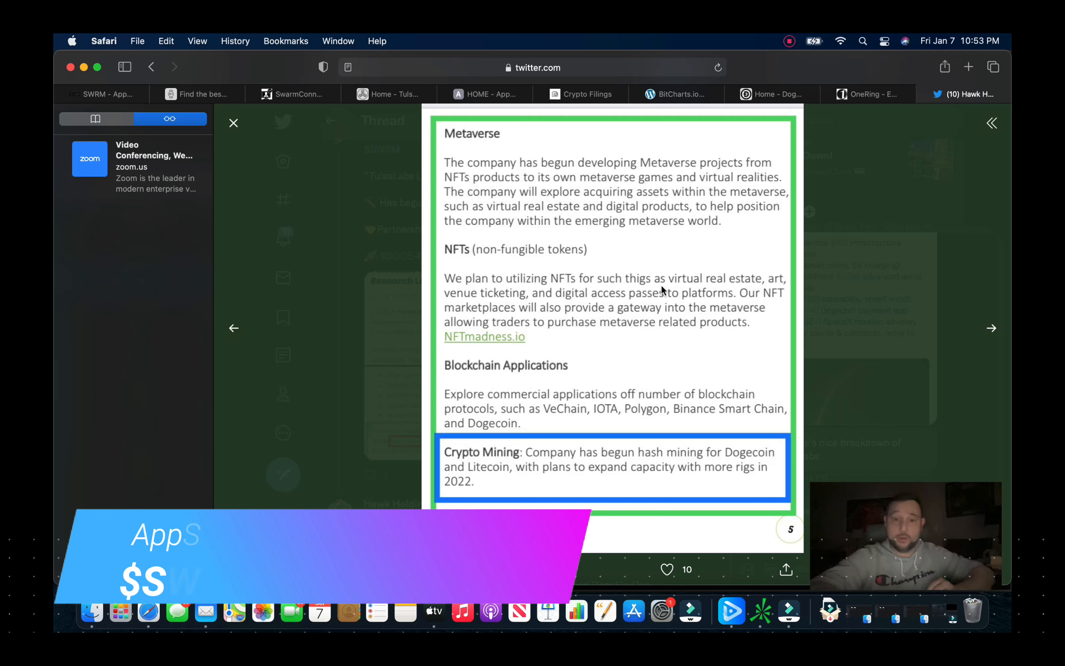
mouse_move(514, 270)
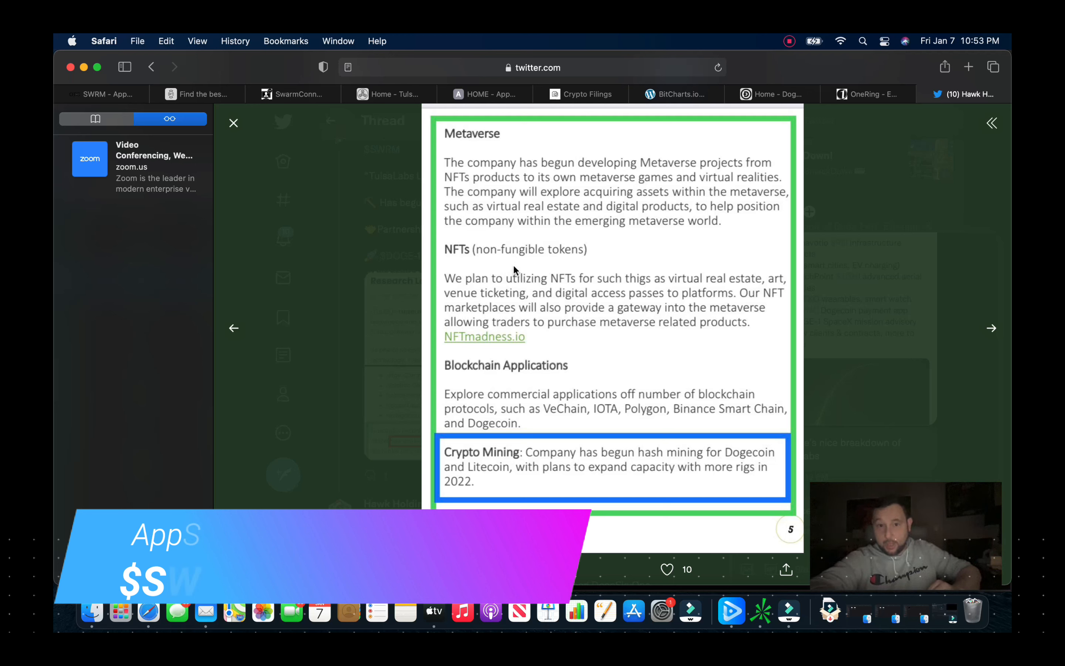
mouse_move(626, 249)
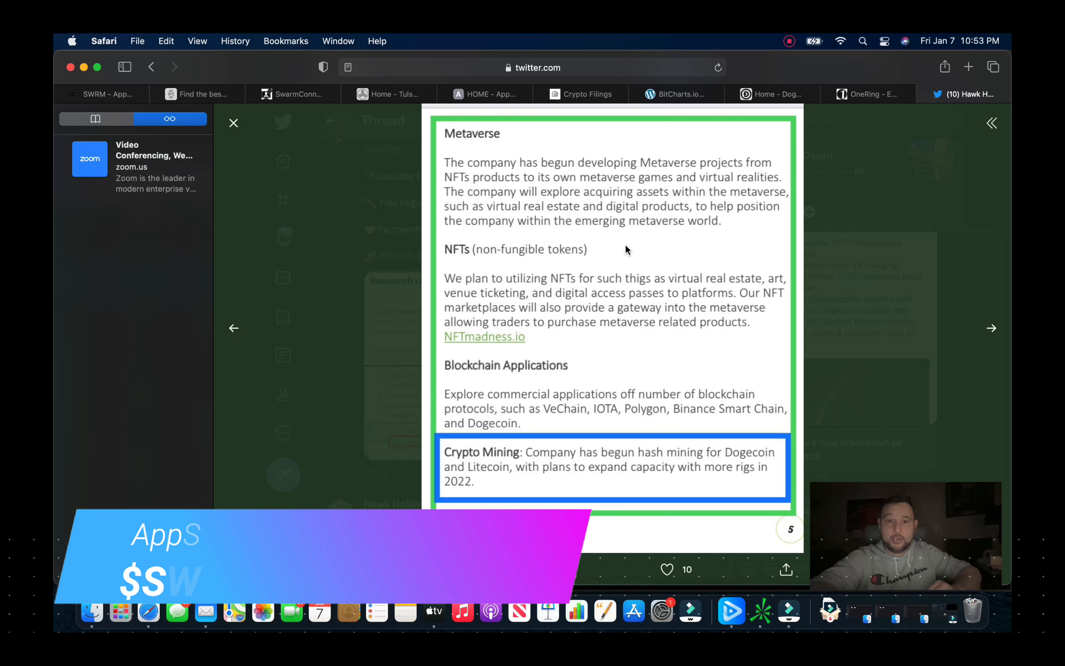
mouse_move(649, 249)
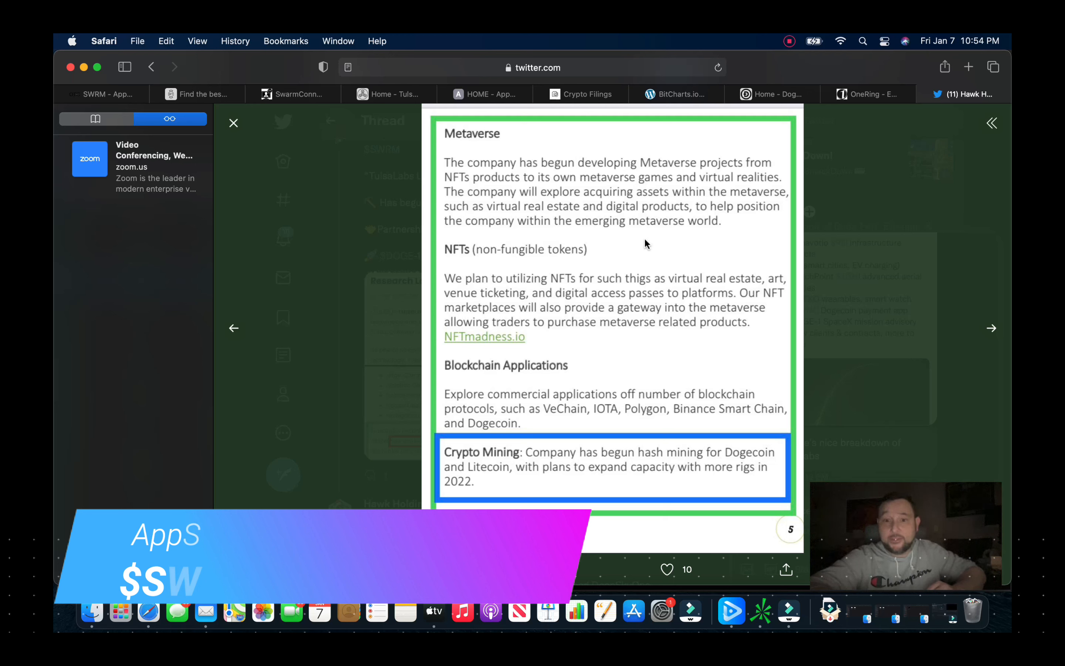
mouse_move(750, 295)
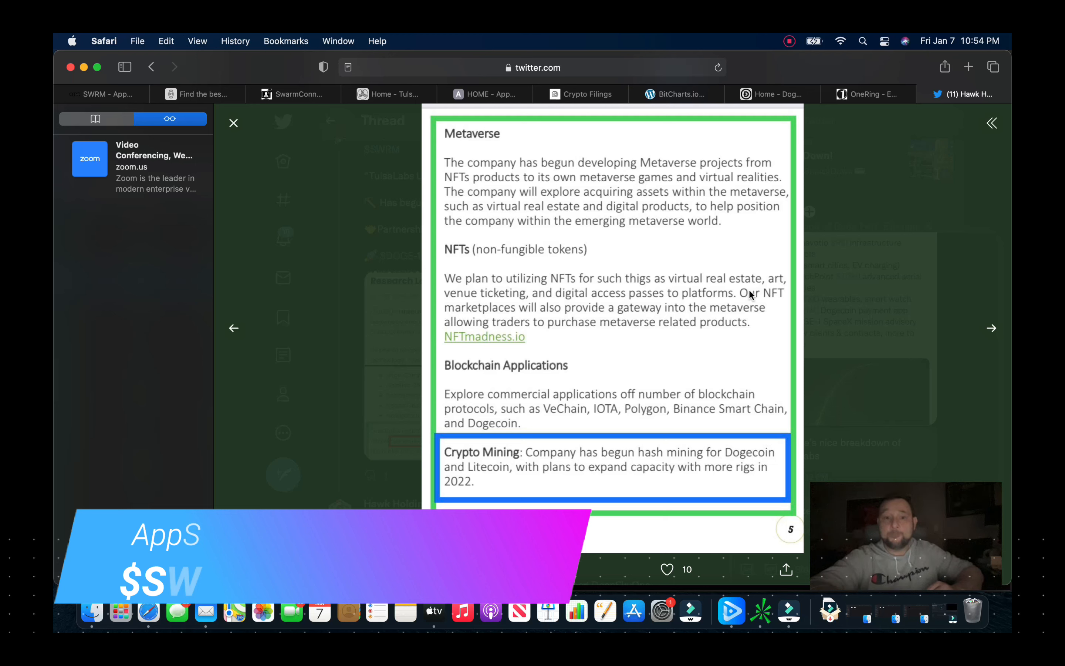
mouse_move(639, 361)
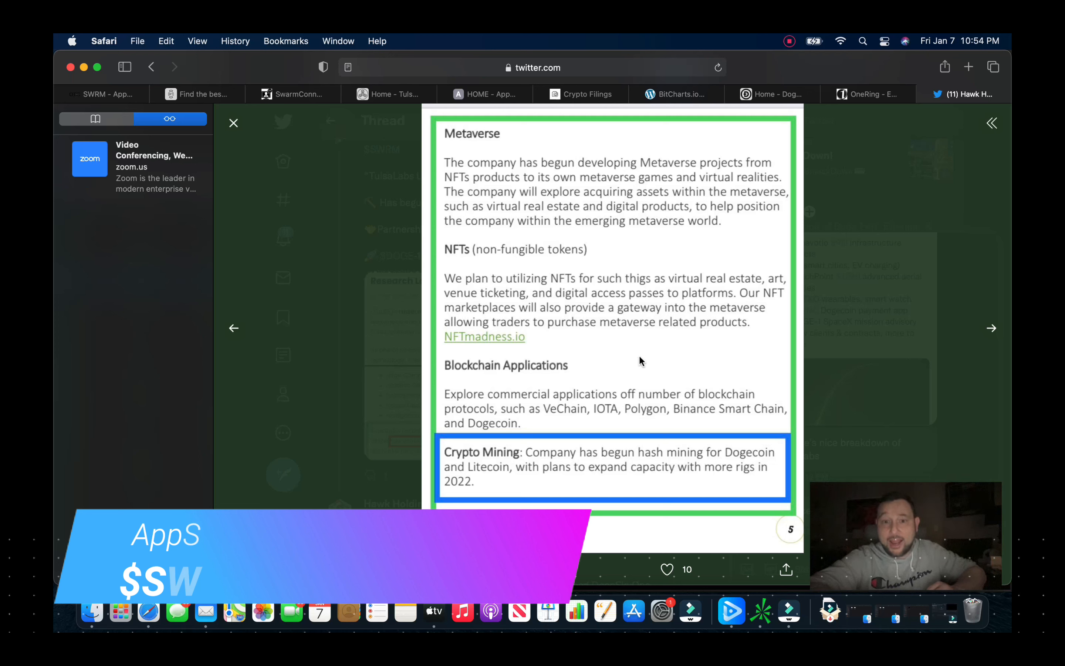
mouse_move(595, 350)
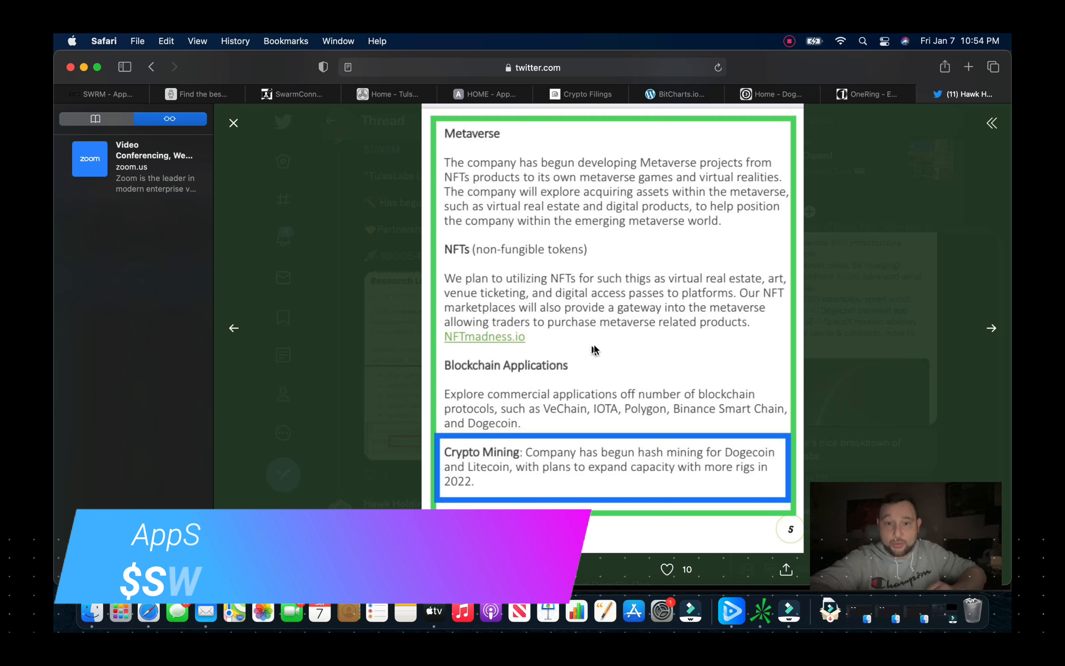
mouse_move(656, 344)
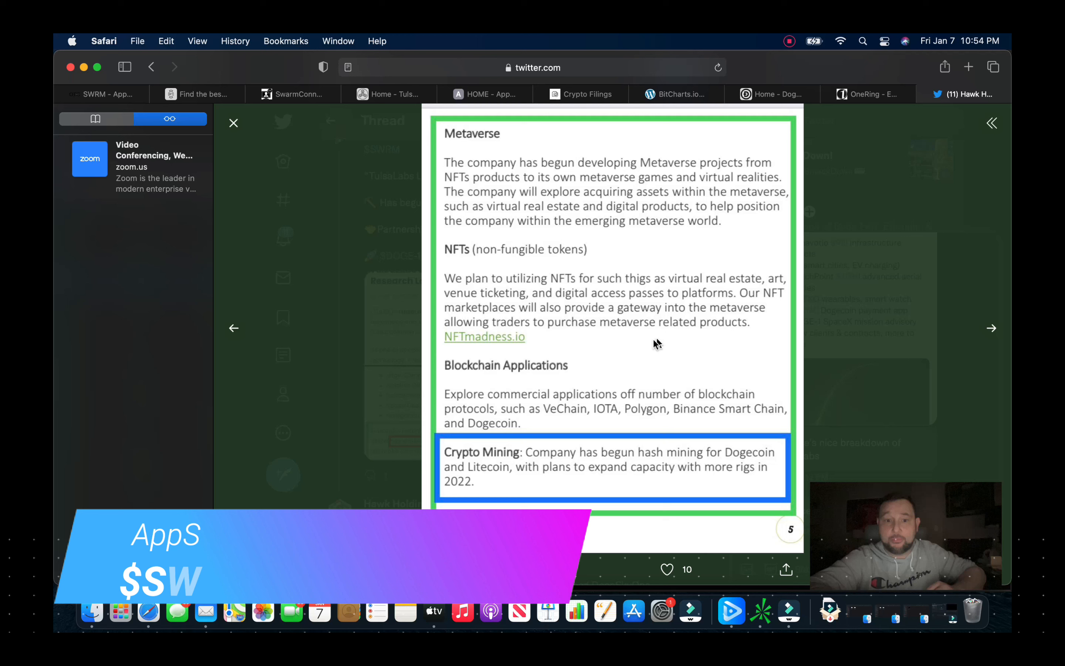
mouse_move(486, 354)
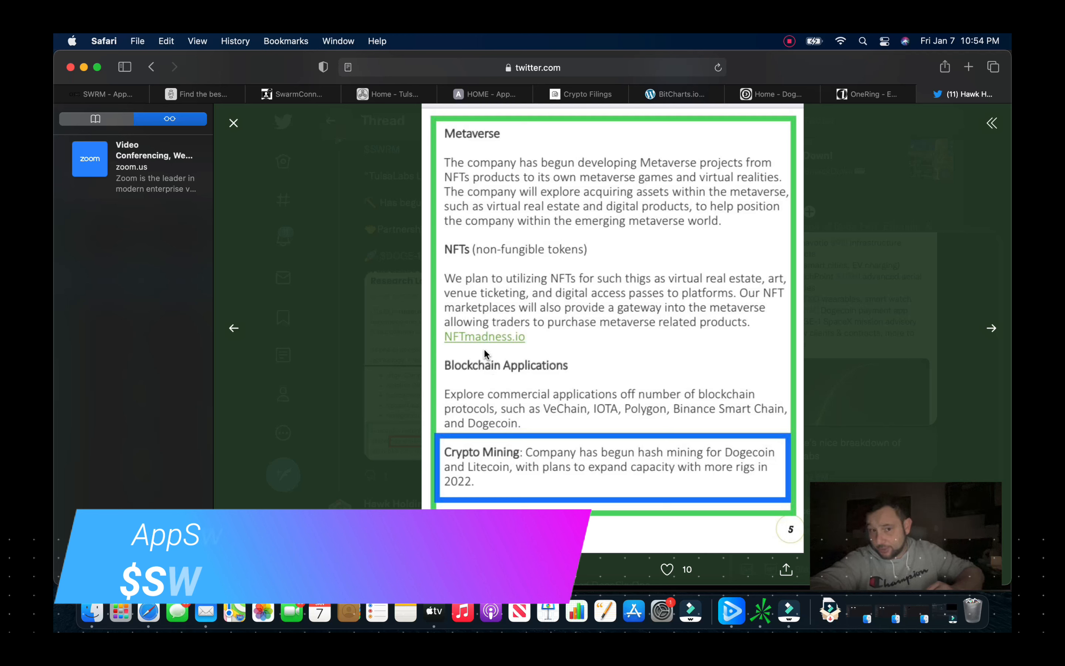
mouse_move(587, 354)
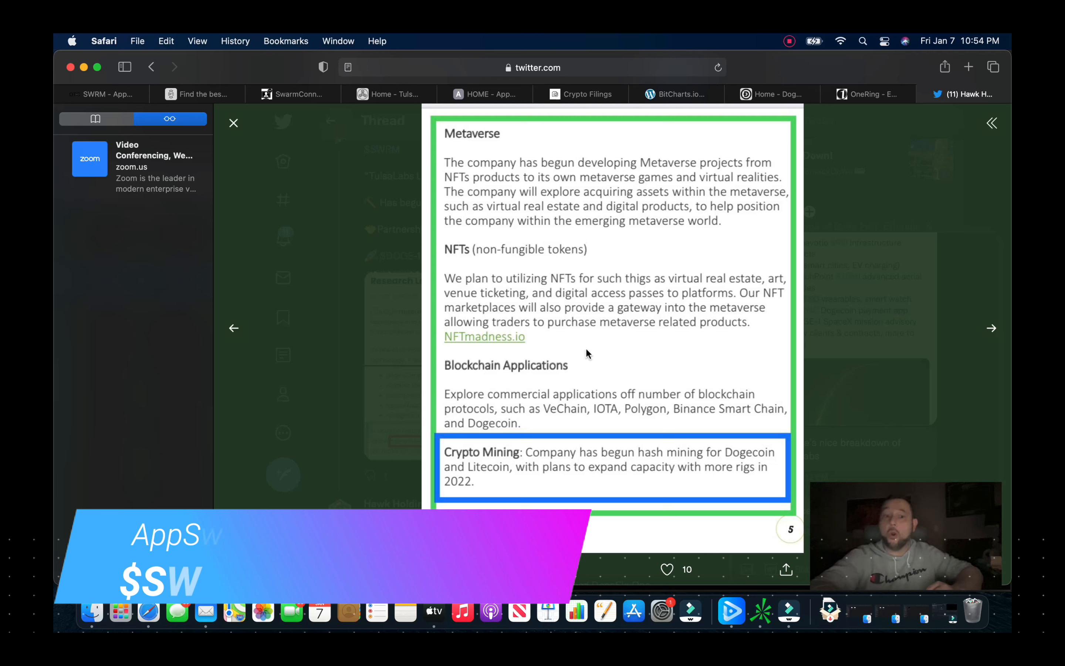
mouse_move(569, 391)
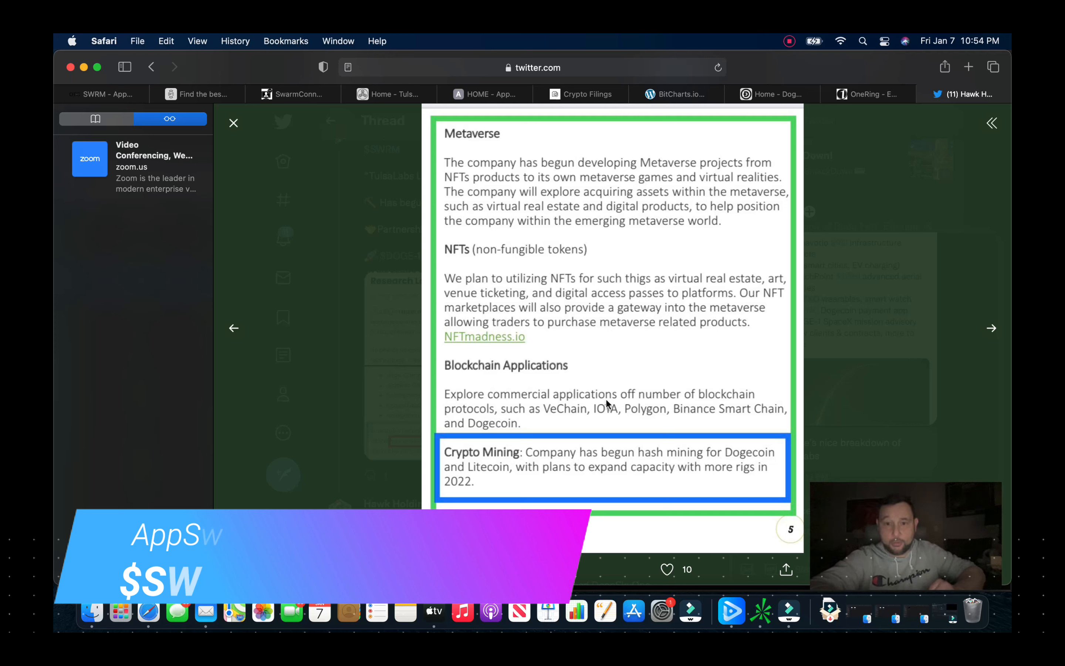
mouse_move(628, 354)
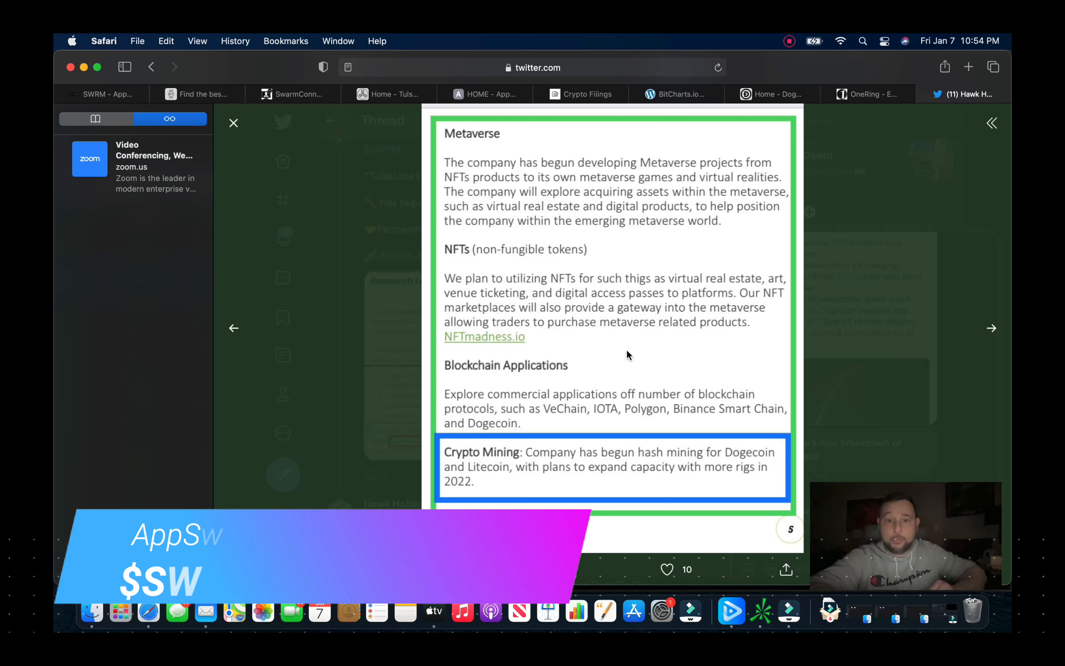
mouse_move(630, 339)
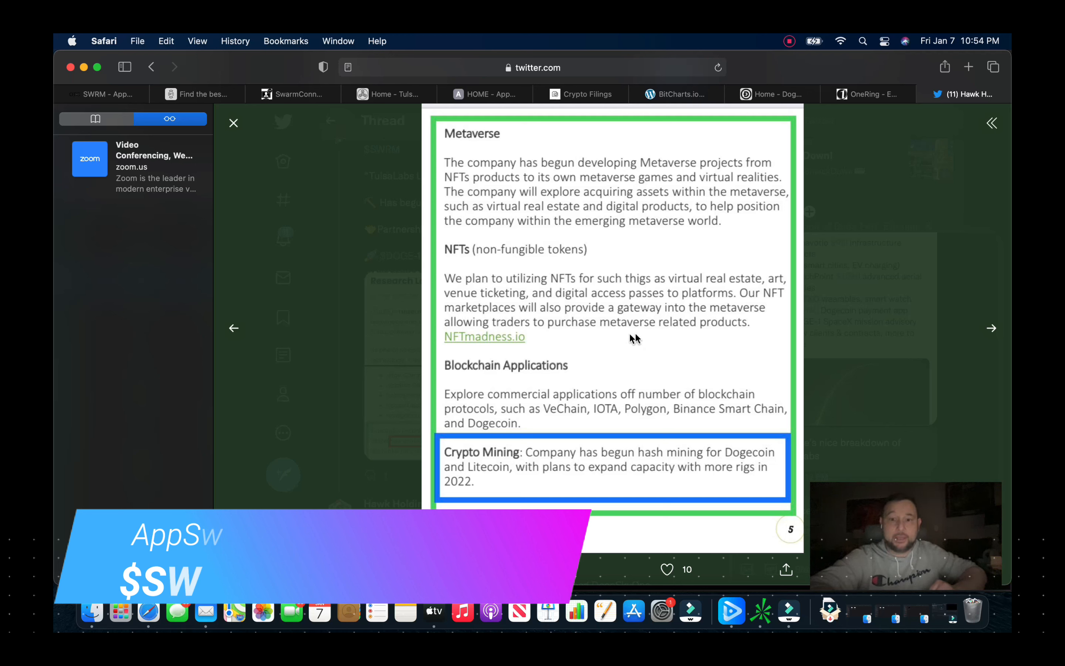
mouse_move(542, 427)
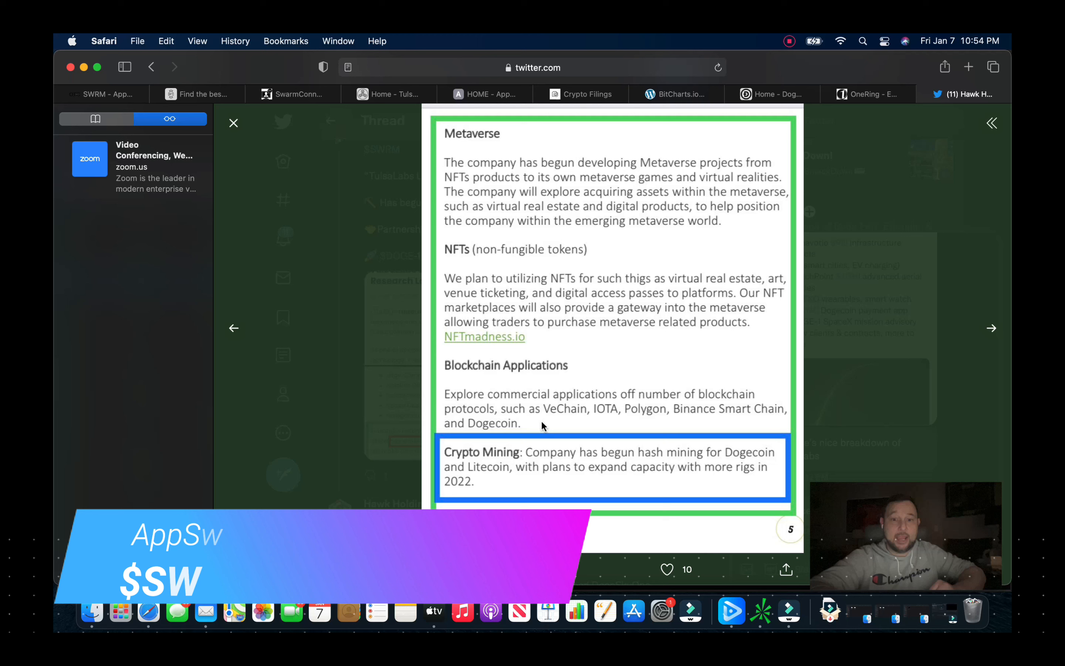
mouse_move(532, 488)
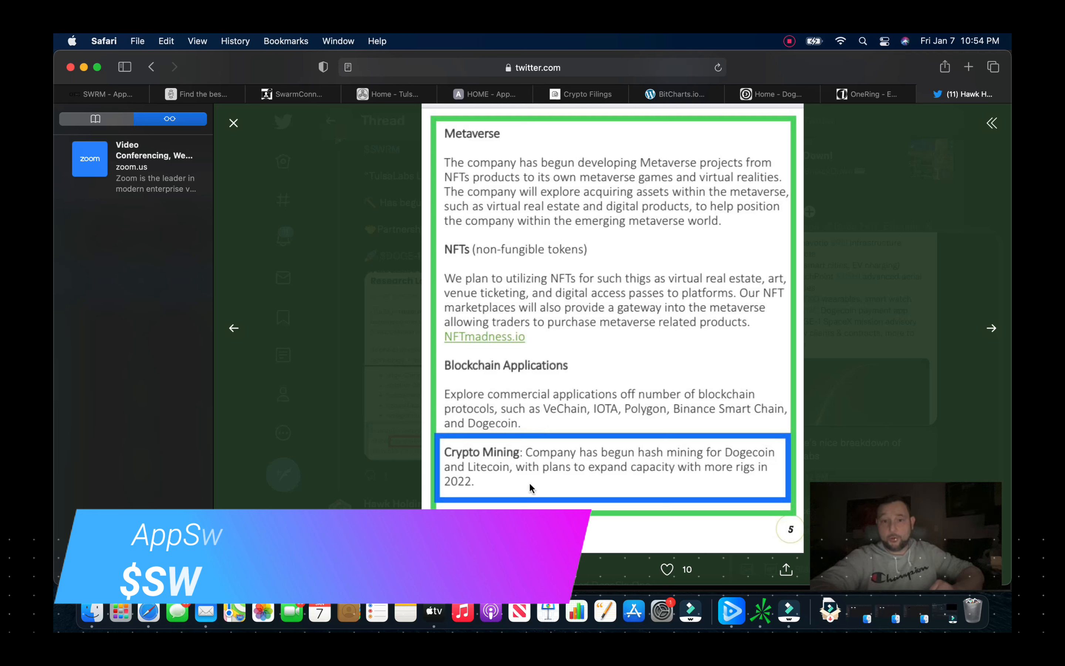
mouse_move(547, 506)
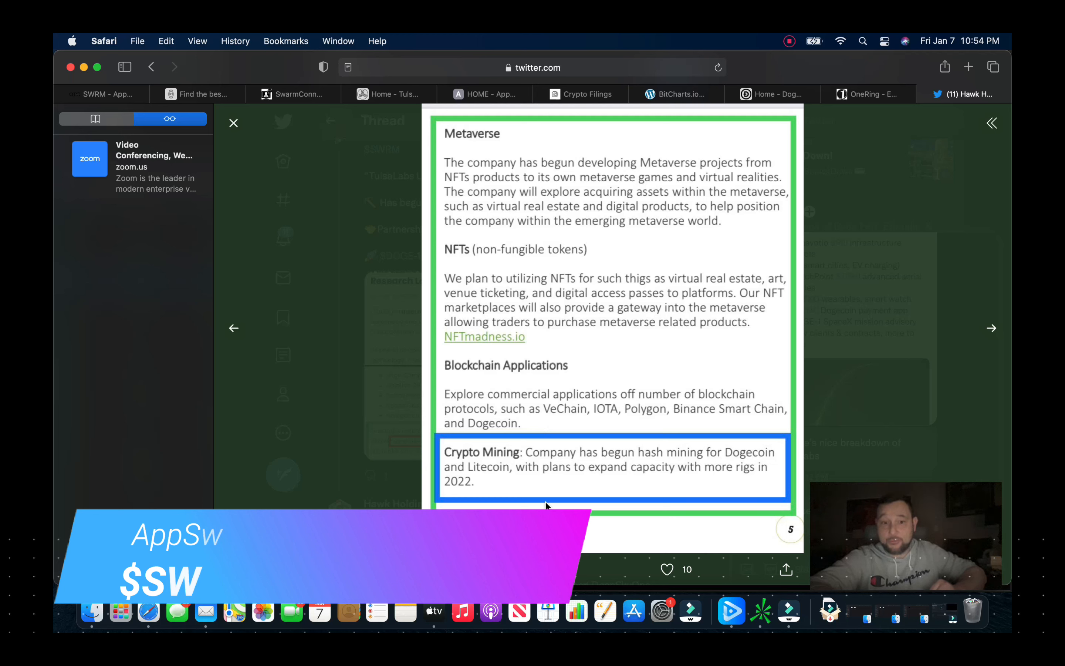
mouse_move(559, 485)
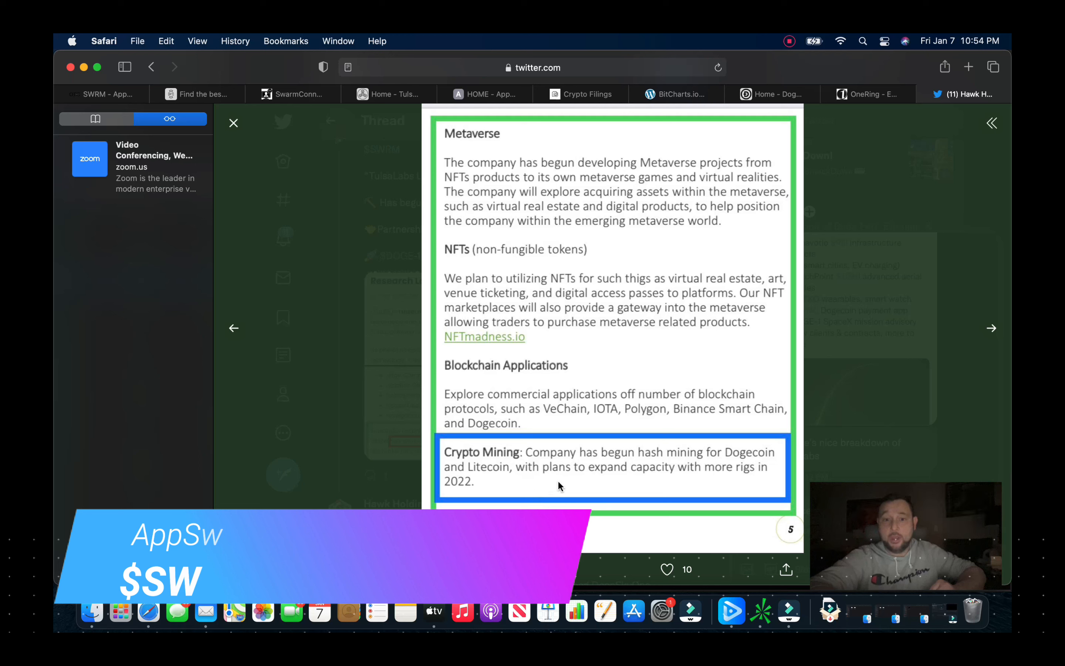
mouse_move(696, 486)
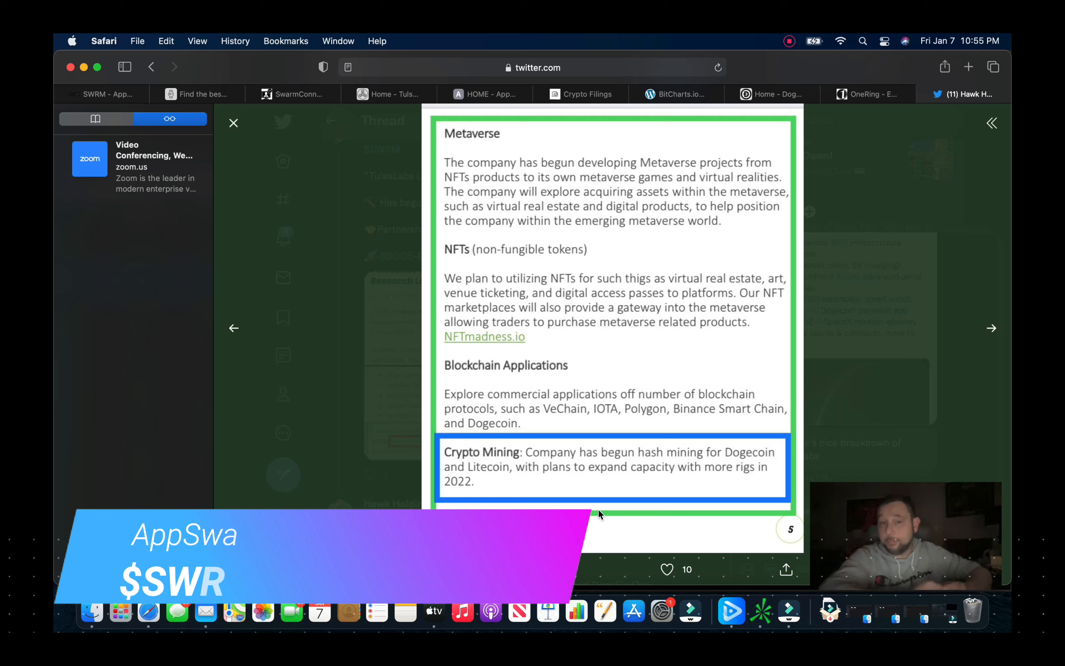
mouse_move(307, 428)
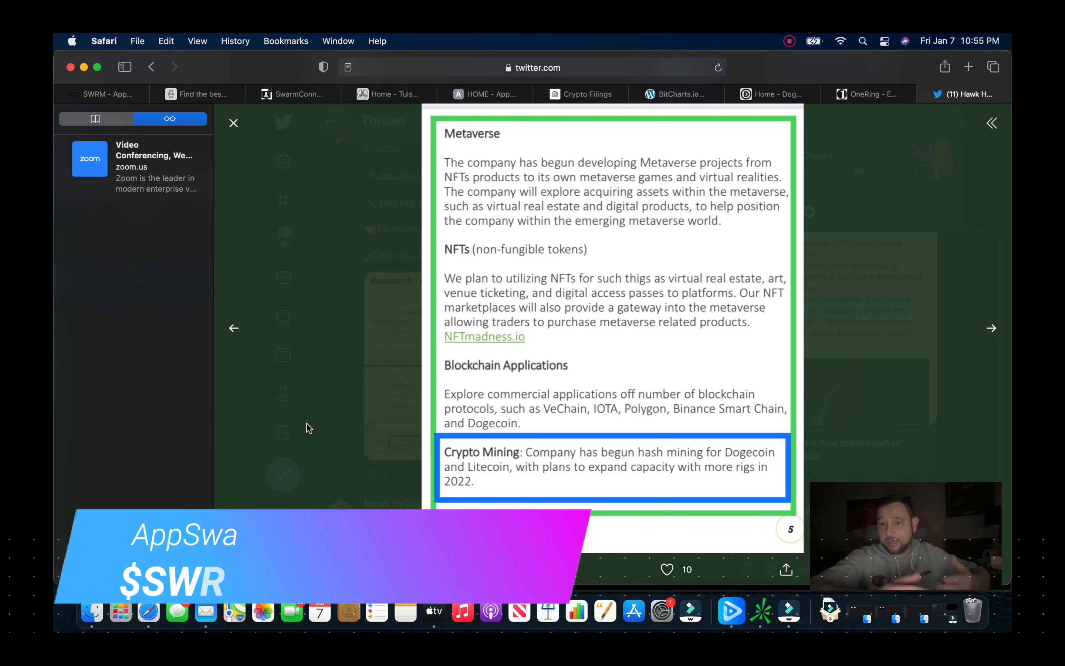
mouse_move(324, 209)
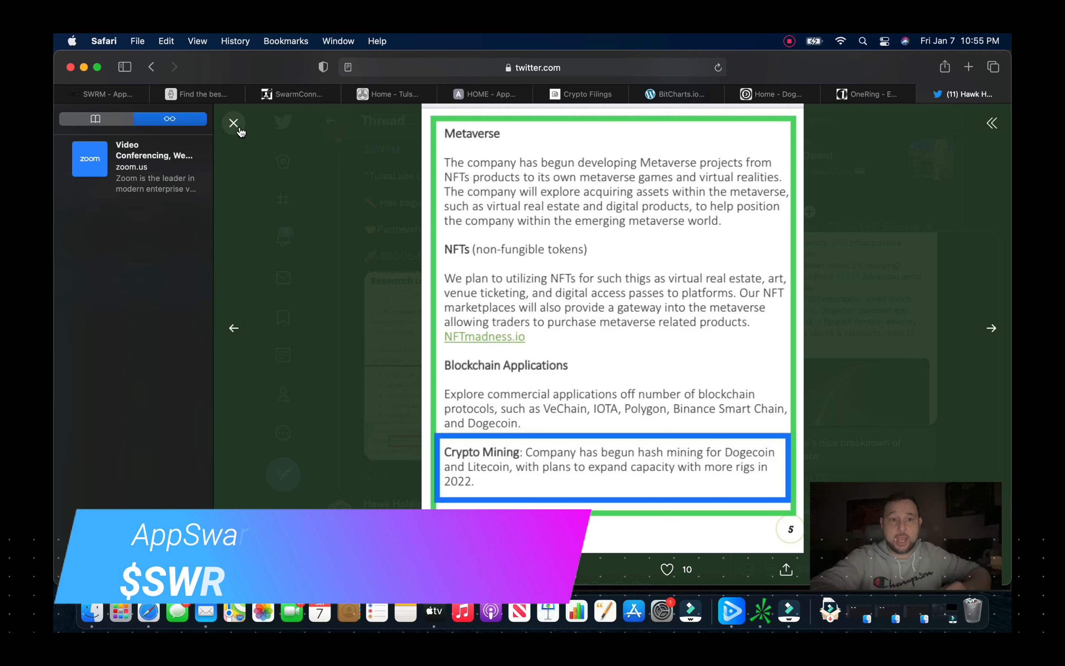
Step: Close the enlarged Metaverse, NFT and Crypto Mining plans image, returning to the thread
left_click(233, 123)
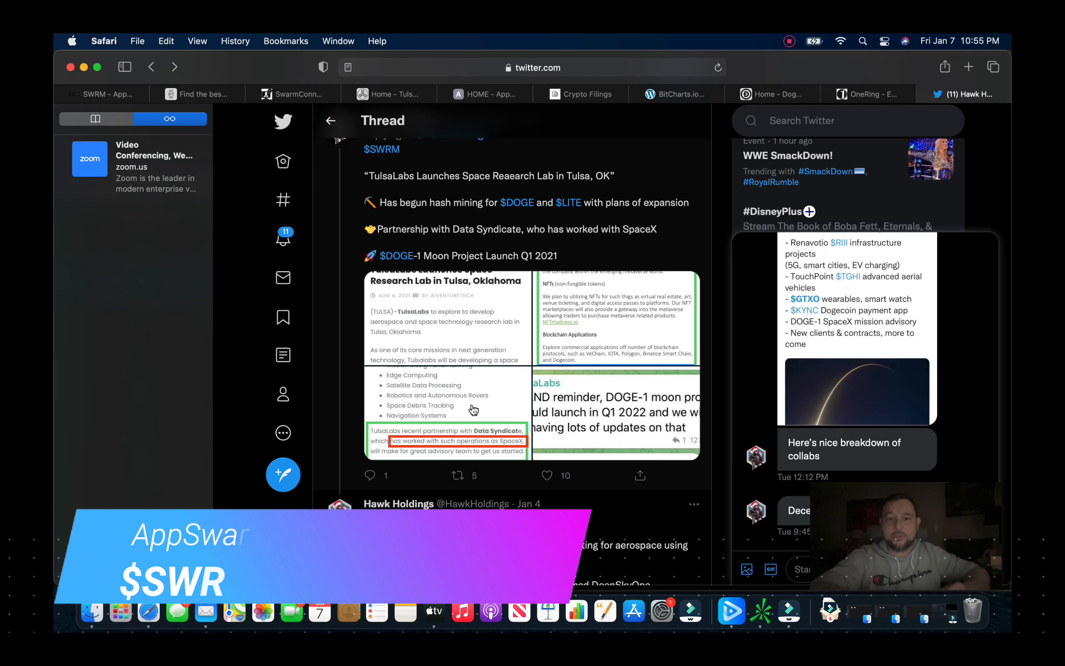
Step: Enlarge the TulsaLabs space research image listing research areas and the Data Syndicate partnership
left_click(447, 394)
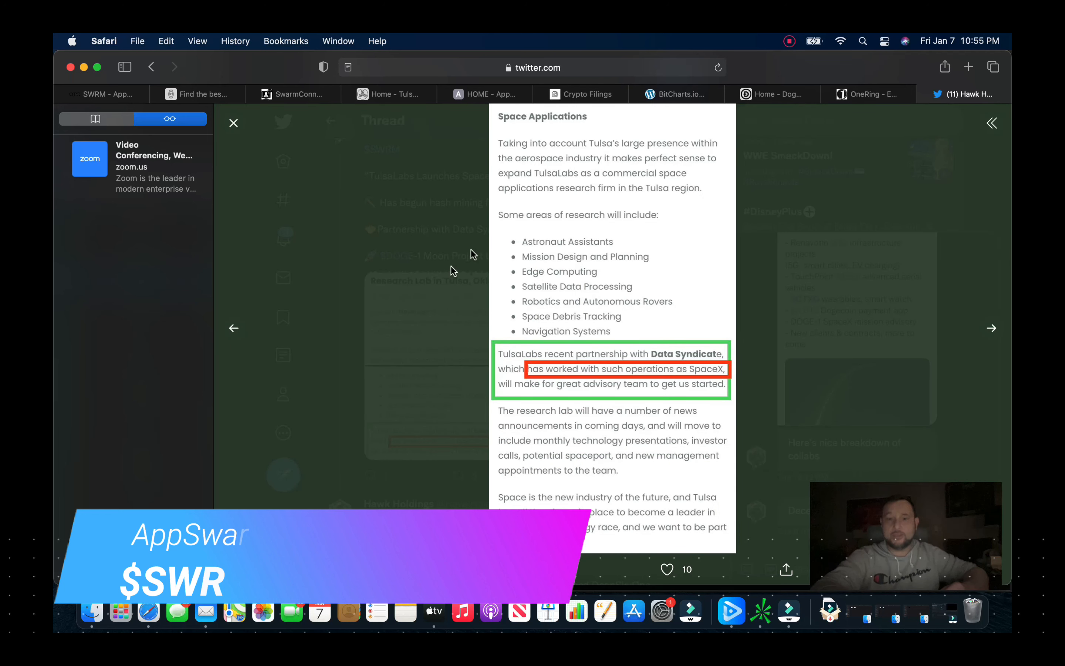
mouse_move(558, 261)
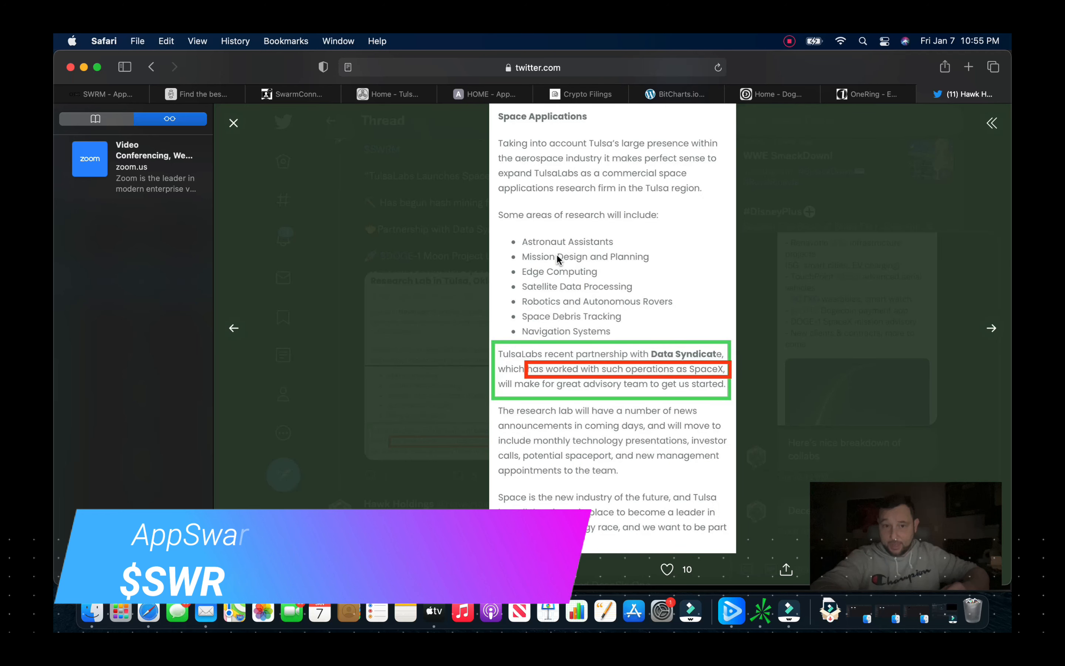
mouse_move(471, 328)
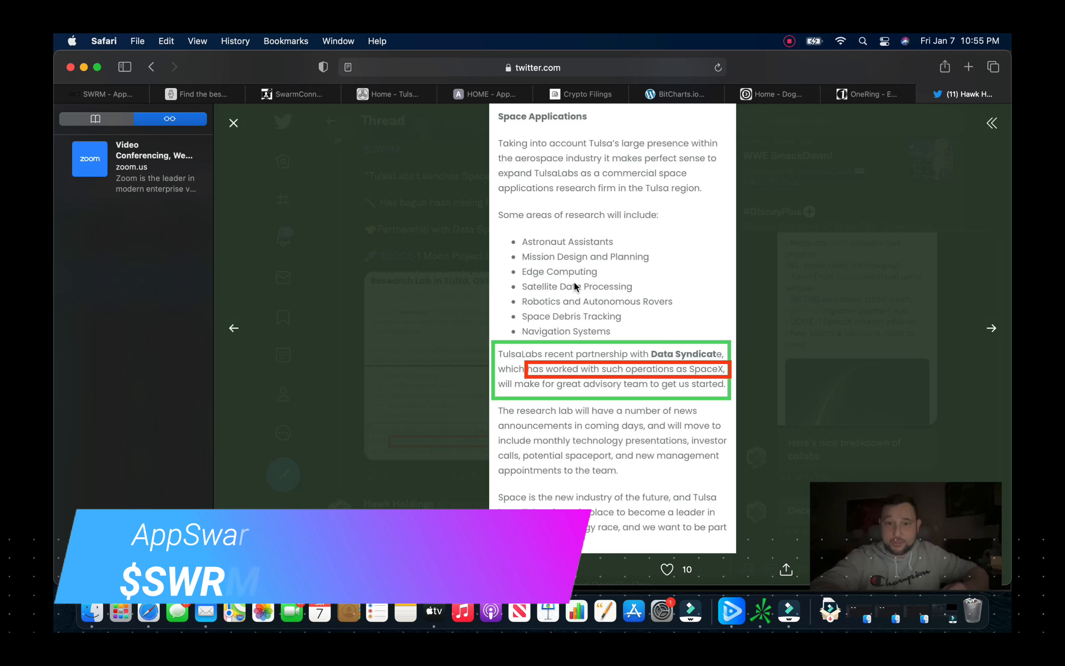
mouse_move(564, 311)
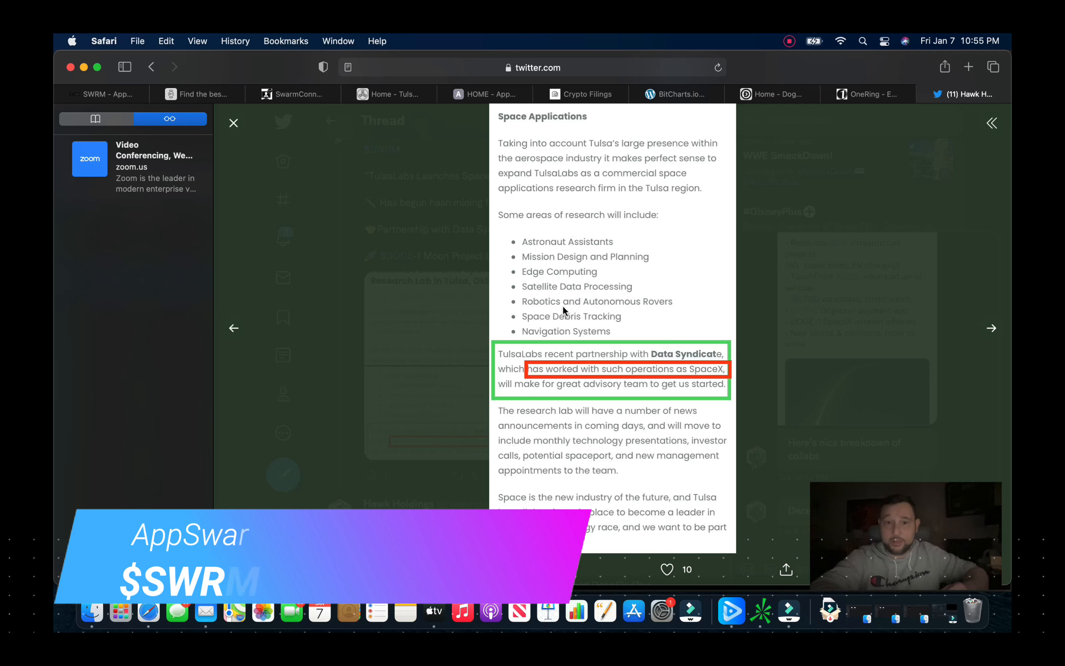
mouse_move(520, 345)
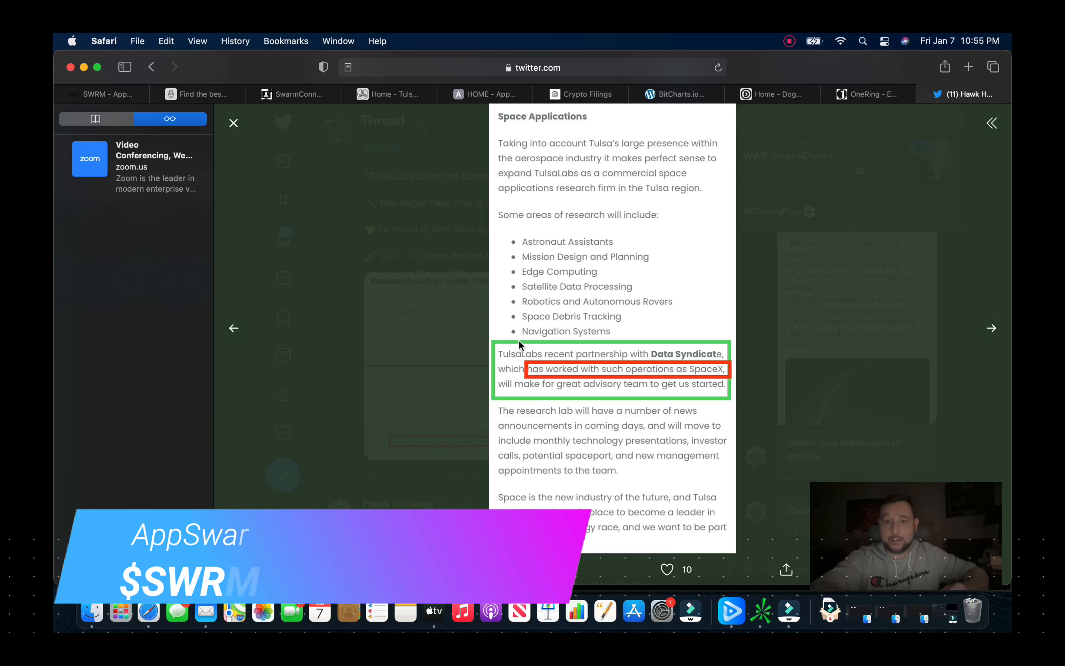
mouse_move(599, 331)
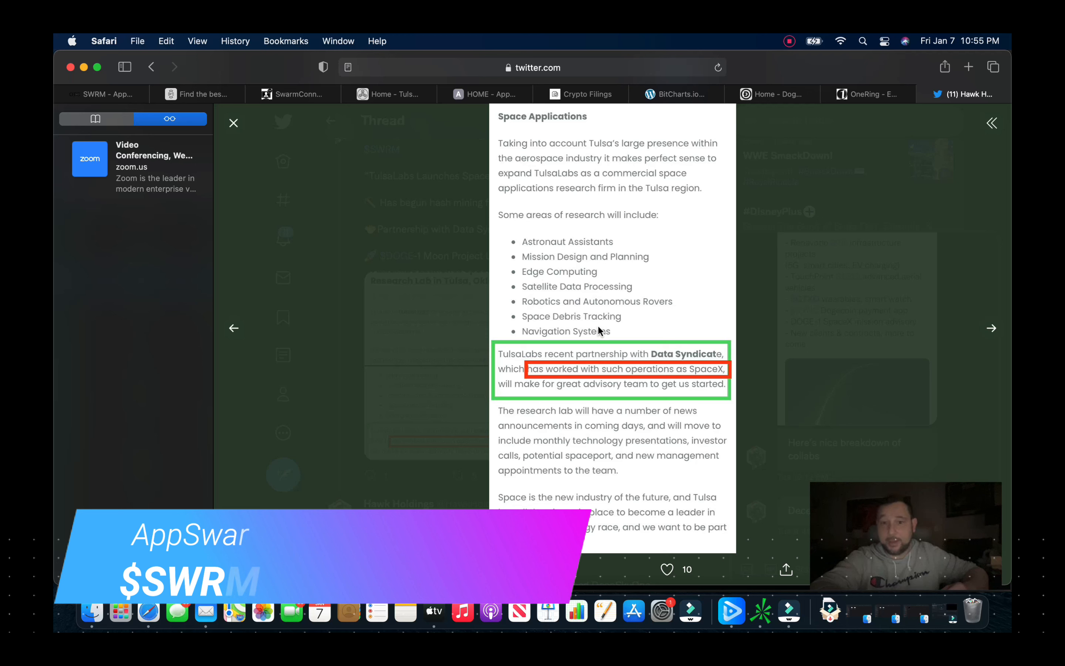
mouse_move(570, 395)
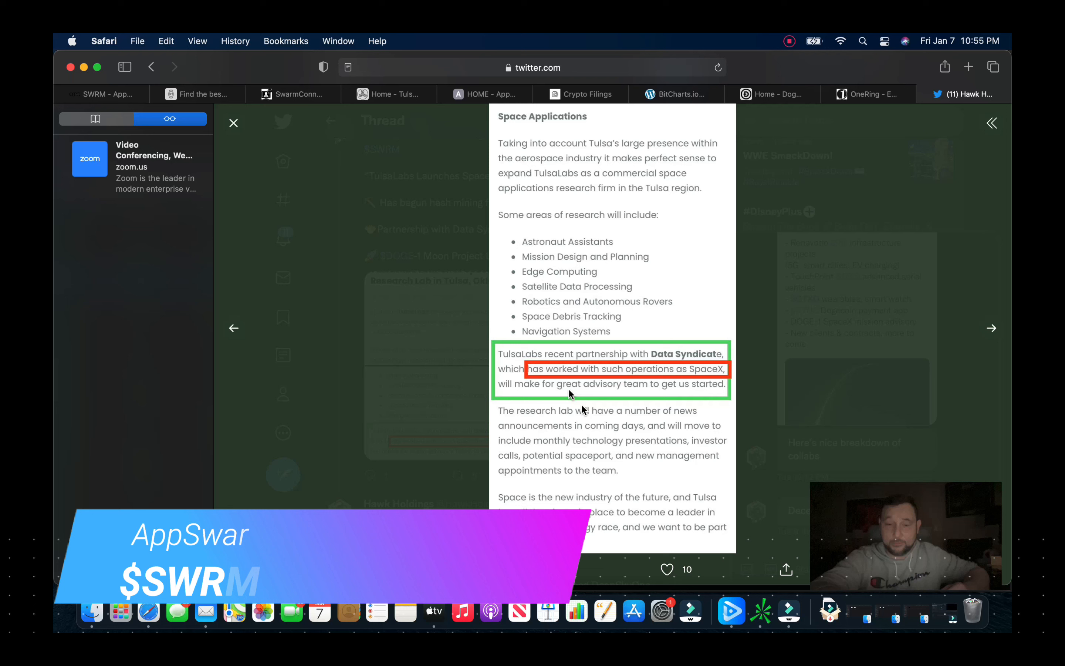
mouse_move(321, 155)
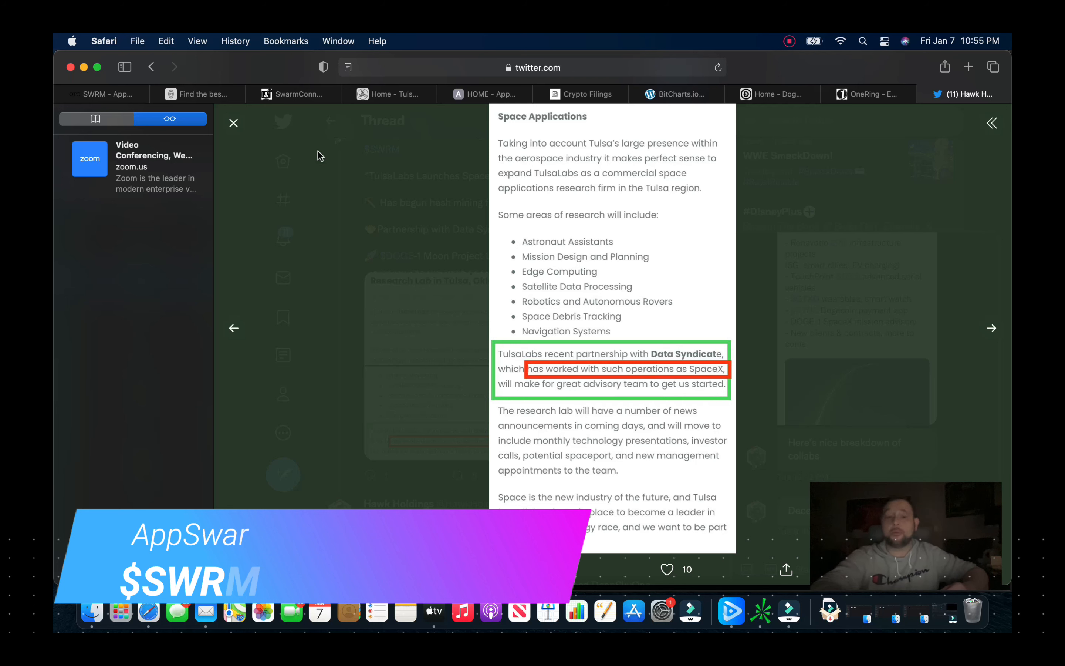
Step: Return to the thread and scroll down to the Space Research Lab and Potential Spaceport image
left_click(234, 122)
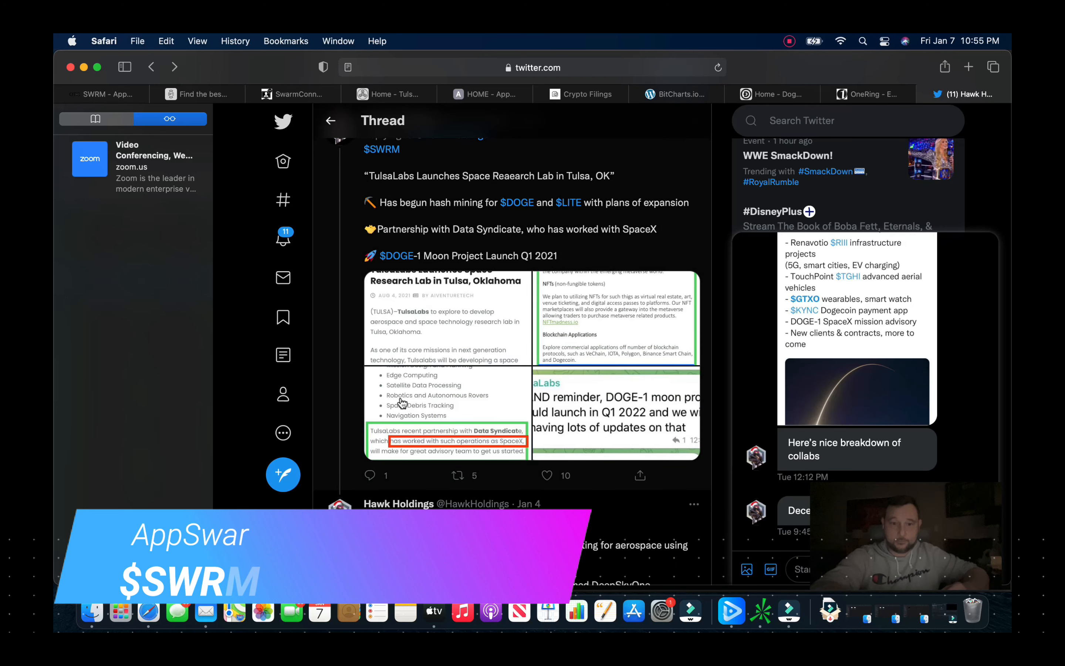
scroll("down", 3)
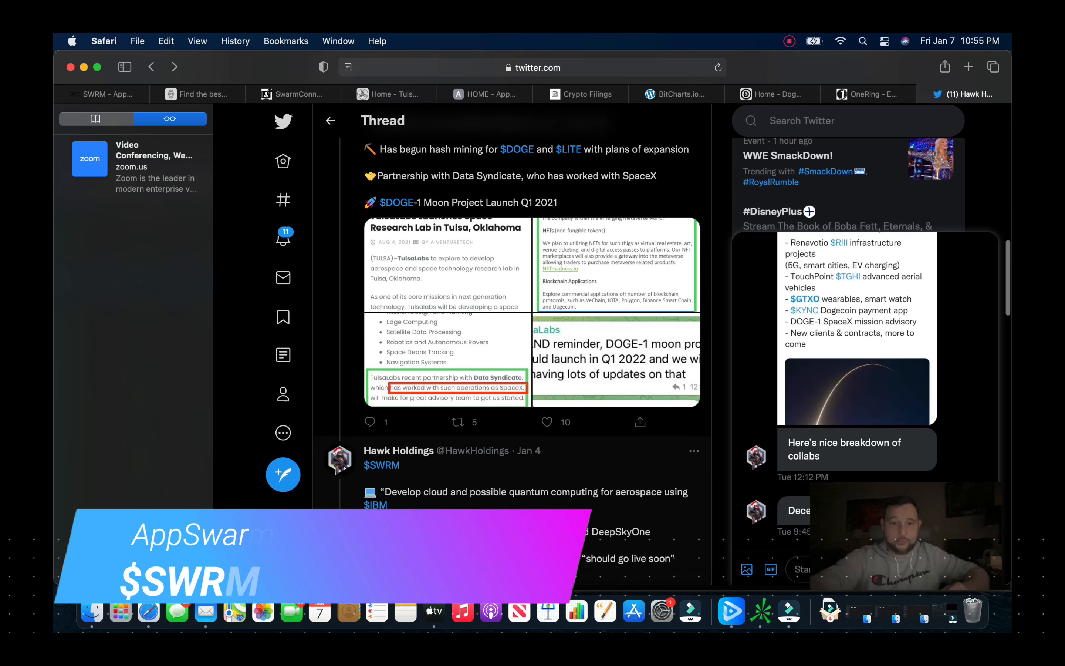
scroll("down", 3)
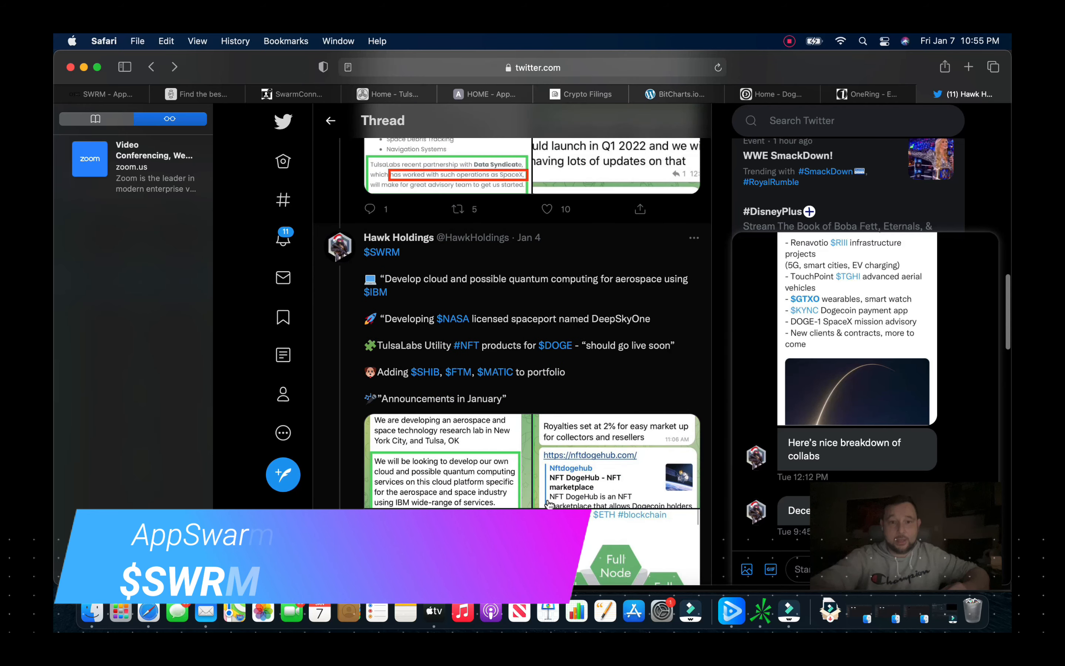
mouse_move(652, 291)
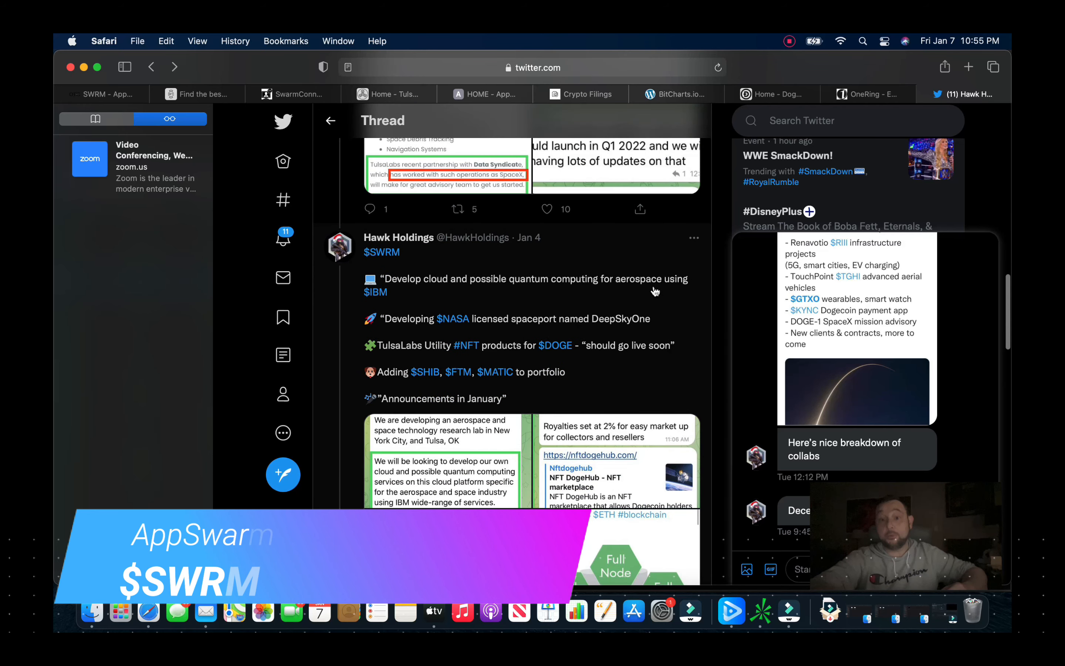
mouse_move(388, 303)
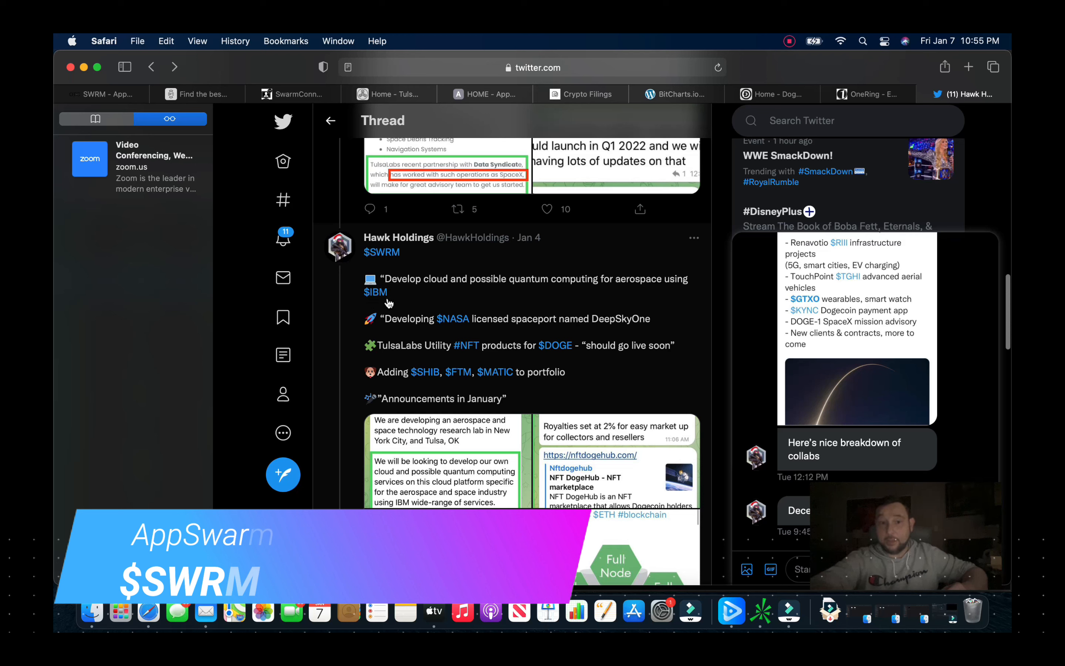
mouse_move(451, 343)
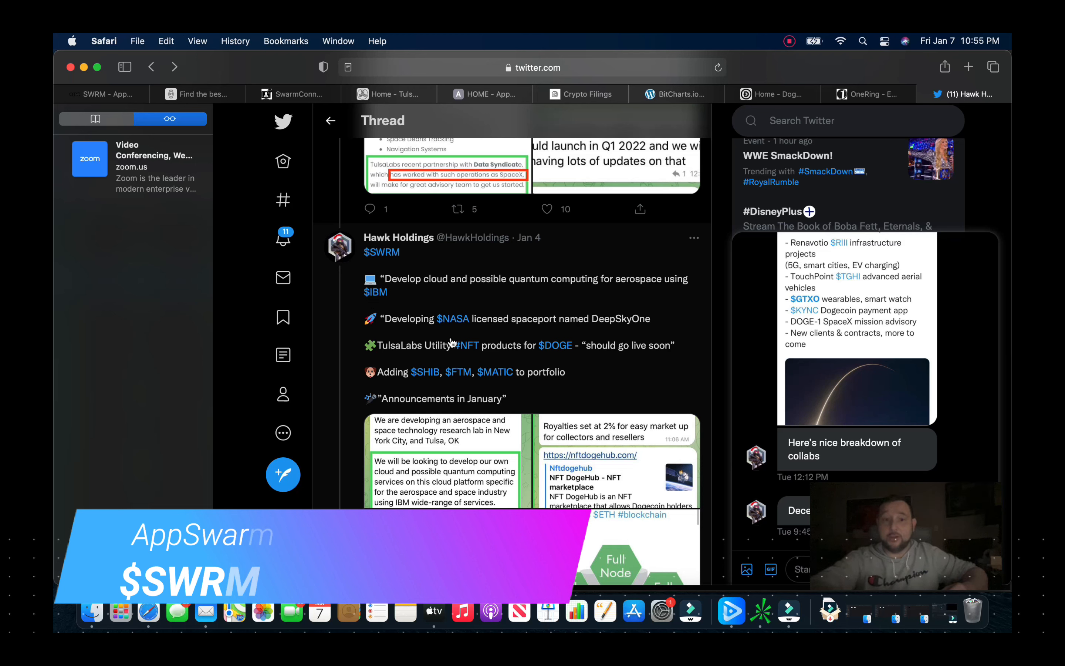
mouse_move(589, 330)
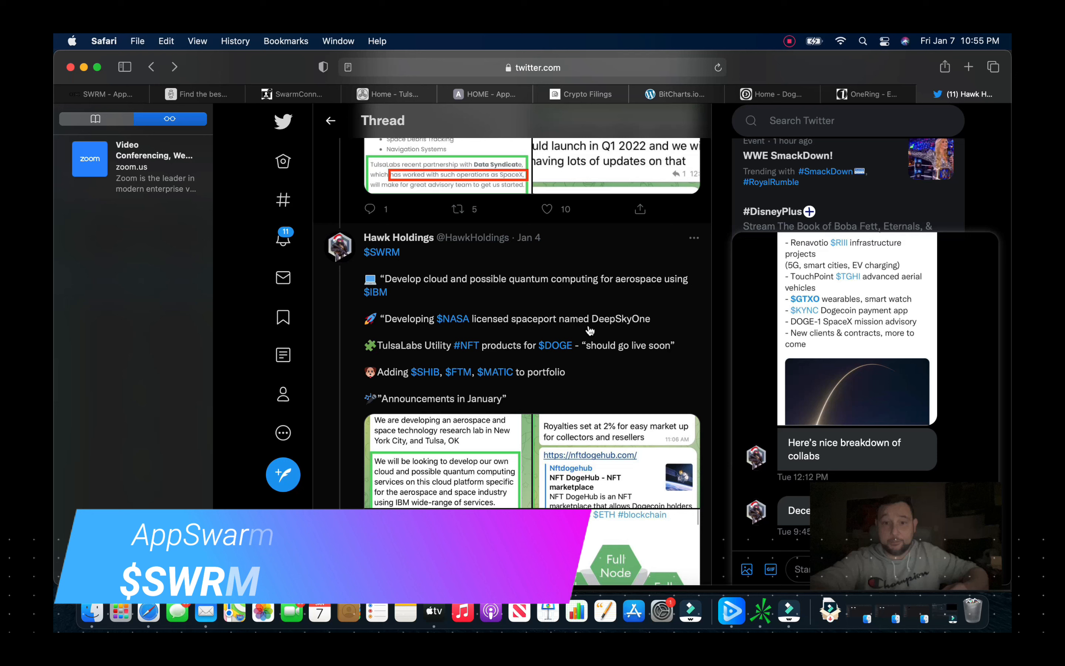
mouse_move(661, 343)
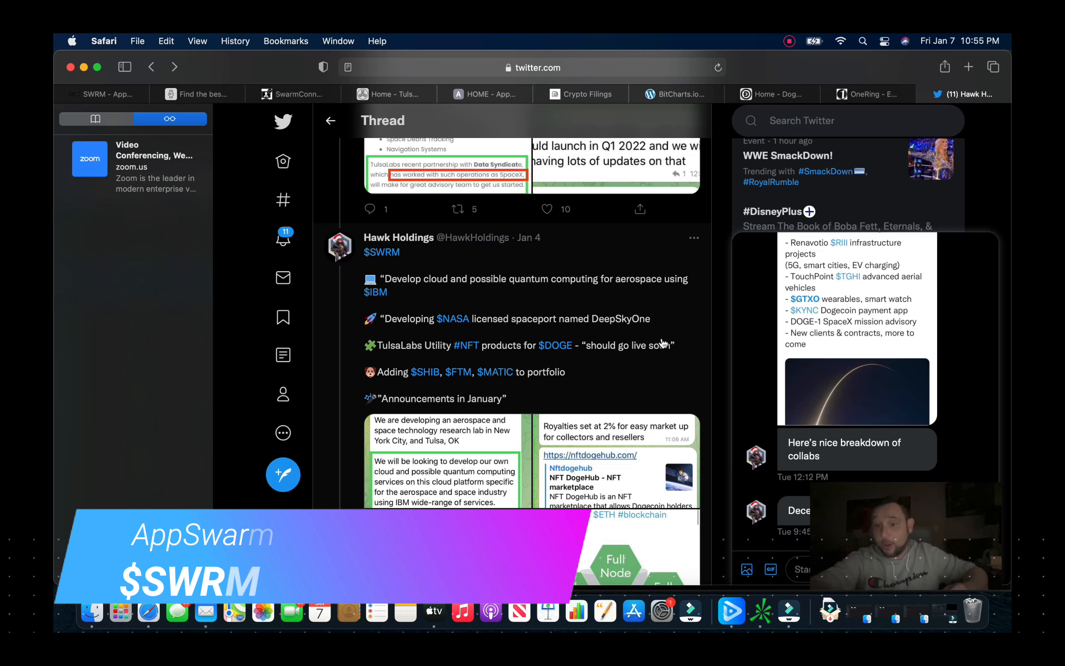
mouse_move(420, 367)
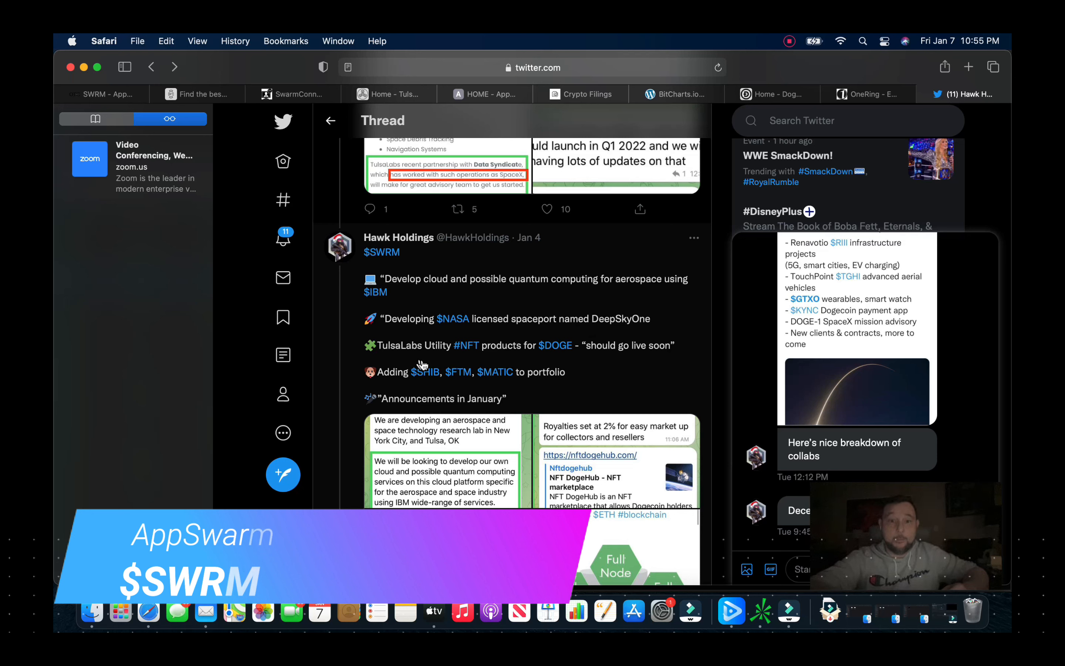
mouse_move(564, 372)
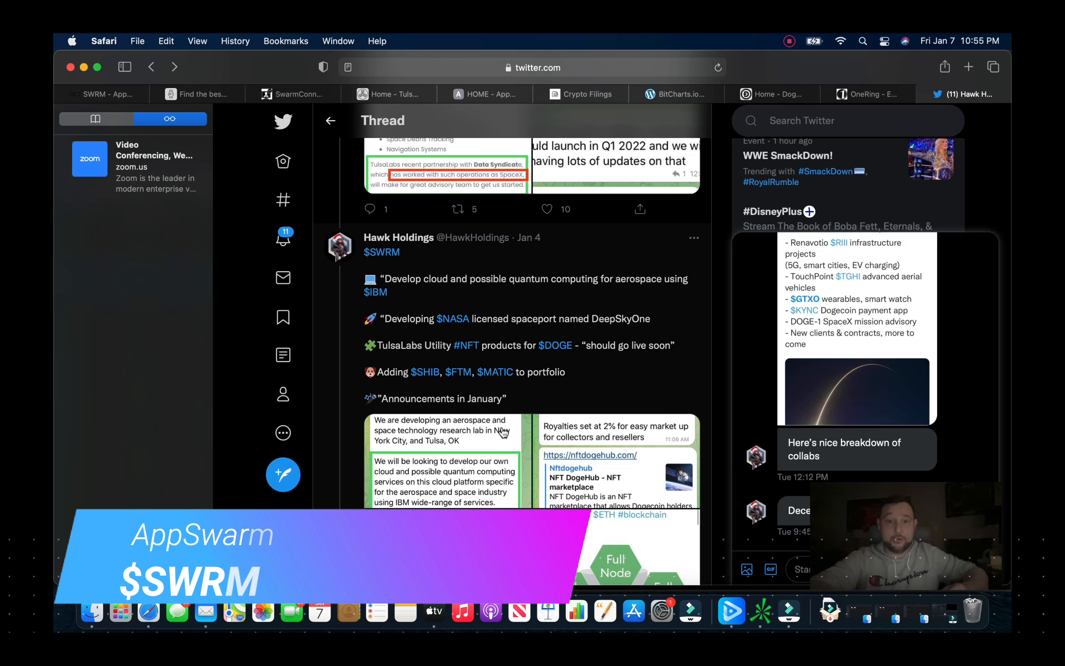
mouse_move(425, 371)
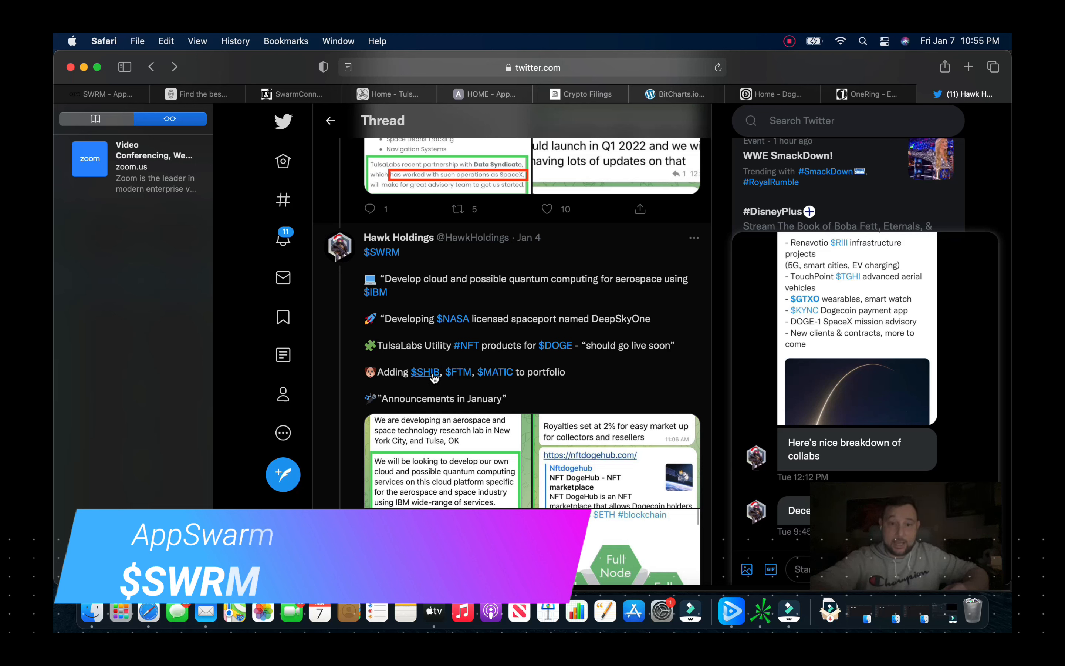
mouse_move(582, 403)
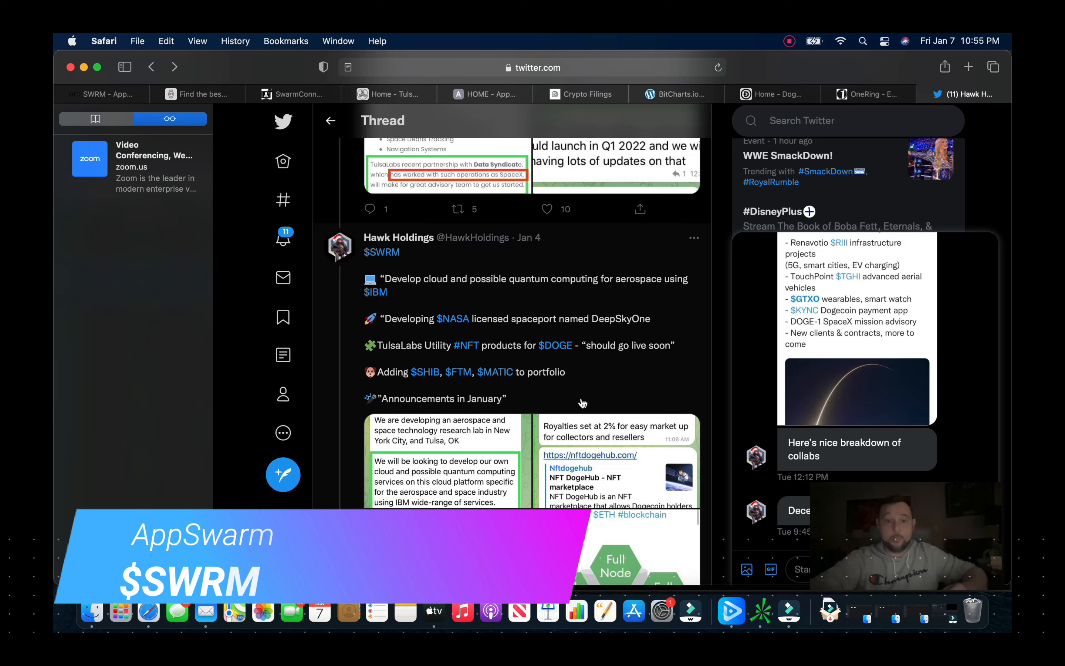
scroll("down", 3)
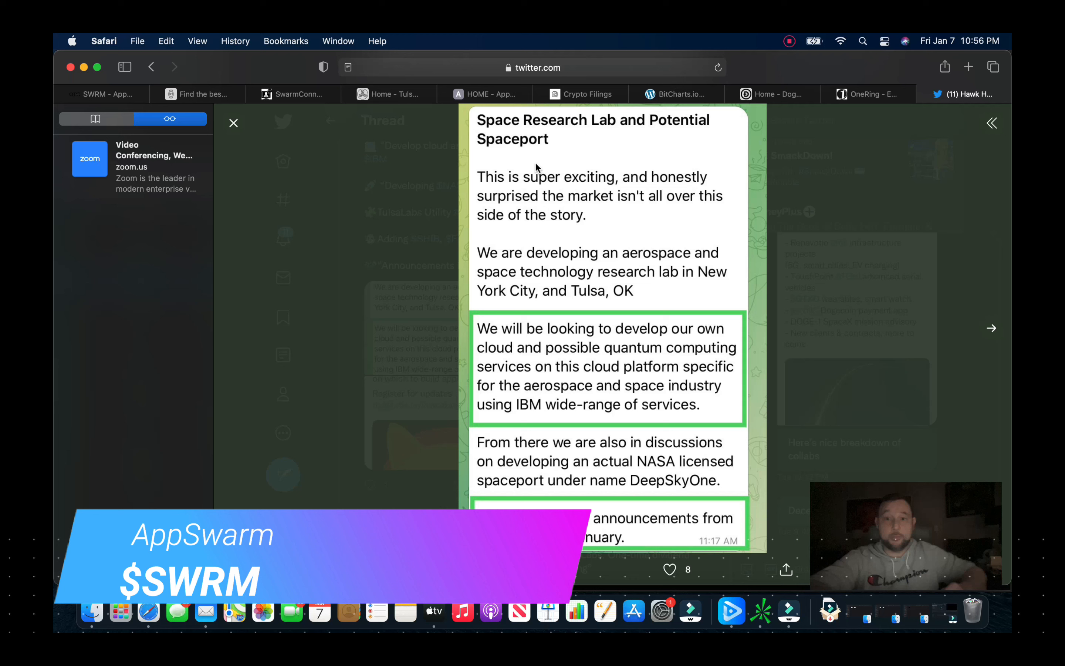
mouse_move(654, 161)
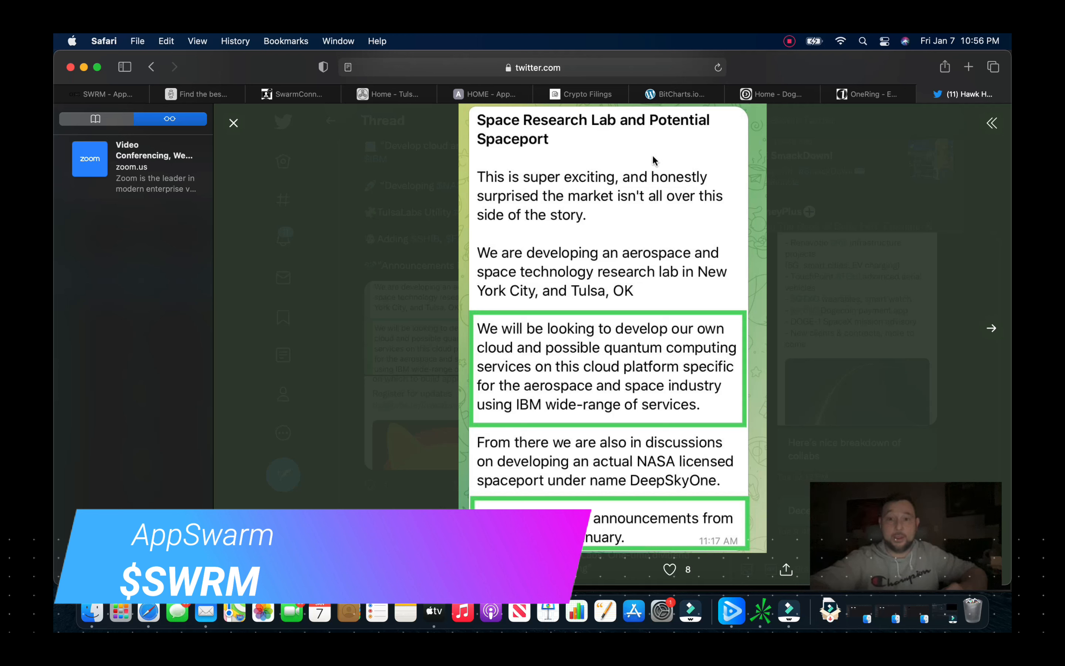
mouse_move(533, 353)
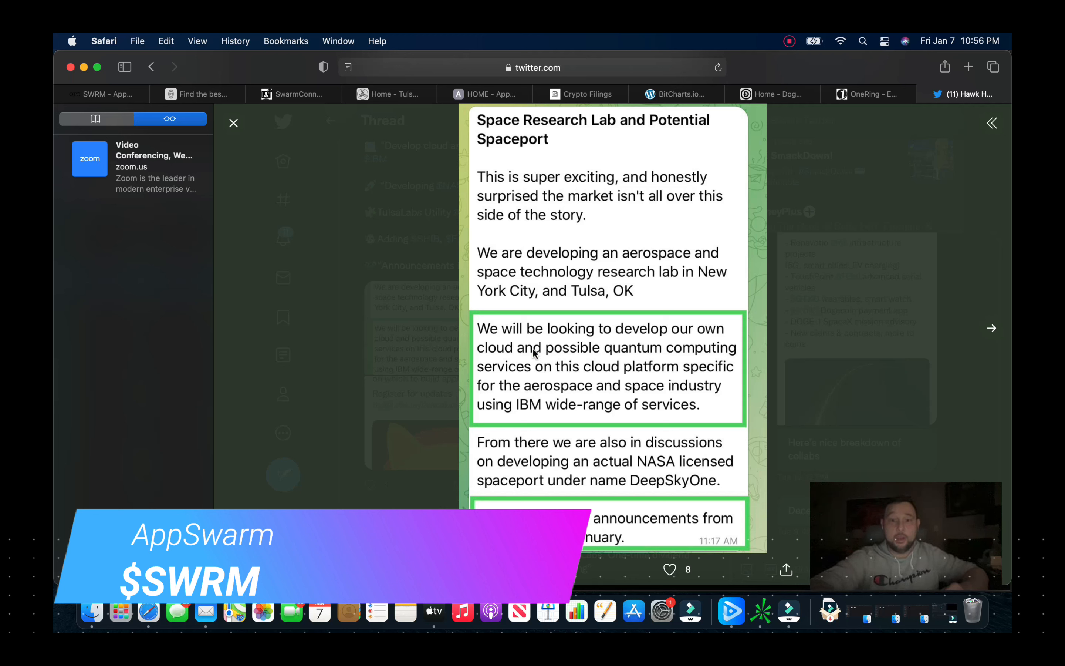
mouse_move(534, 424)
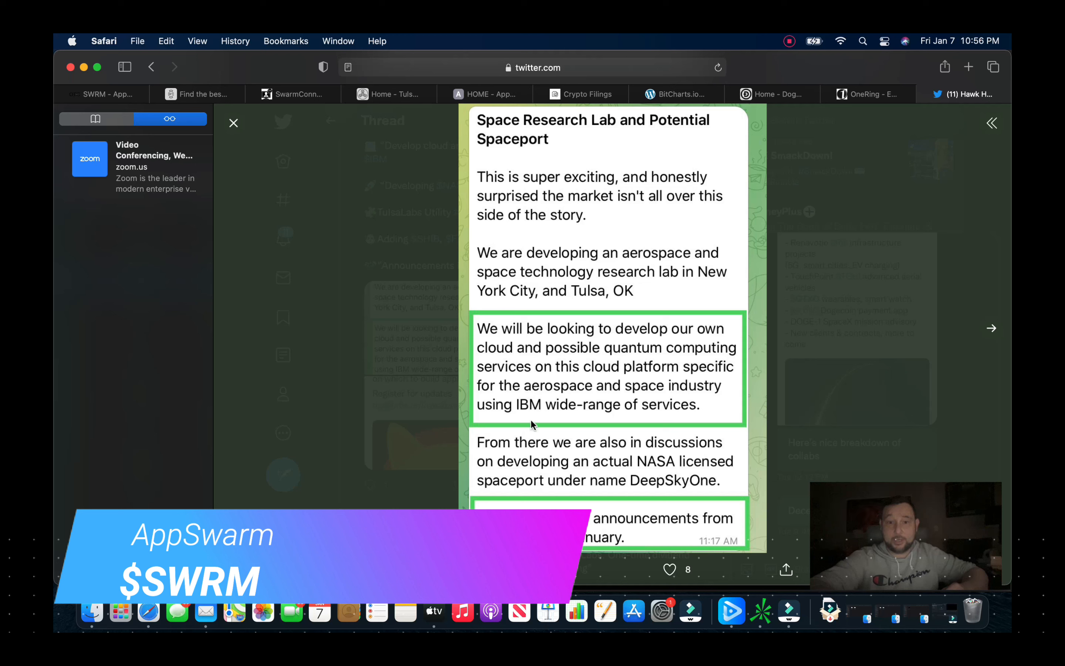
mouse_move(613, 387)
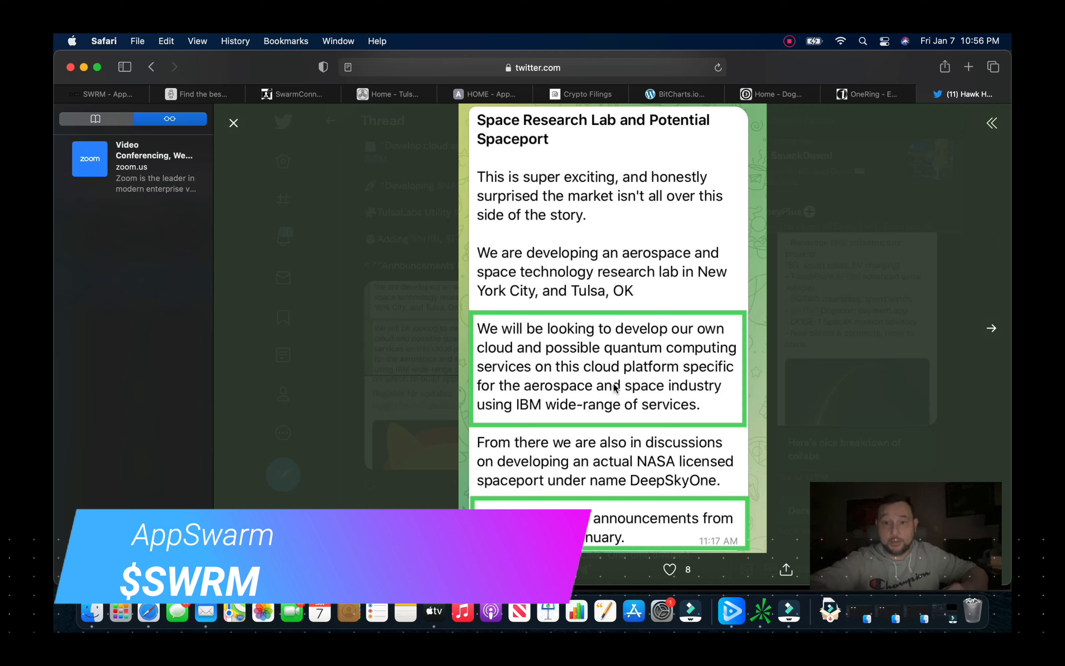
mouse_move(557, 394)
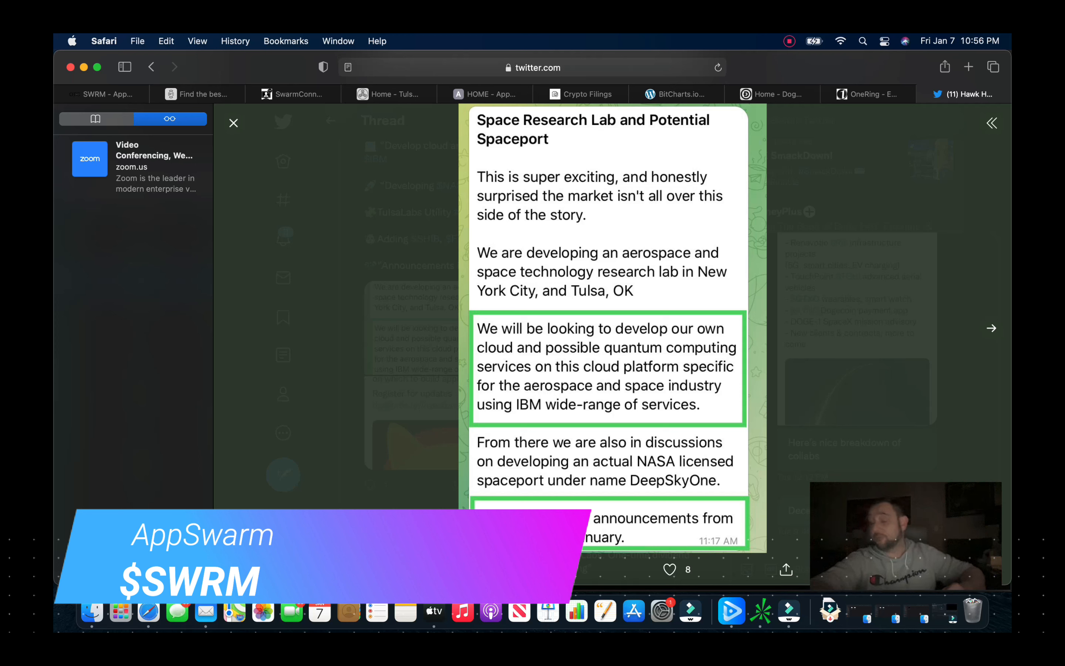
mouse_move(603, 609)
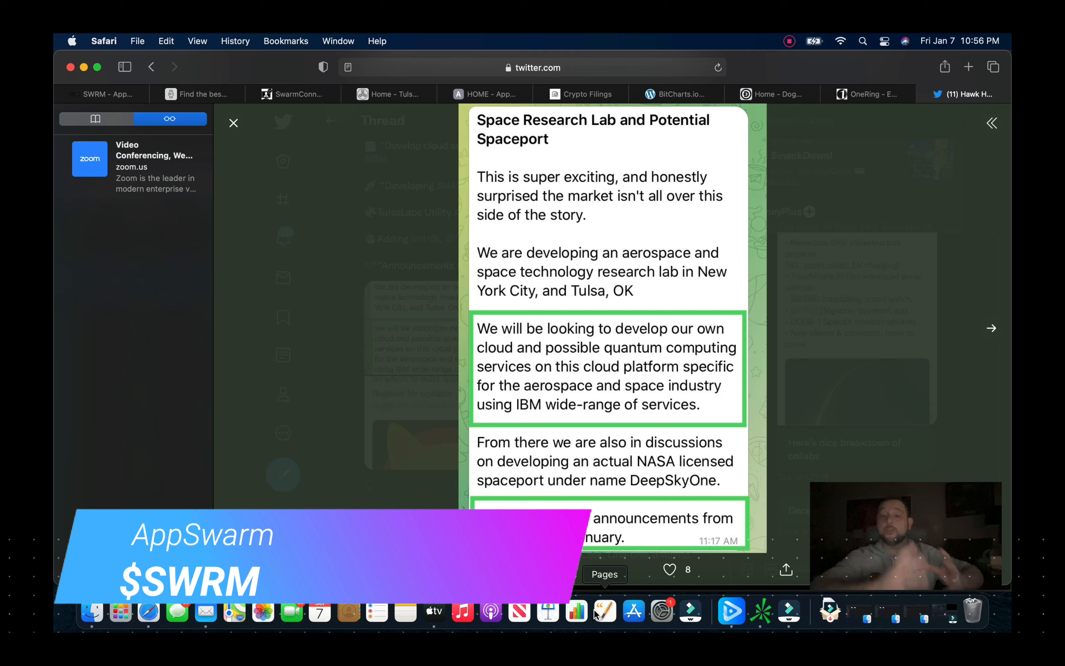
mouse_move(297, 170)
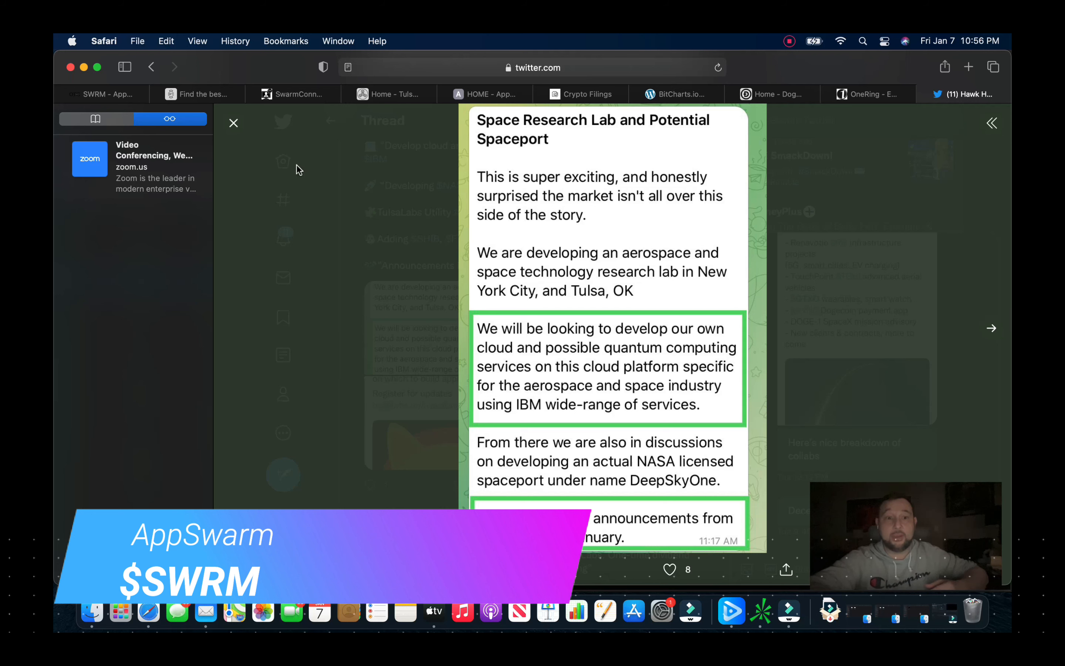
Step: Close the spaceport image and enlarge the DogeLabs post about adding Shiba Inu $SHIB
left_click(233, 123)
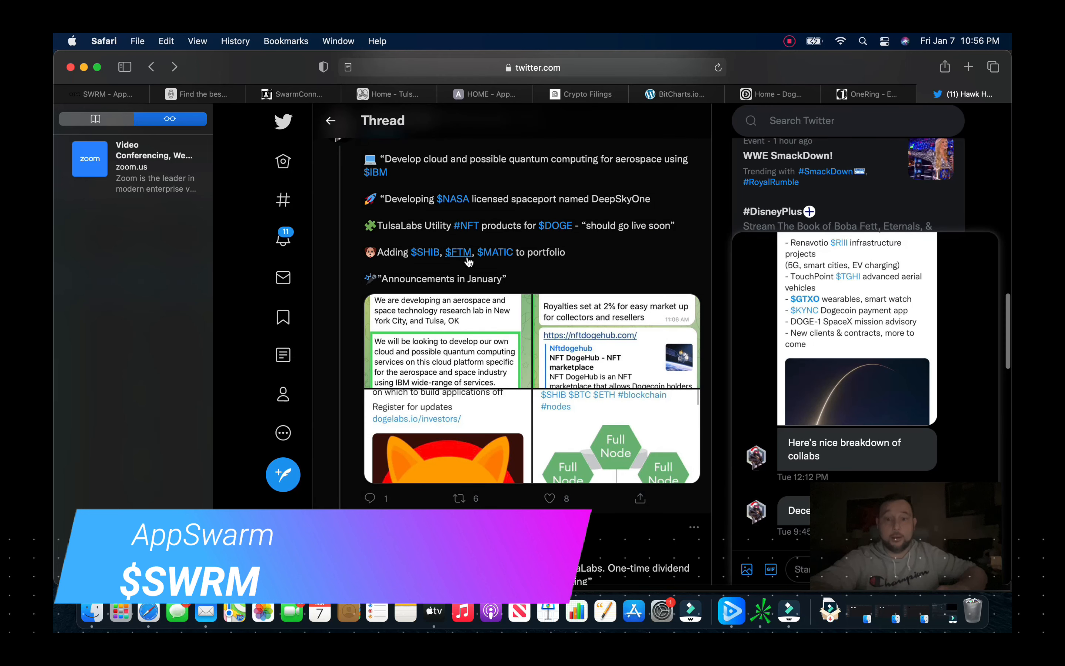
mouse_move(482, 434)
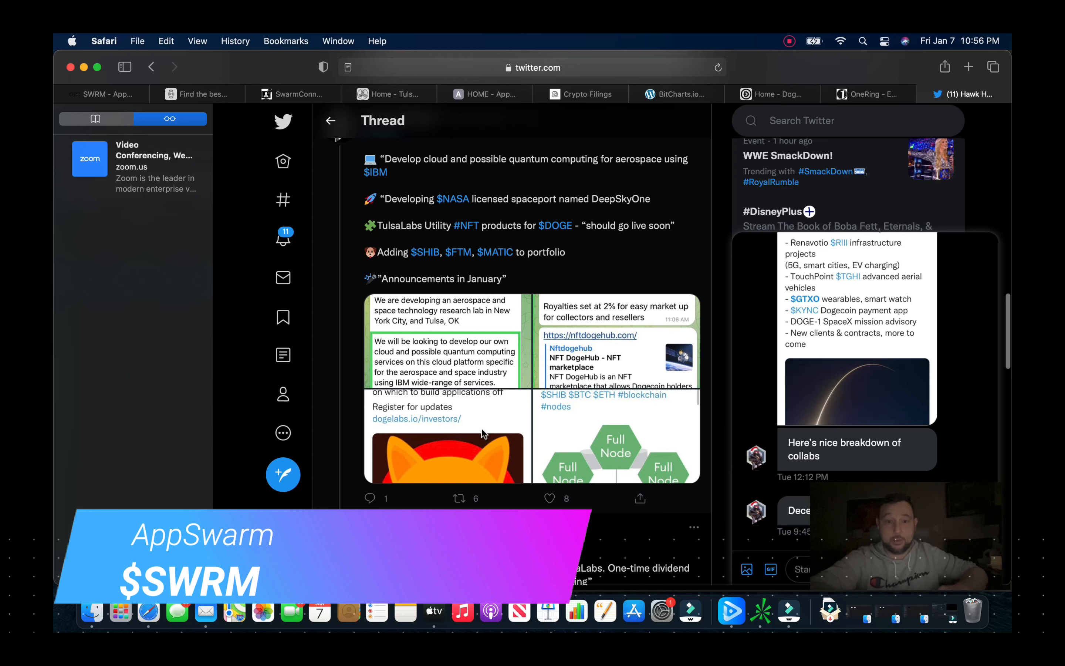
left_click(444, 441)
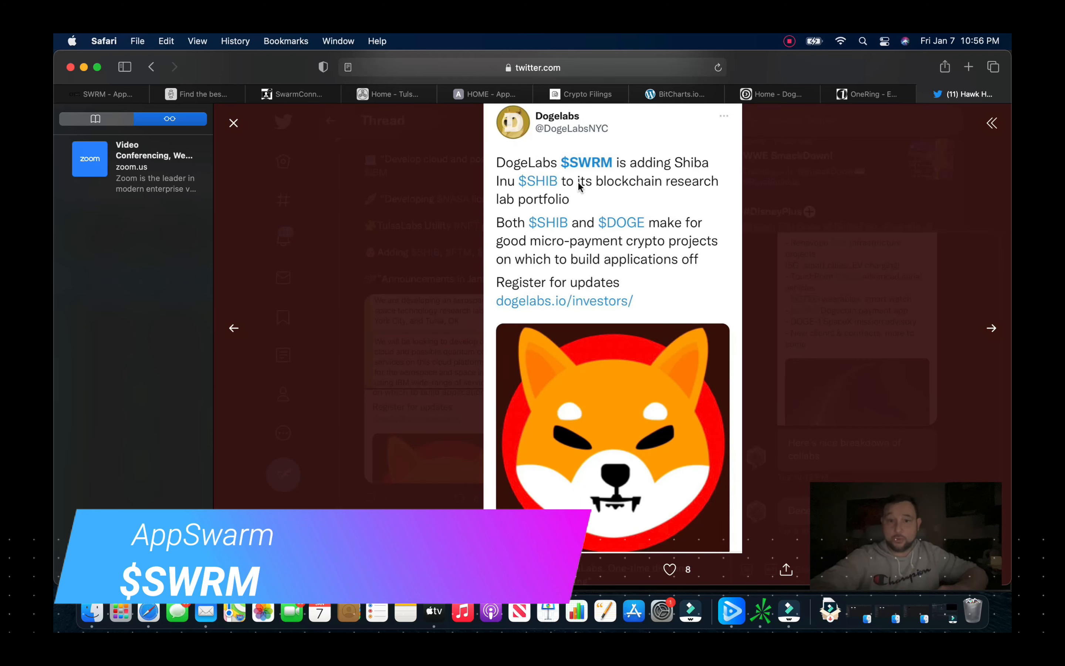
mouse_move(648, 212)
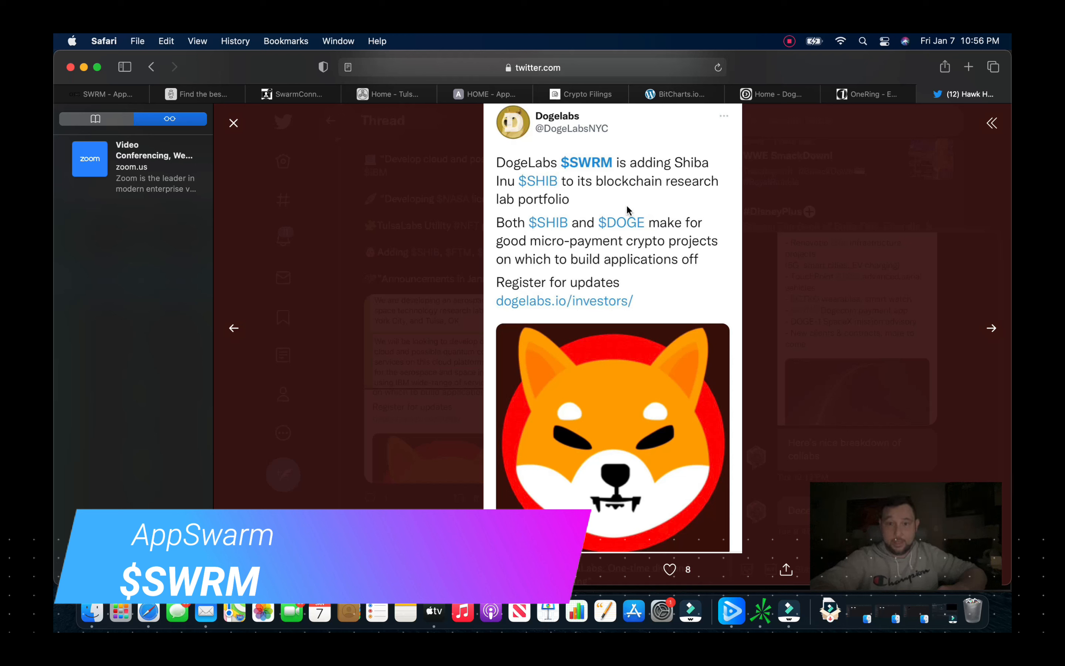
mouse_move(604, 329)
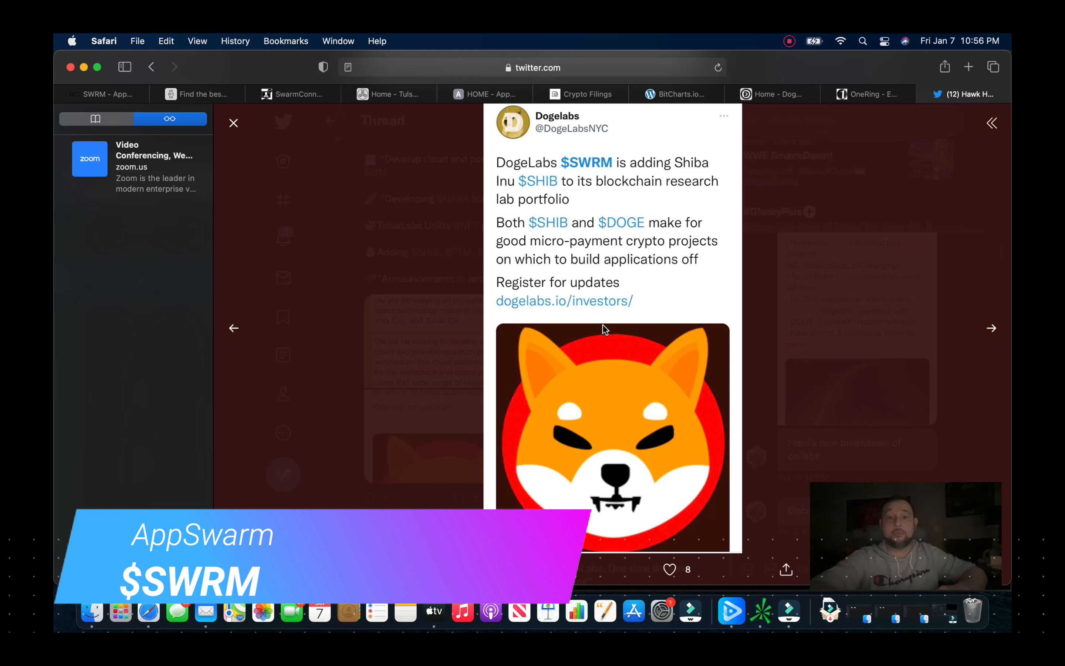
mouse_move(495, 314)
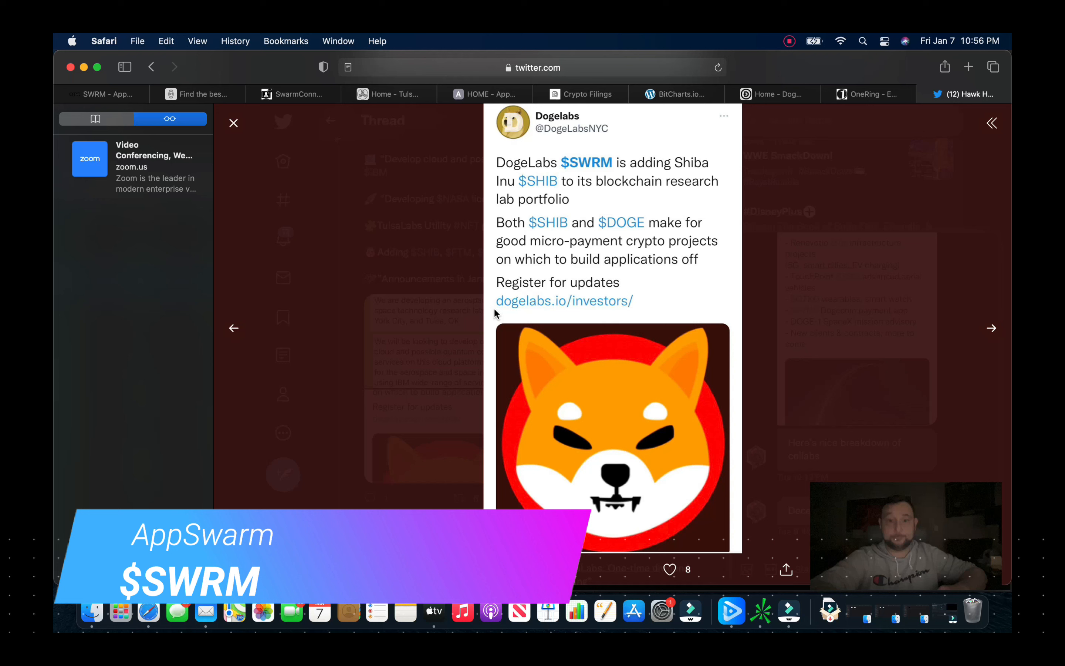
mouse_move(333, 273)
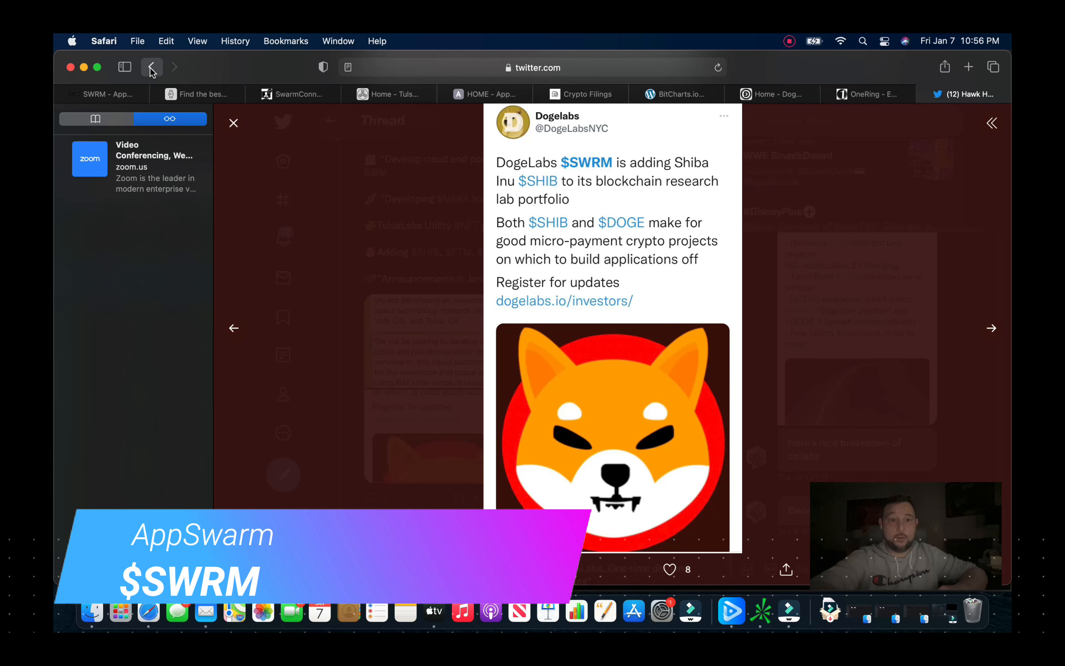
Step: Advance the viewer to the DogeLabs post on deploying Doge nodes and exploring Polygon and Fantom nodes
left_click(991, 328)
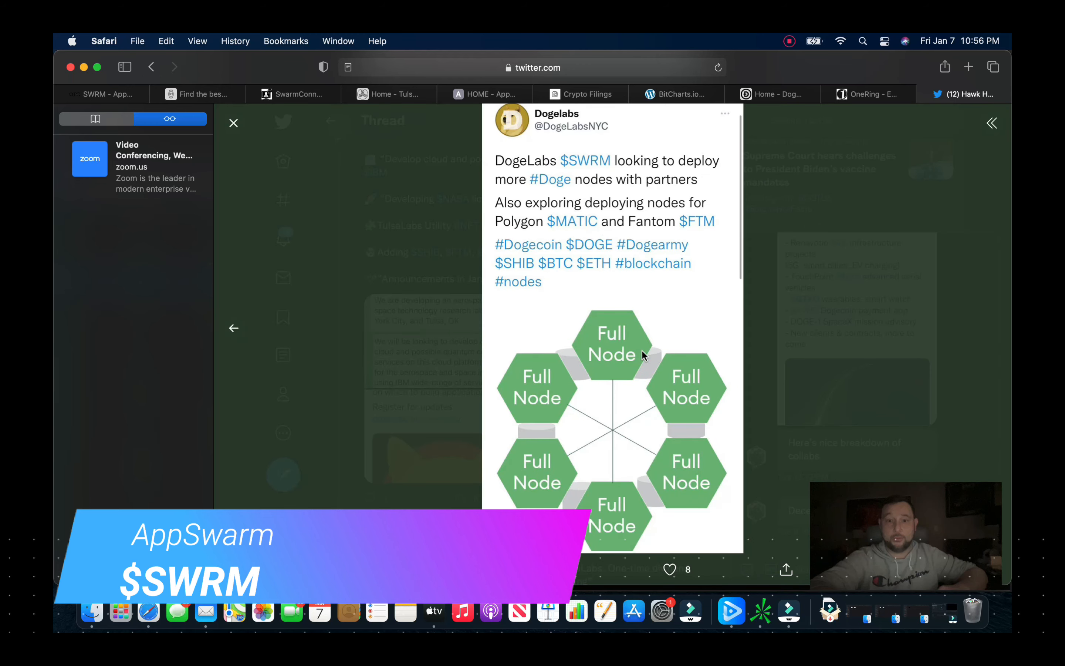
mouse_move(680, 229)
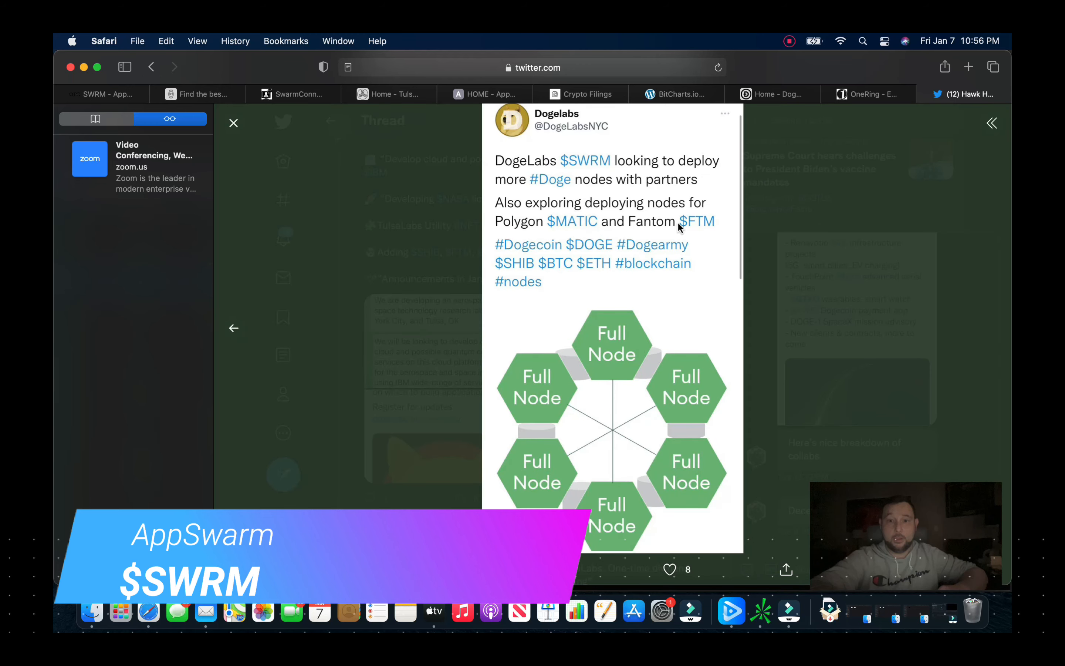
mouse_move(204, 165)
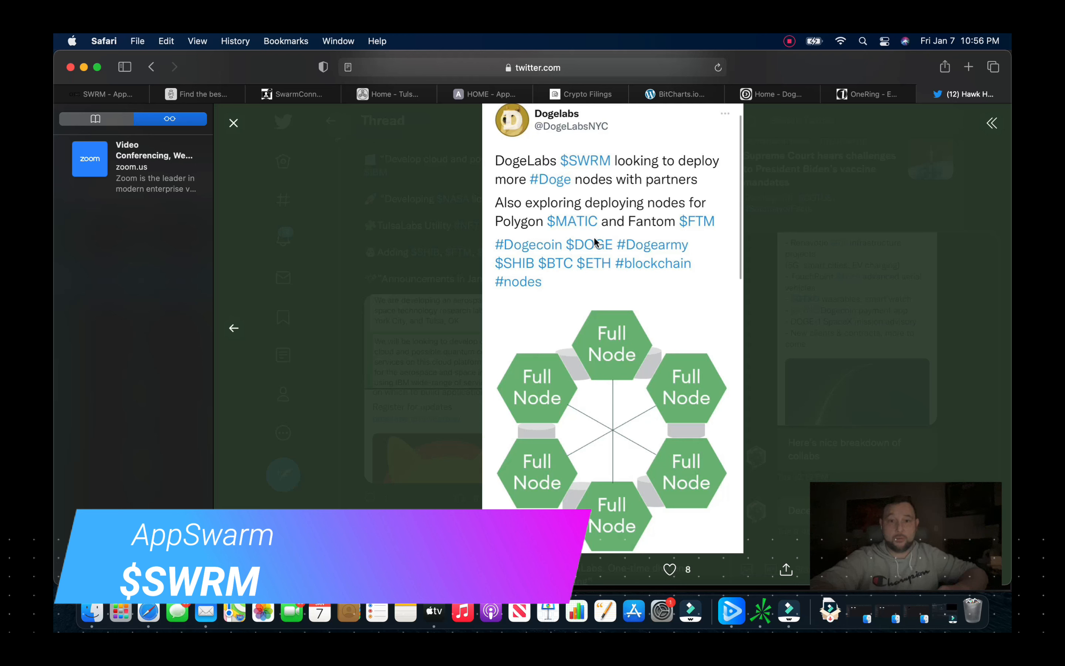
mouse_move(635, 182)
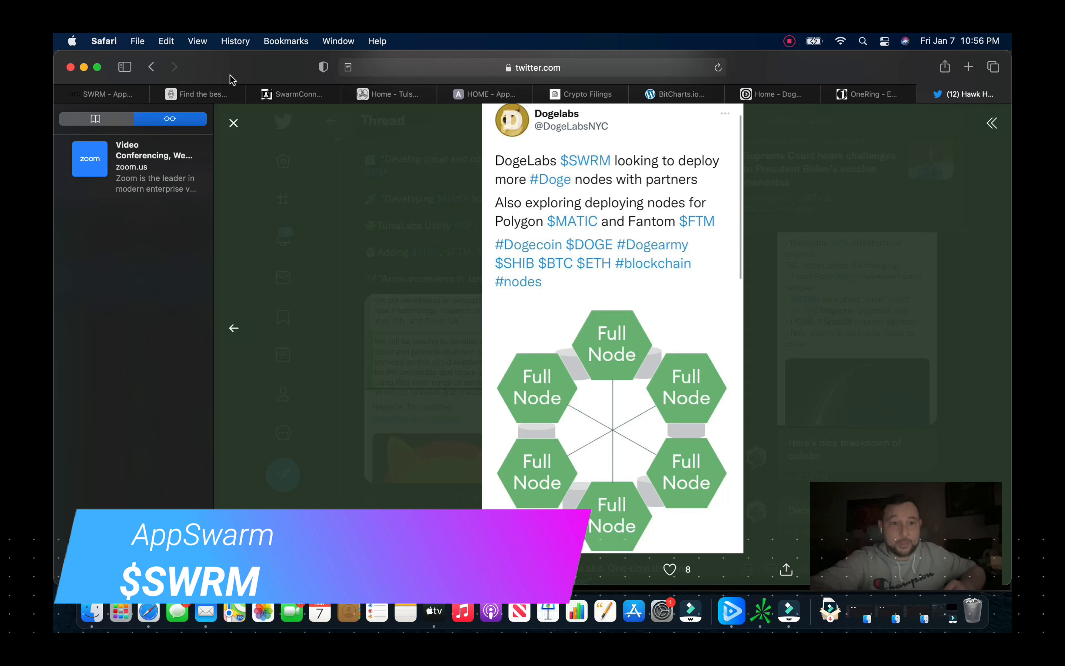
Step: Advance the viewer to the TulsaLabs screenshot on Alpha Pass NFTs and the NFT DogeHub marketplace
left_click(233, 122)
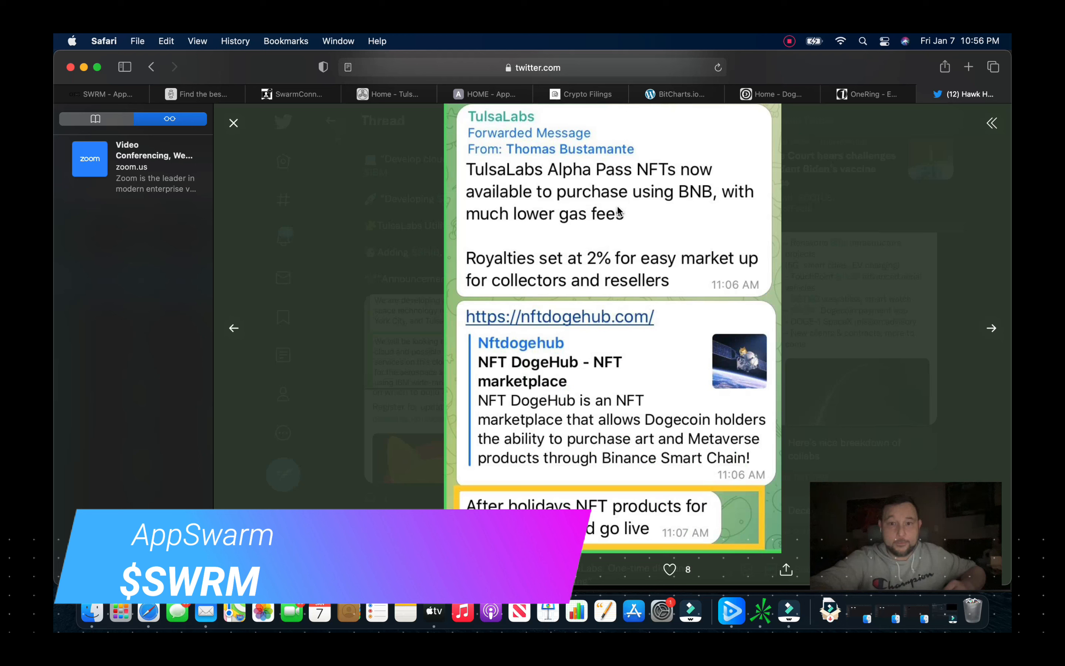
mouse_move(520, 184)
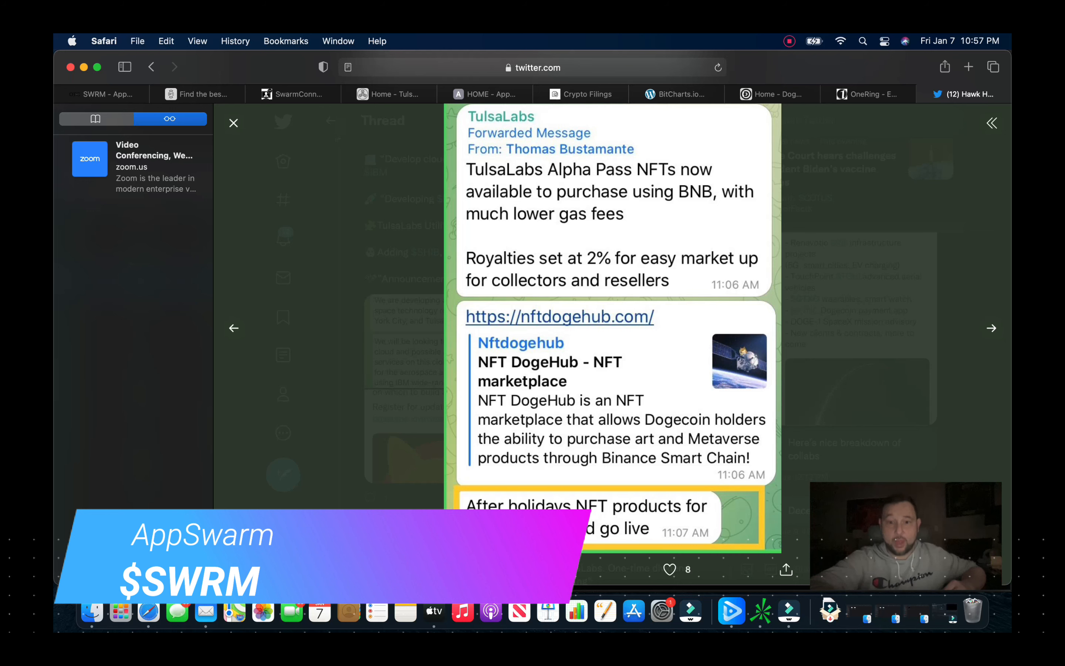
mouse_move(247, 151)
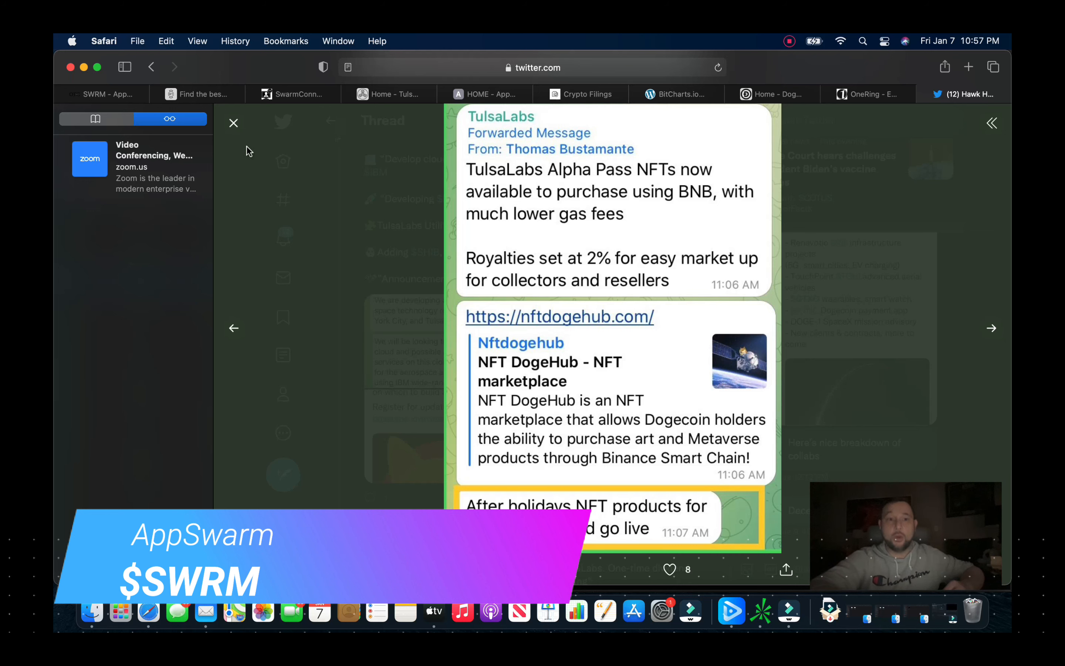
Step: Leave the enlarged image and read down the Hawk Holdings SWRM thread toward the chart post
left_click(233, 123)
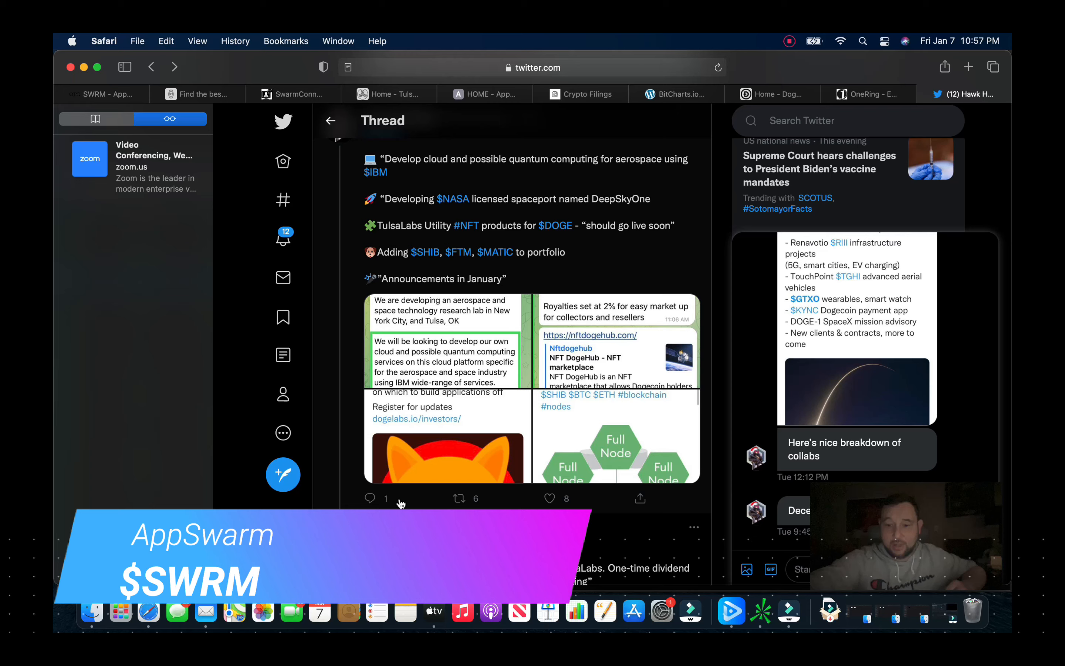
scroll("down", 3)
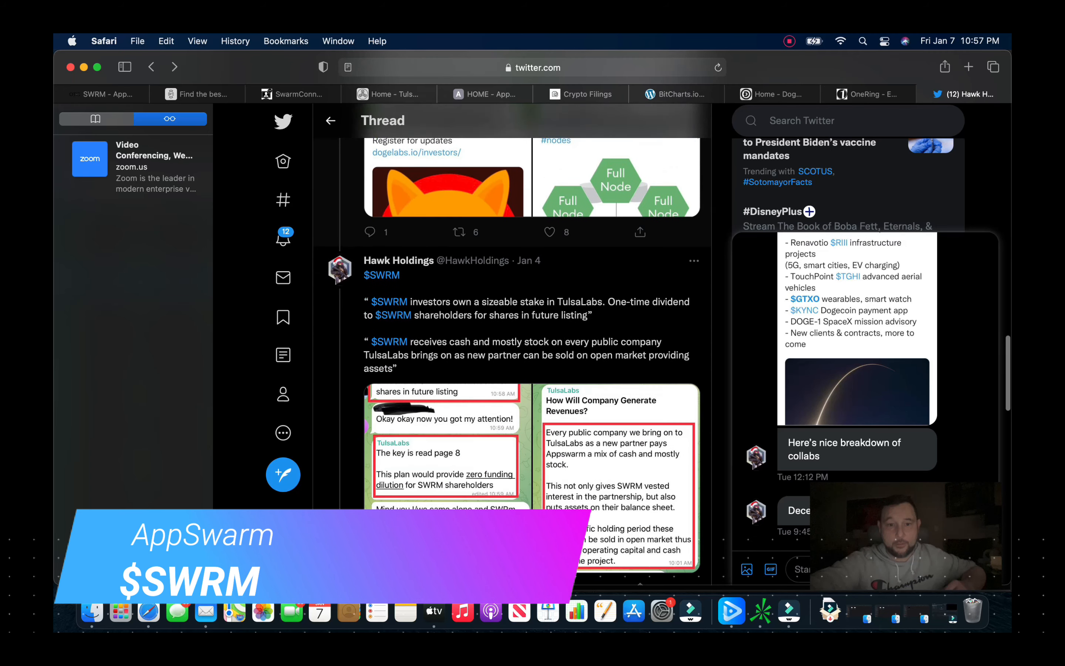
scroll("down", 3)
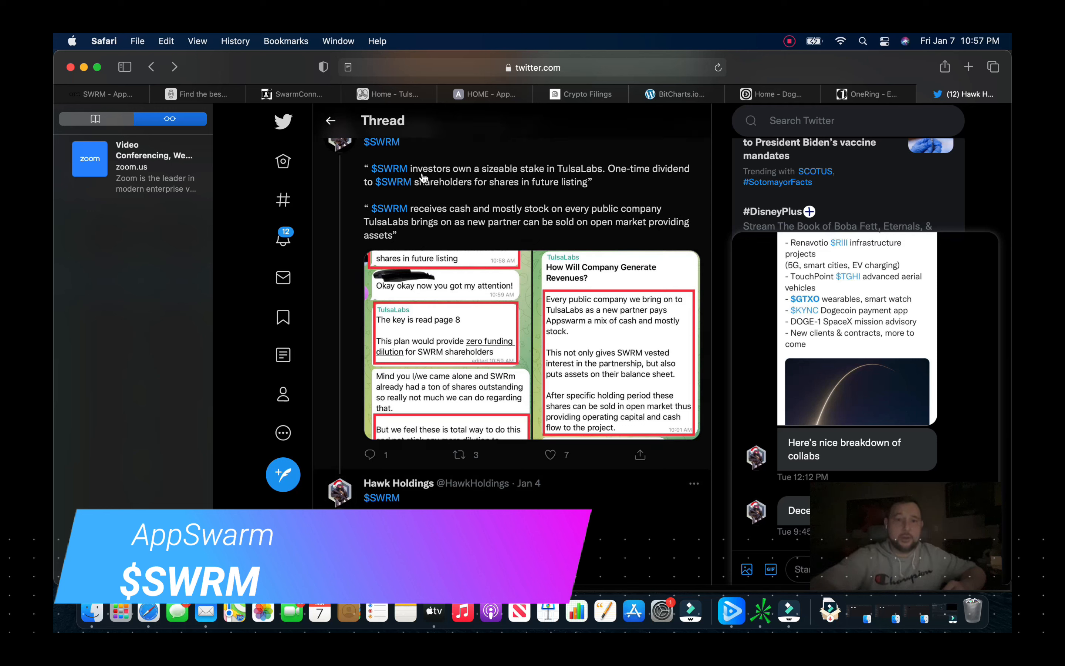
mouse_move(578, 195)
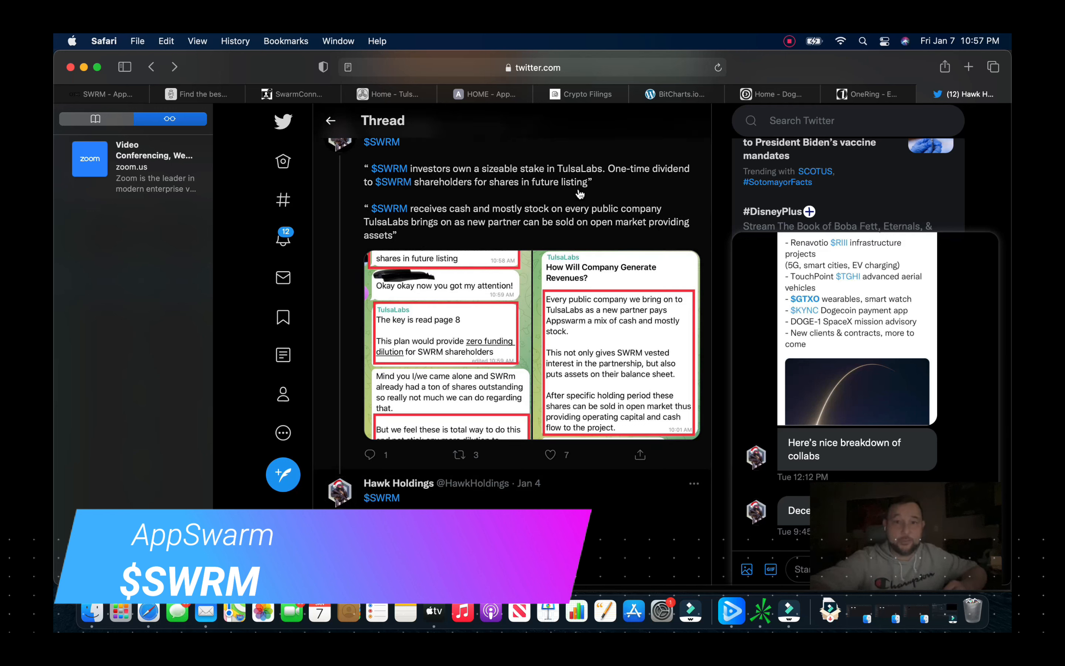
mouse_move(561, 193)
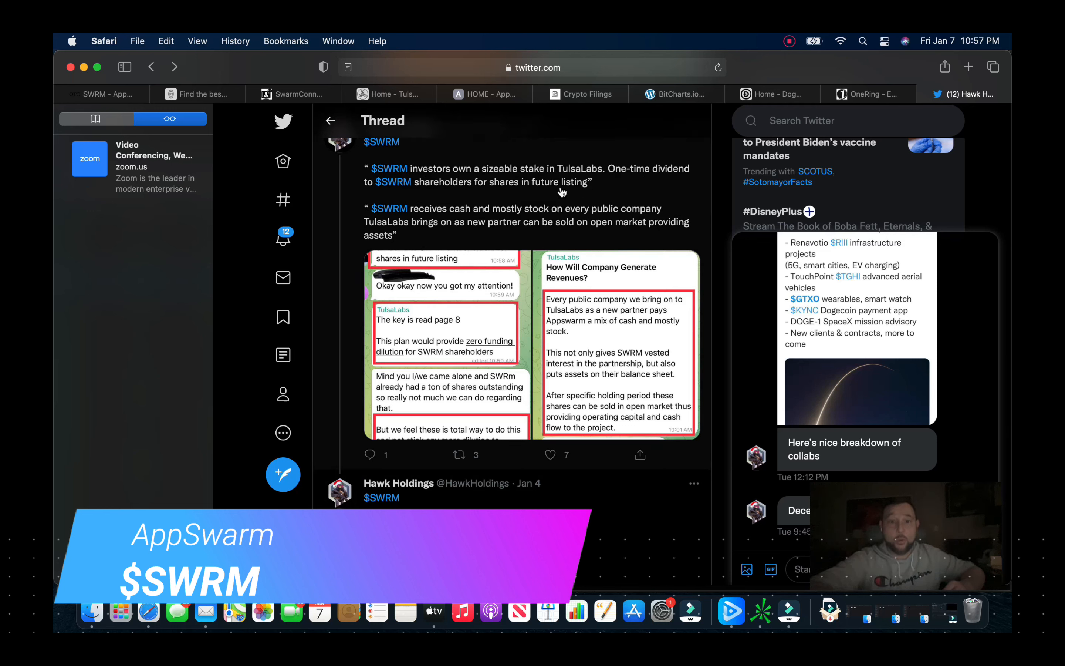
mouse_move(534, 186)
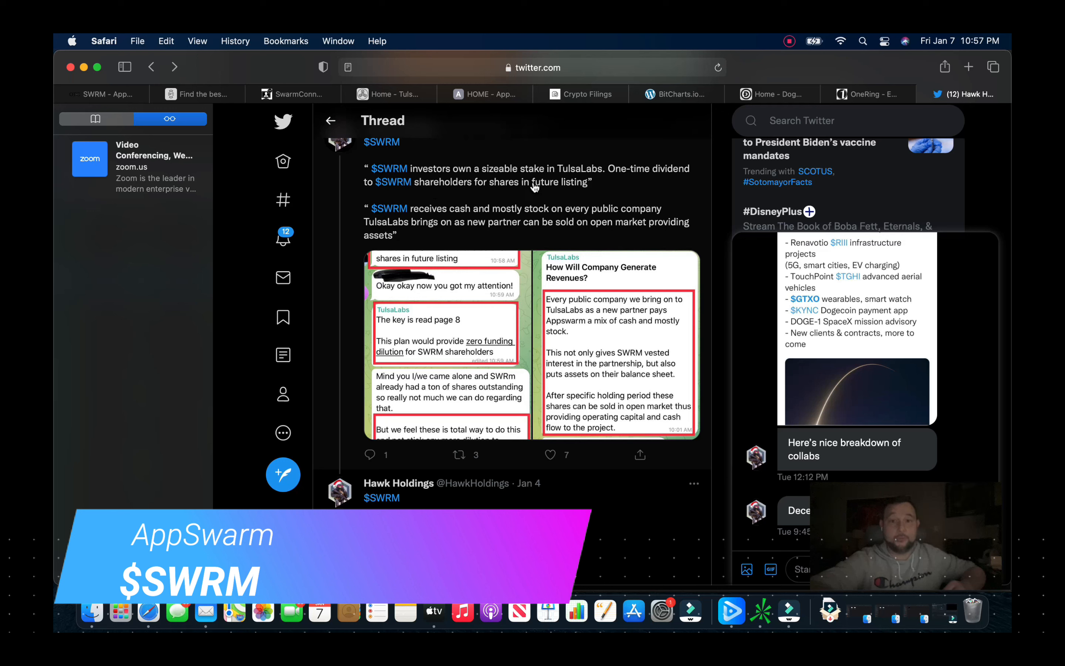
mouse_move(476, 228)
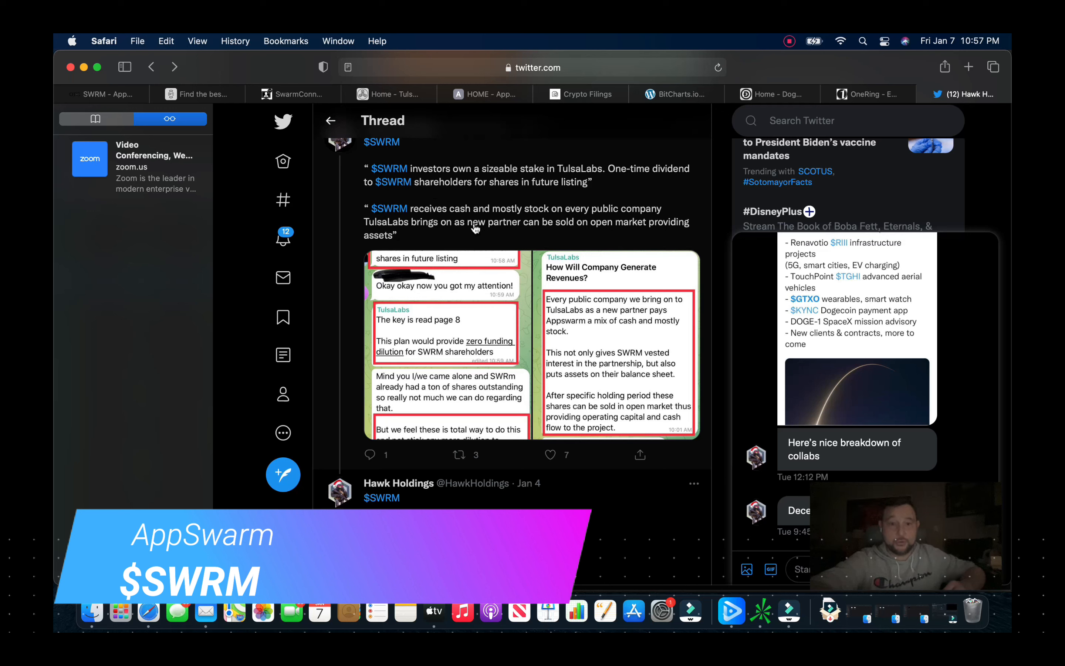
mouse_move(512, 350)
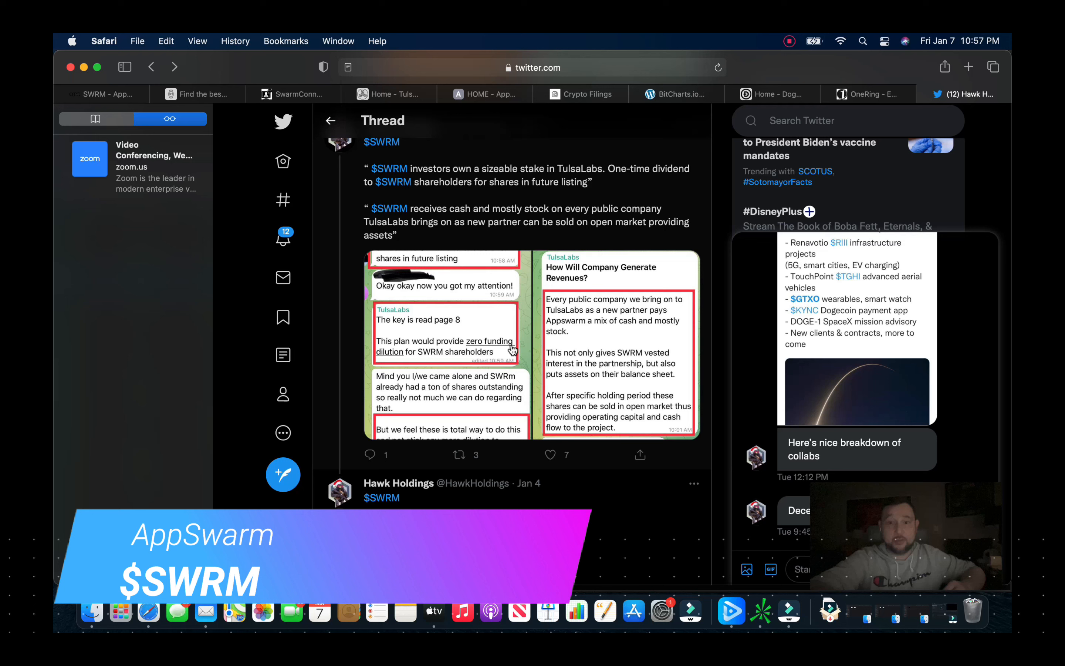
mouse_move(466, 422)
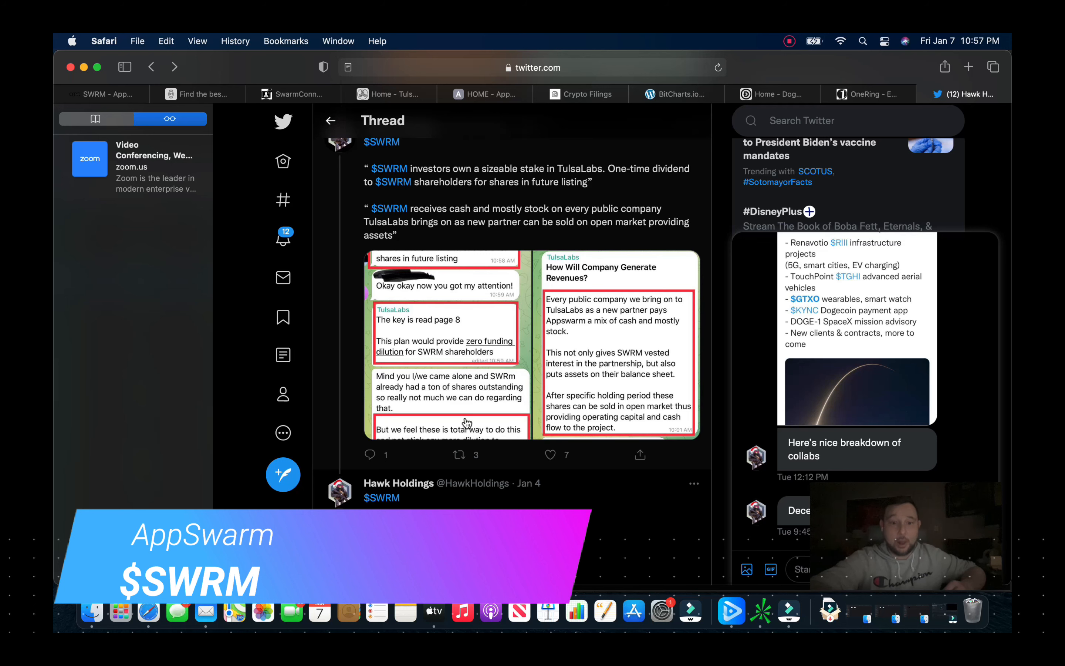
Step: Continue down through the chart post and its replies to the TulsaLabs $SWRM Recap tweet
scroll("down", 3)
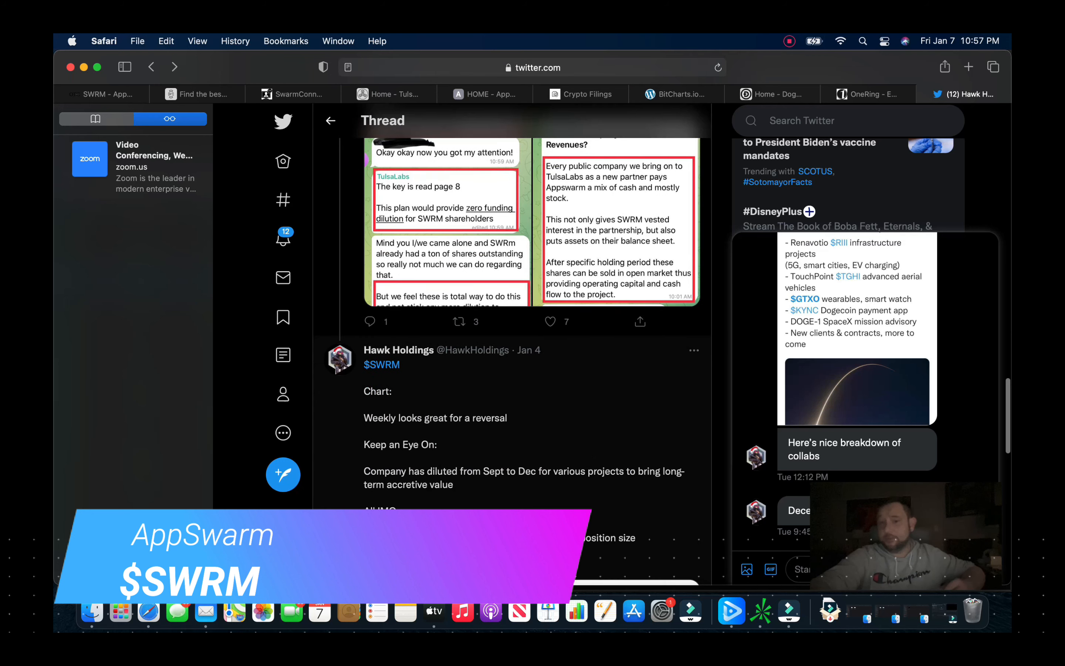
scroll("down", 3)
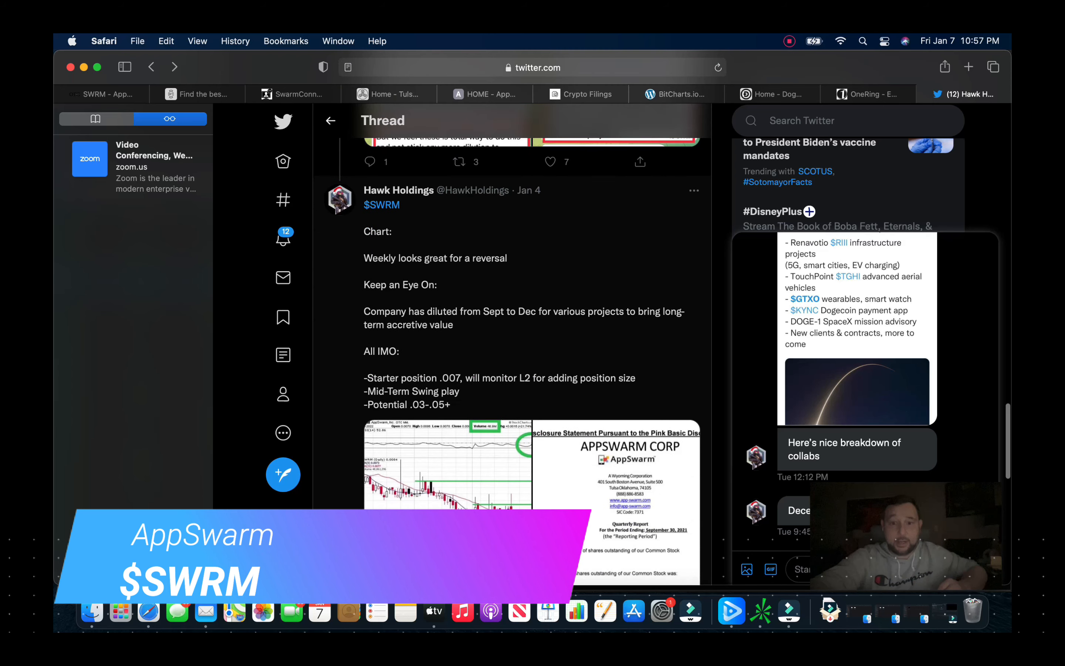
scroll("down", 3)
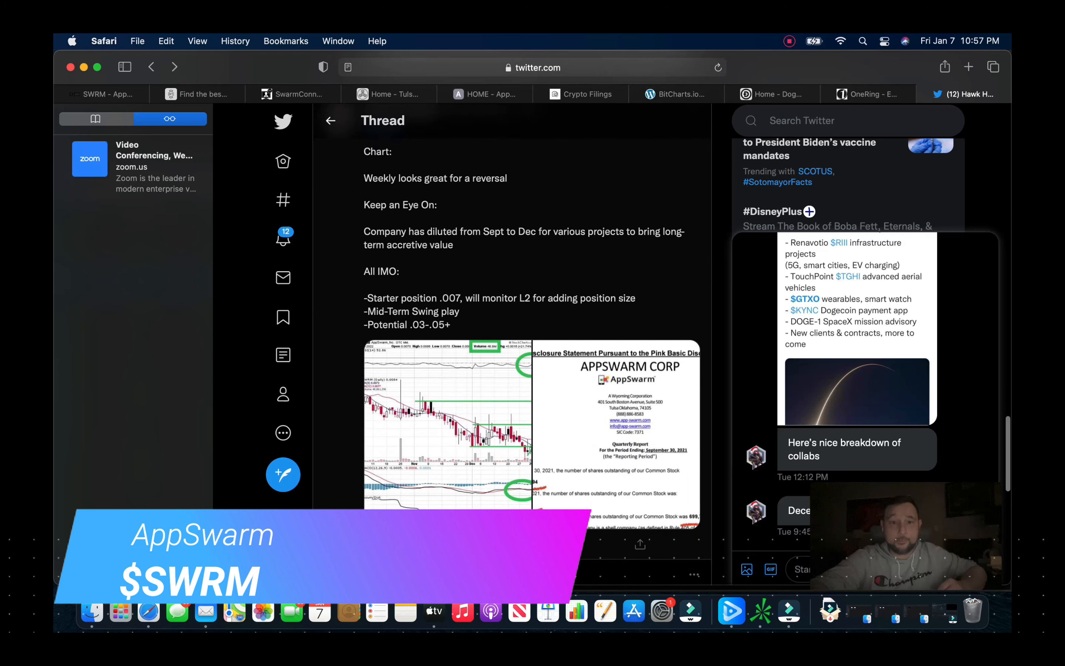
scroll("down", 3)
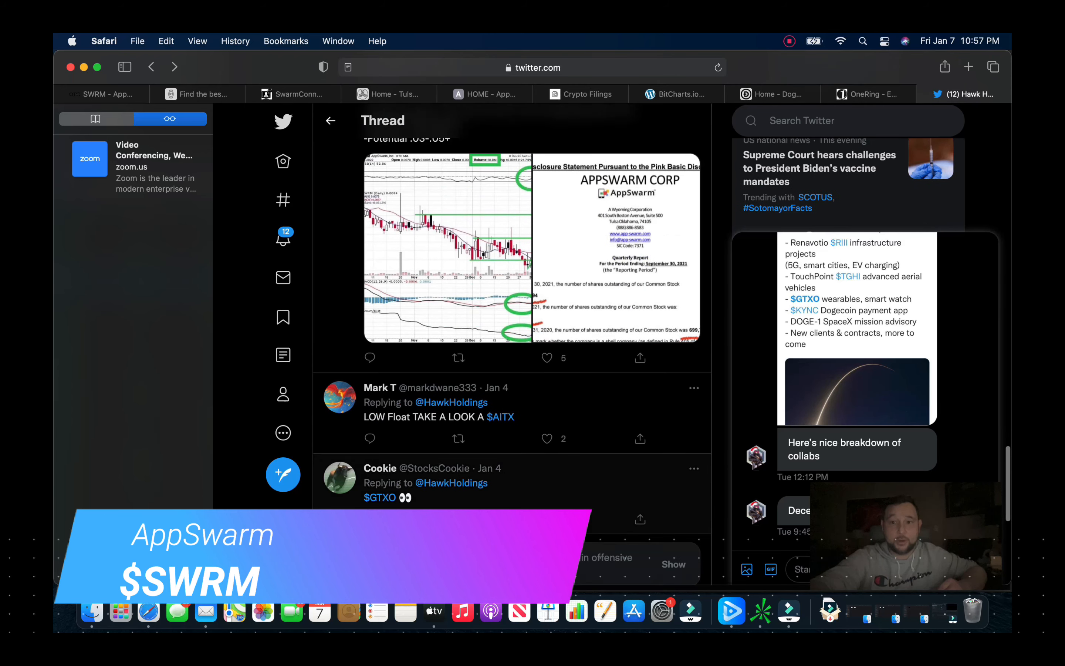
scroll("up", 3)
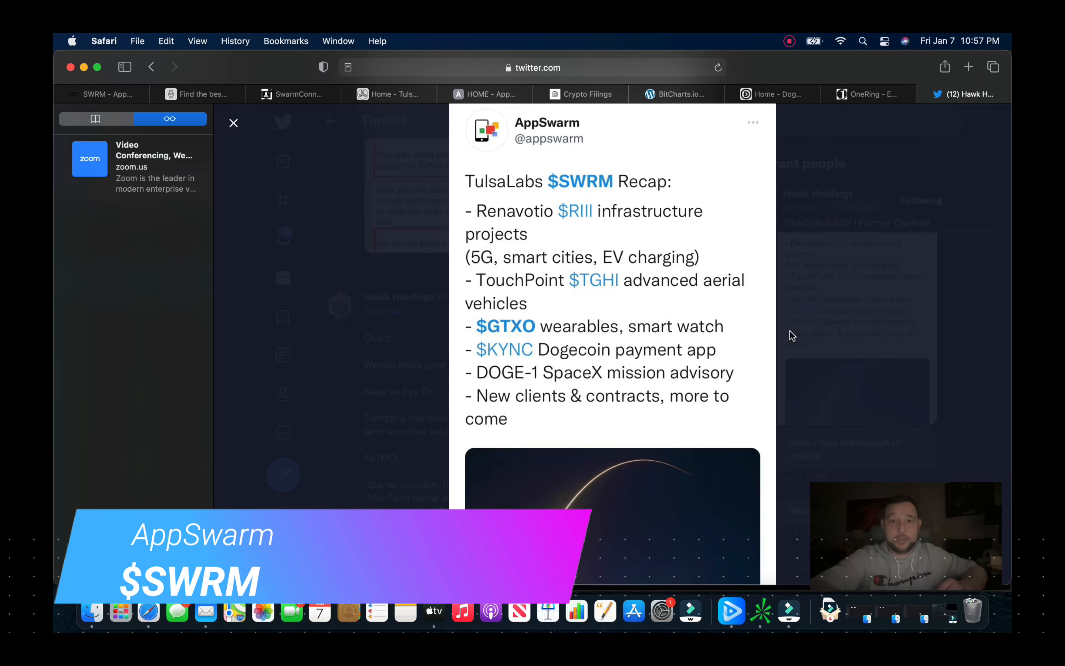
mouse_move(604, 185)
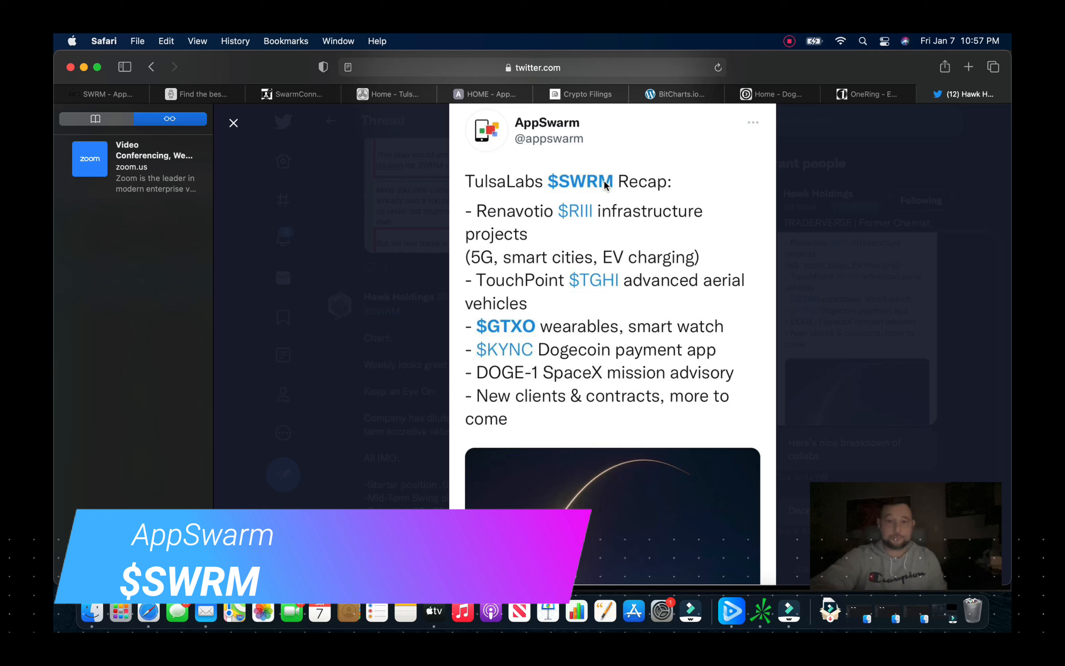
mouse_move(612, 227)
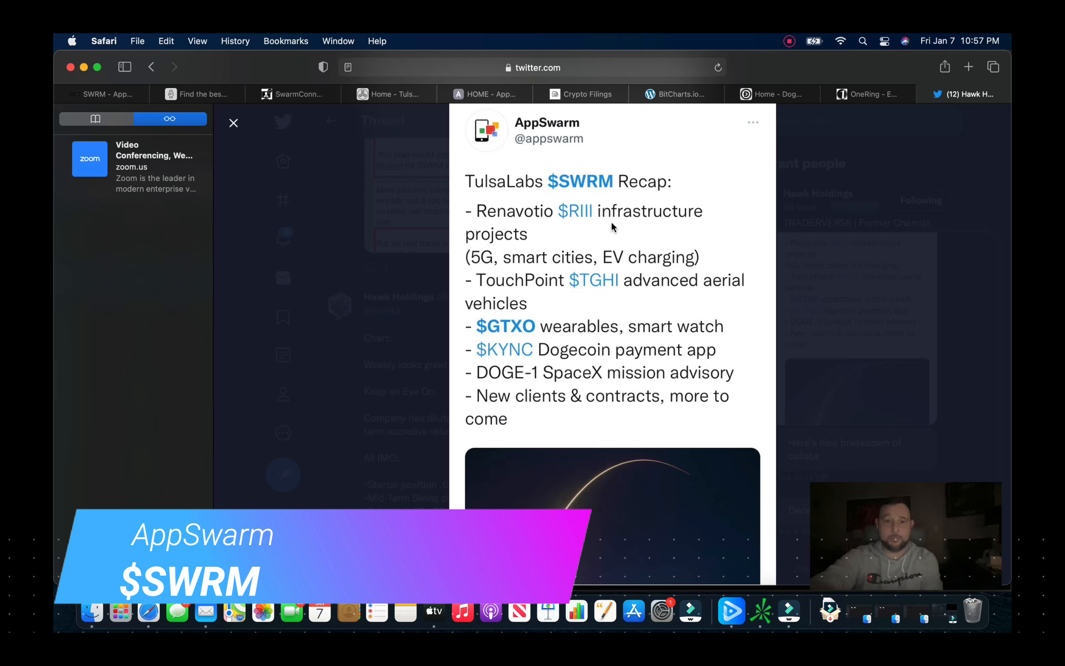
mouse_move(604, 329)
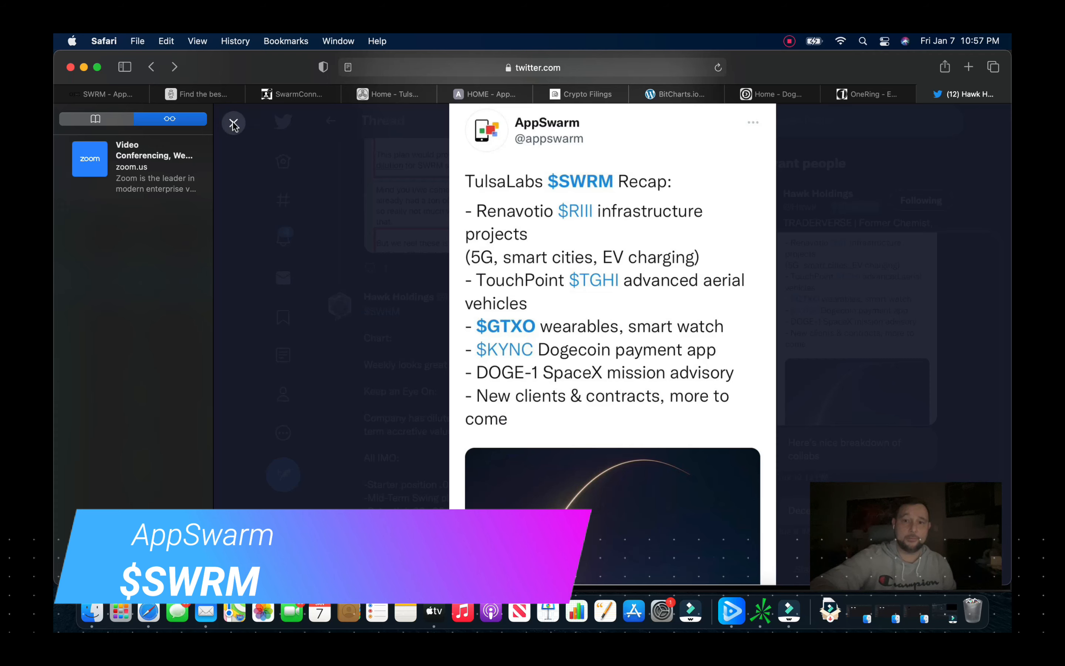
Step: Close the enlarged TulsaLabs Recap post, returning to Hawk Holdings' $SWRM chart post
left_click(233, 123)
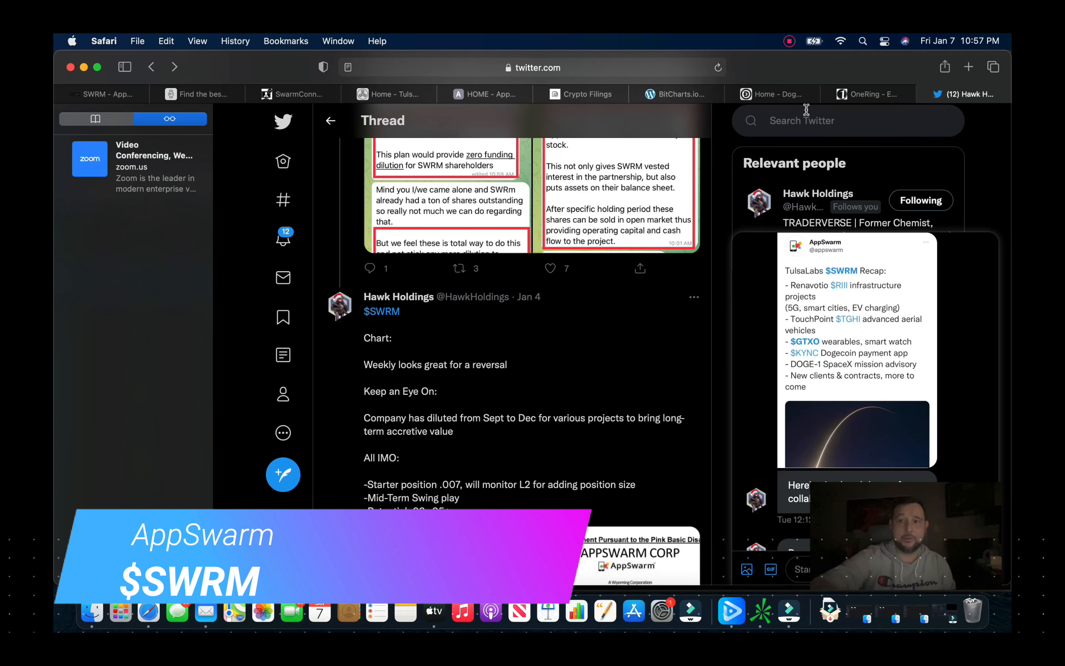
mouse_move(445, 114)
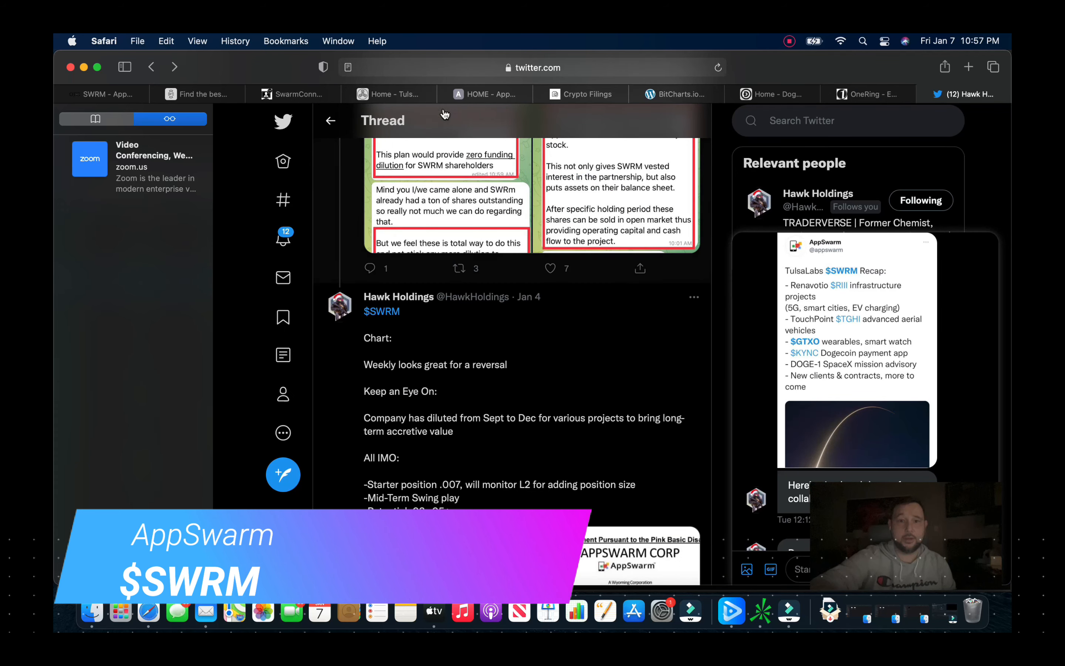
mouse_move(417, 104)
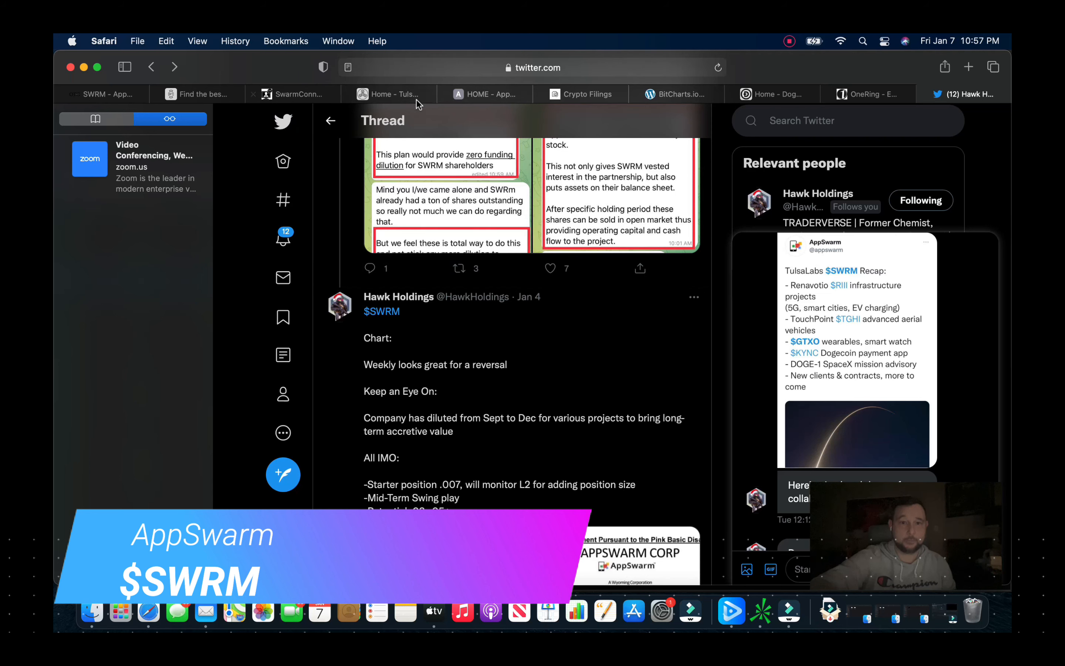
Step: After a glance at the AppSwarm home page, view nftmadness.io's Highlight of the TulsaLabs Alpha Pass, edition 25 of 25
left_click(483, 93)
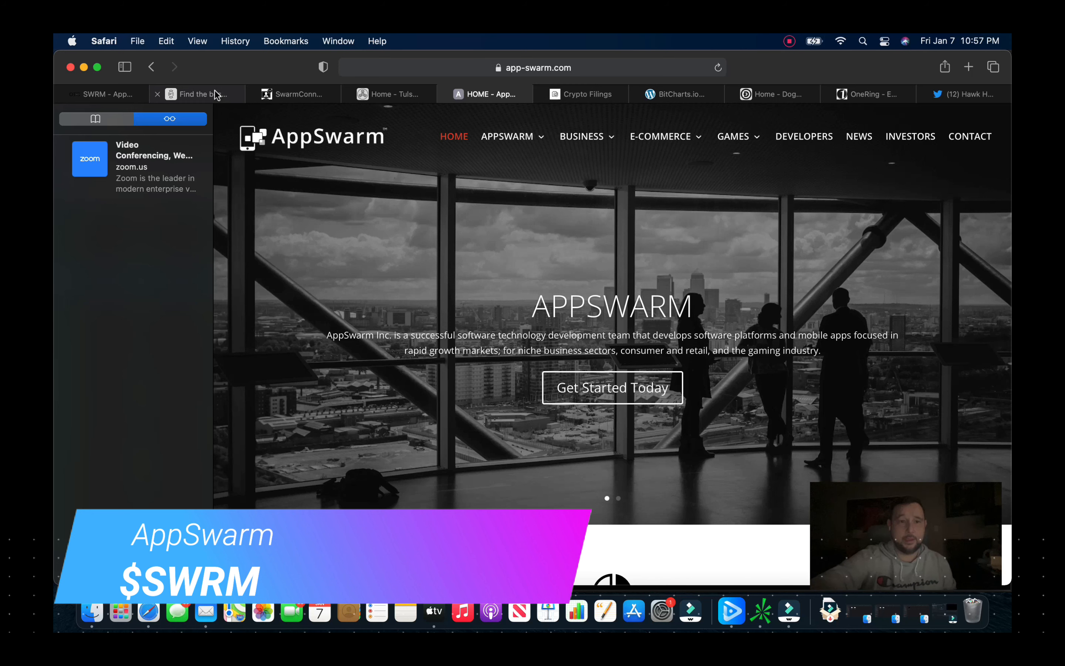
left_click(196, 94)
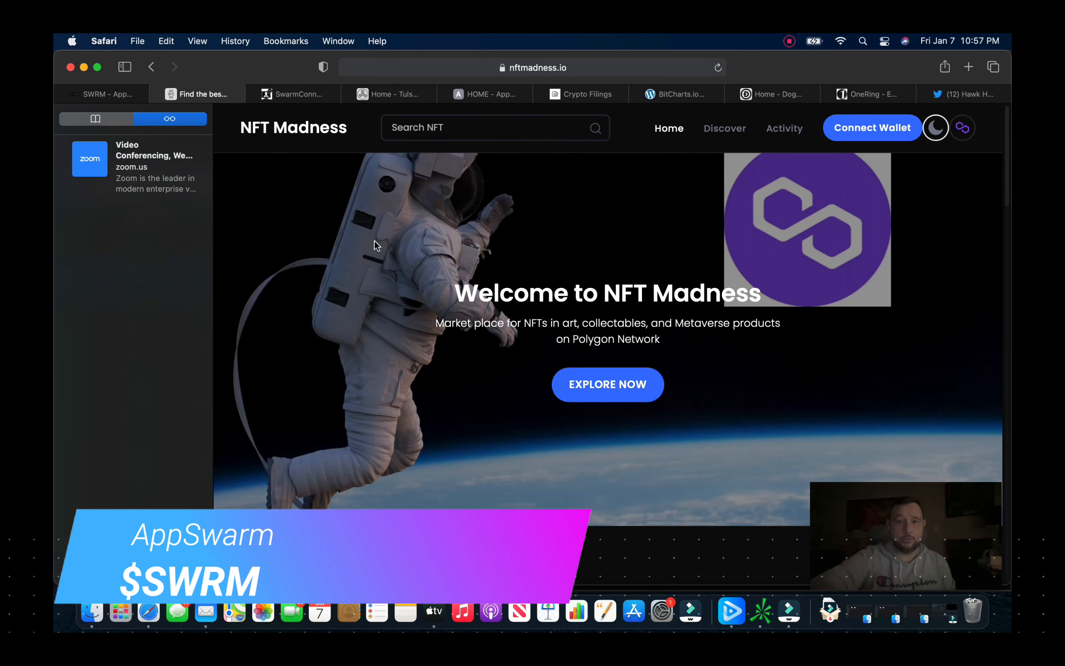
mouse_move(564, 466)
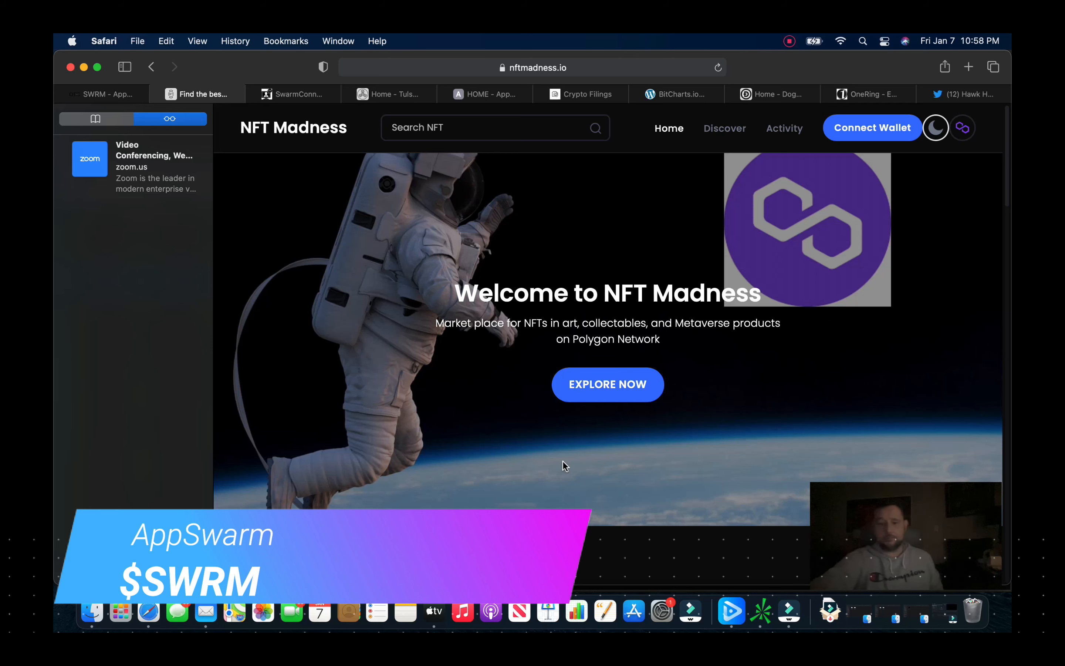
scroll("down", 3)
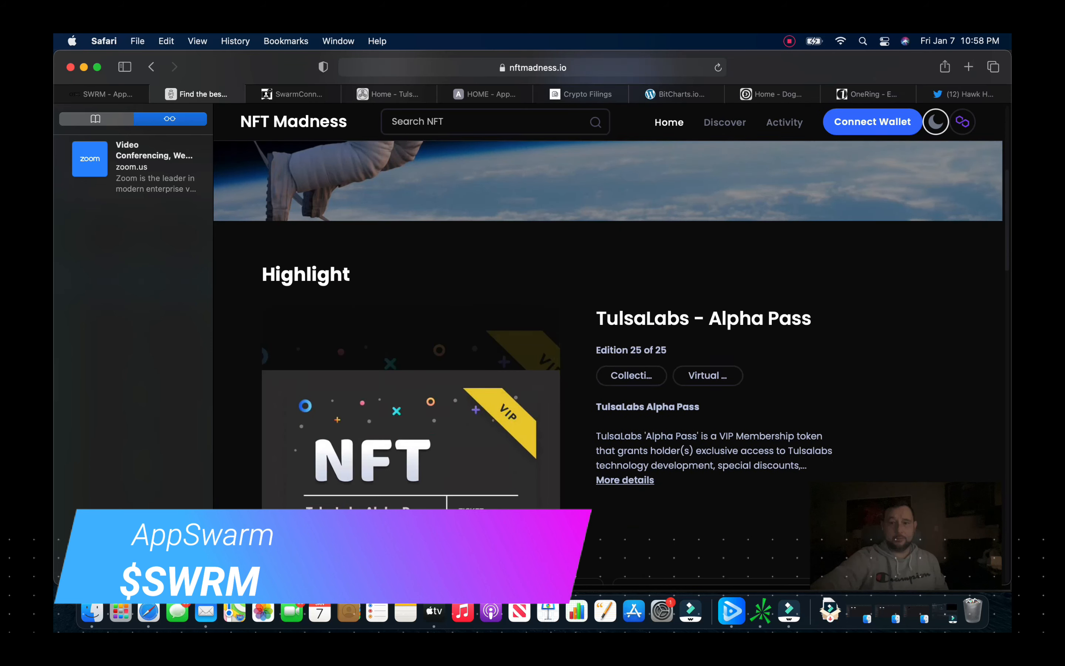
scroll("up", 3)
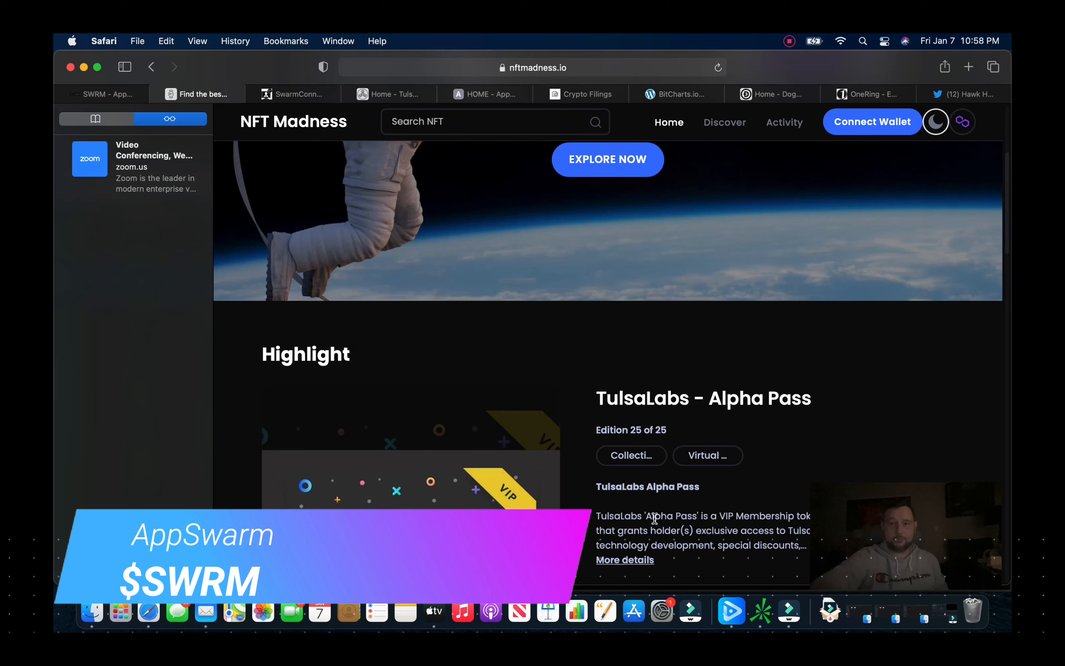
mouse_move(548, 383)
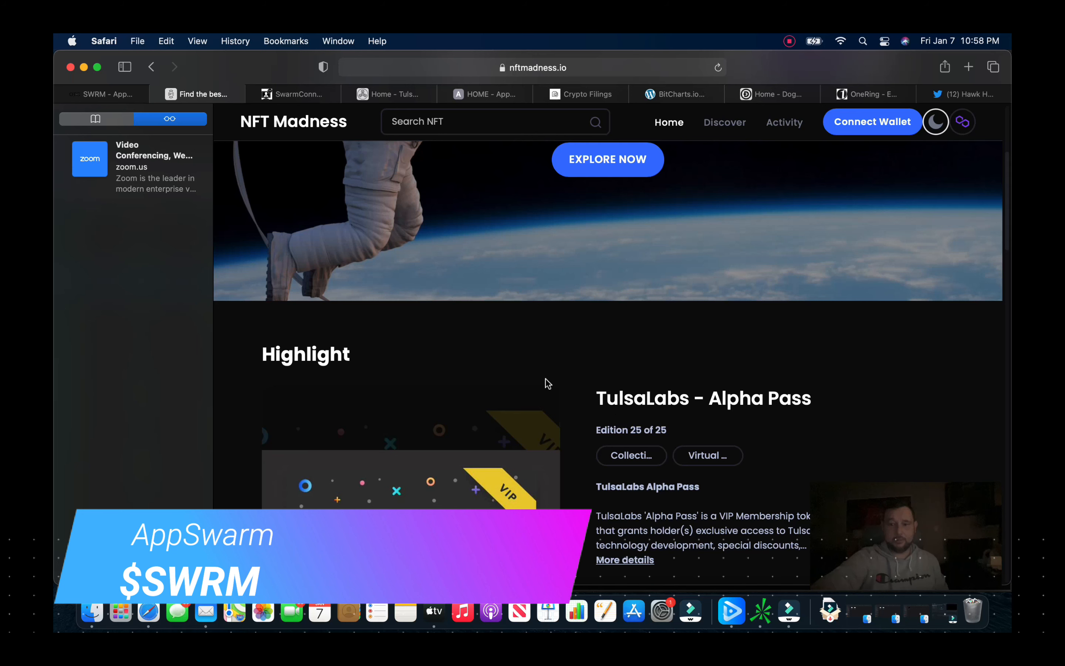
scroll("up", 3)
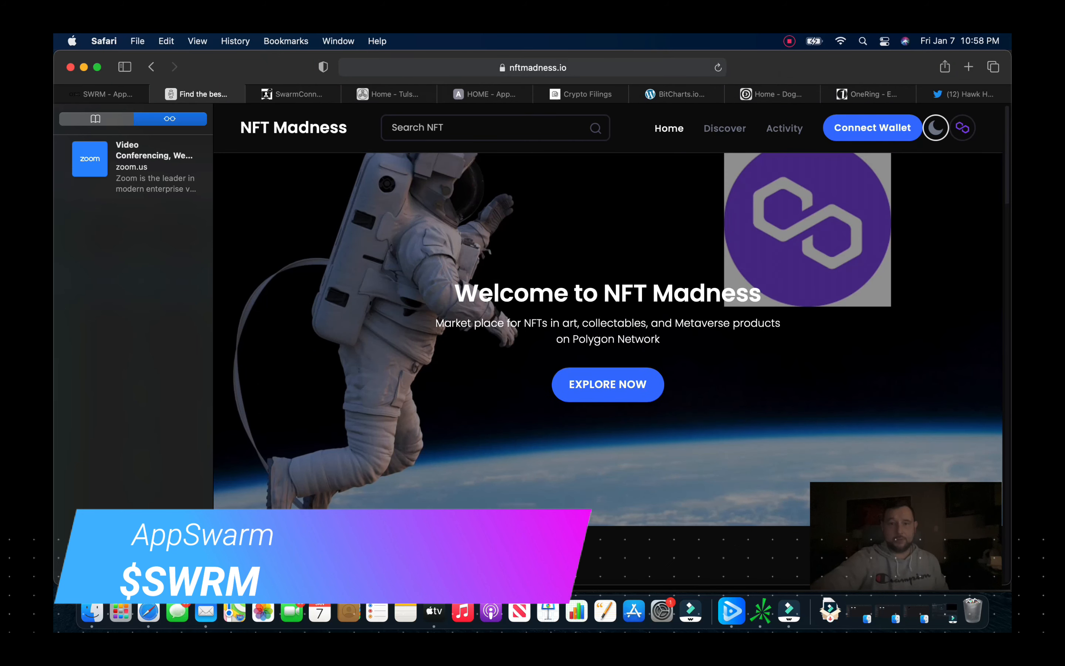
mouse_move(301, 94)
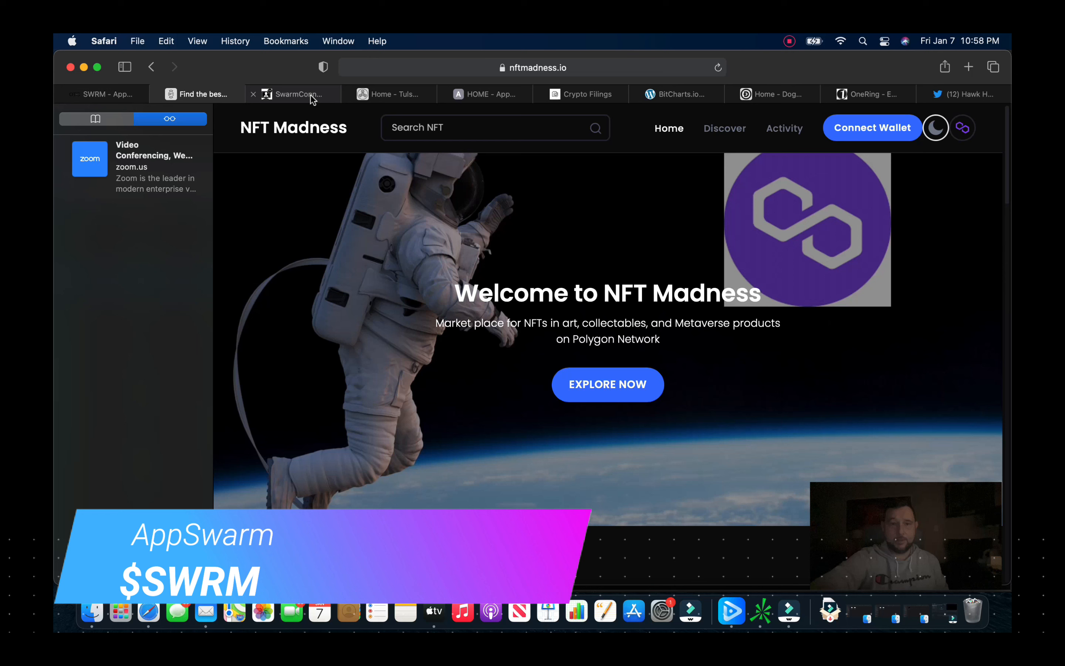
Step: View the swarmconnect.io Video Conferencing Solutions home page with its contact phone number
left_click(294, 94)
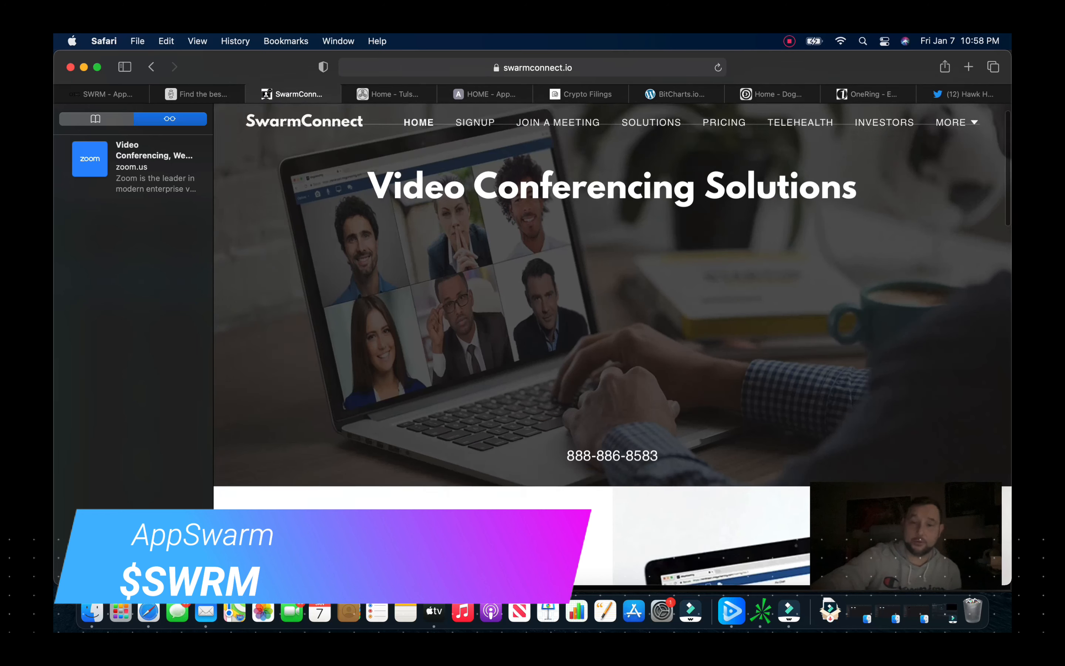
scroll("down", 3)
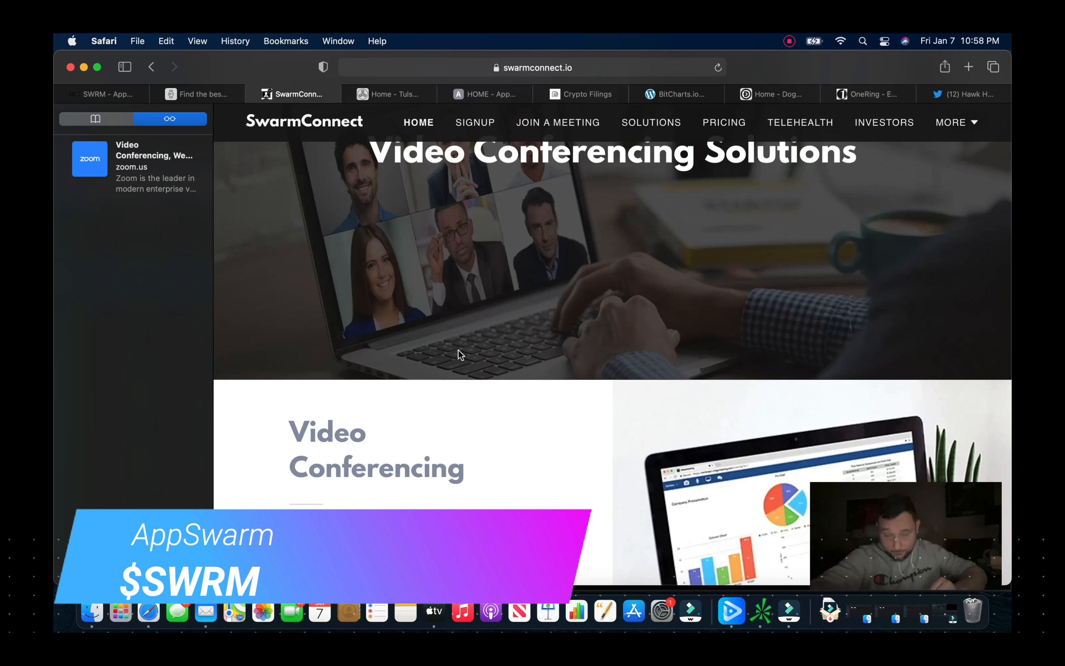
scroll("up", 3)
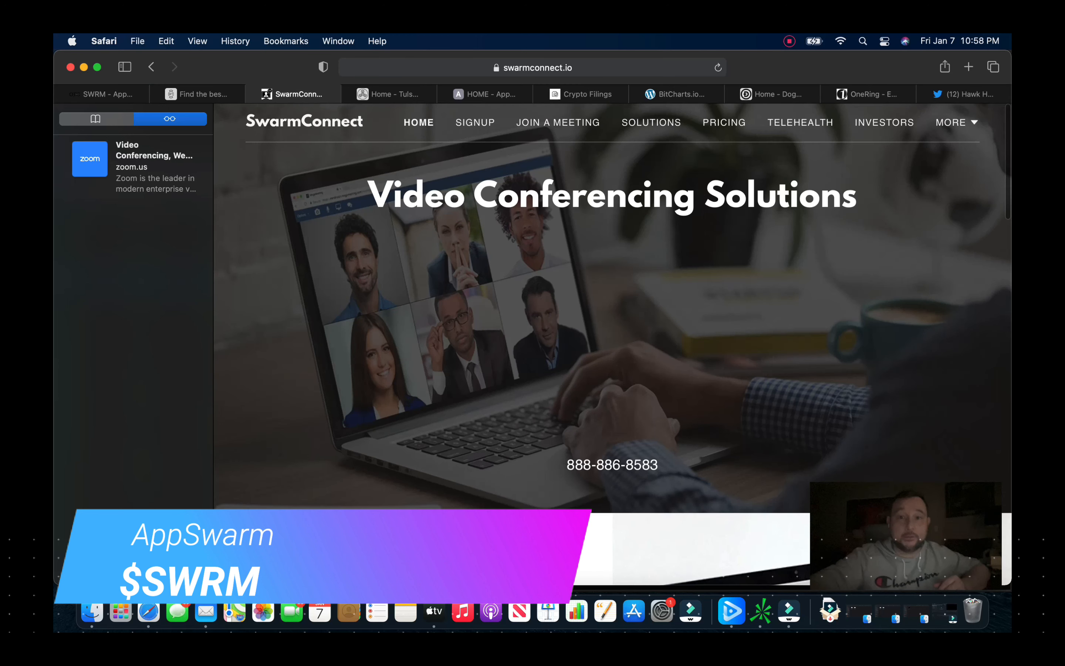
mouse_move(406, 88)
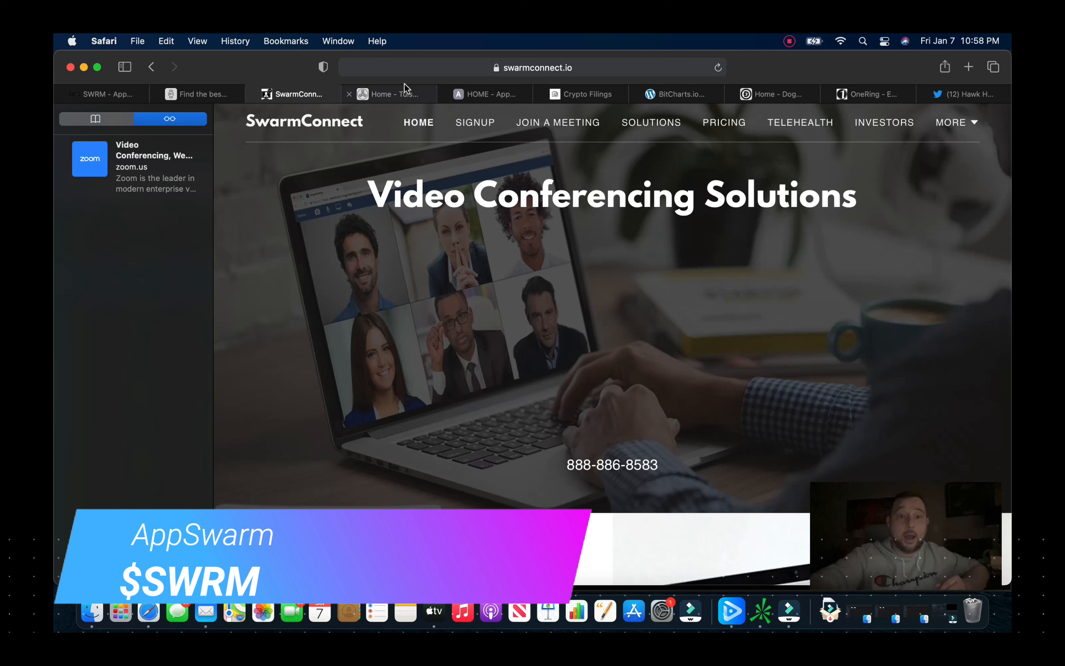
mouse_move(402, 104)
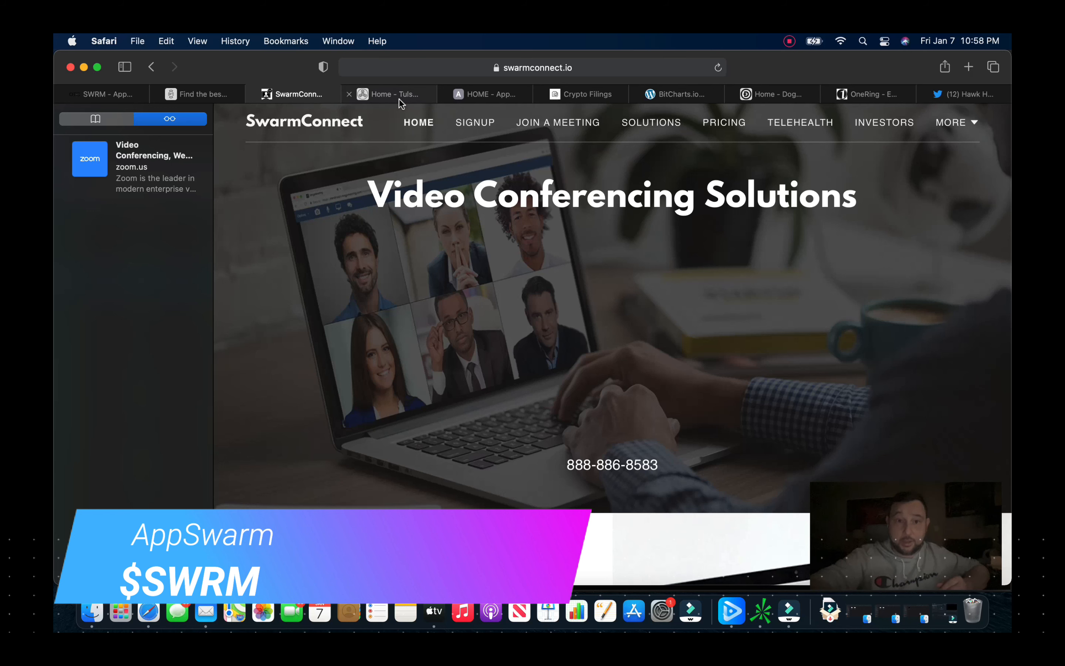
Step: Look over the TulsaLabs site's Blockchain Apps, Health Technology and Space Research service cards
left_click(391, 93)
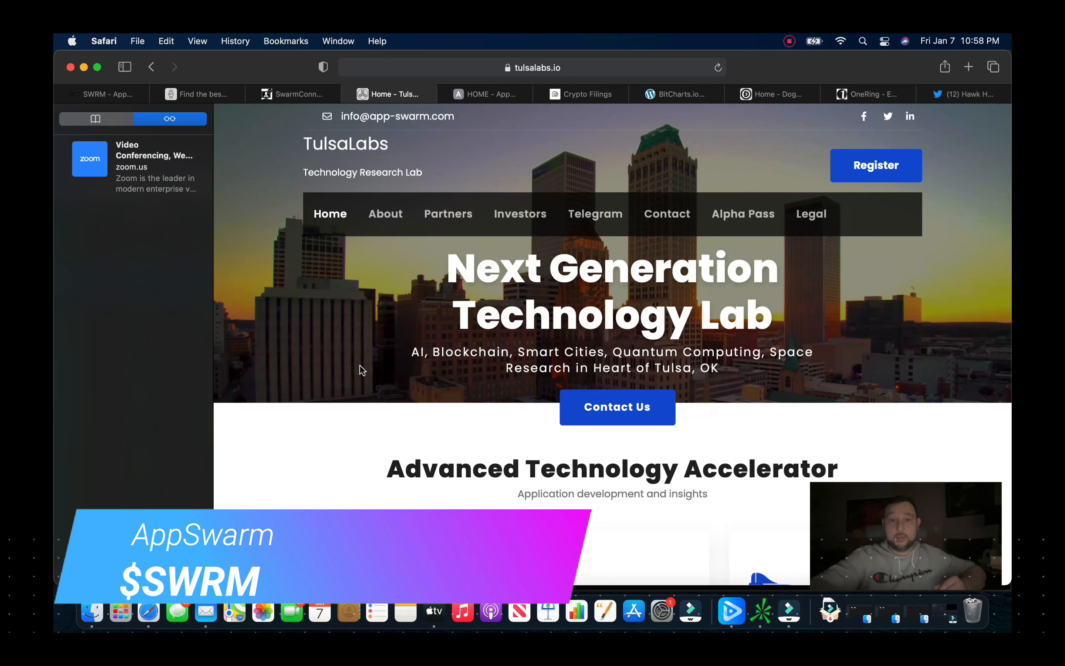
scroll("down", 3)
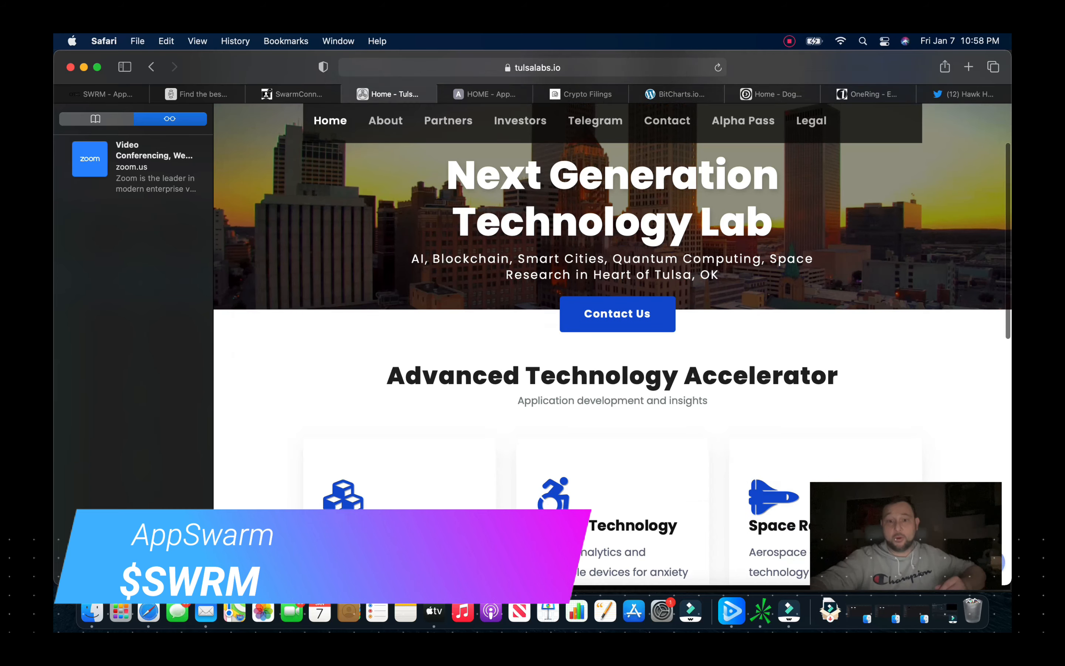
scroll("down", 3)
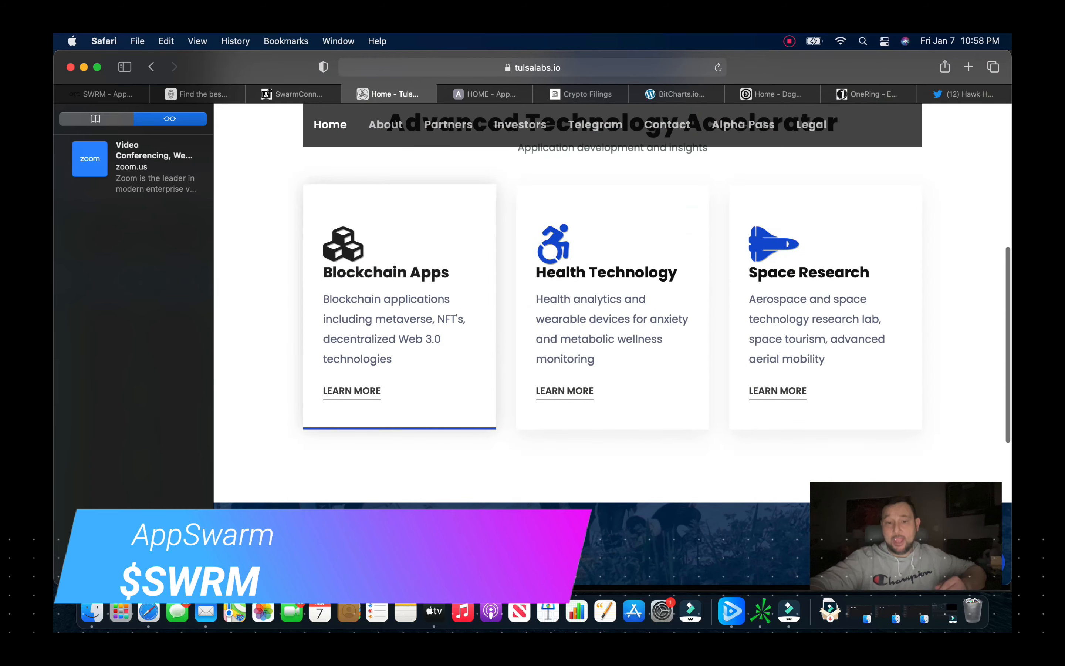
scroll("up", 3)
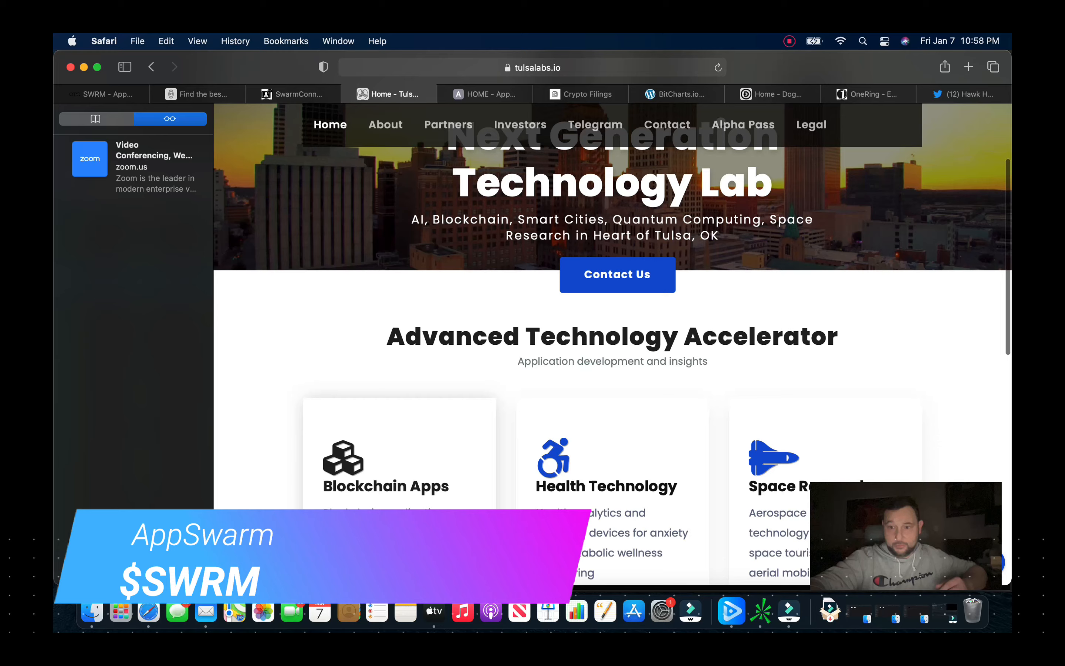
scroll("up", 3)
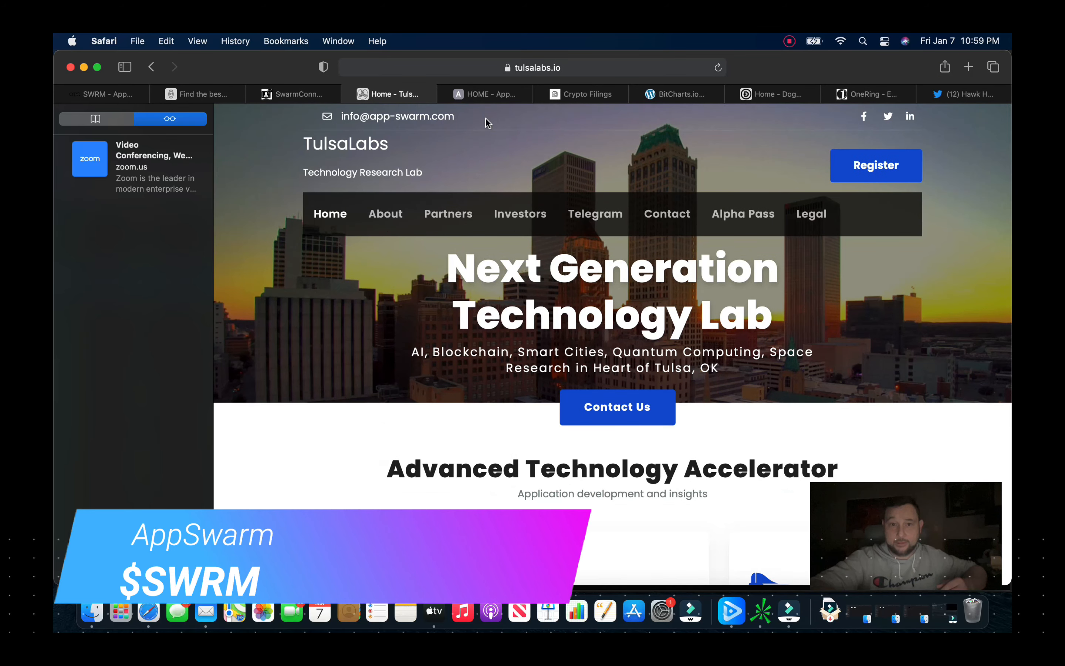
Step: Review the CryptoFilings site's Recent News articles and footer disclaimer and contact details
left_click(587, 94)
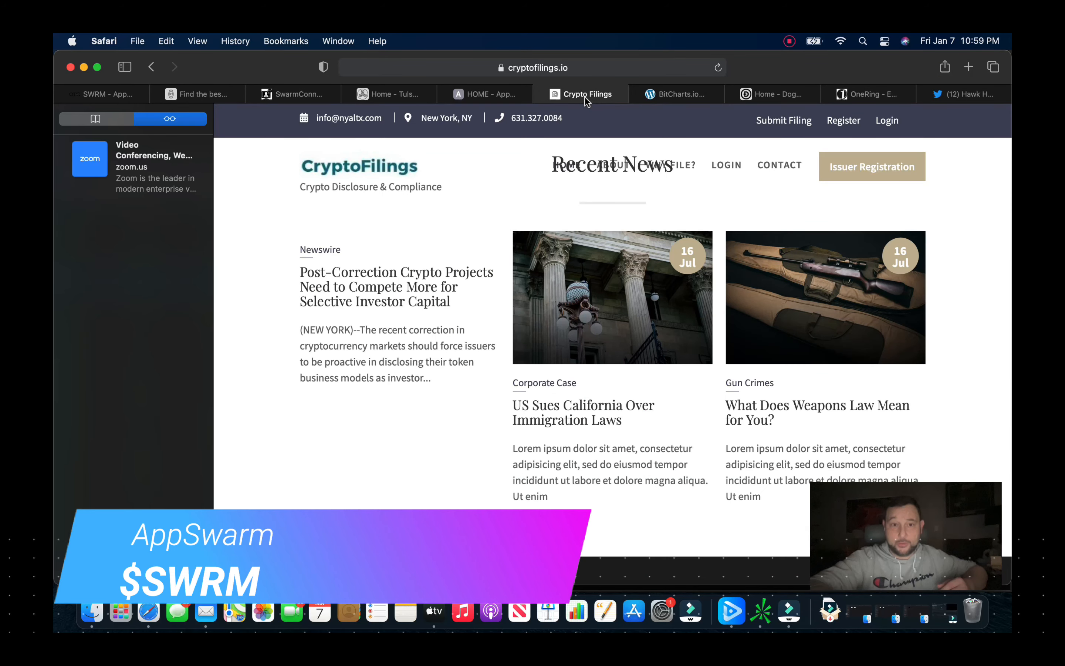
scroll("down", 3)
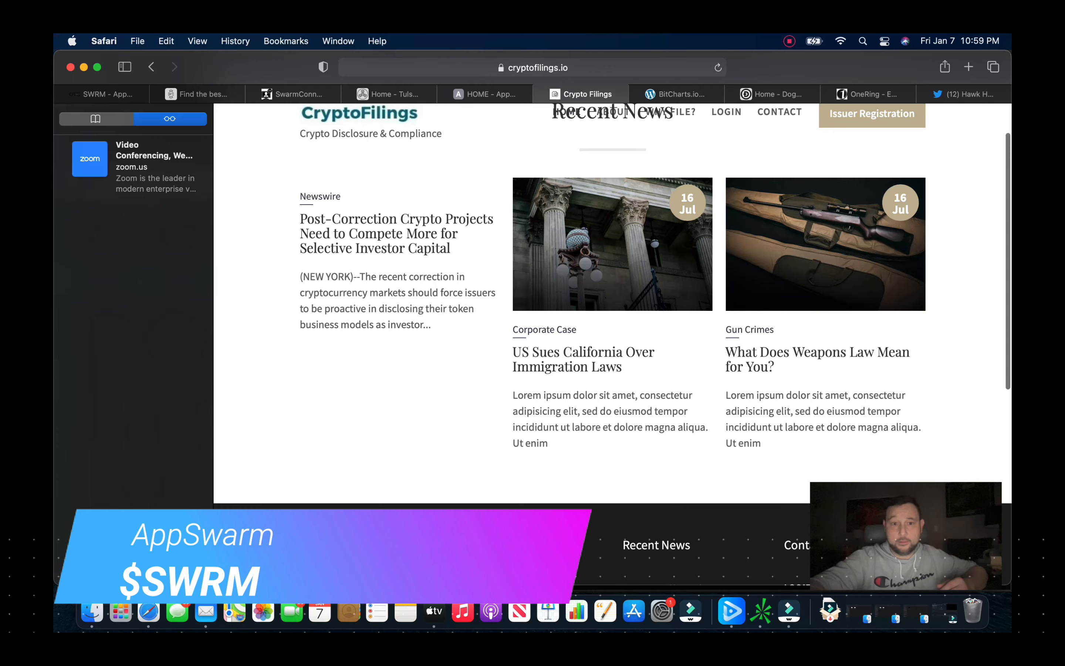
scroll("down", 3)
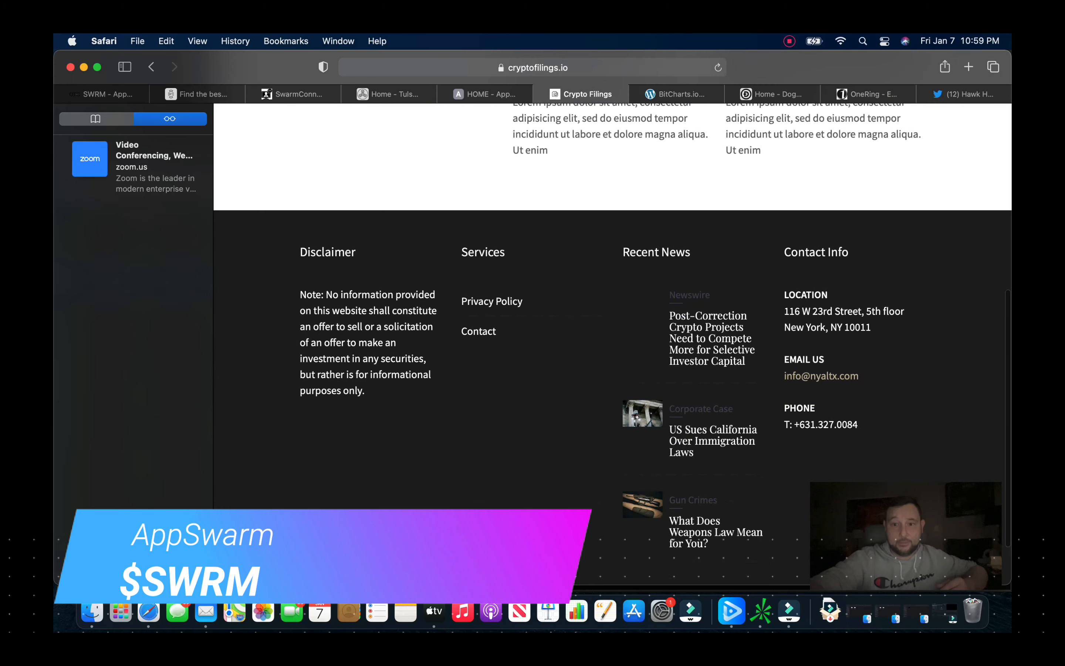
mouse_move(620, 101)
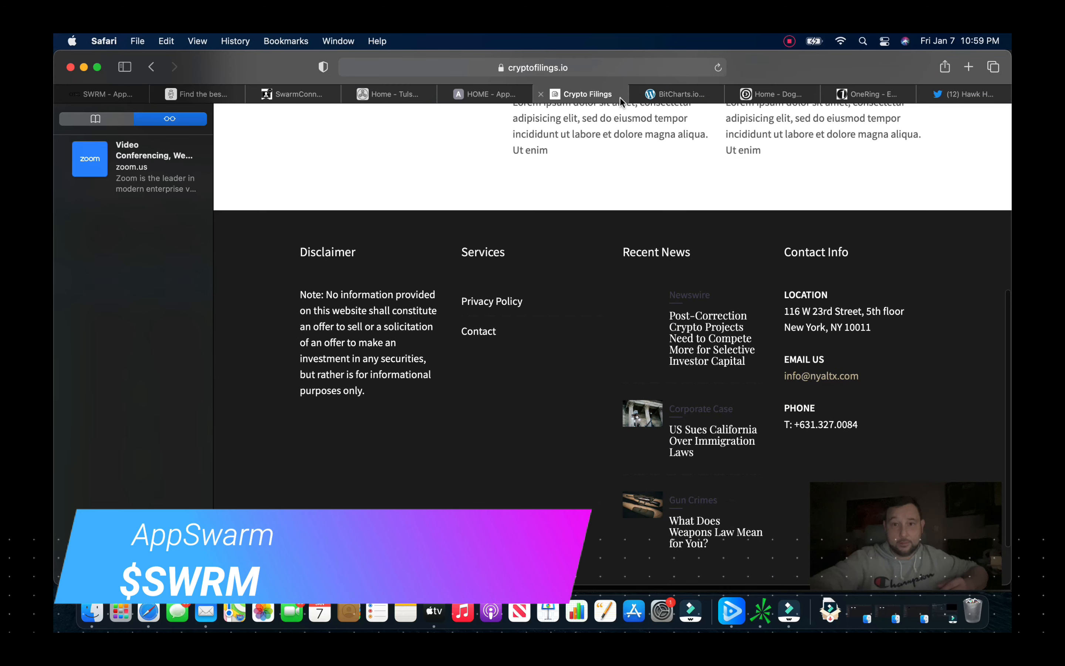
Step: Browse the BitCharts.io site's Latest News headlines and its own BitCharts news list
left_click(675, 93)
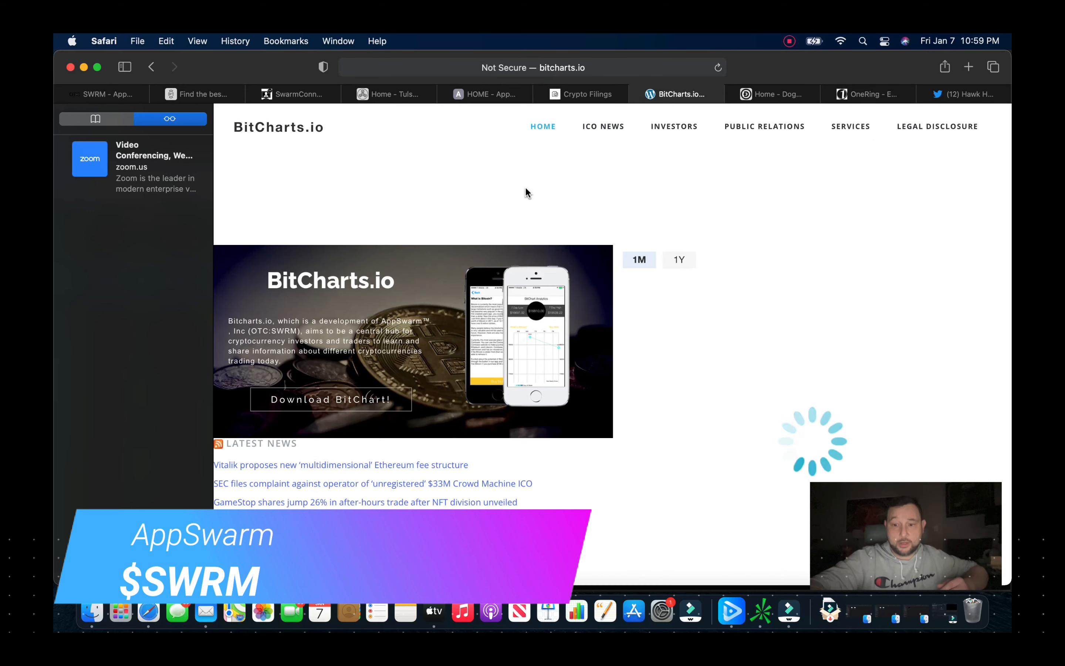
scroll("down", 3)
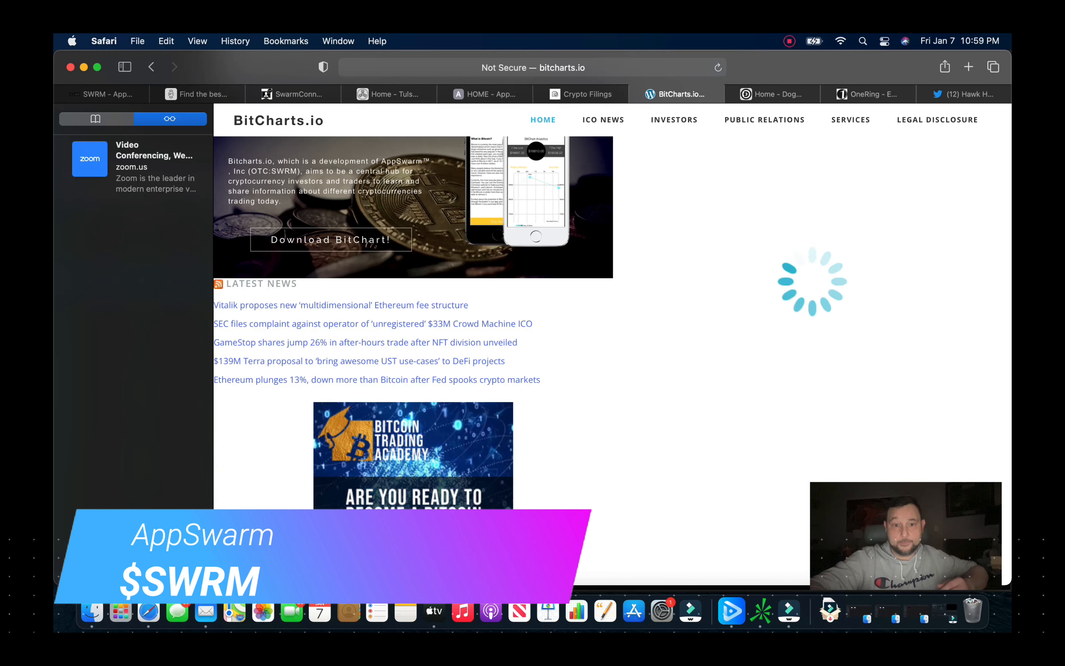
scroll("down", 3)
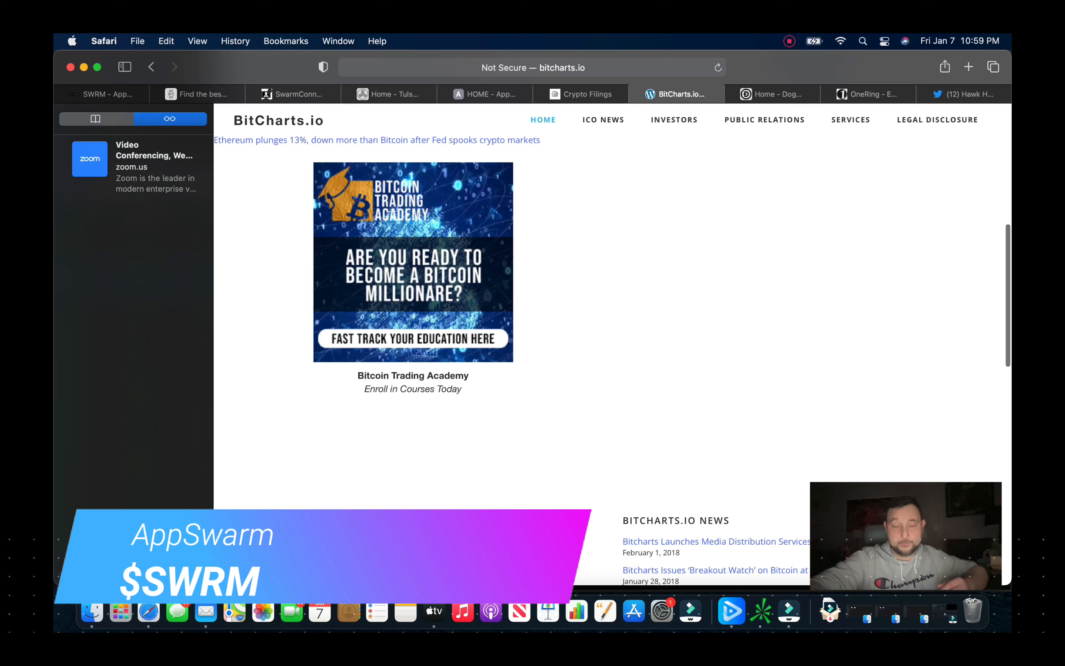
scroll("down", 3)
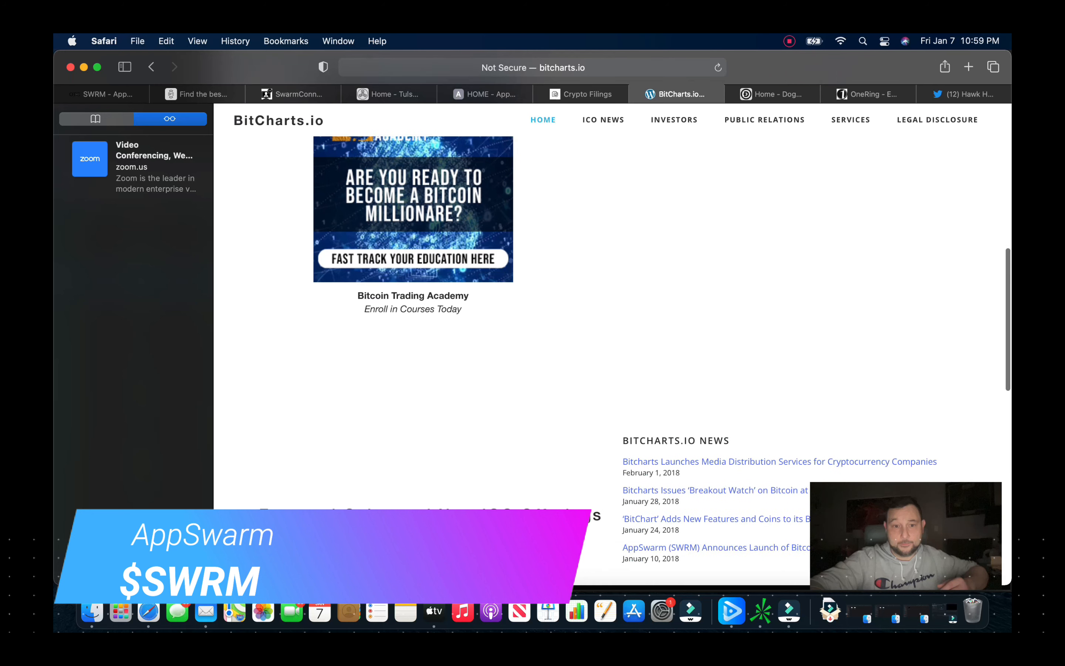
scroll("up", 3)
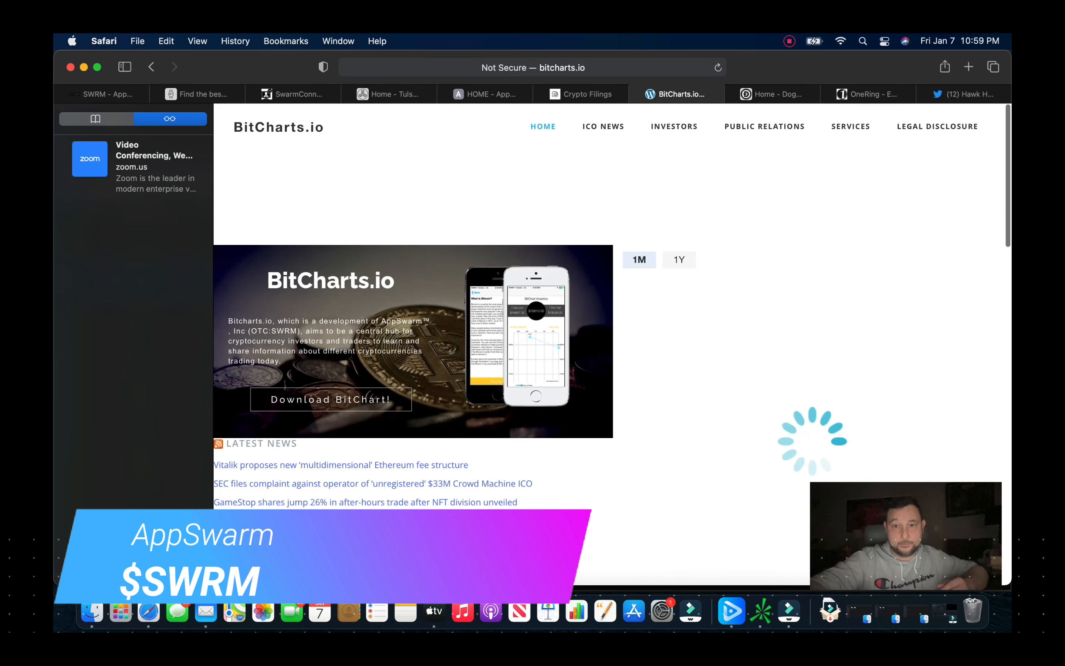
mouse_move(770, 94)
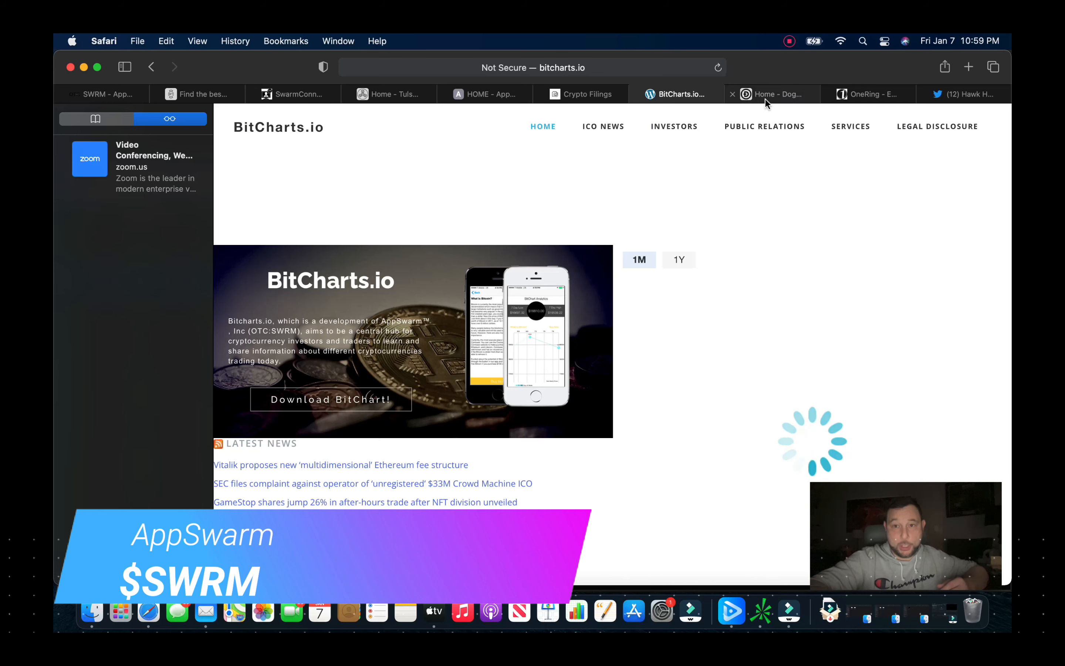
Step: Look through the DogeLabs research lab site's services, then bring up the OneRing ERC20 token home page
left_click(770, 94)
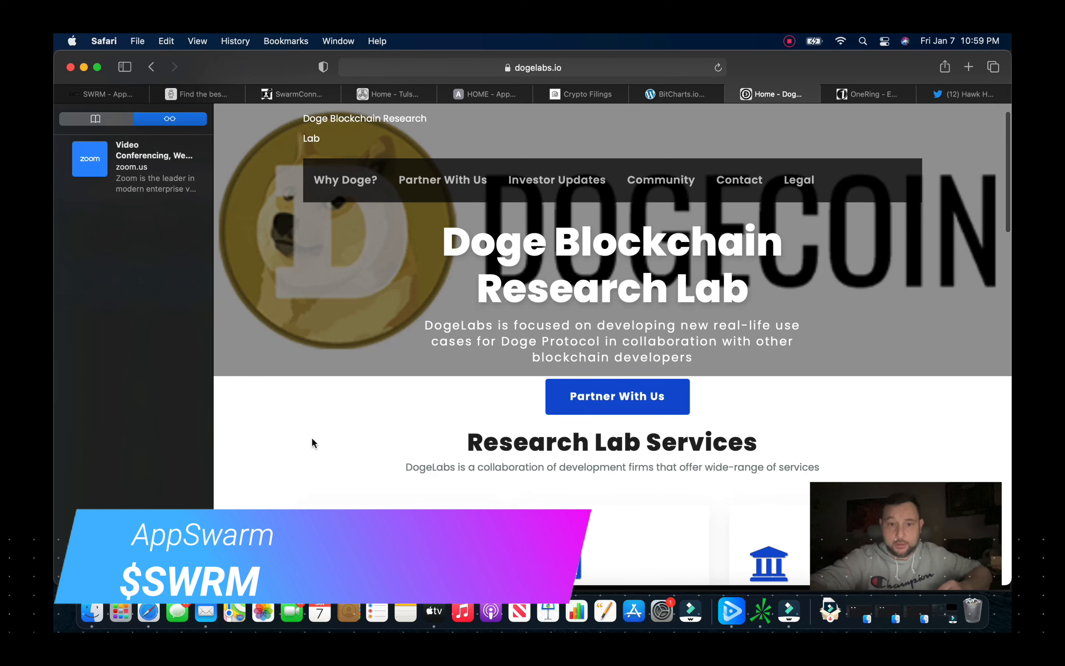
scroll("down", 3)
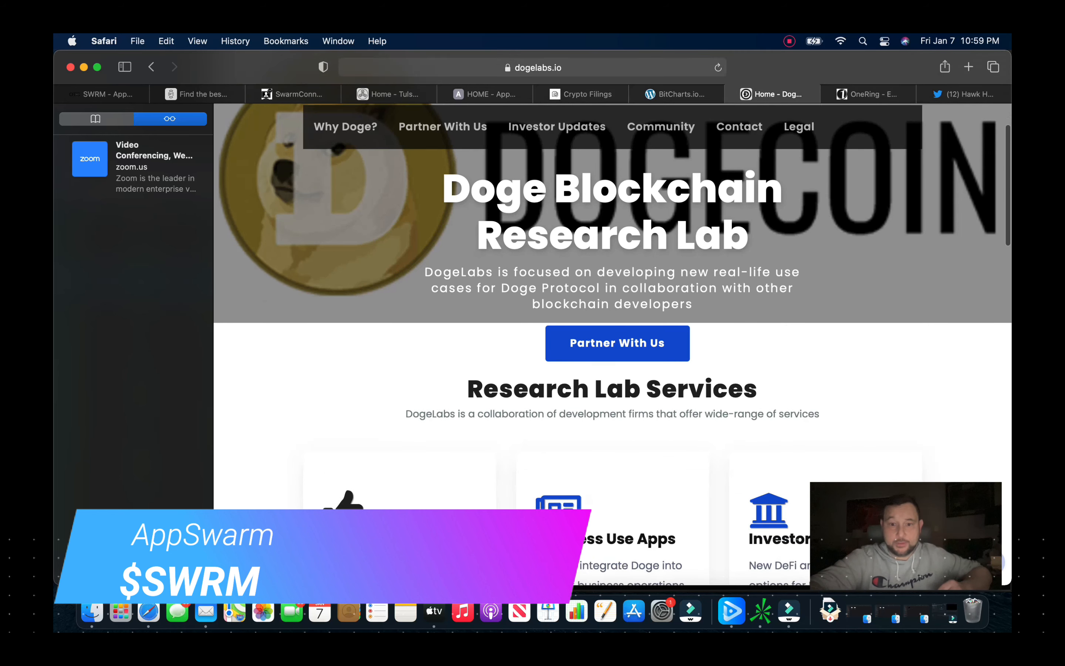
scroll("down", 3)
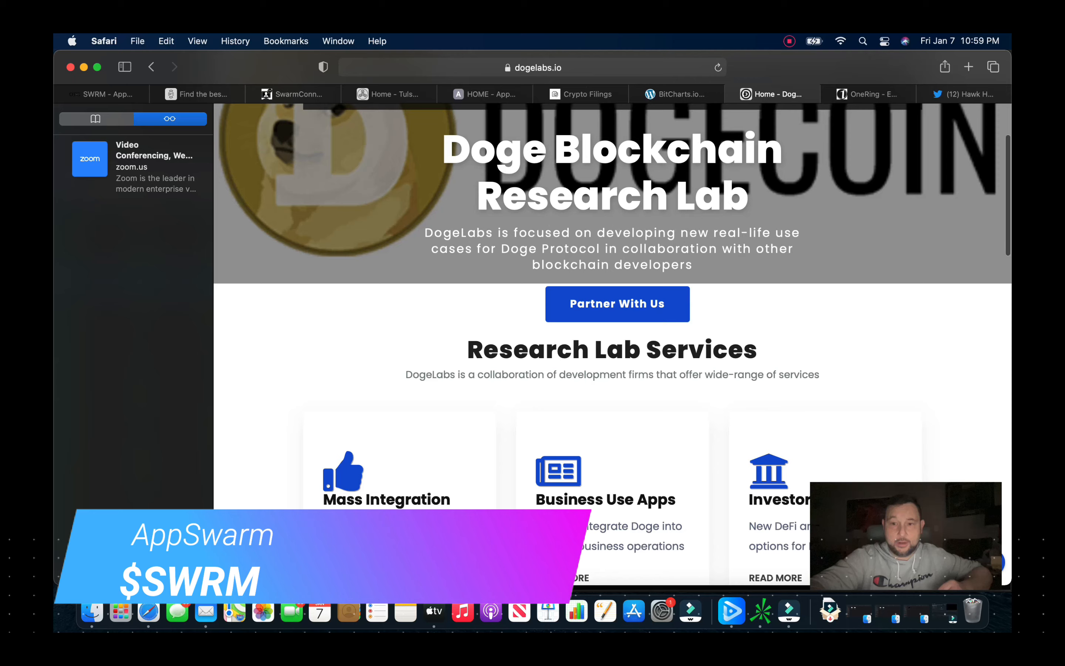
scroll("up", 3)
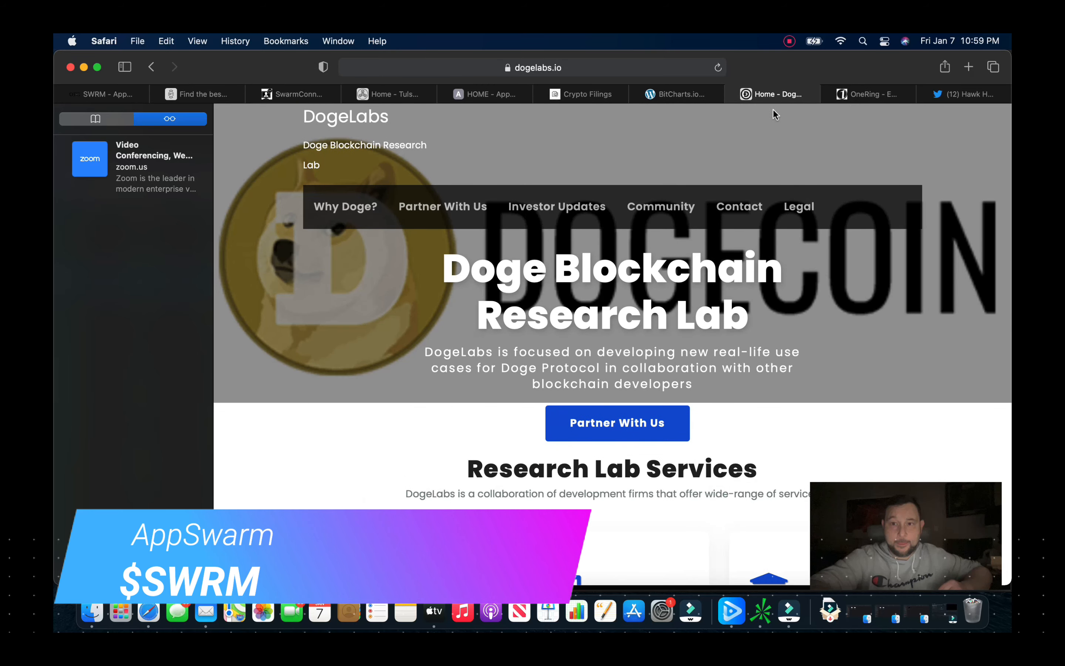
left_click(868, 94)
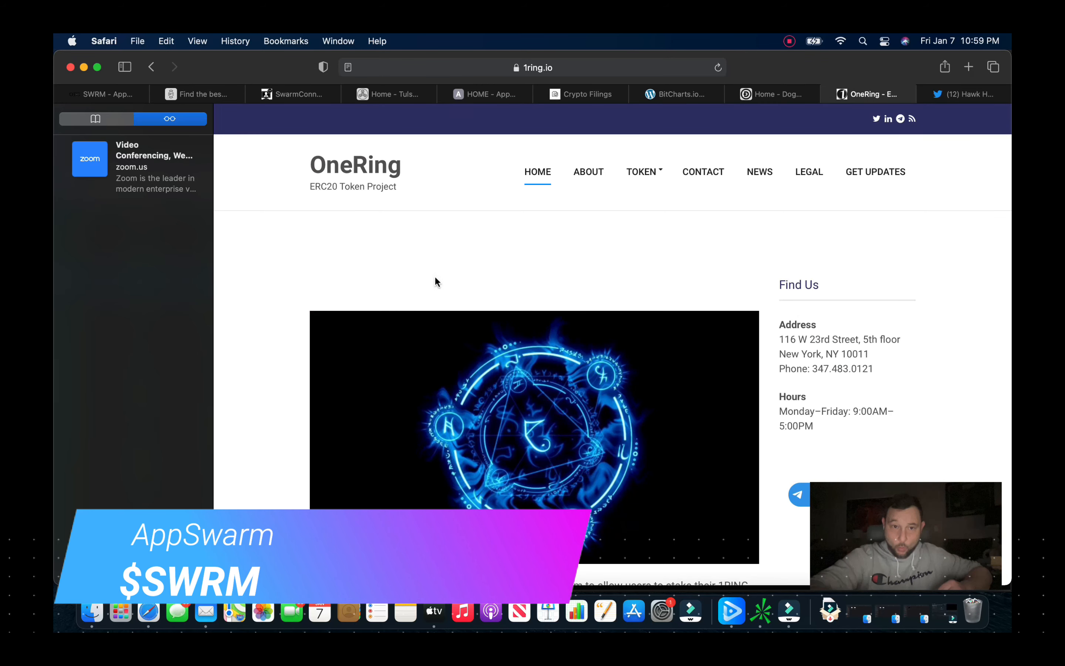
Step: Review the 1ring.io ERC20 token page and contract address, then return to the SWRM News tab on OTC Markets
scroll("down", 3)
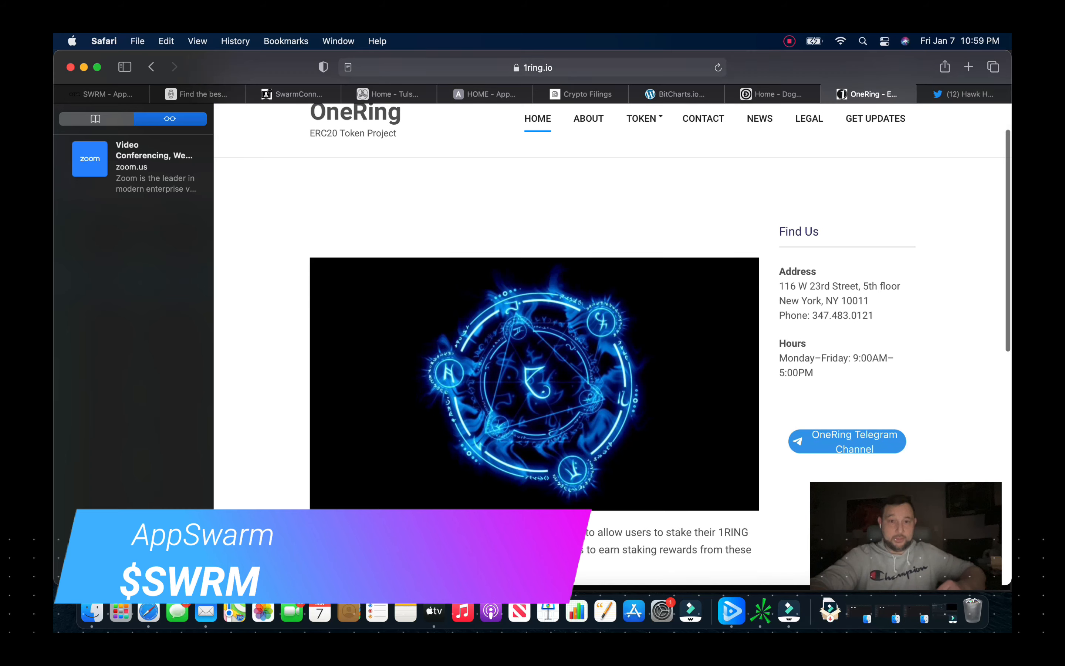
scroll("down", 3)
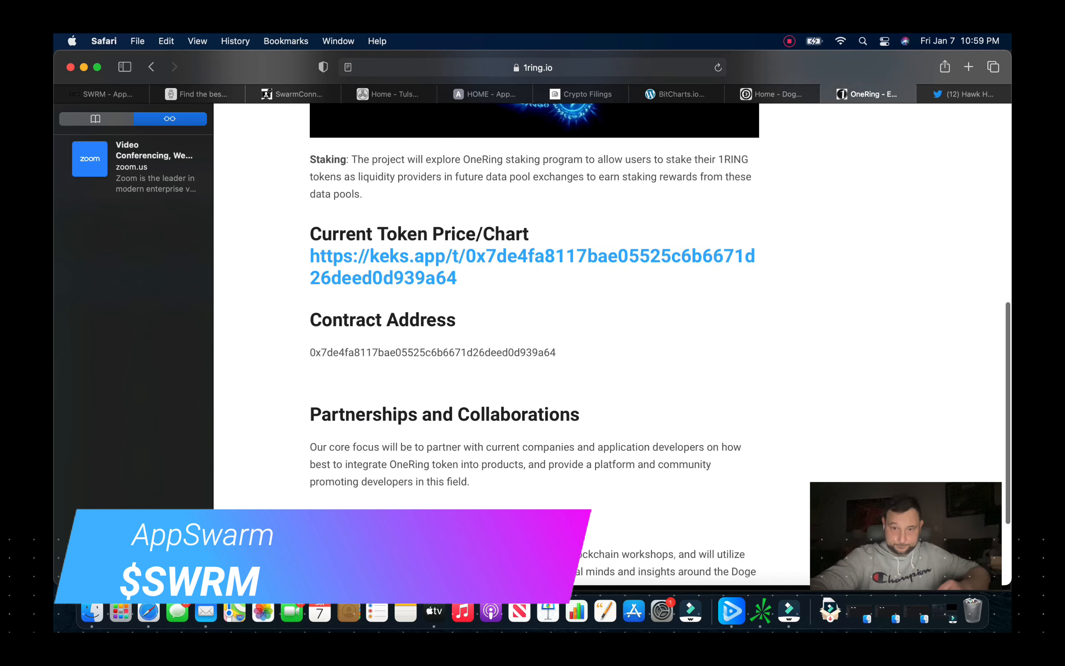
scroll("up", 3)
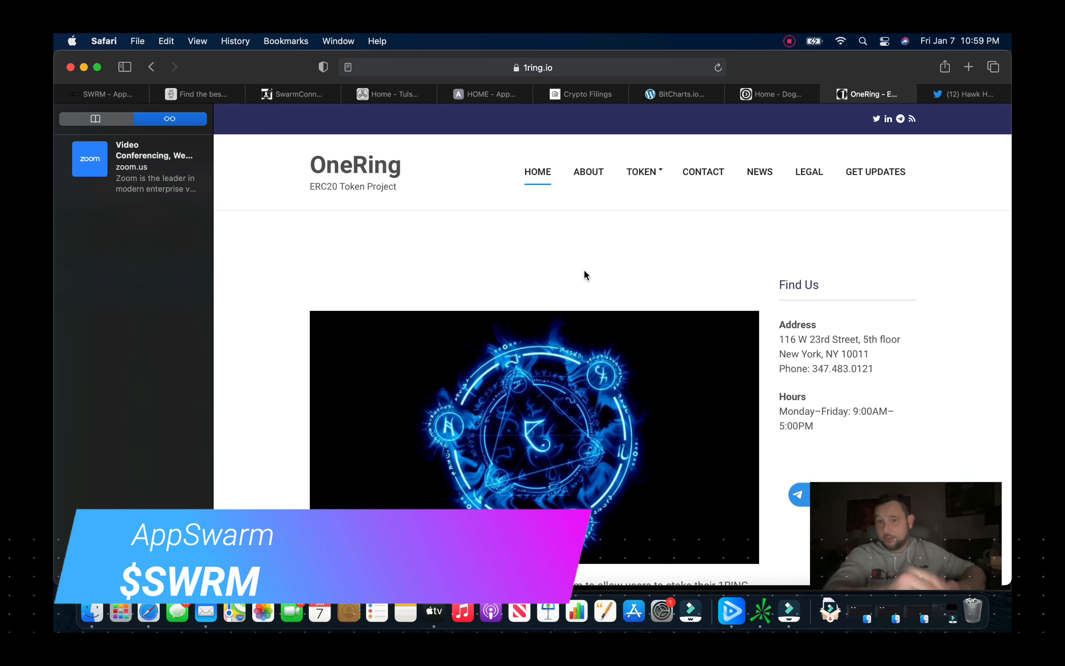
mouse_move(926, 139)
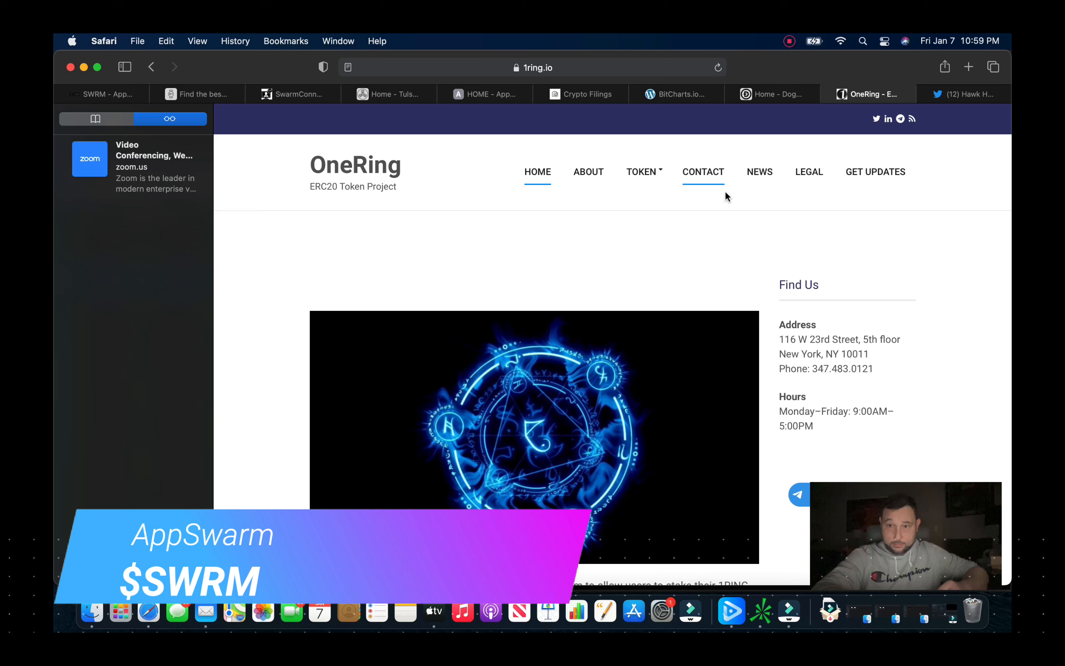
mouse_move(321, 132)
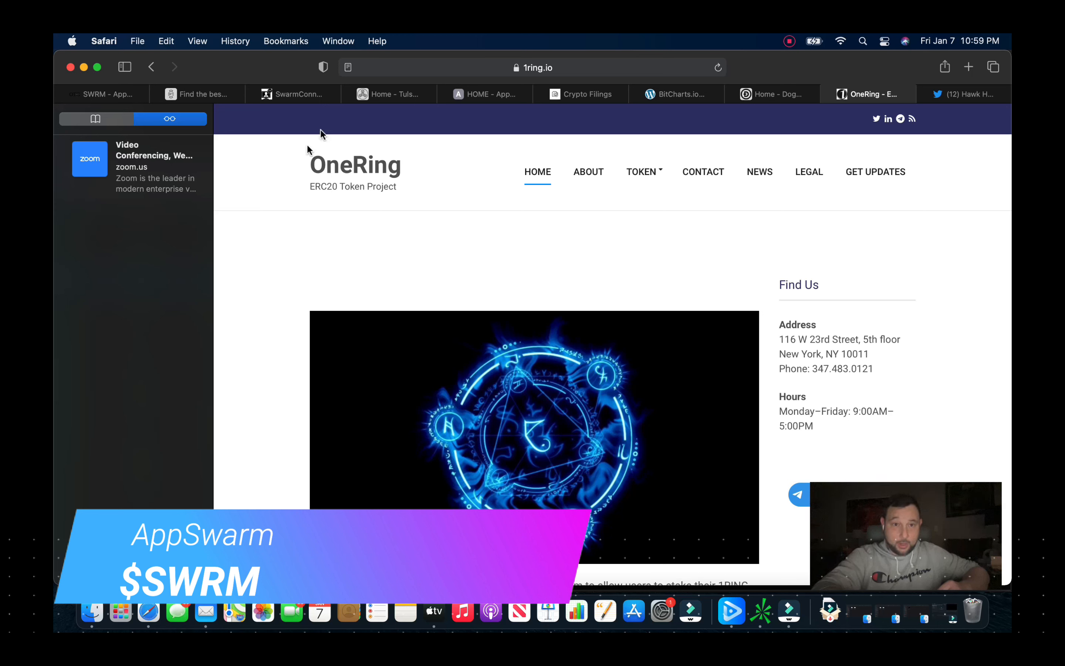
mouse_move(411, 267)
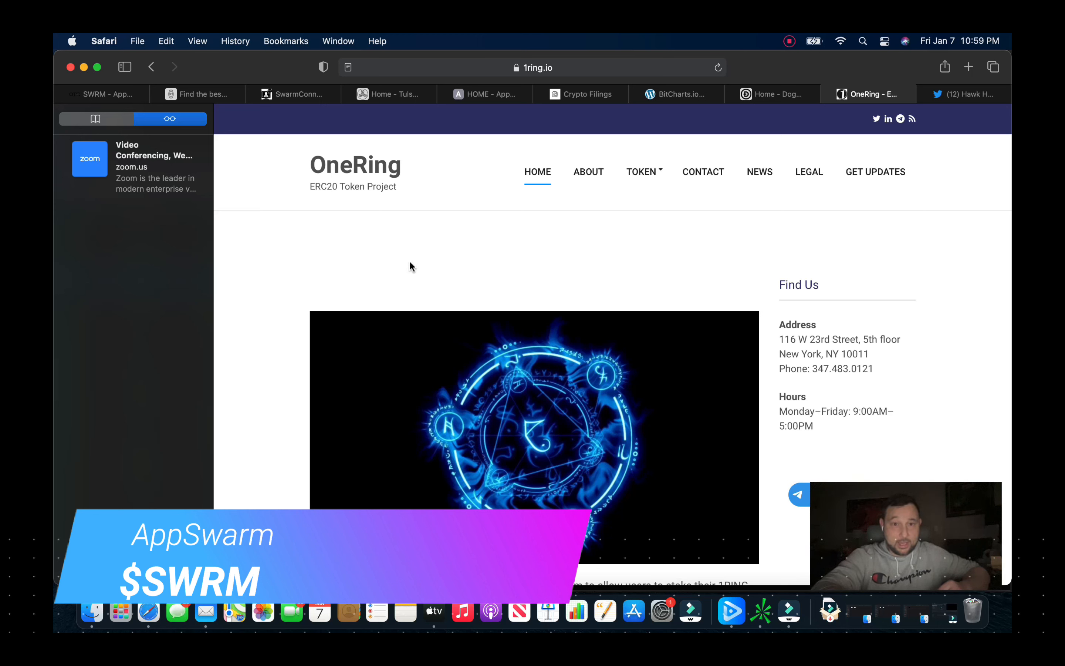
mouse_move(981, 163)
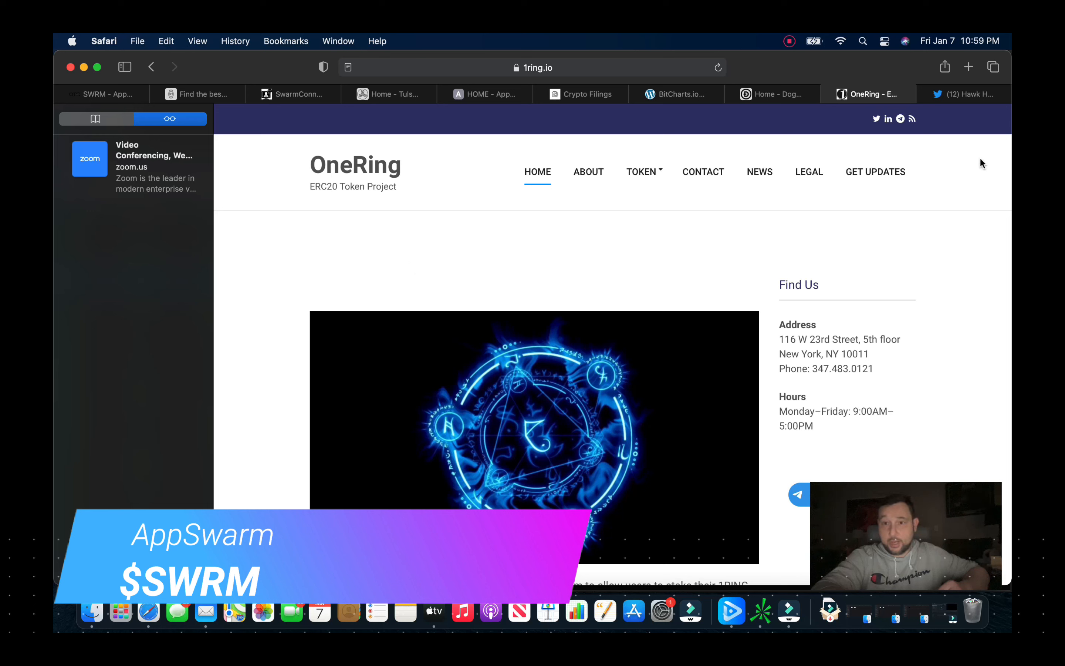
mouse_move(439, 171)
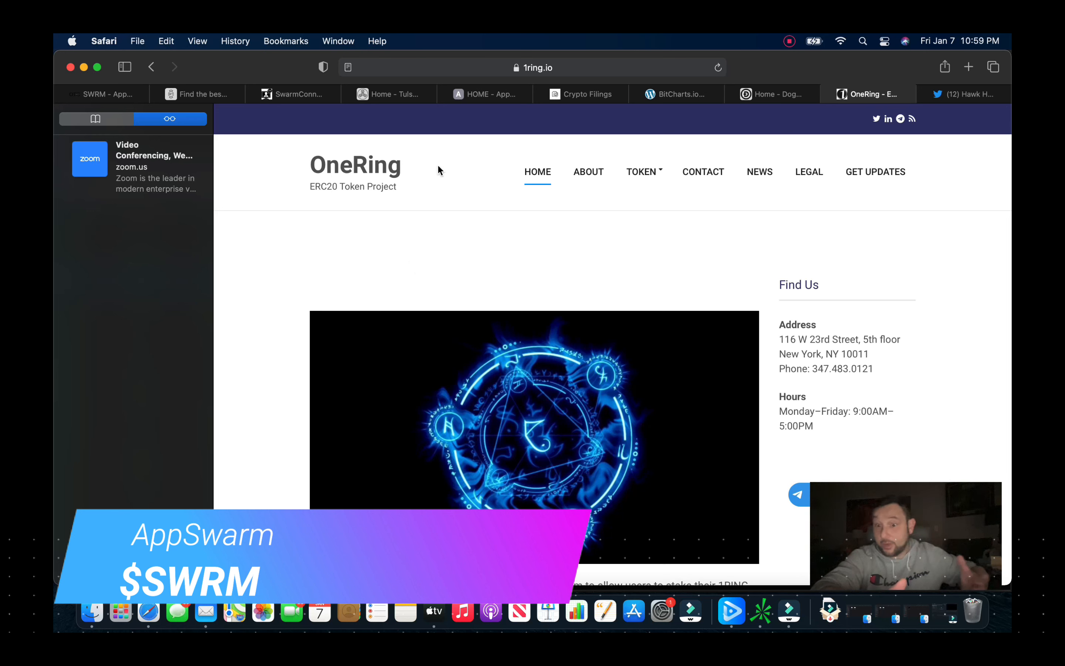
mouse_move(834, 126)
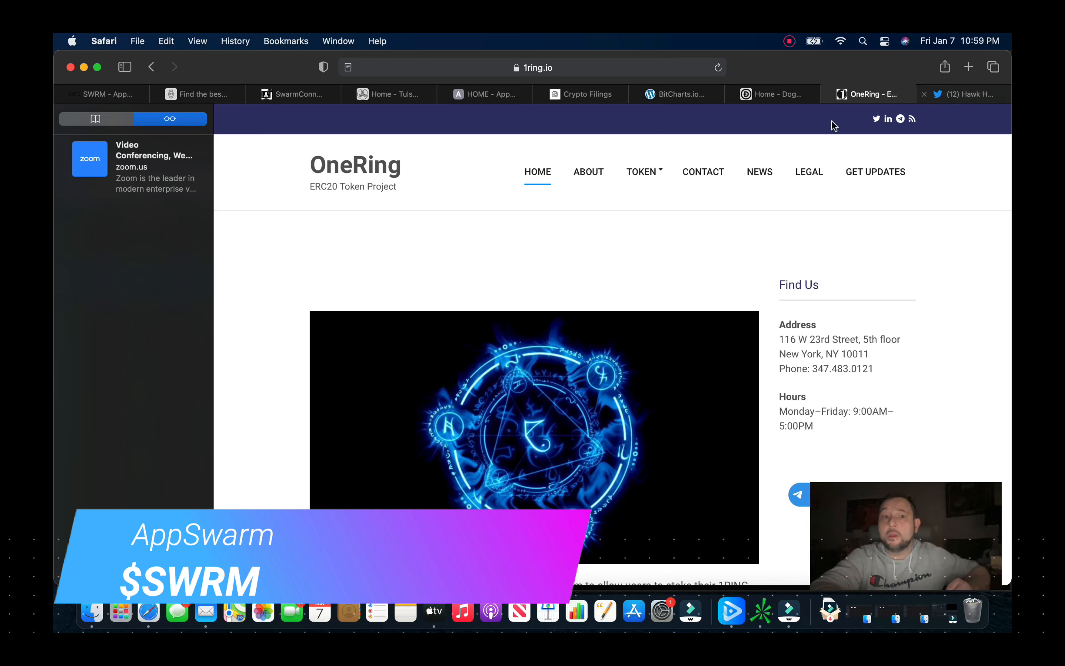
left_click(102, 93)
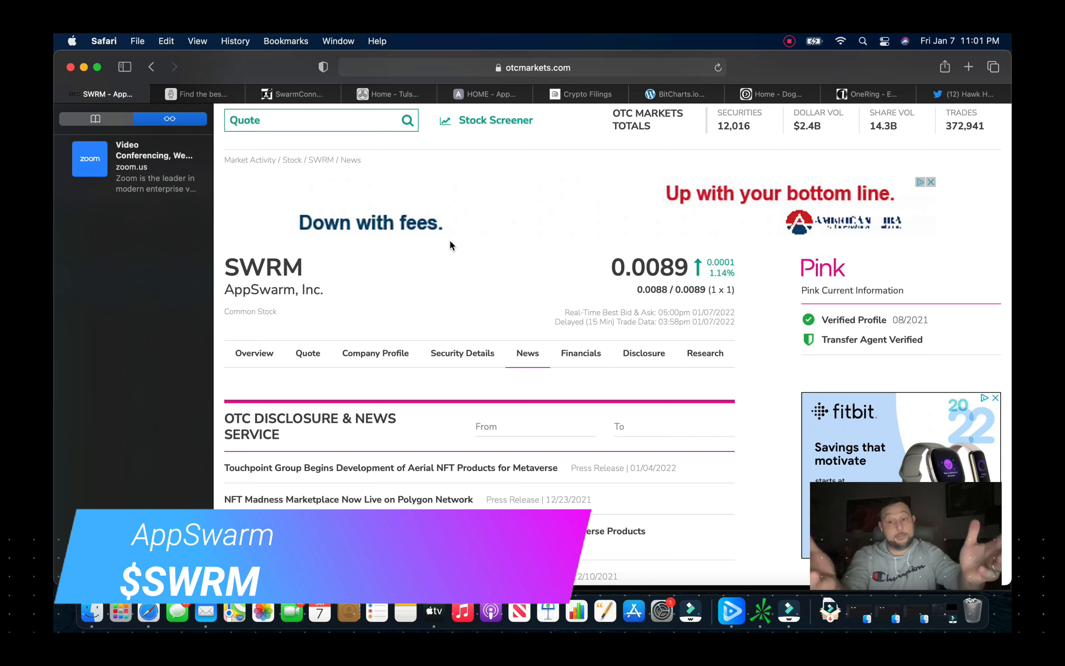
scroll("down", 3)
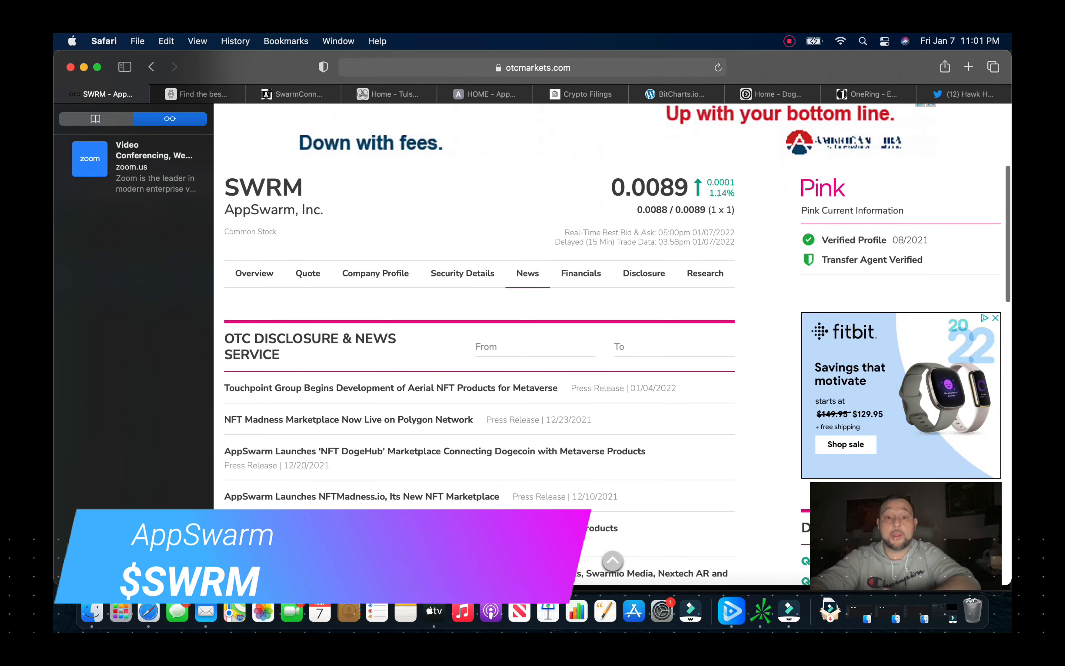
scroll("down", 3)
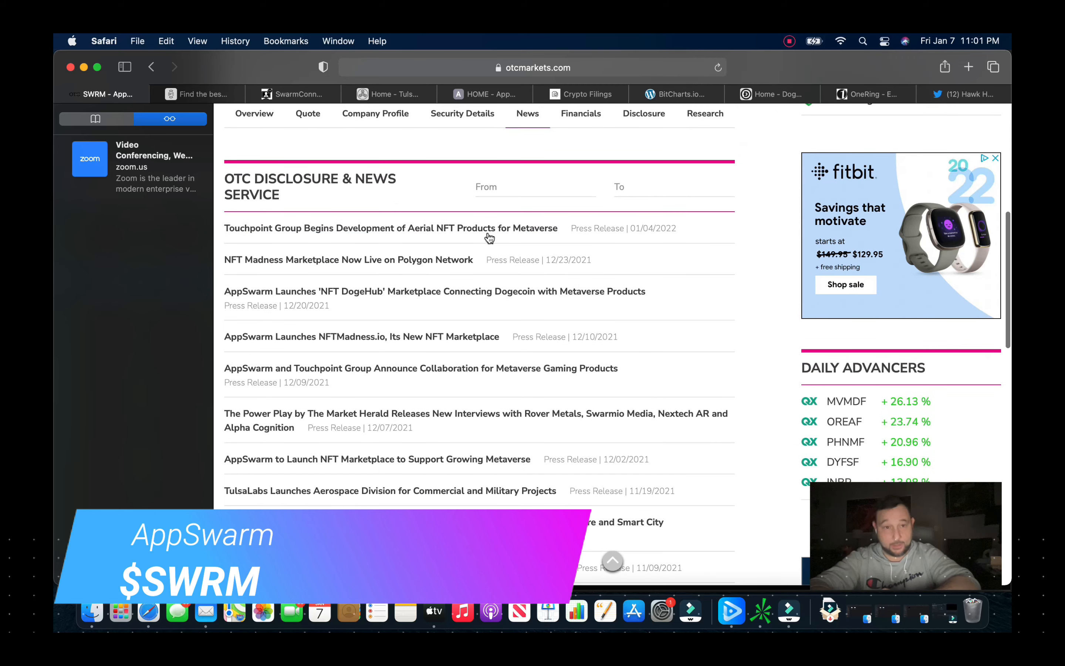
mouse_move(783, 306)
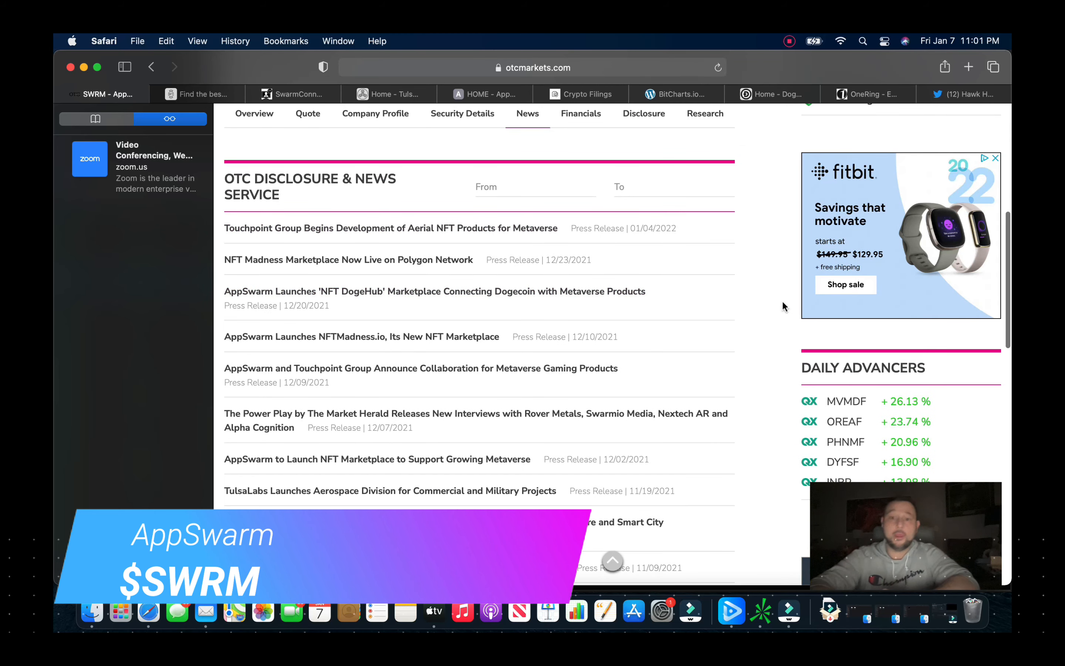
mouse_move(763, 319)
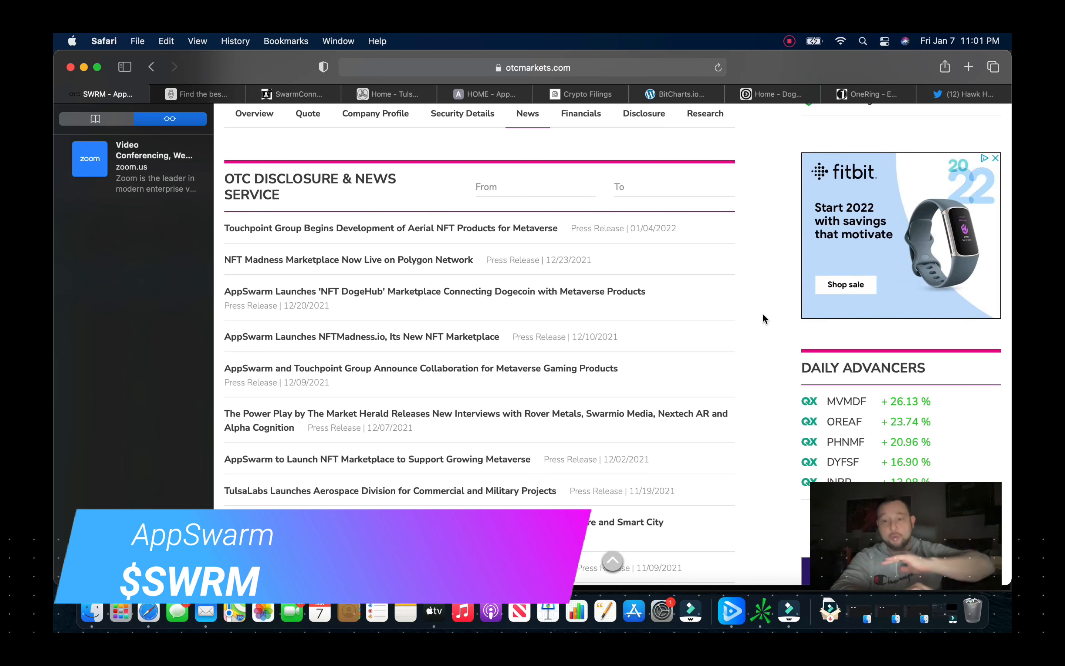
mouse_move(504, 271)
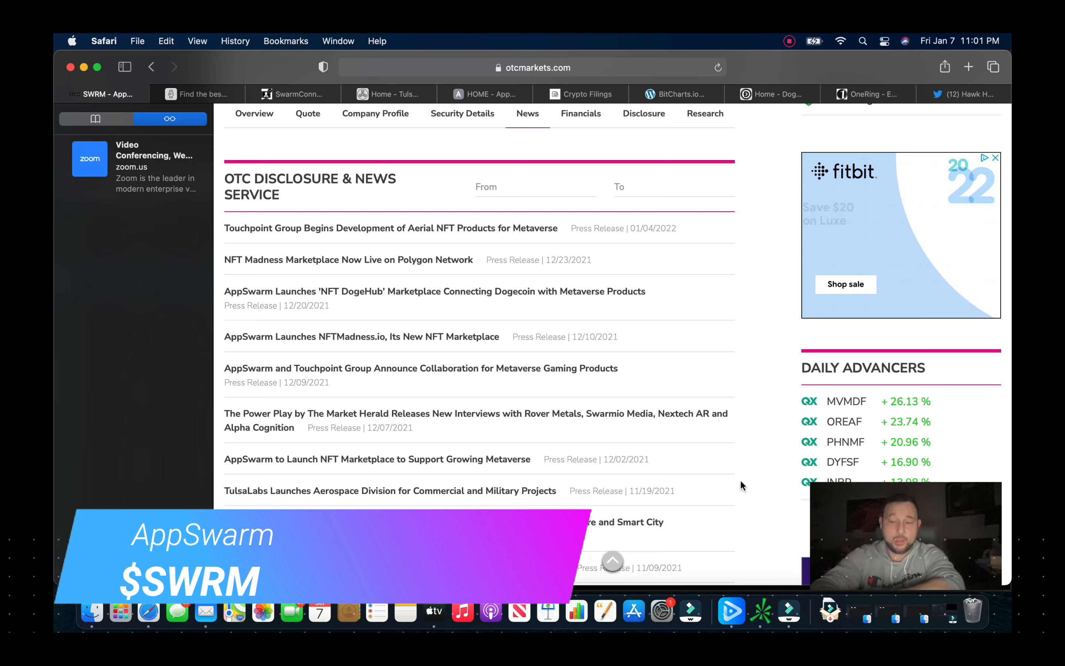
scroll("down", 3)
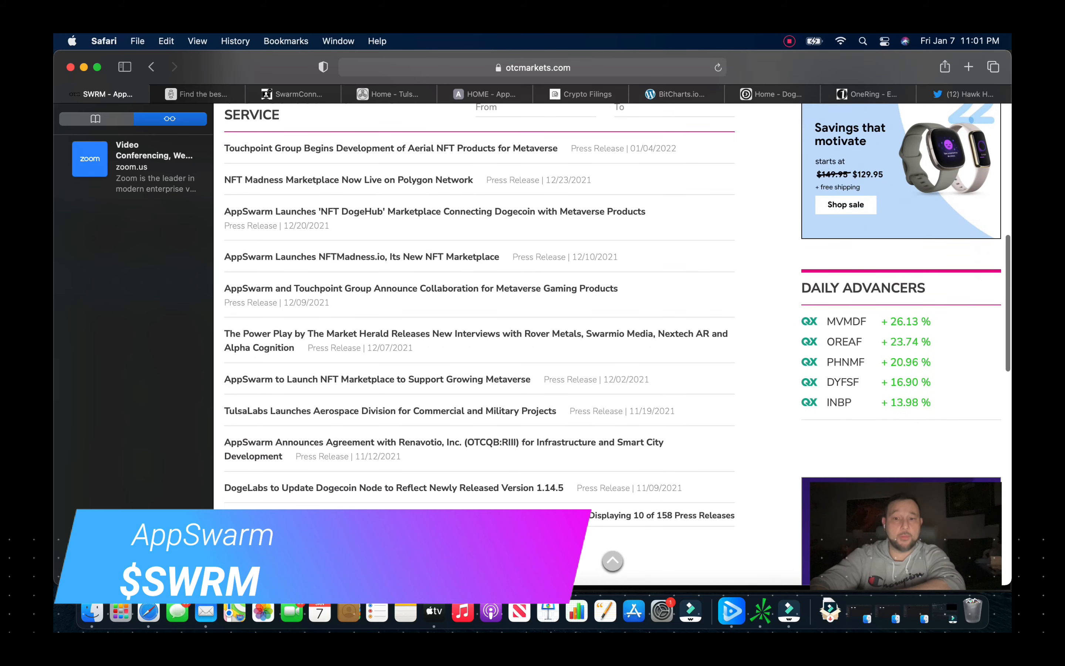
scroll("up", 3)
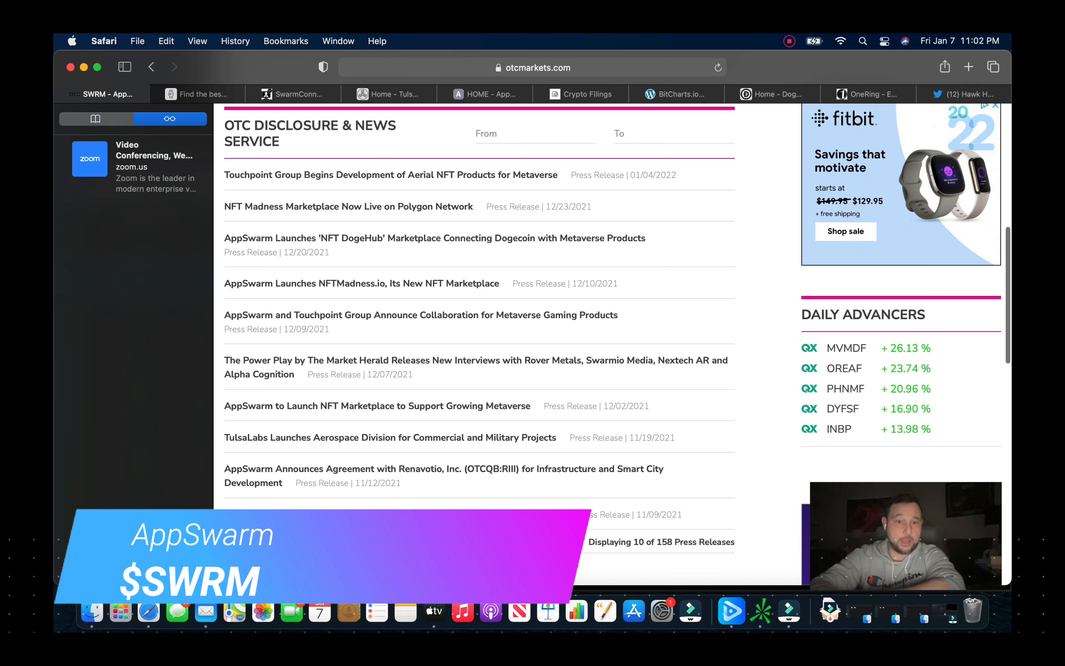
mouse_move(394, 474)
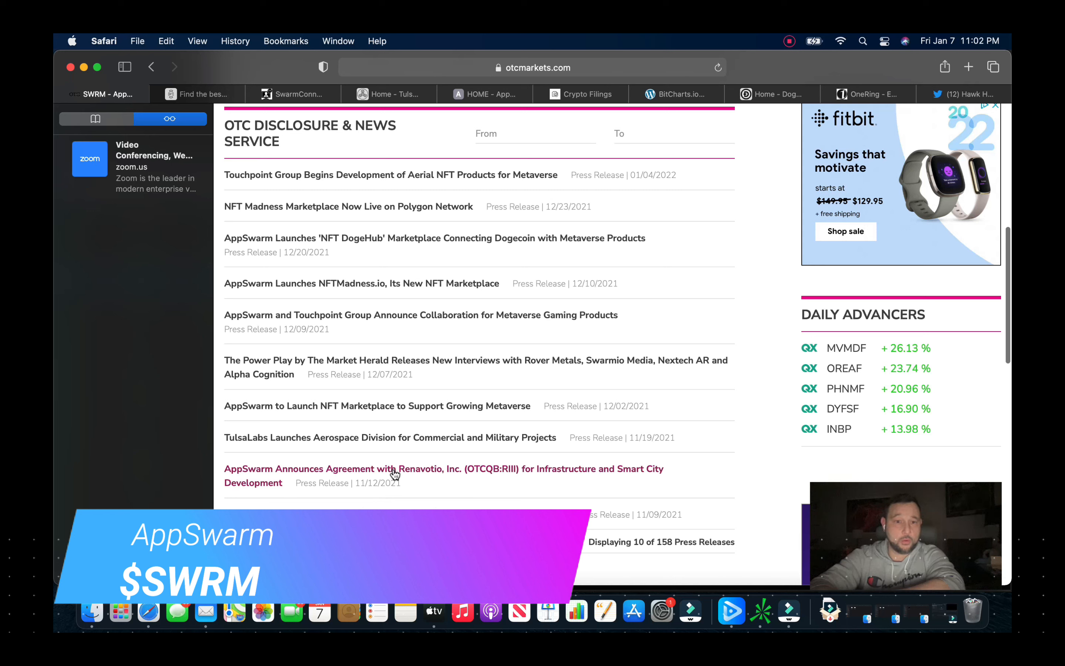
mouse_move(414, 443)
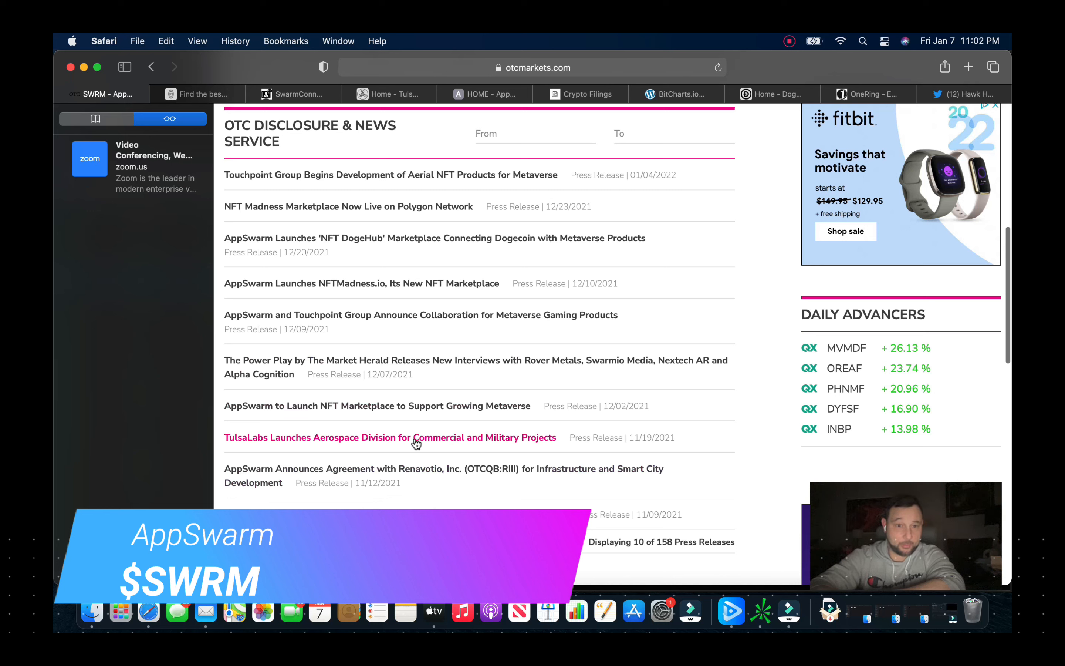
mouse_move(308, 469)
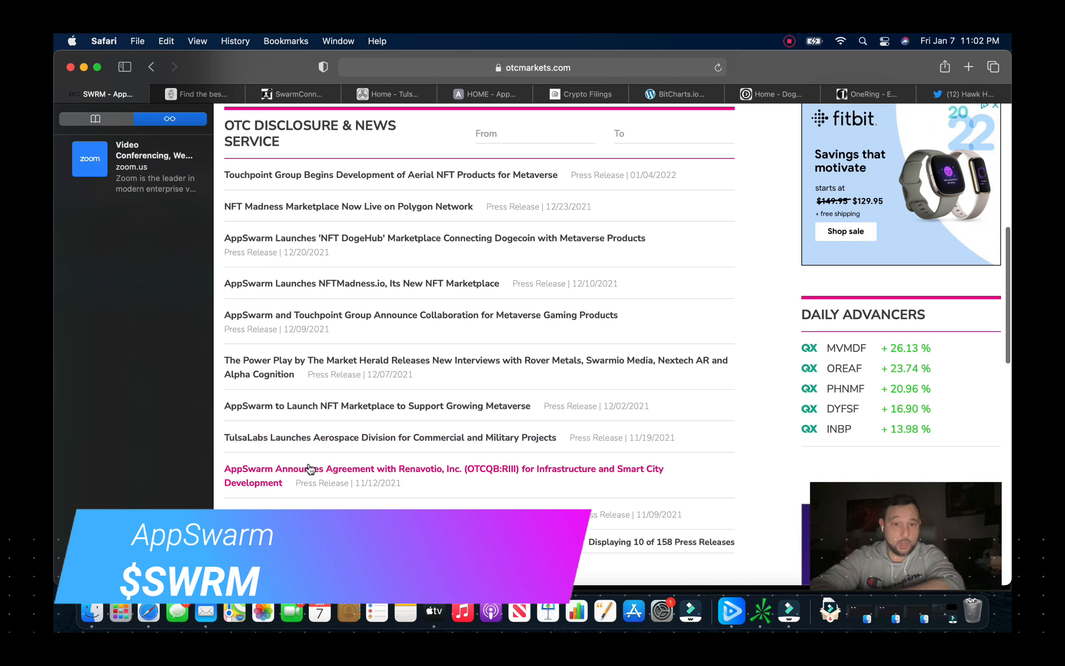
mouse_move(449, 479)
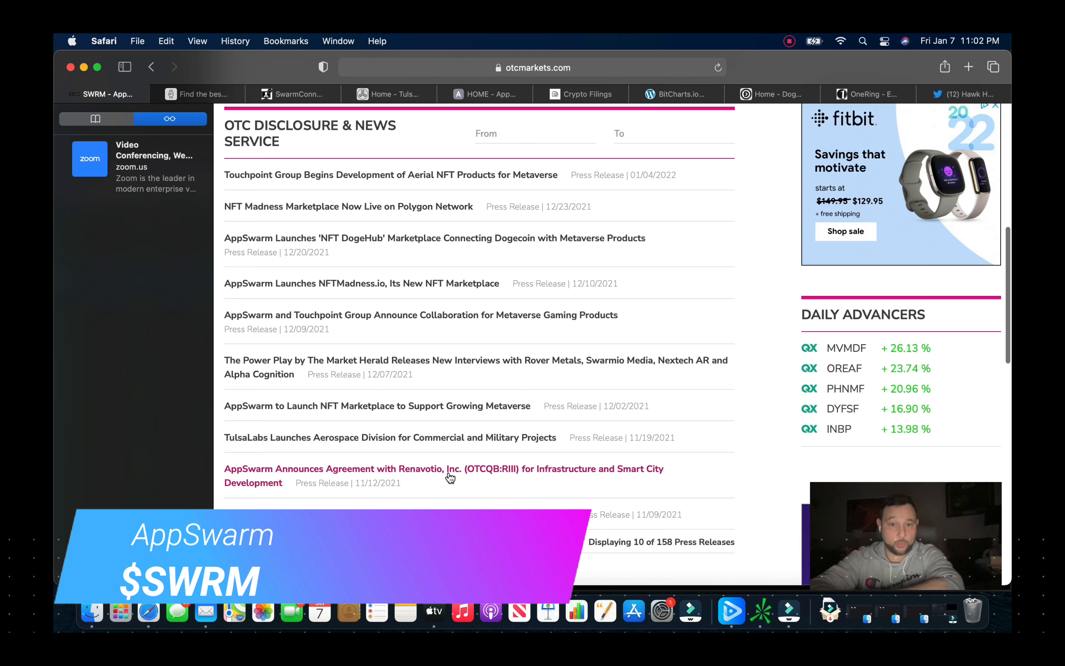
mouse_move(301, 461)
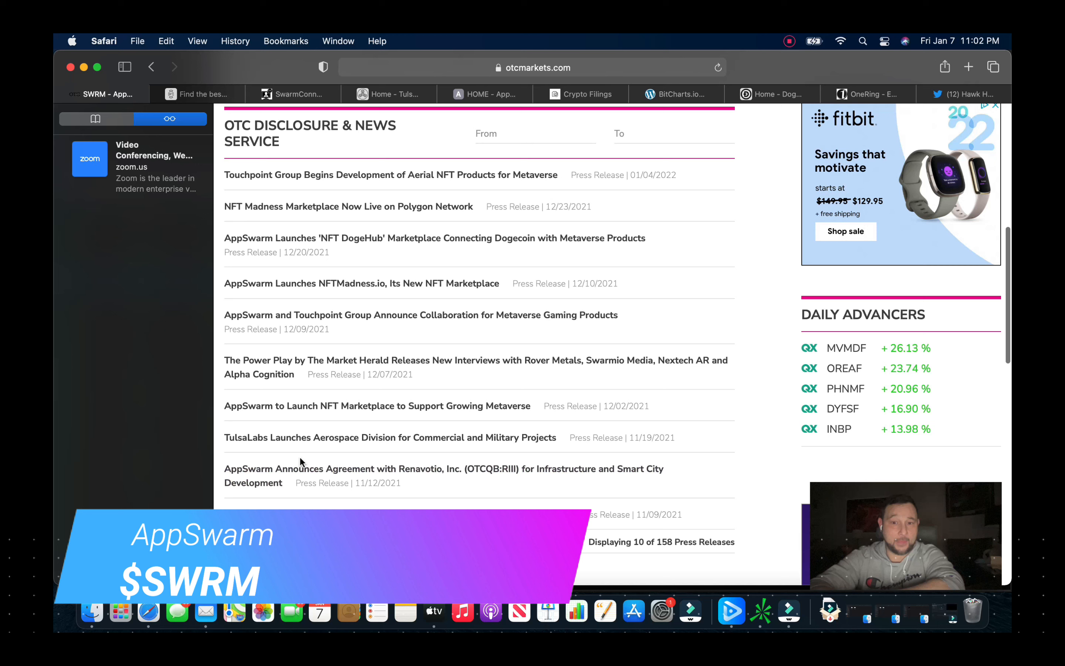
mouse_move(379, 474)
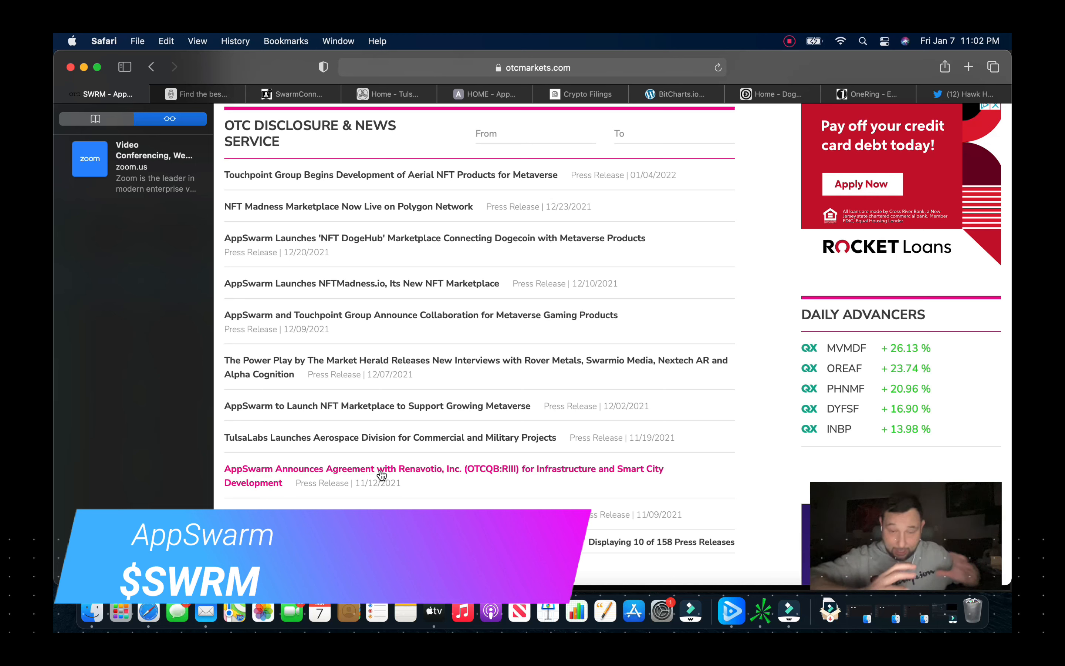
mouse_move(371, 437)
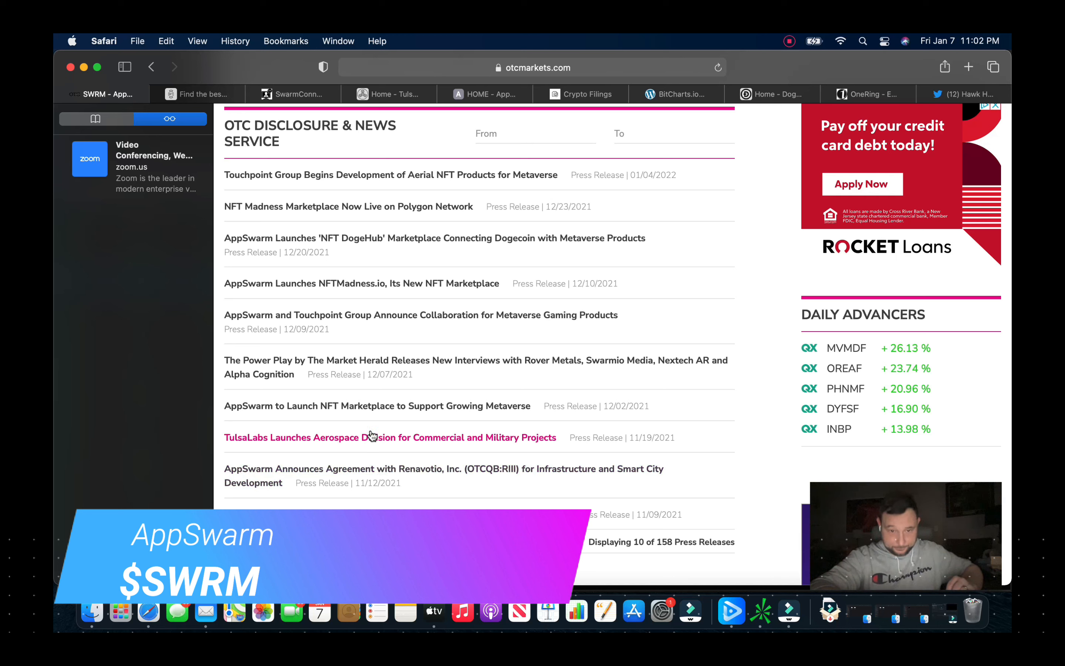
mouse_move(339, 416)
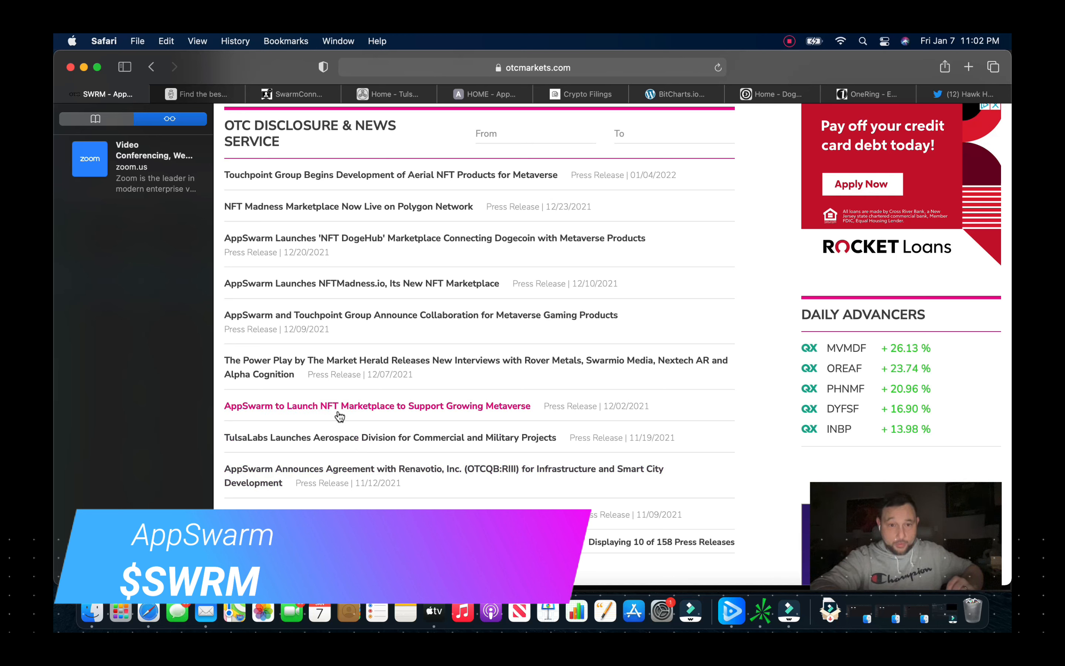
mouse_move(496, 413)
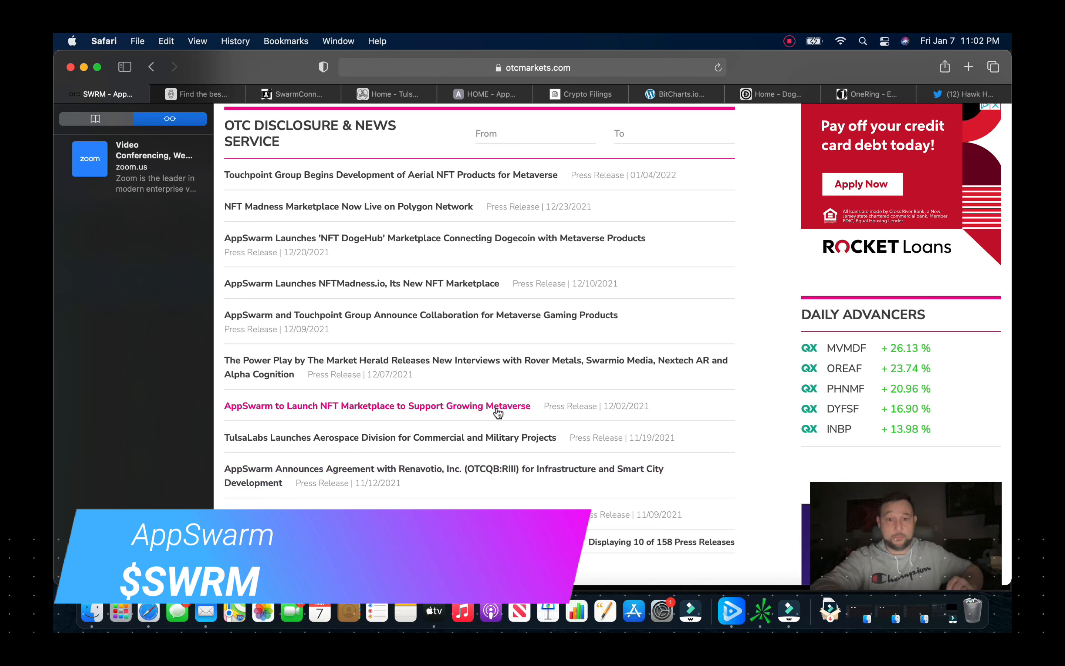
mouse_move(621, 412)
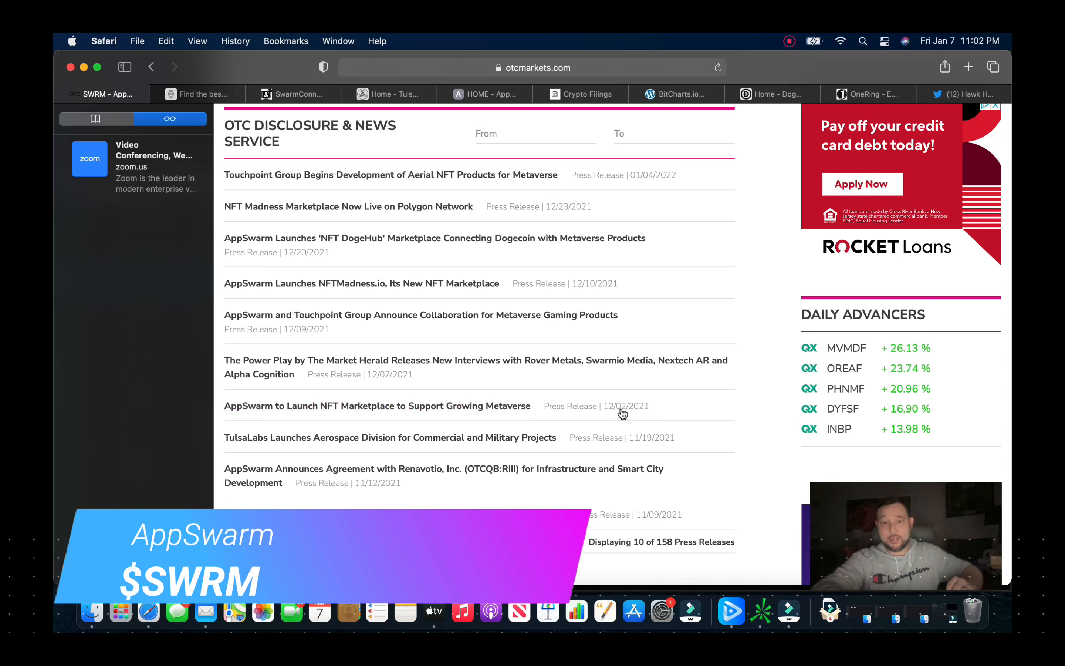
mouse_move(445, 375)
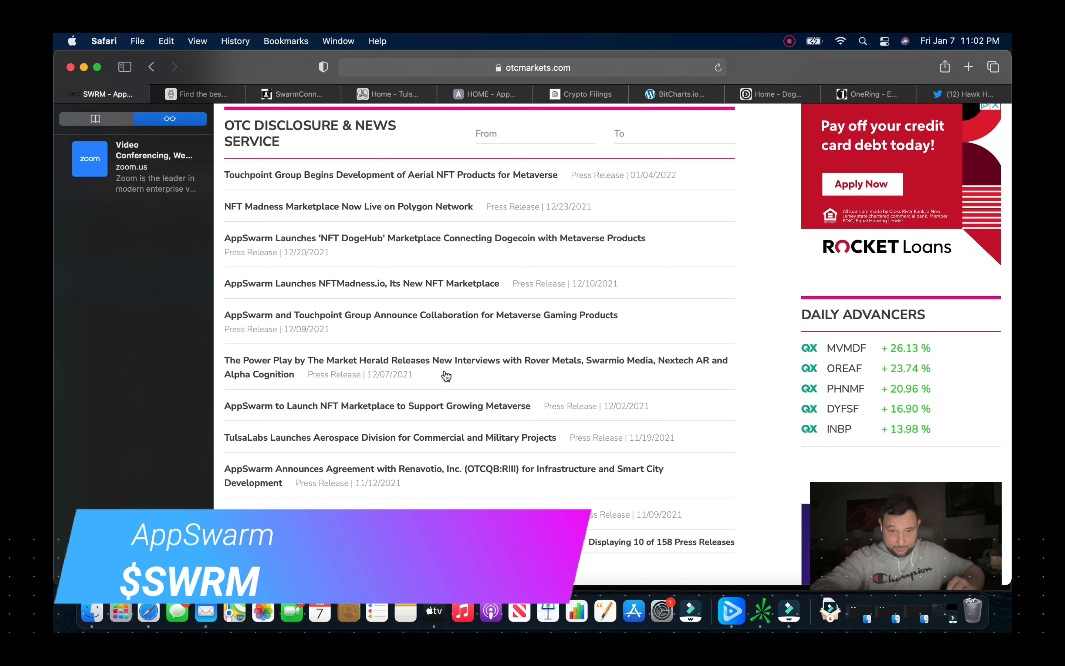
mouse_move(401, 371)
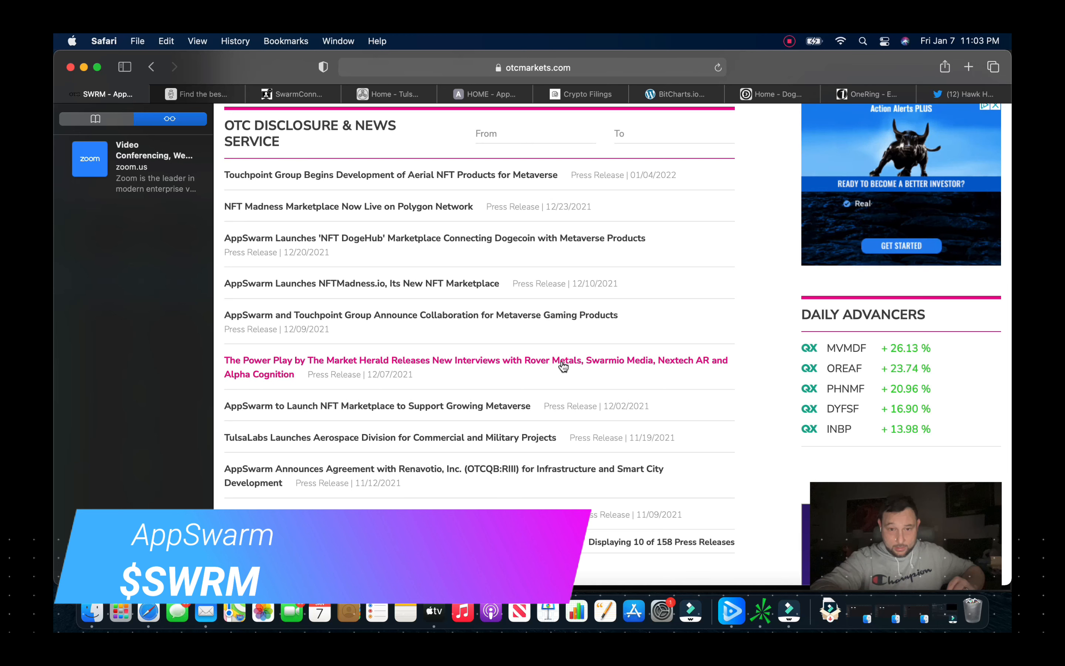
mouse_move(465, 326)
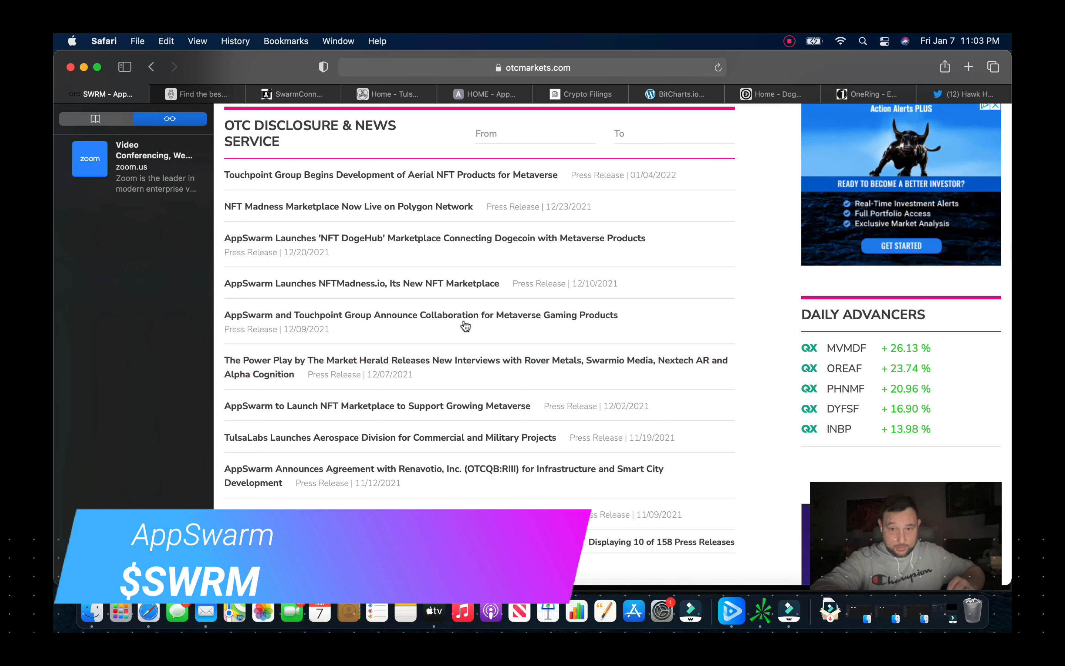
mouse_move(407, 315)
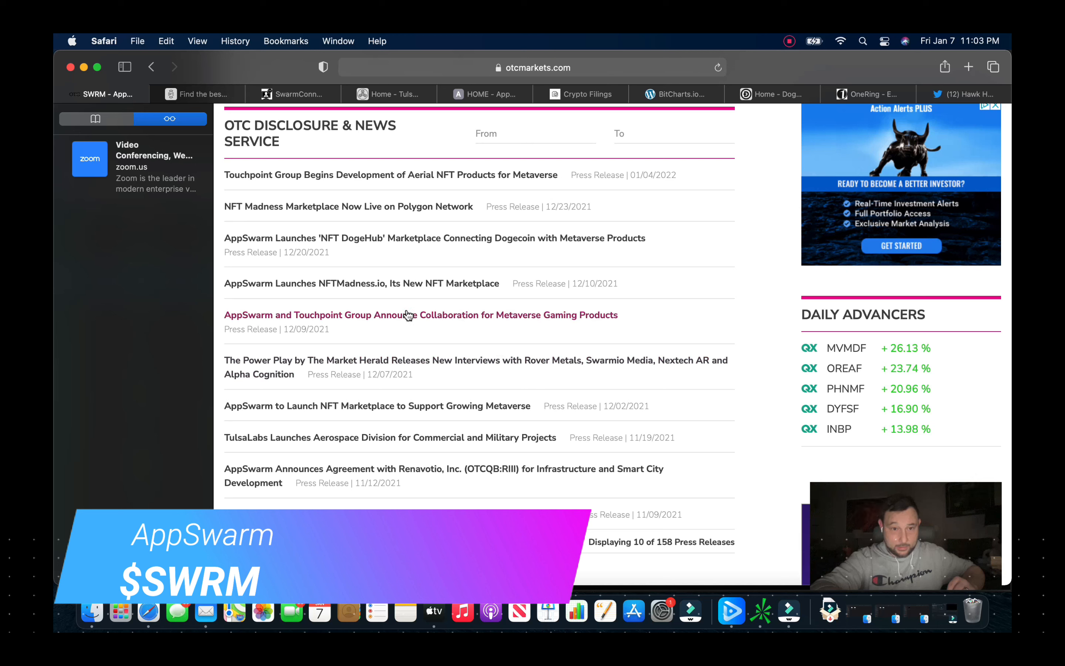
mouse_move(353, 323)
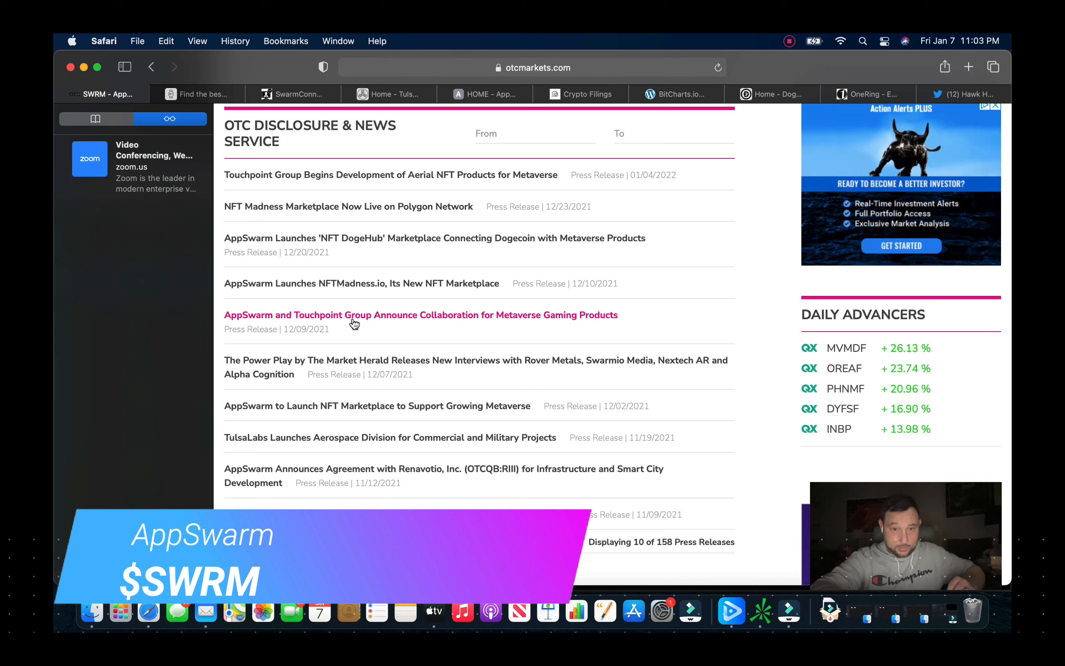
mouse_move(346, 285)
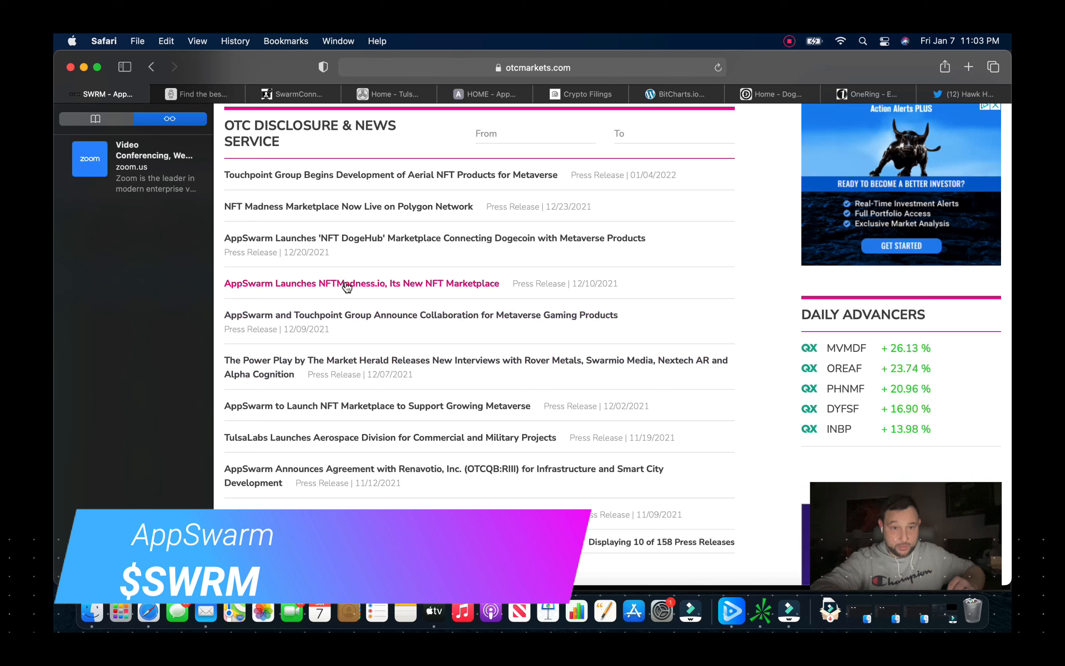
mouse_move(361, 241)
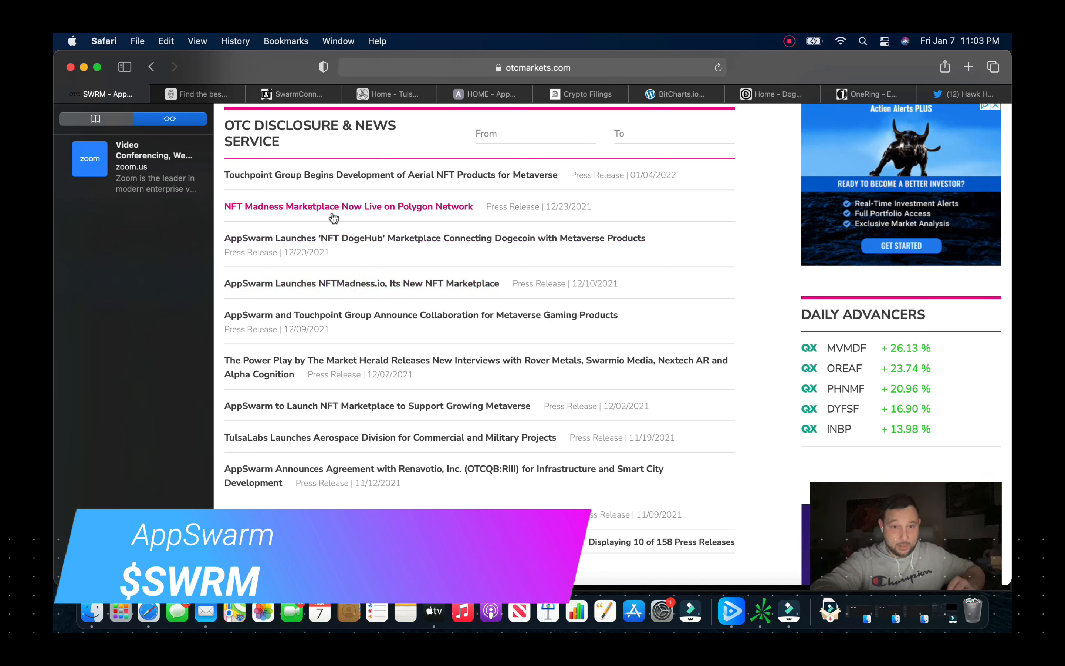
mouse_move(376, 213)
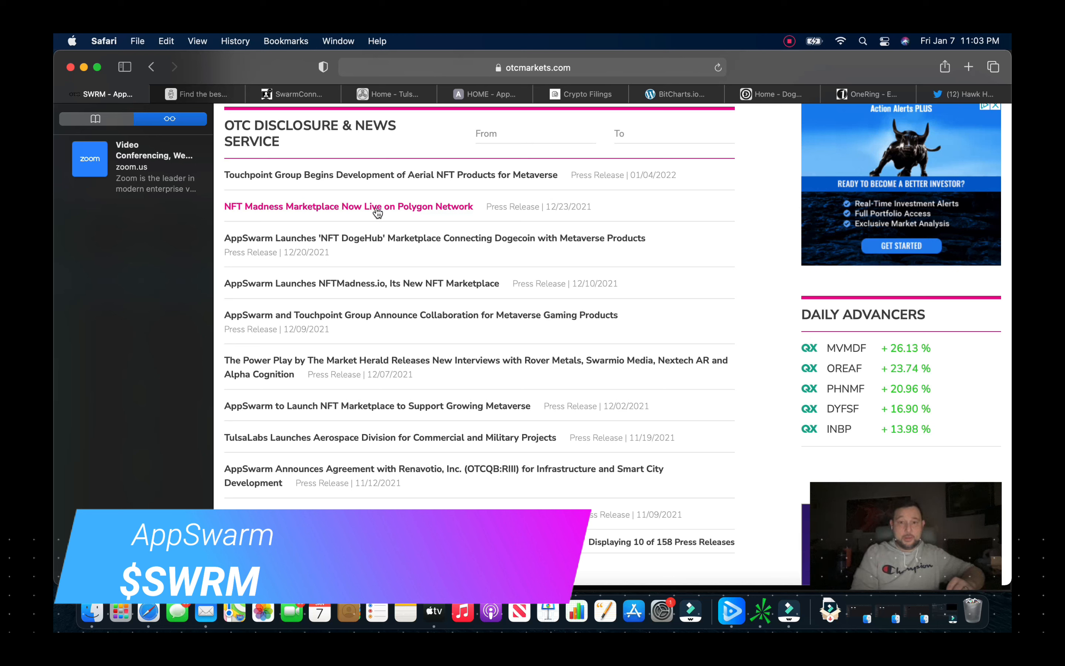
mouse_move(405, 178)
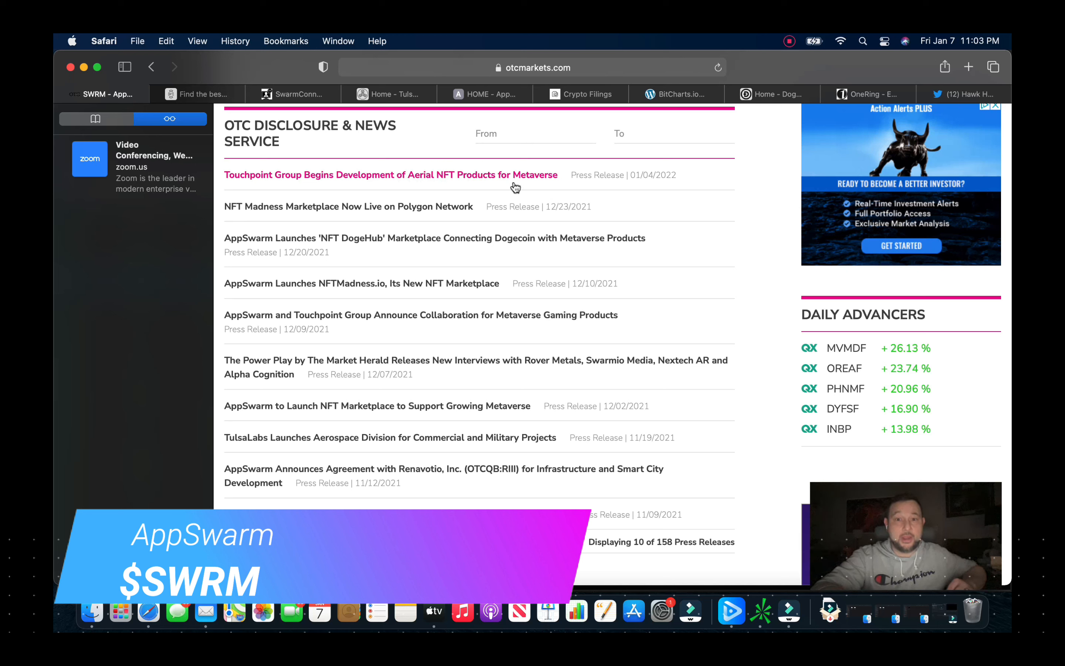
mouse_move(573, 182)
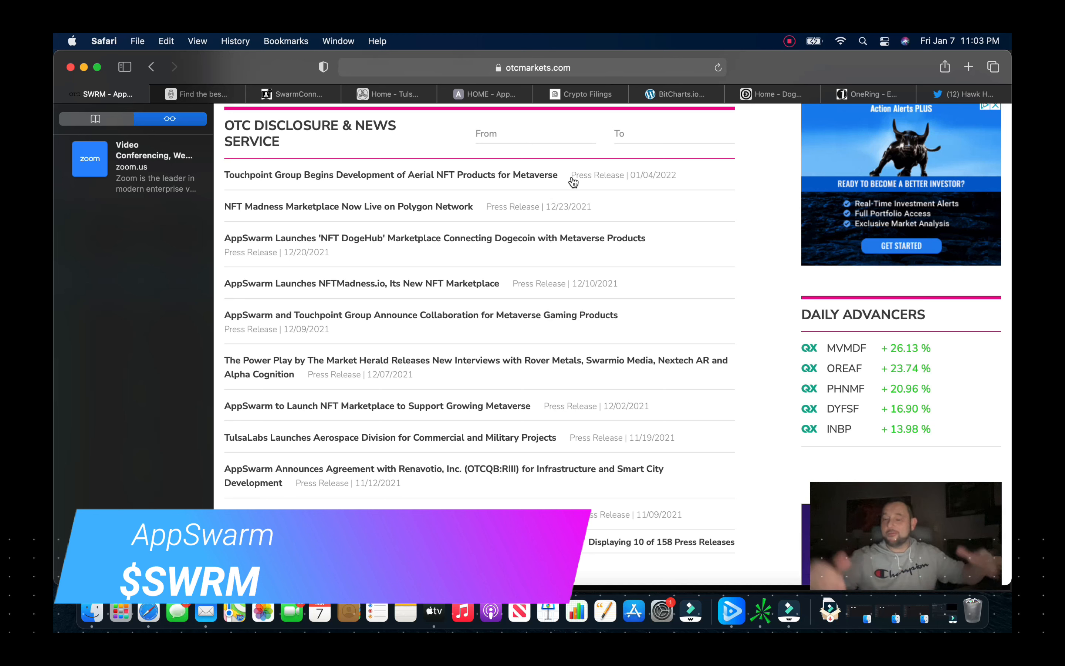
mouse_move(587, 259)
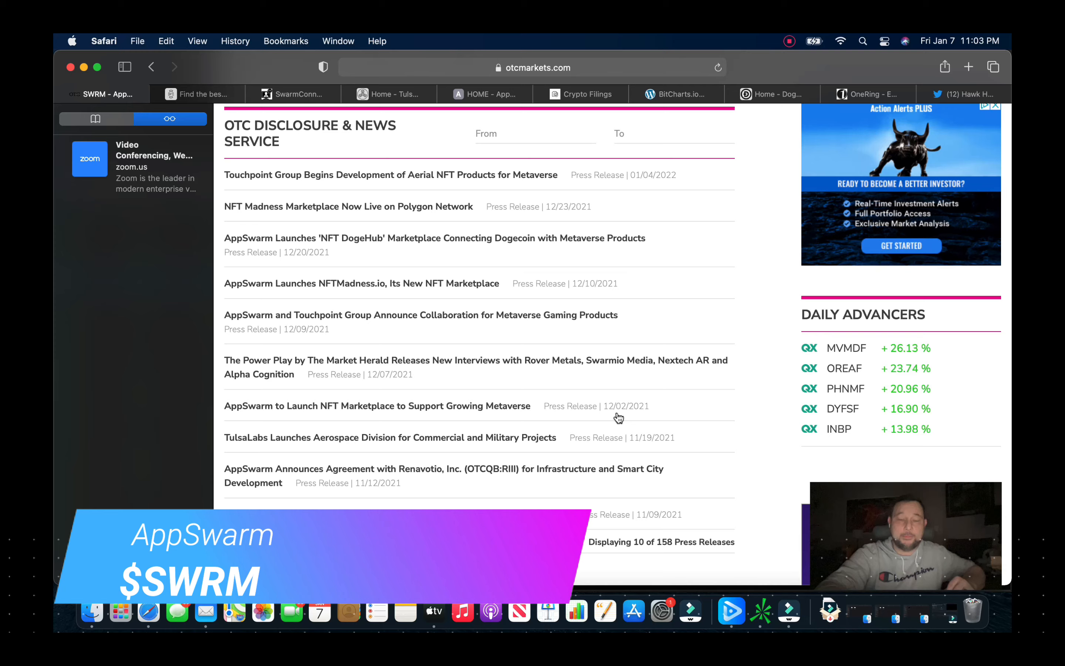
scroll("up", 3)
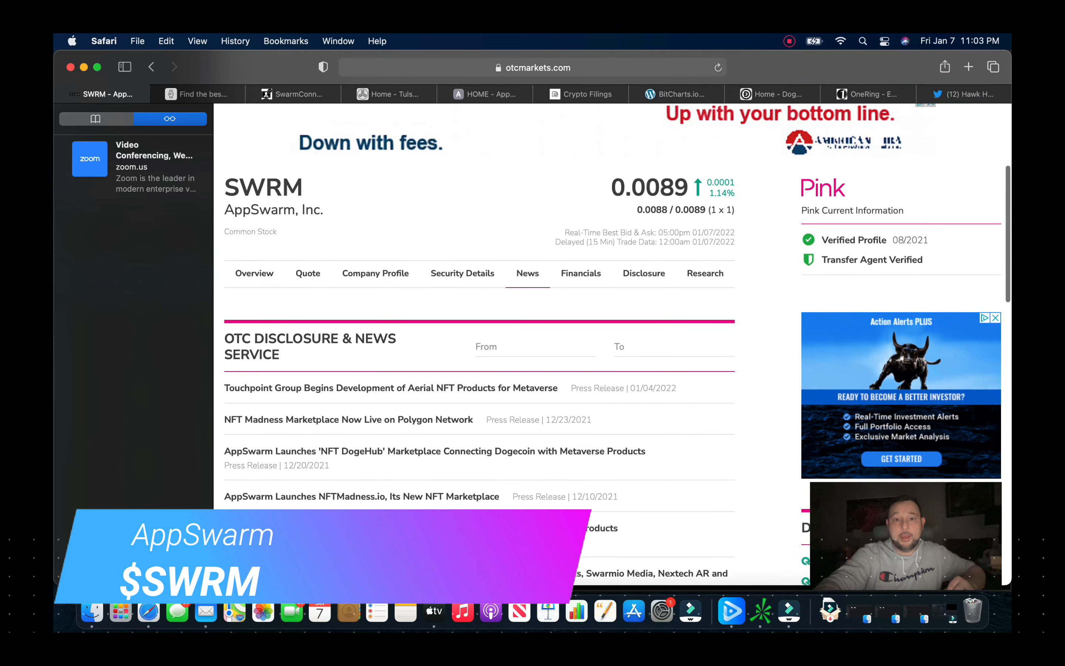
scroll("up", 3)
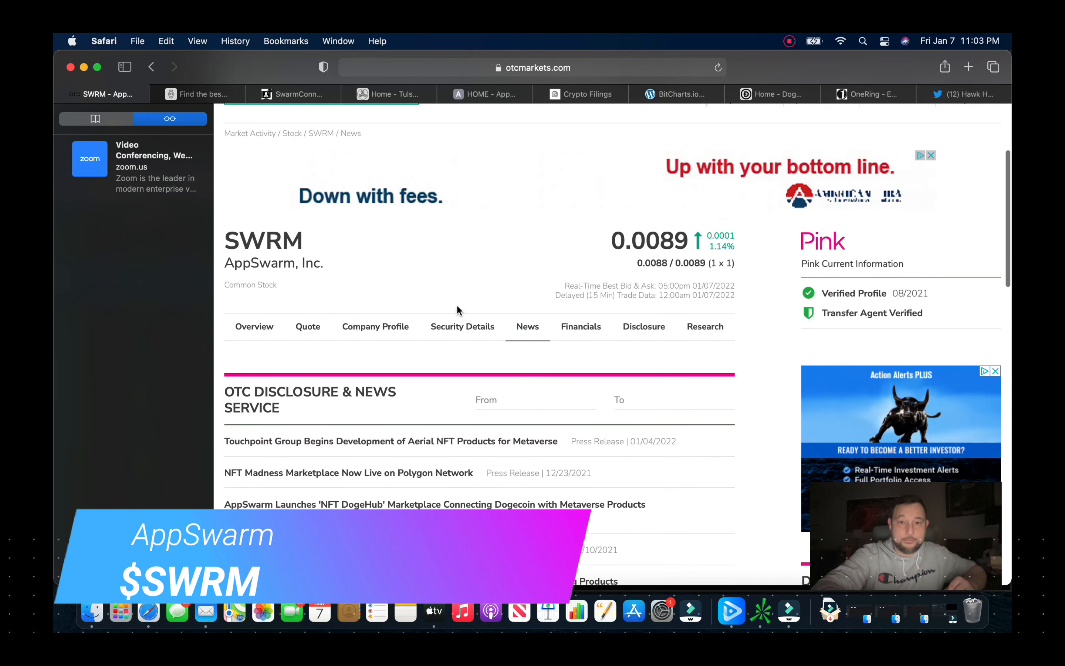